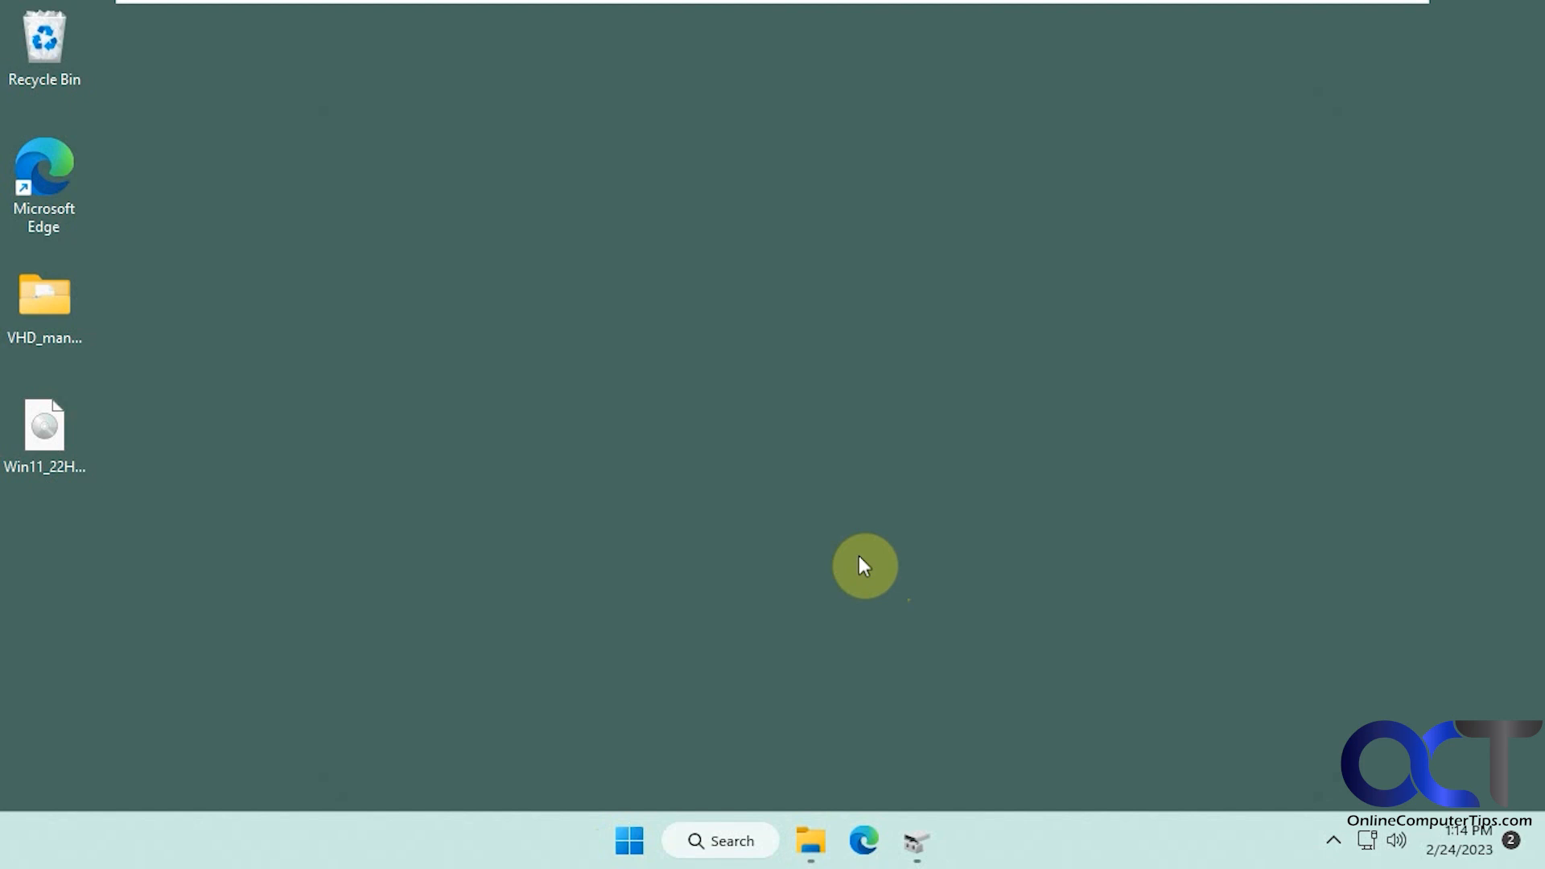
pyautogui.moveTo(761, 420)
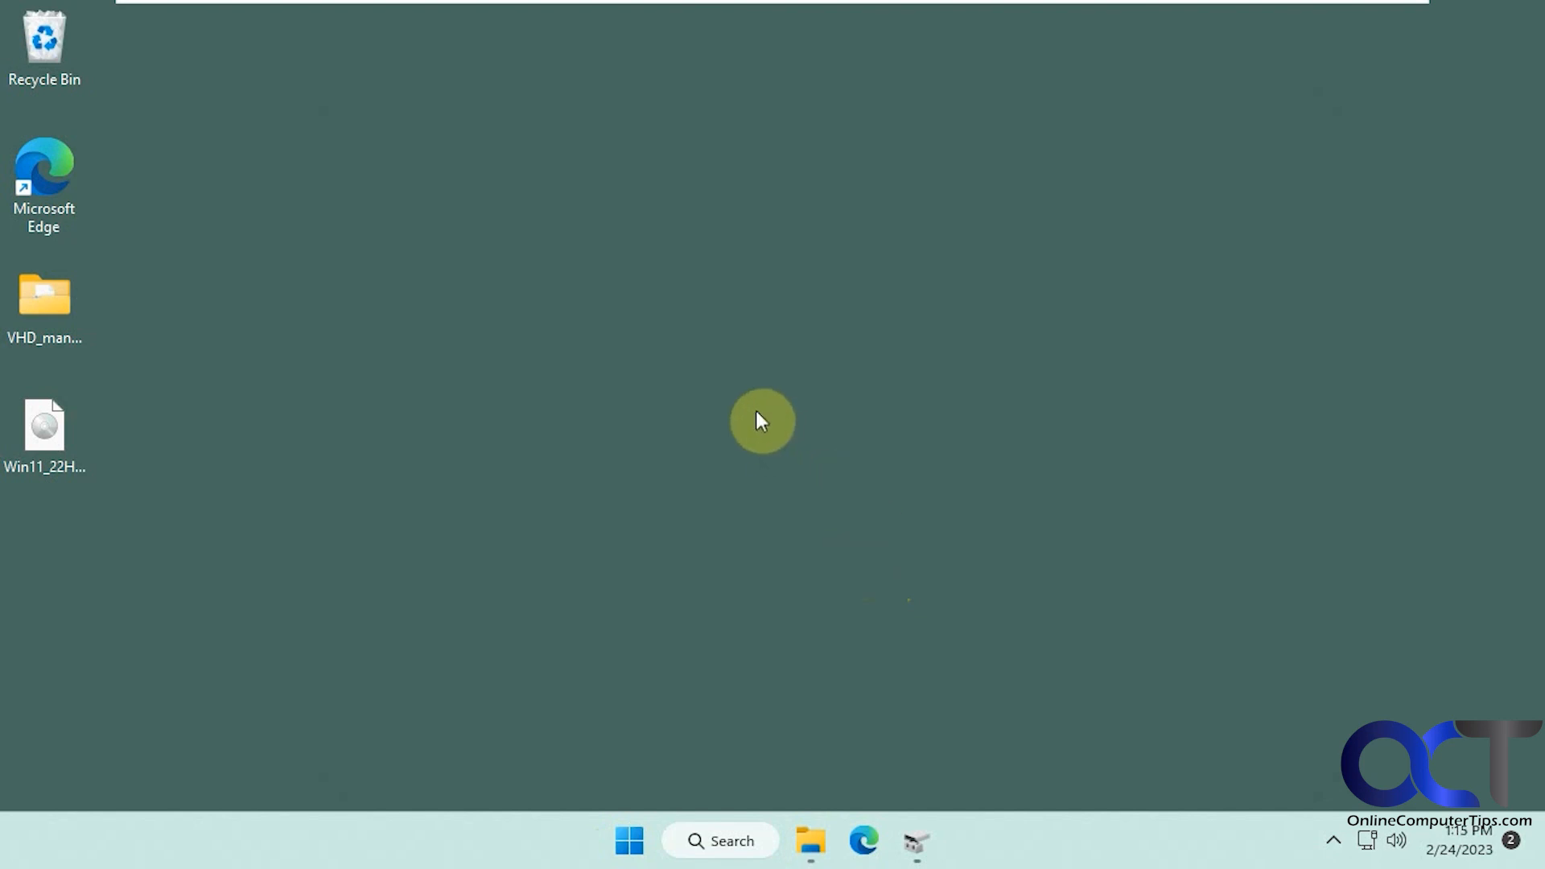
pyautogui.moveTo(716, 372)
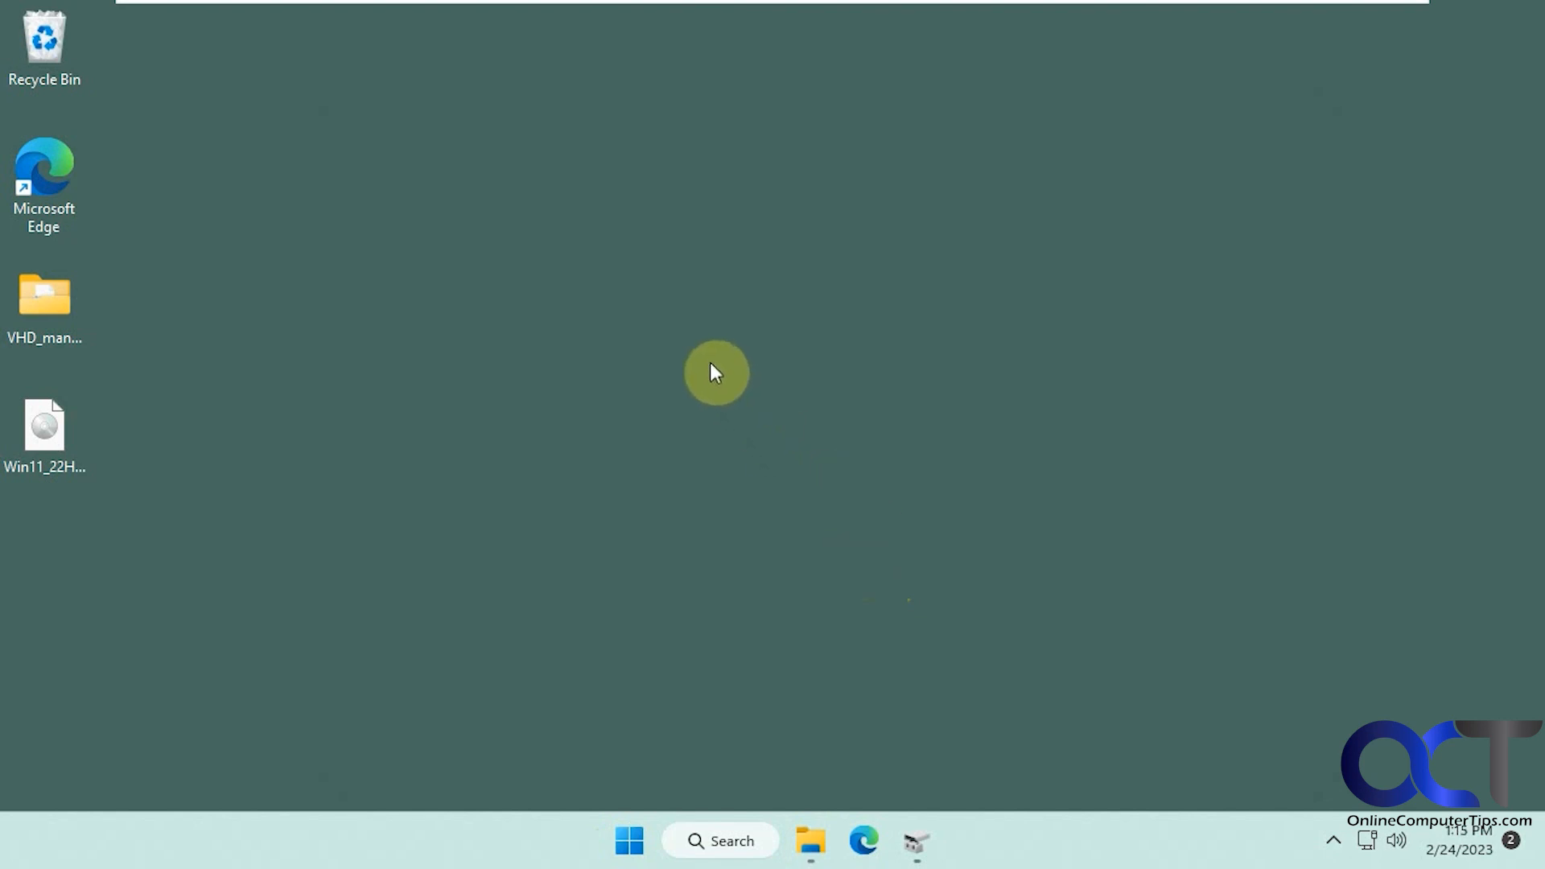
pyautogui.moveTo(779, 449)
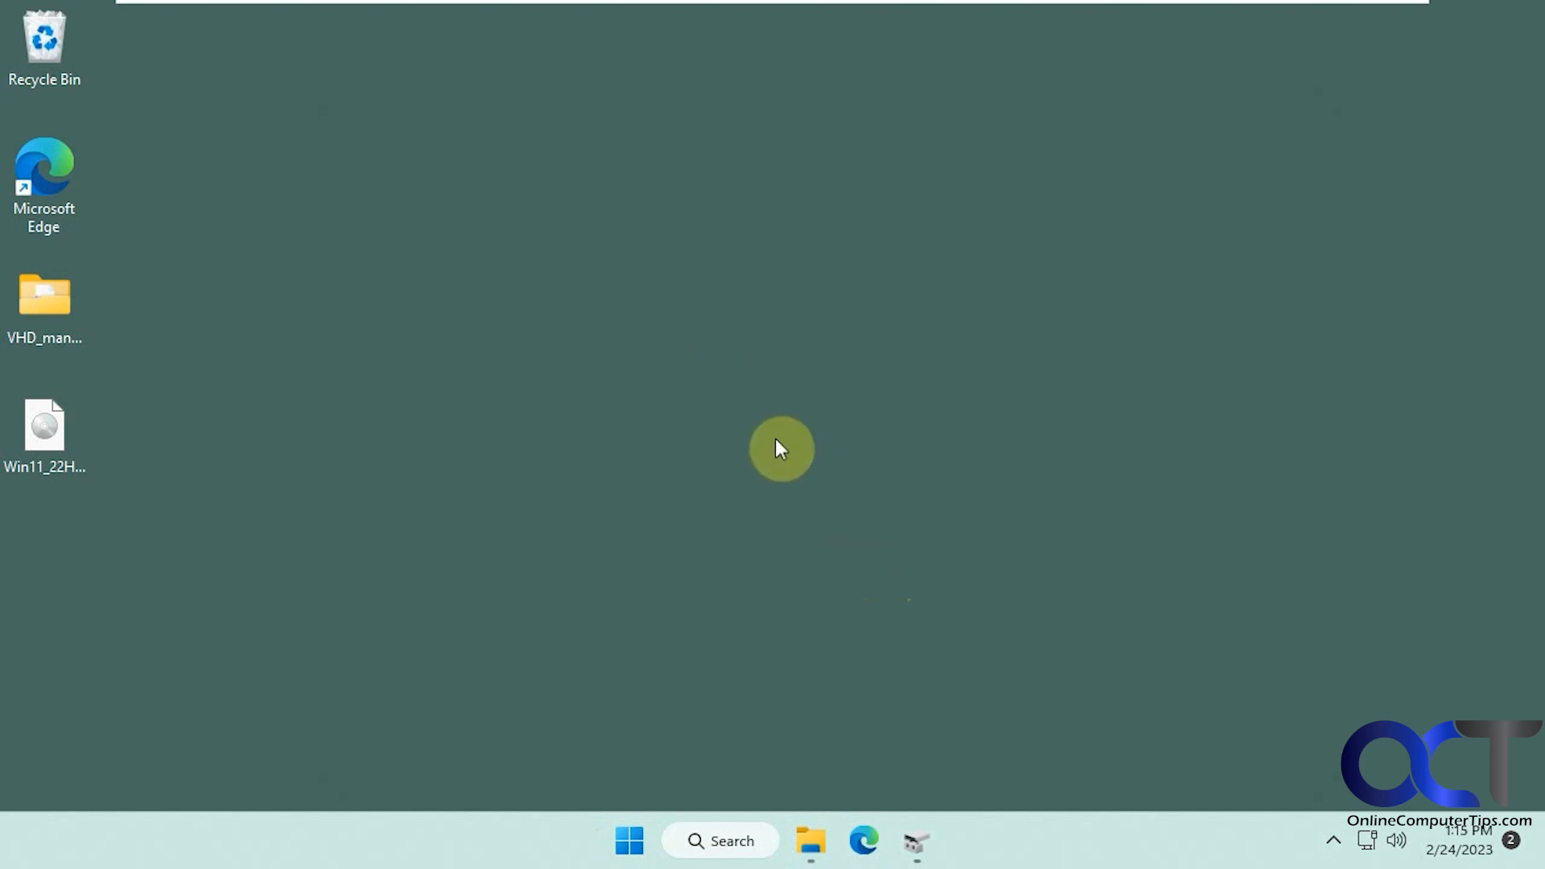
pyautogui.moveTo(665, 453)
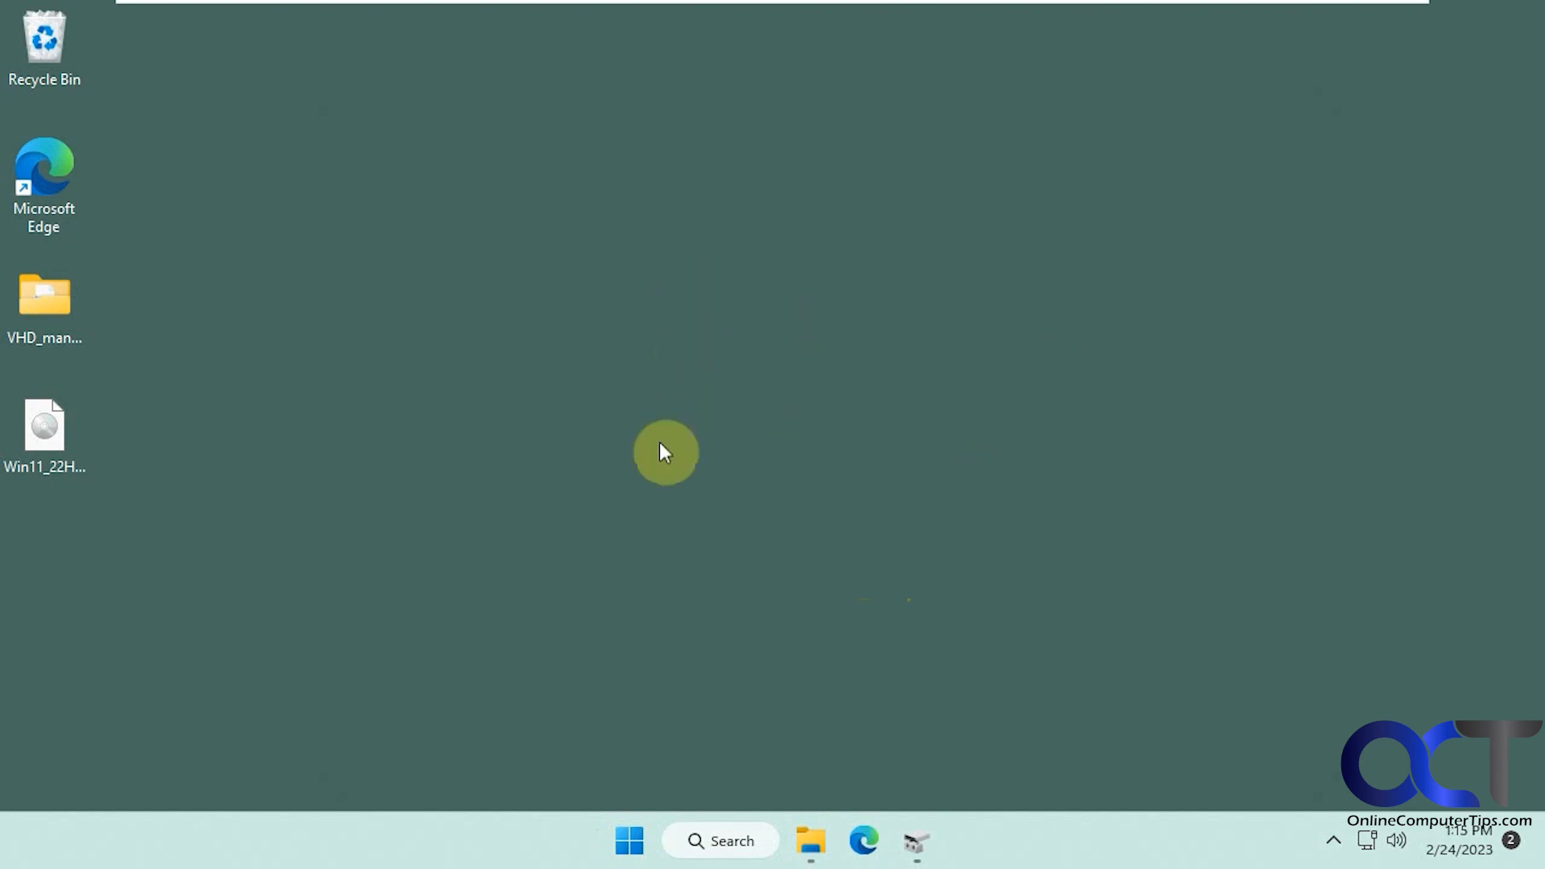
pyautogui.moveTo(793, 462)
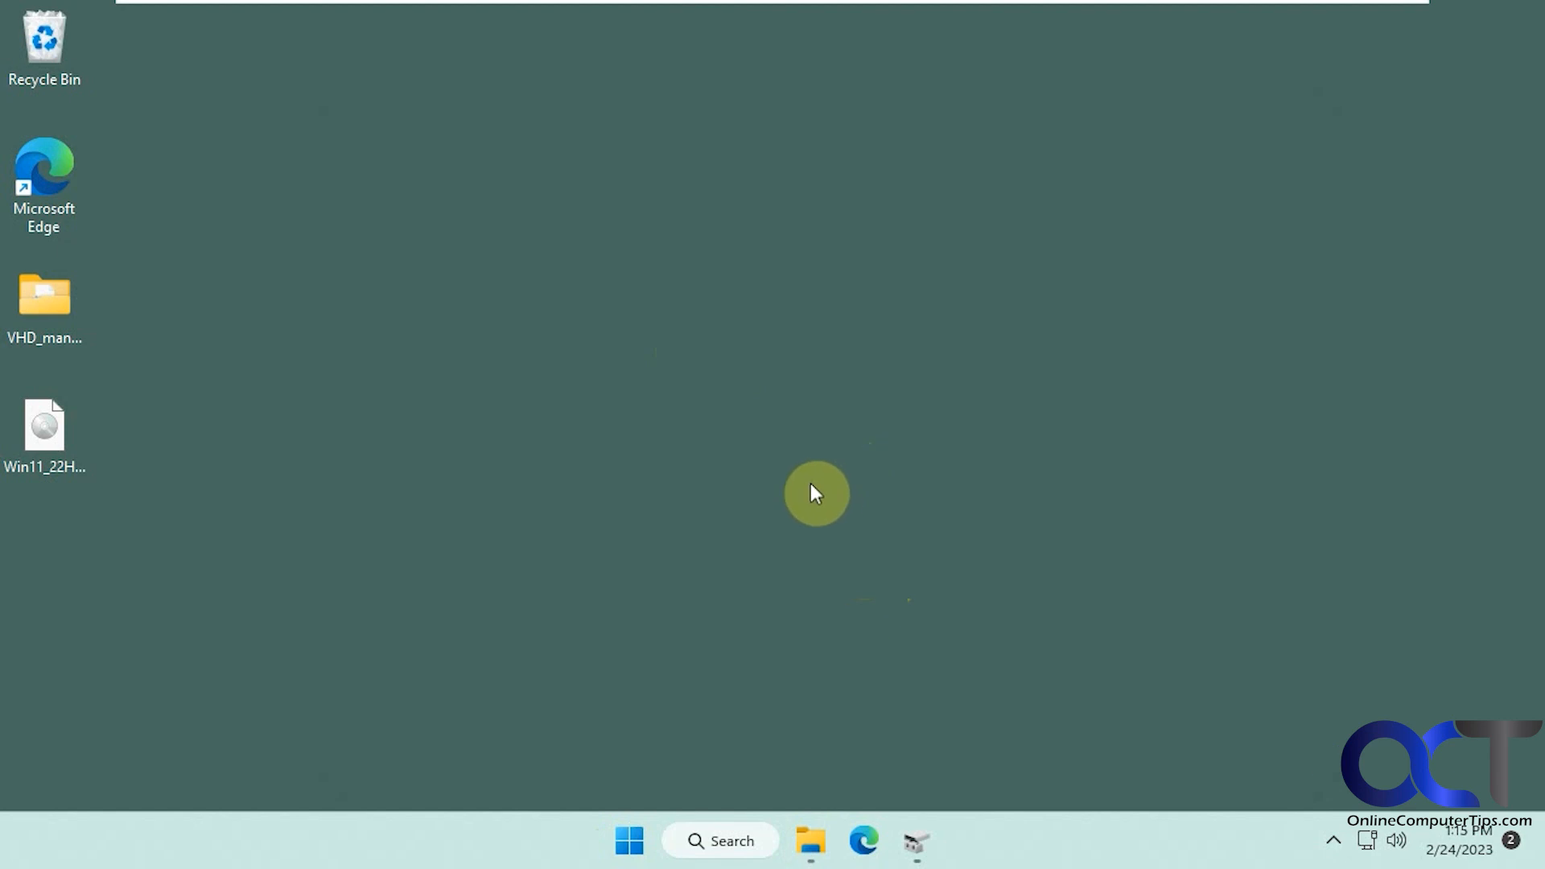
pyautogui.moveTo(787, 481)
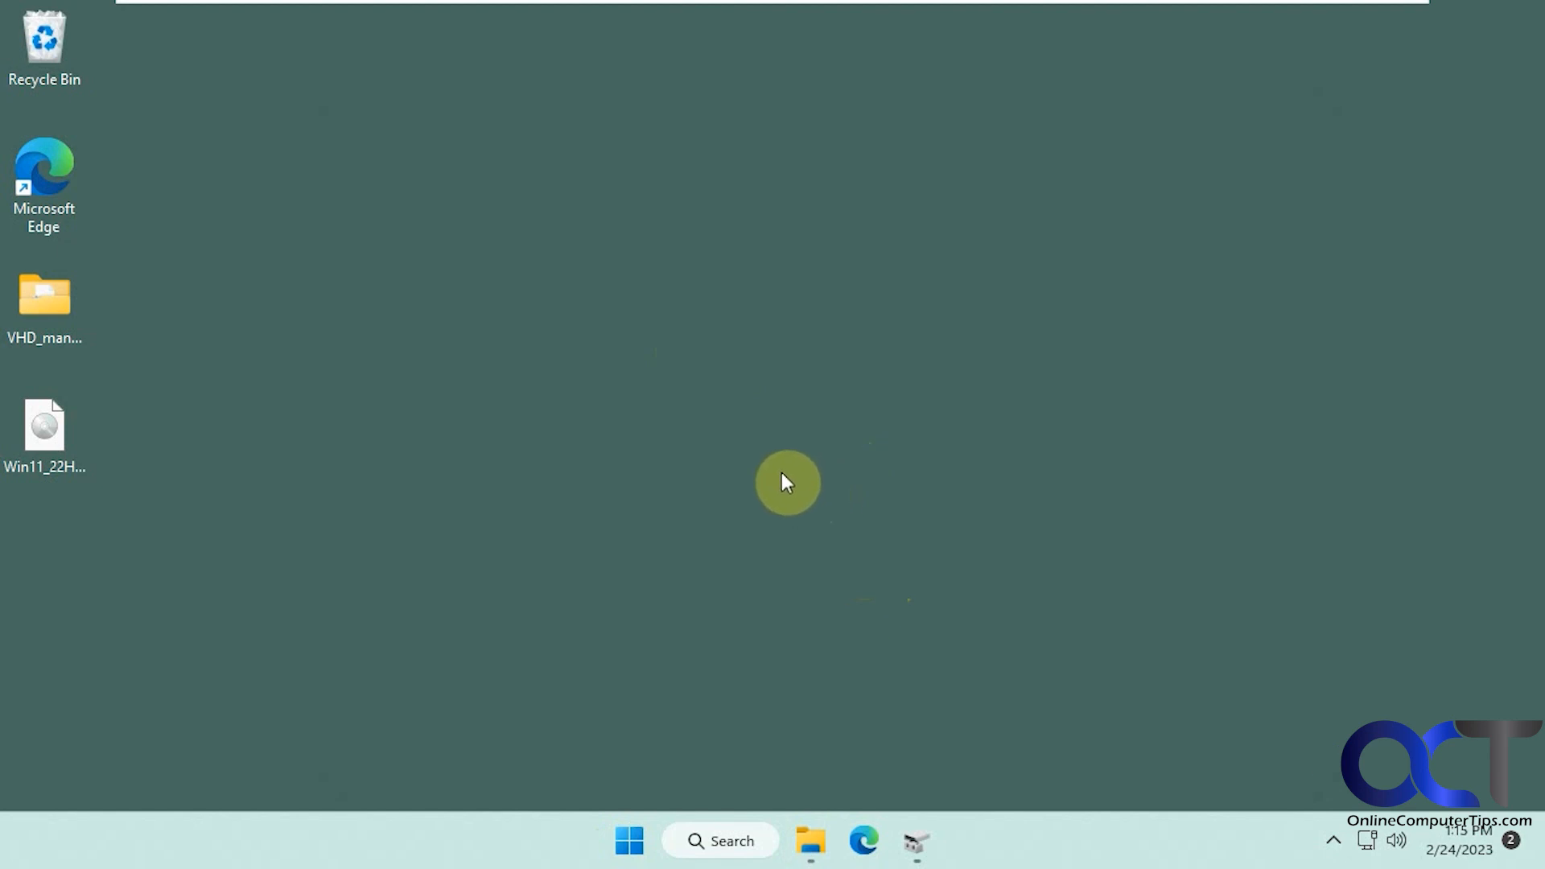
pyautogui.moveTo(779, 435)
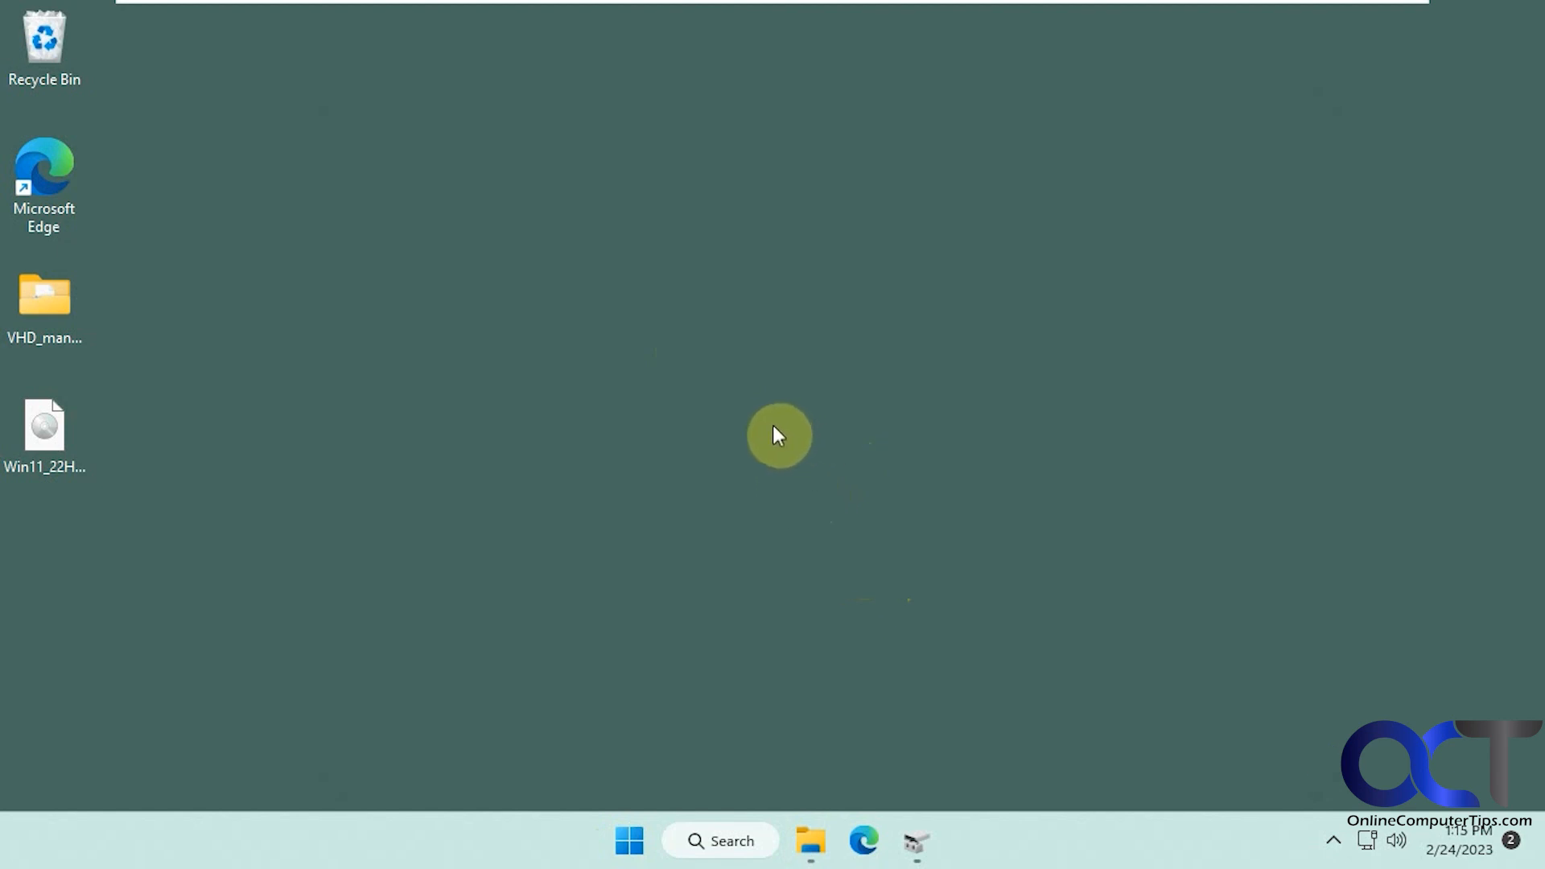
pyautogui.moveTo(907, 425)
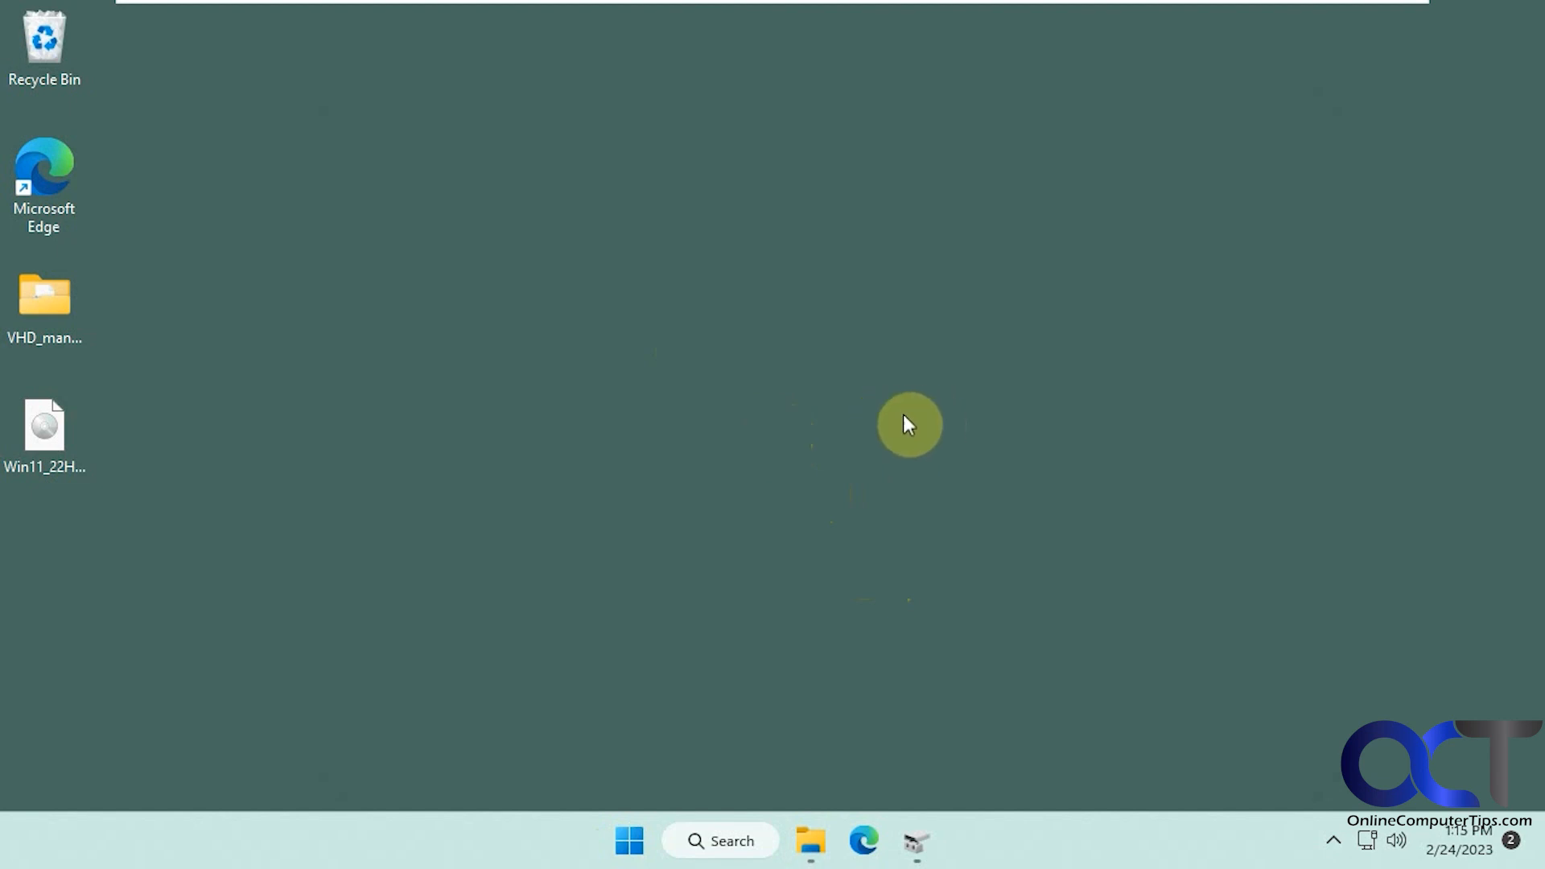
pyautogui.moveTo(891, 594)
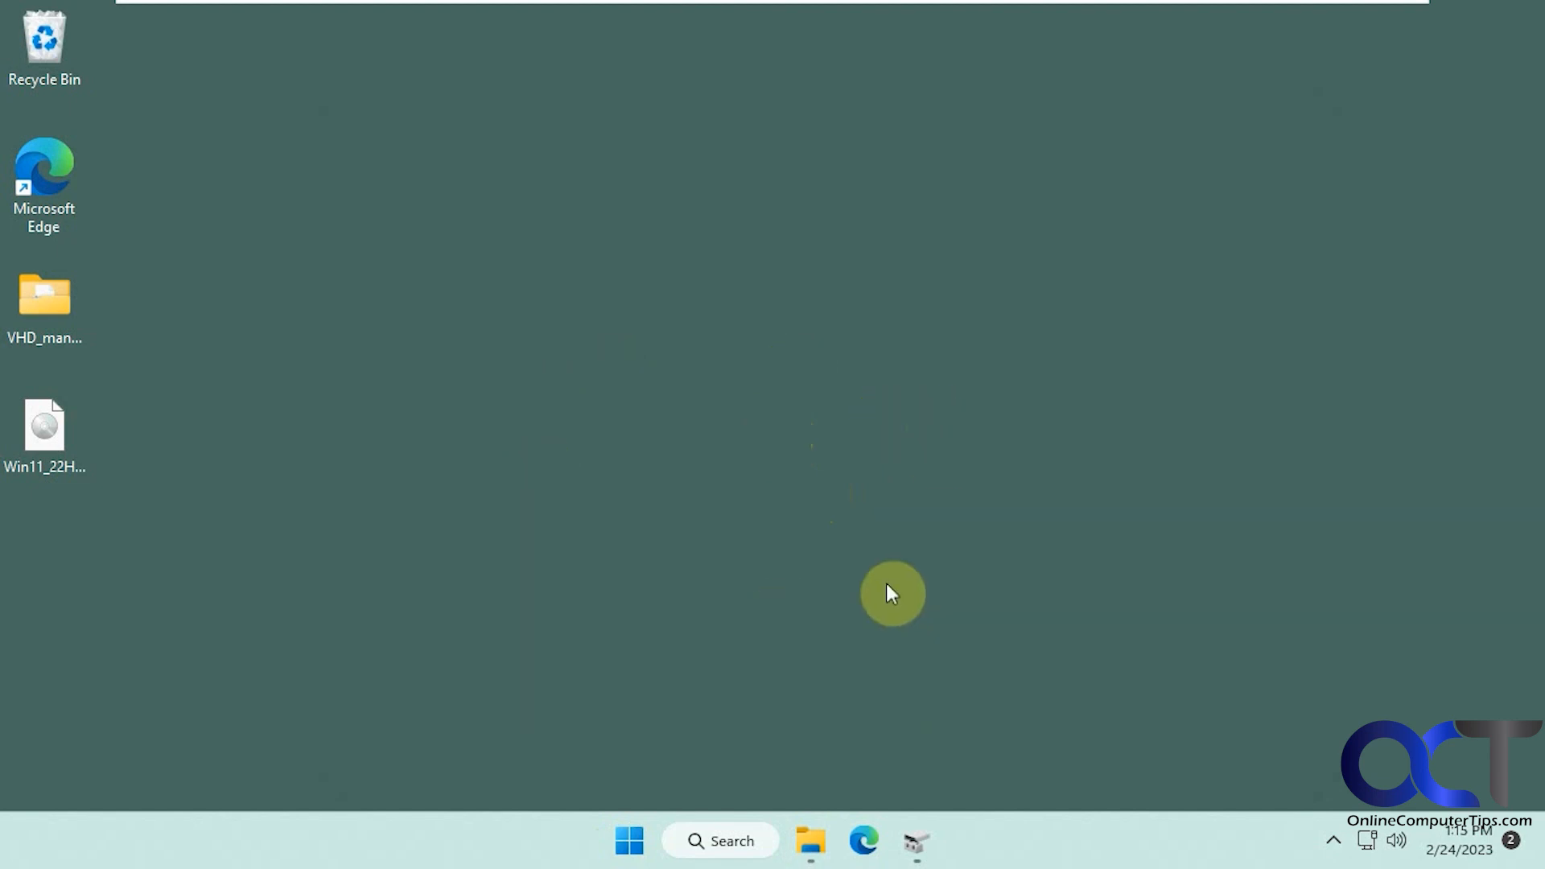
pyautogui.moveTo(776, 441)
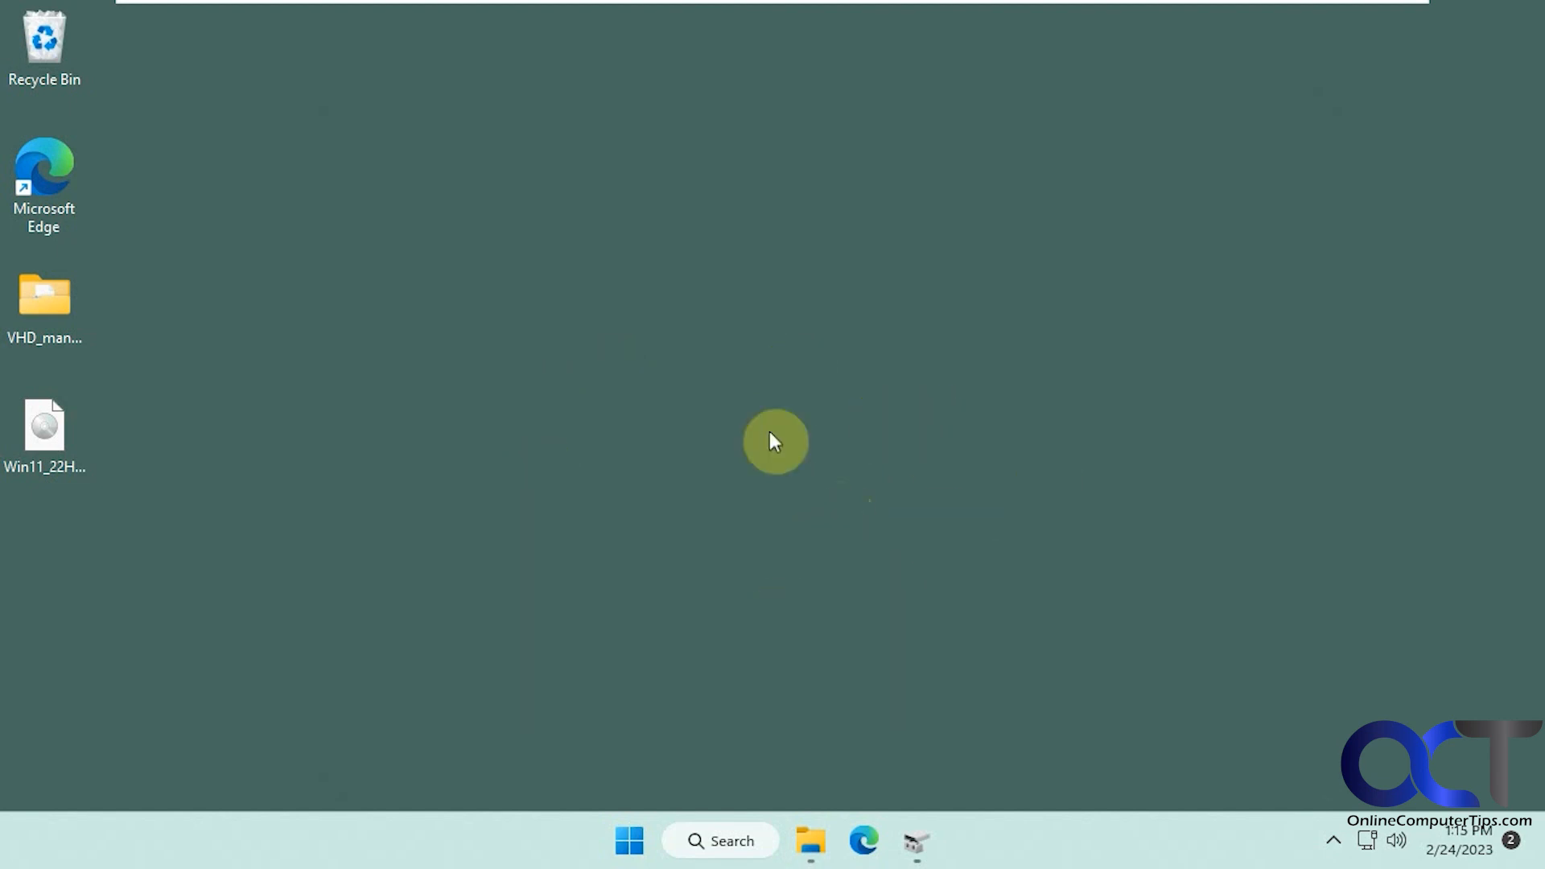
pyautogui.moveTo(794, 444)
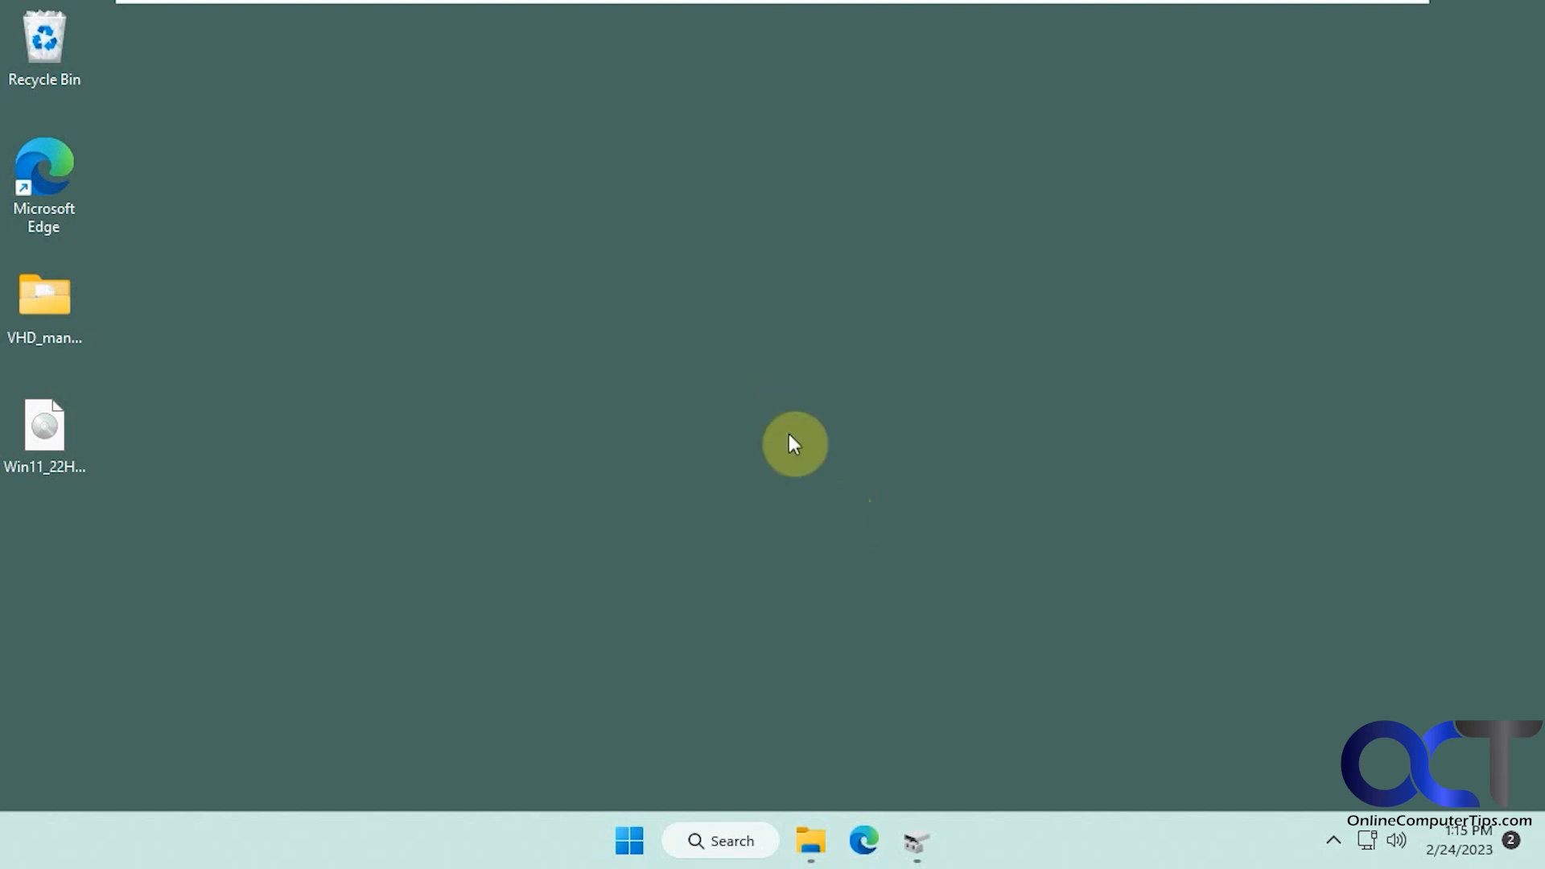
pyautogui.moveTo(779, 481)
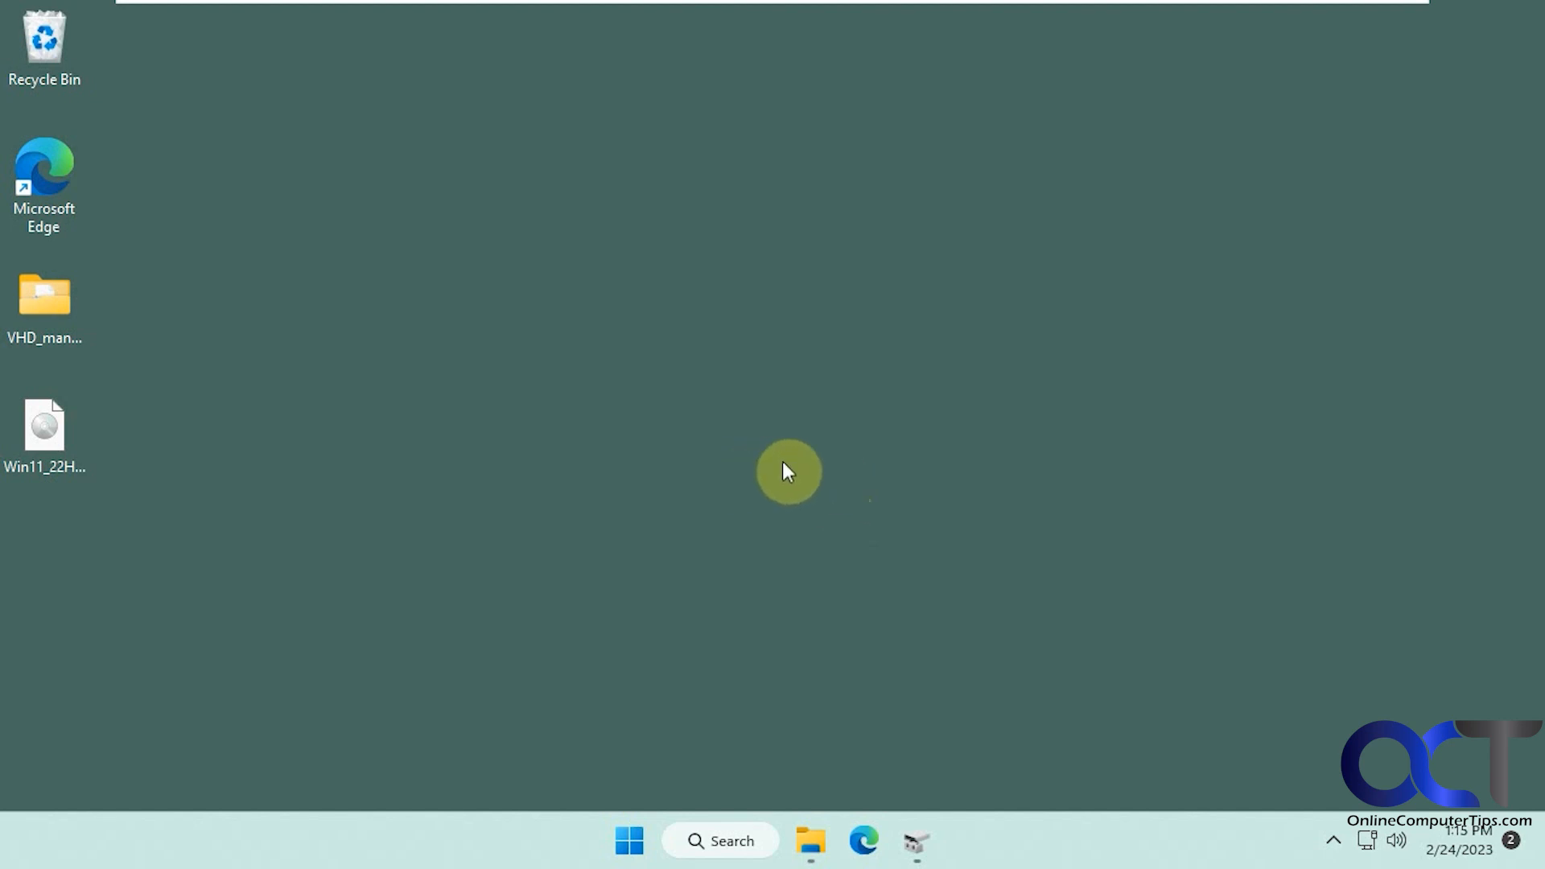
pyautogui.moveTo(776, 478)
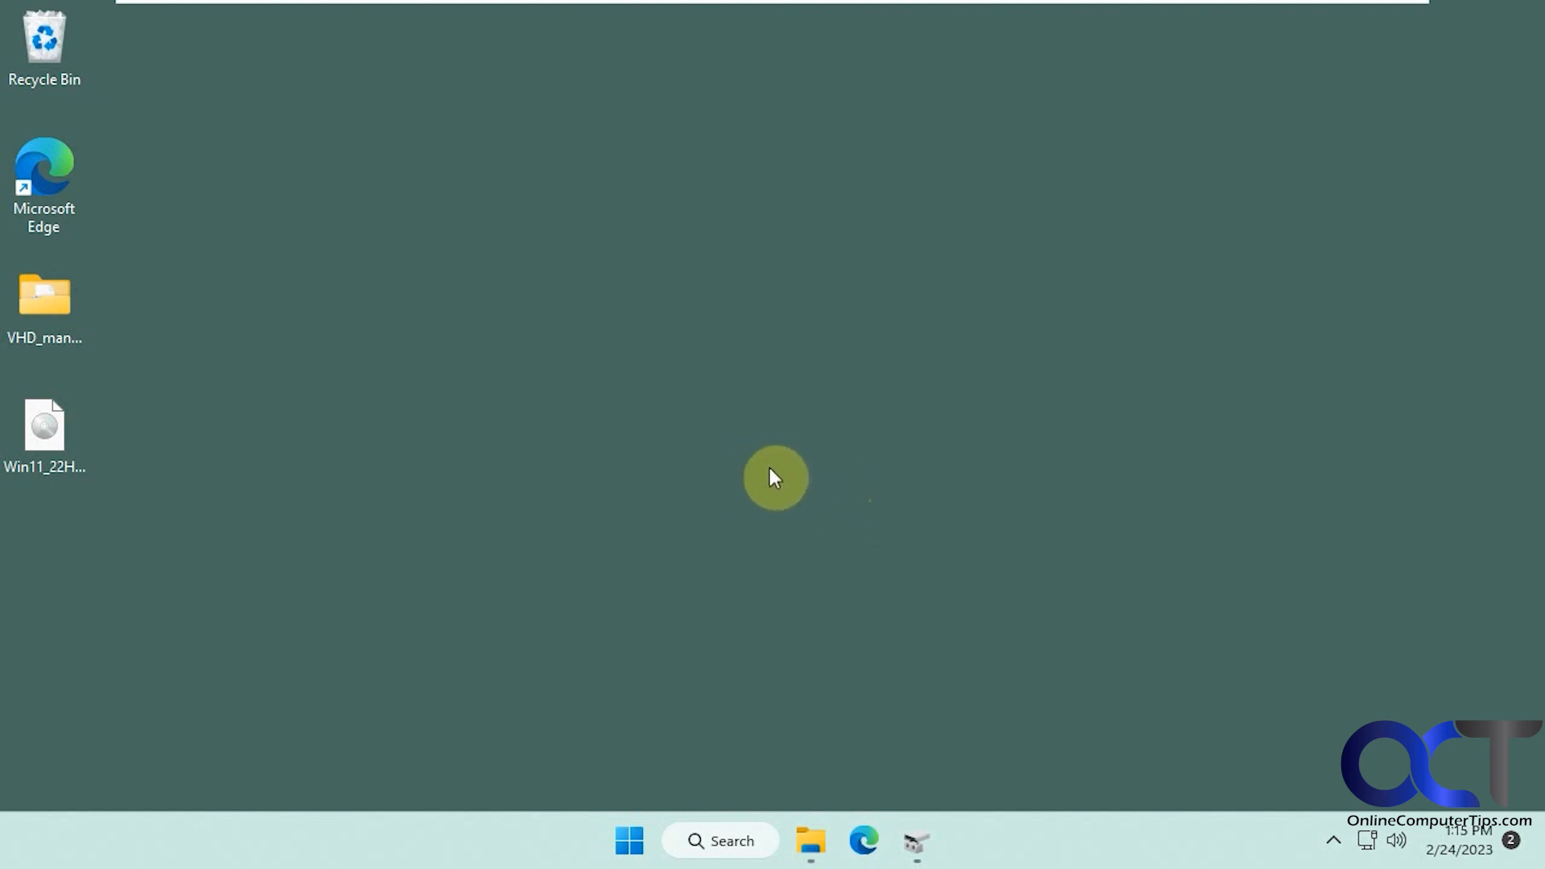
pyautogui.moveTo(818, 444)
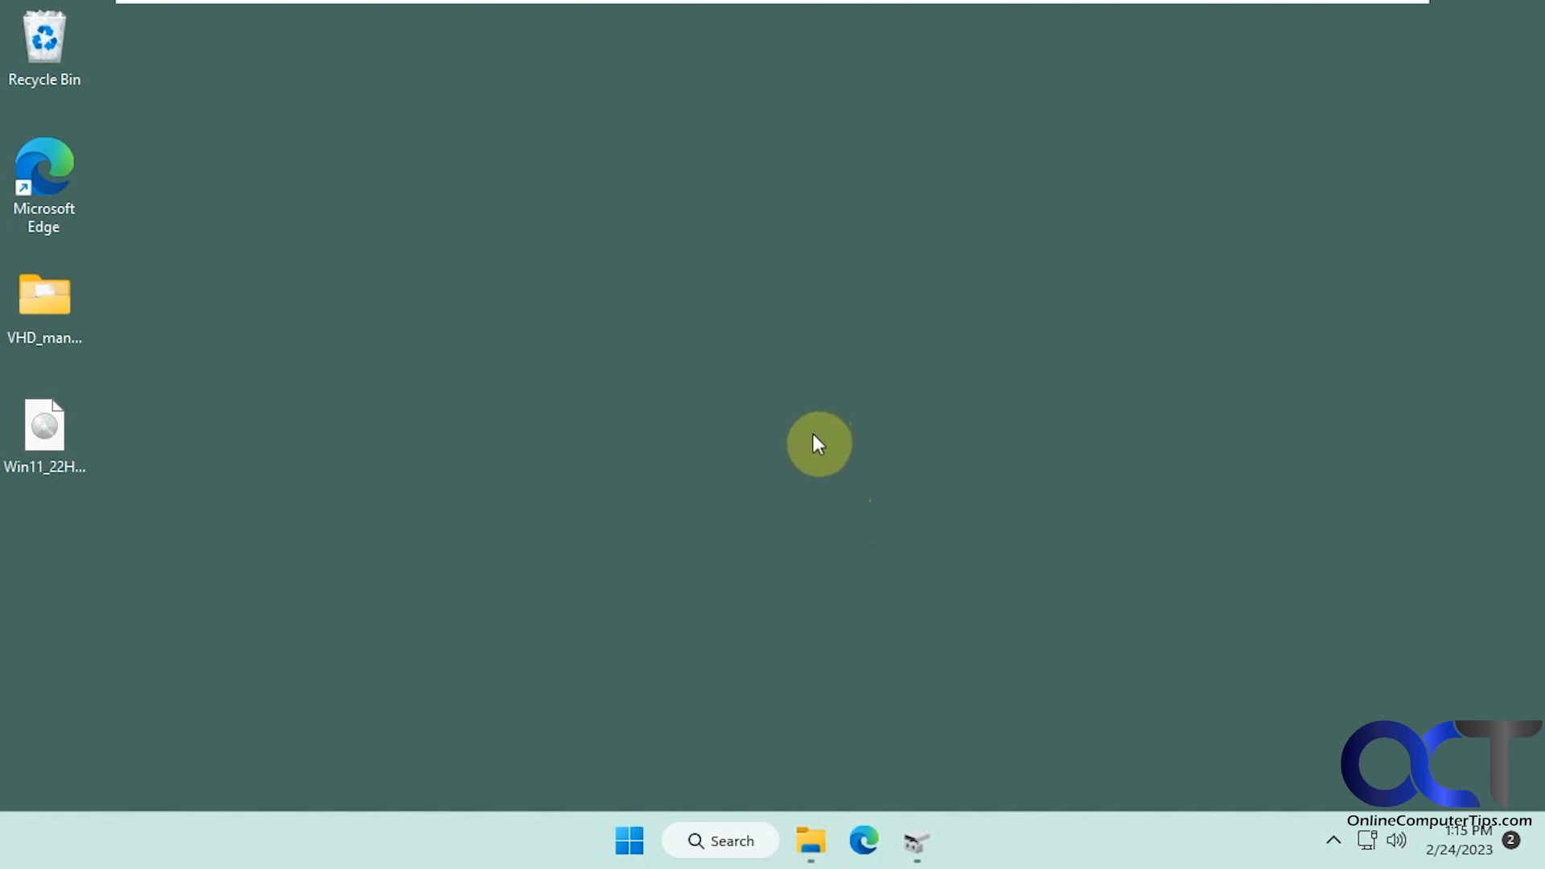
pyautogui.moveTo(776, 424)
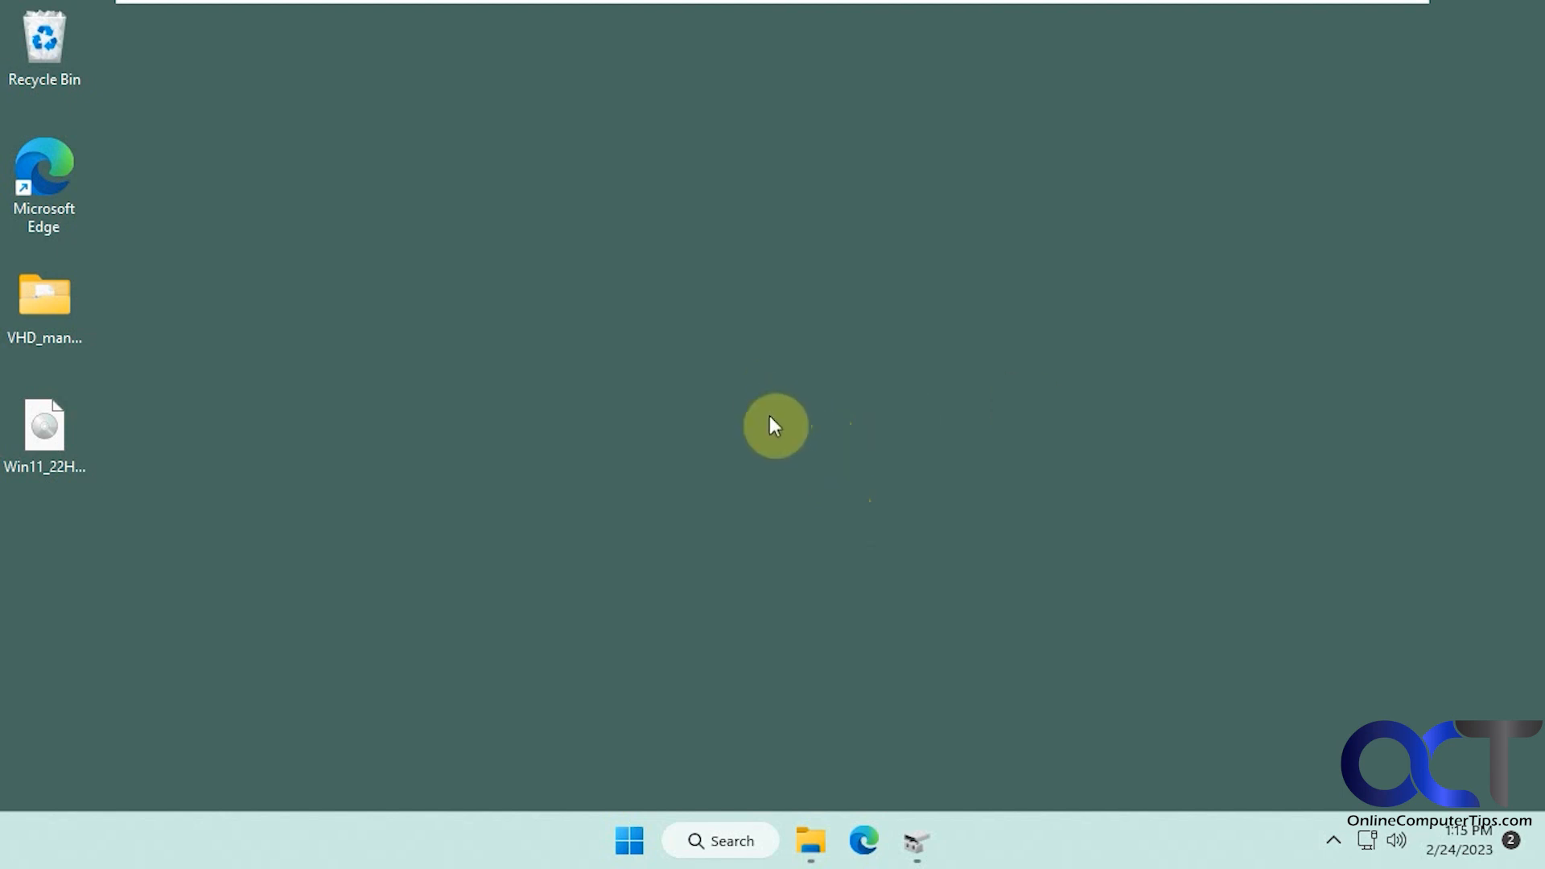
pyautogui.moveTo(756, 439)
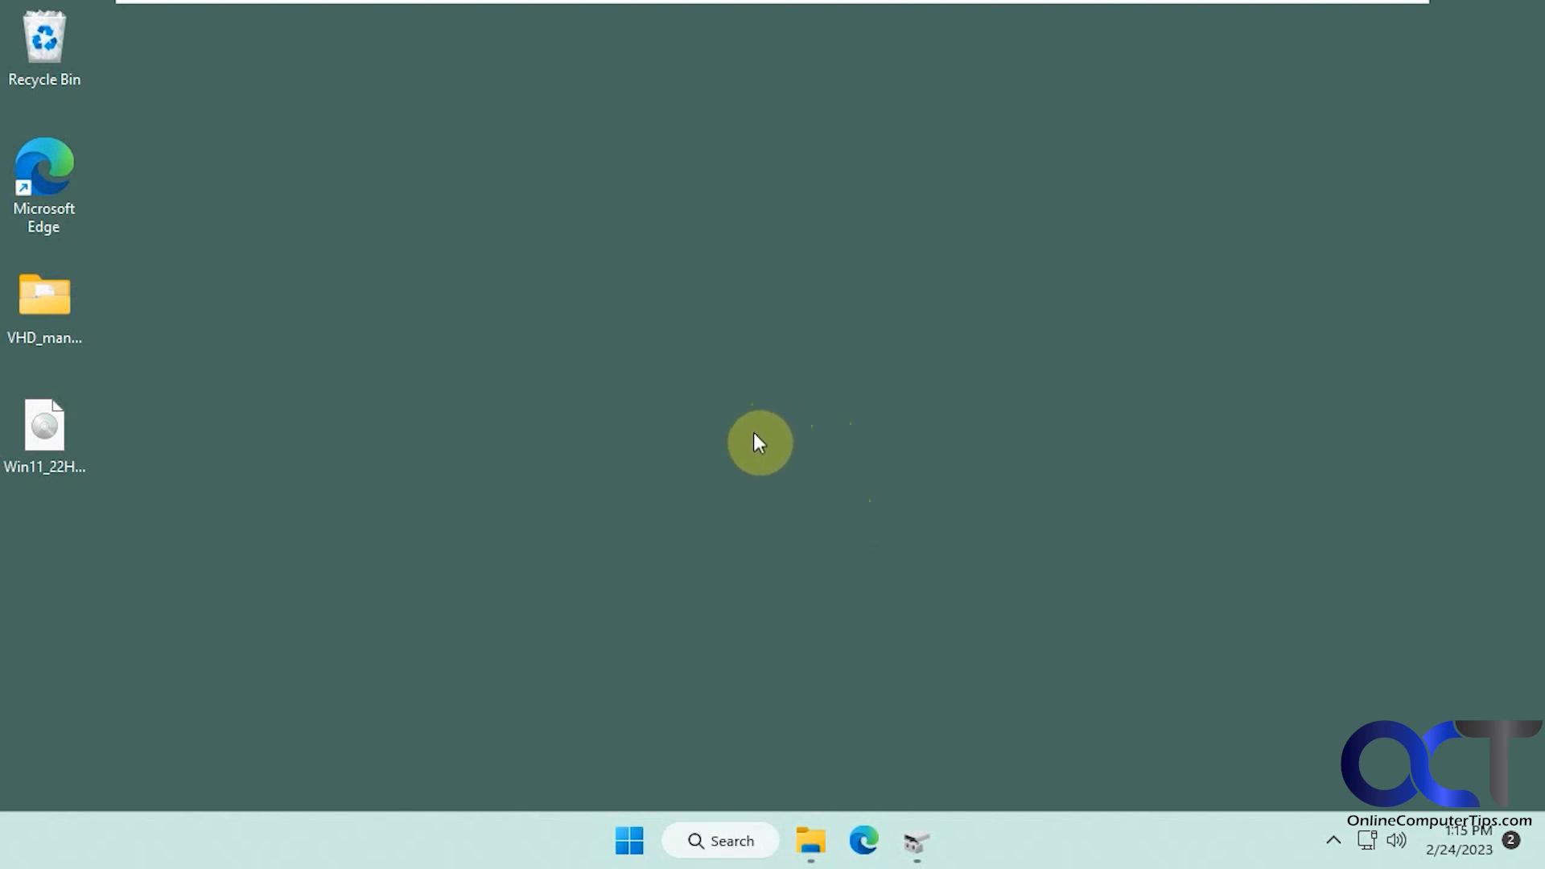
# - Launch VhdManager_x64.exe from the VHD_manager_v1.4 folder, approving the User Account Control prompt
pyautogui.doubleClick(43, 296)
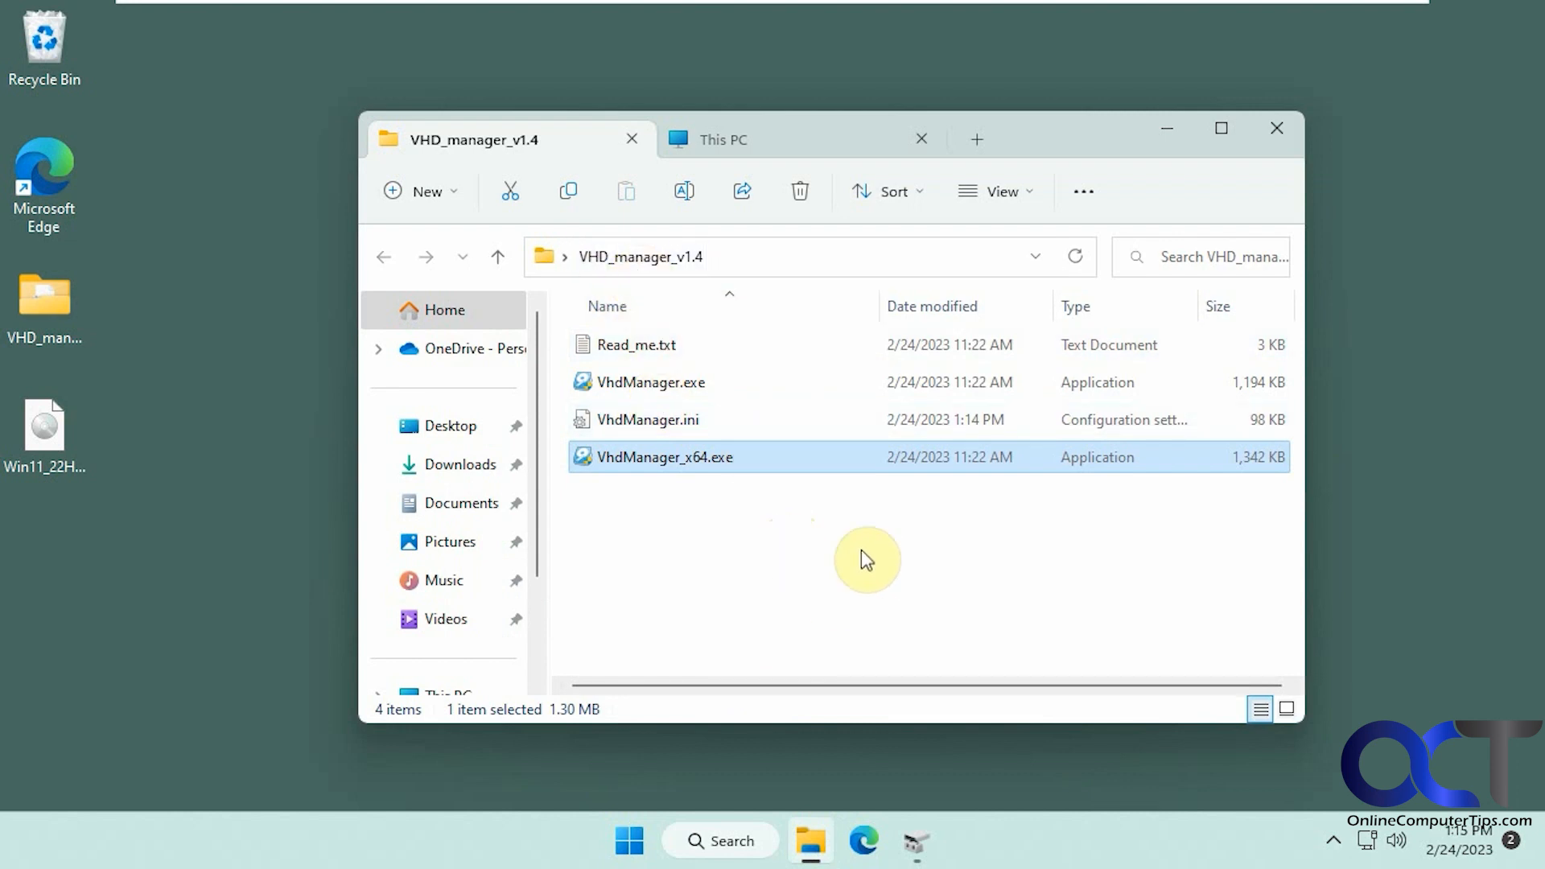
pyautogui.moveTo(709, 489)
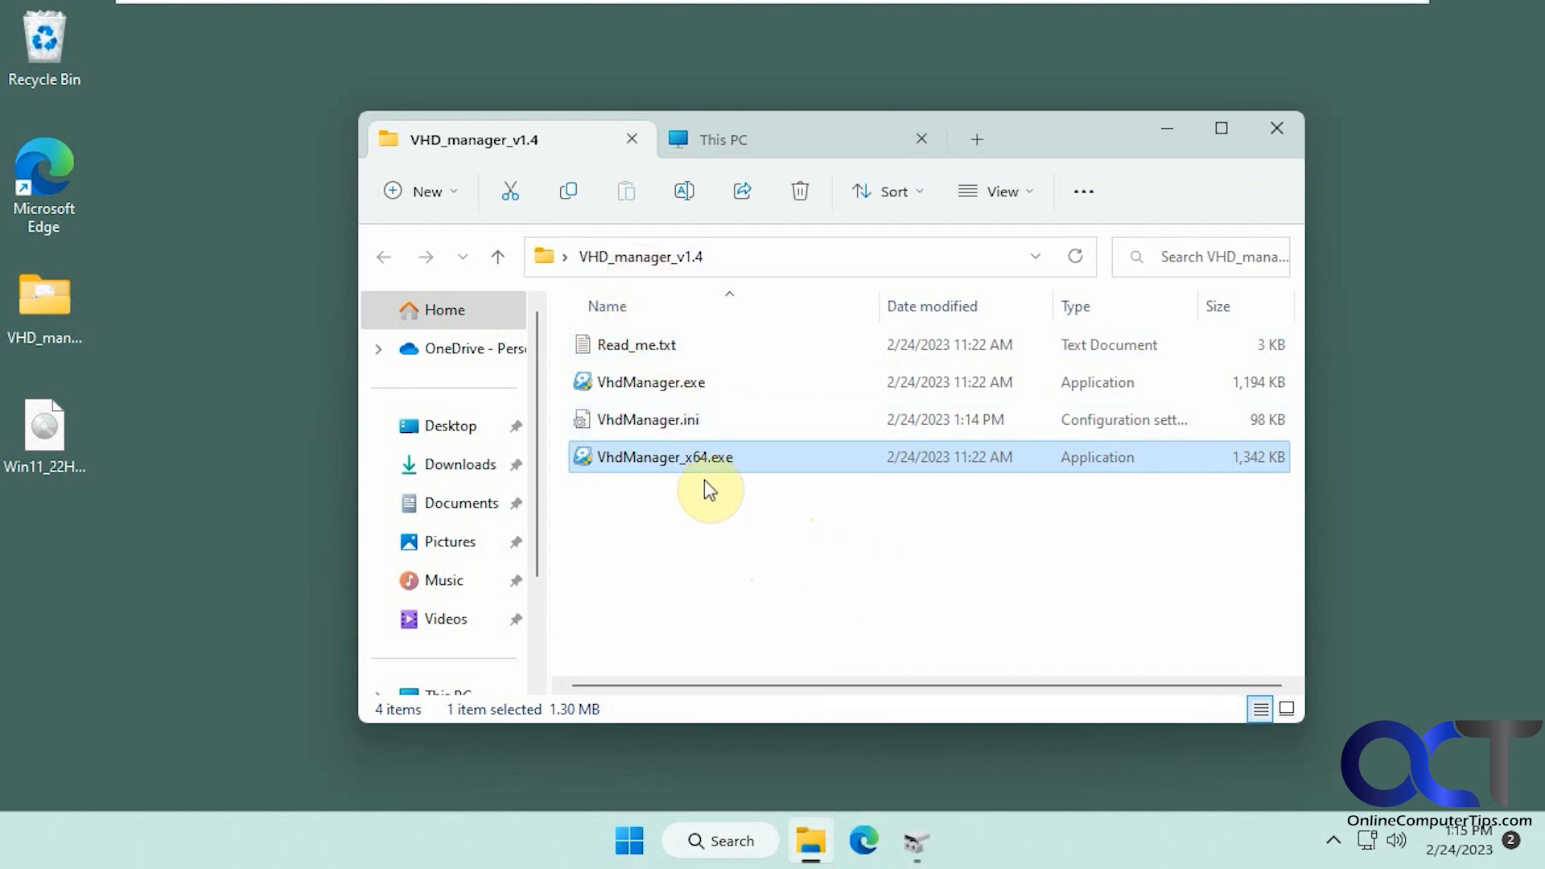
pyautogui.doubleClick(664, 455)
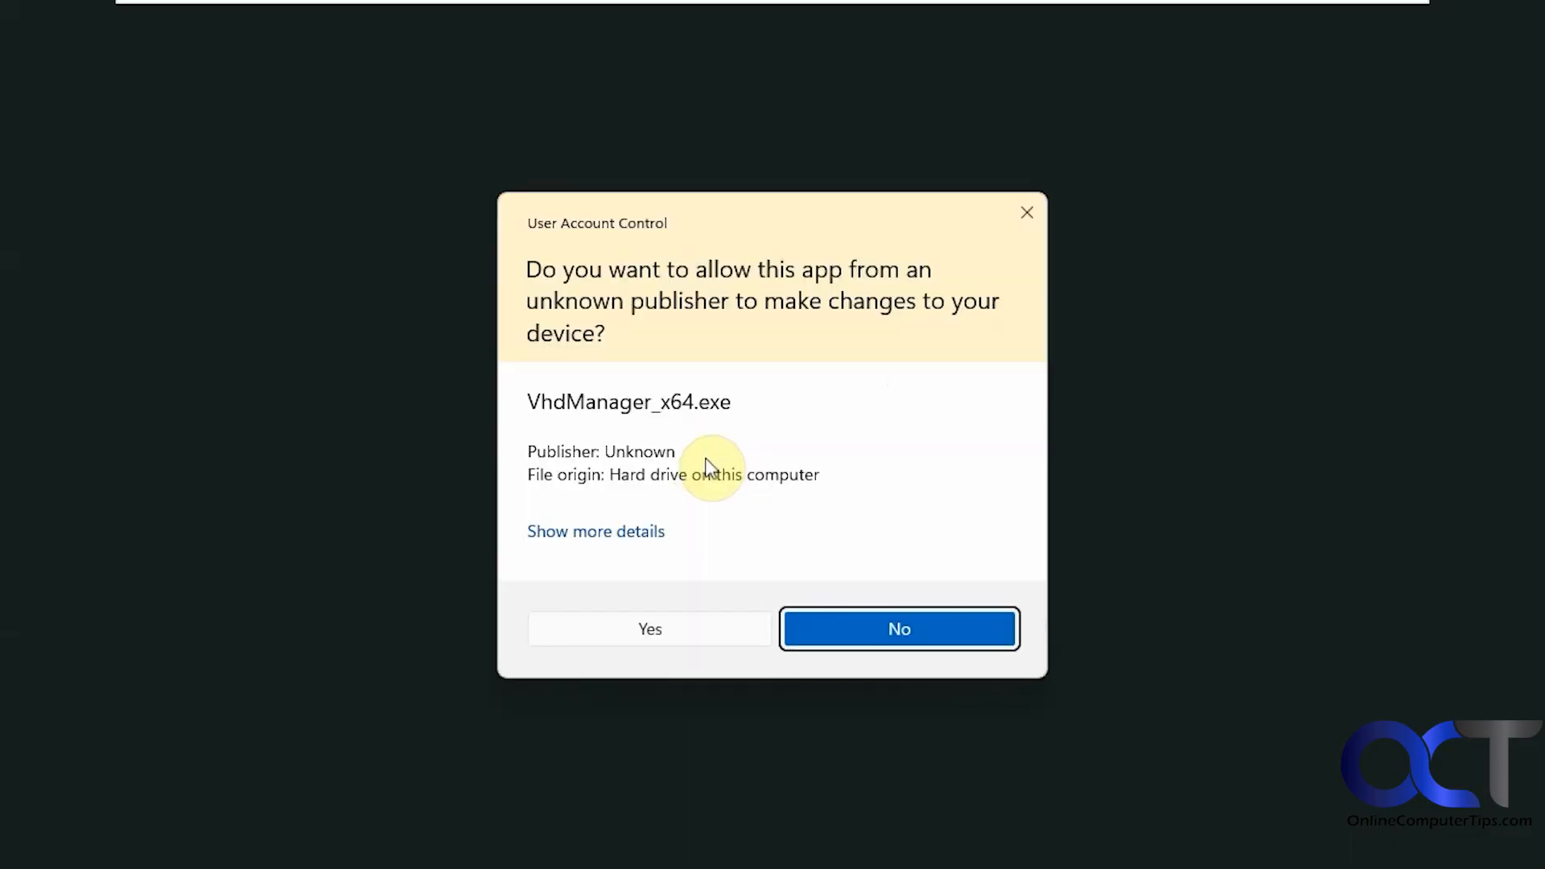
pyautogui.click(649, 629)
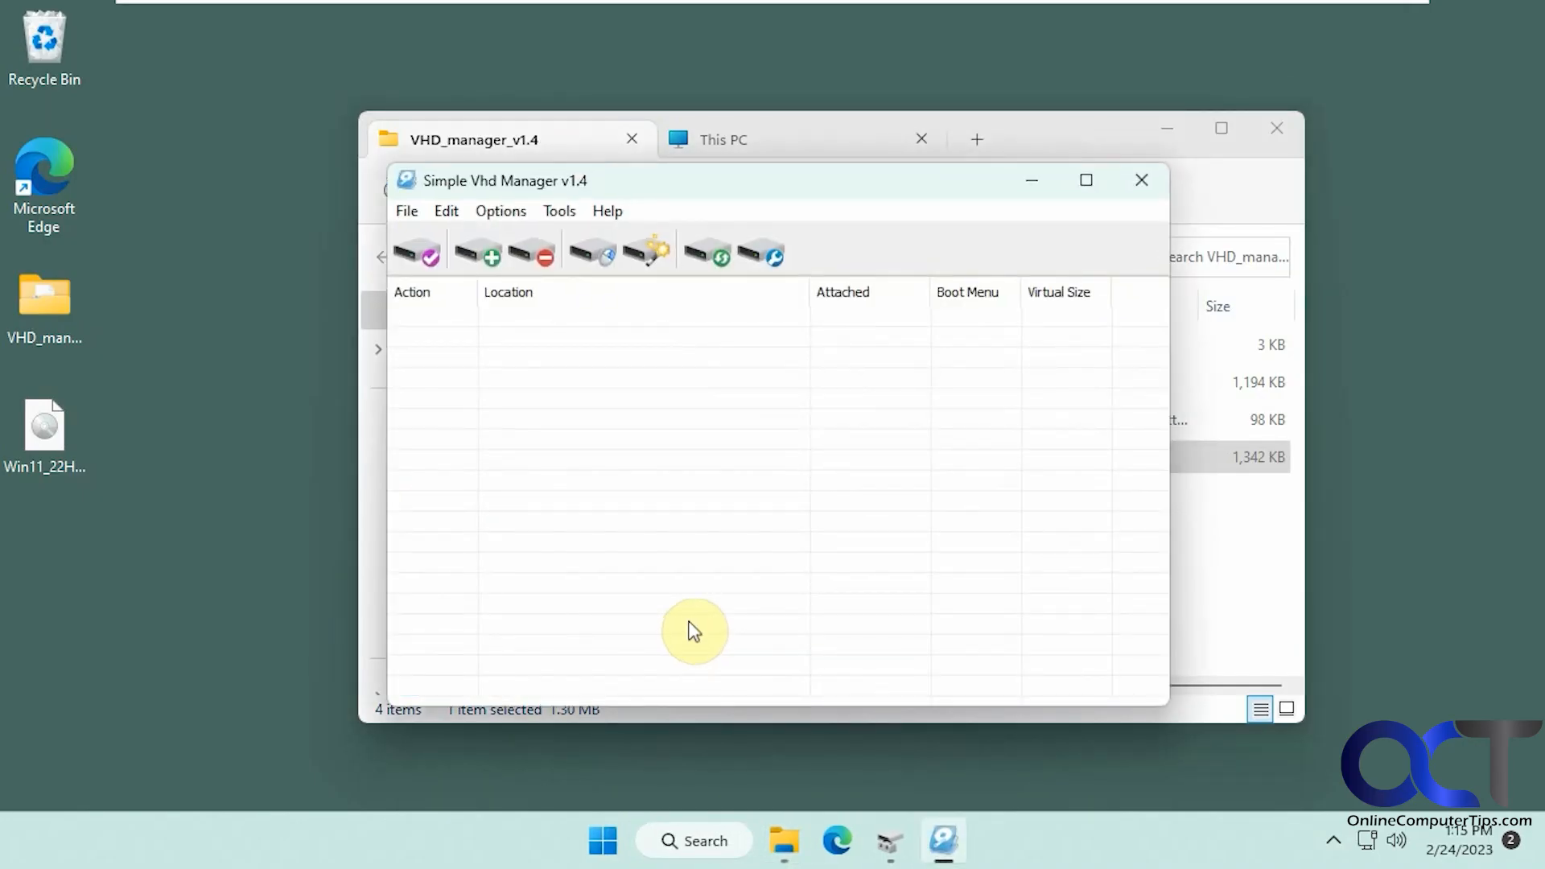
# - Show This PC and check the Data (E:) drive has 119 GB free
pyautogui.click(724, 138)
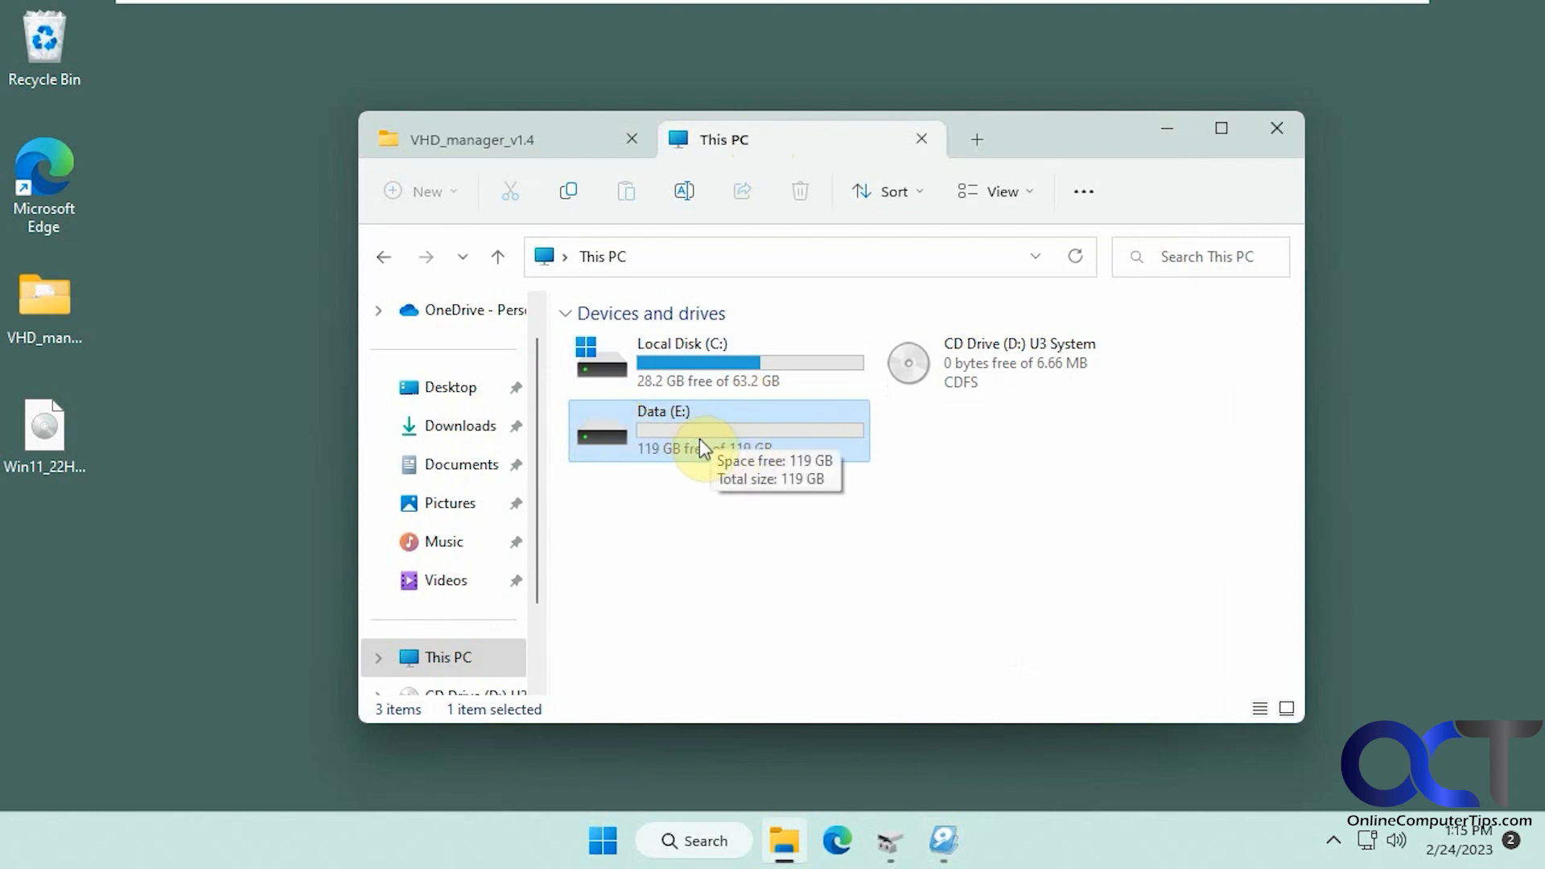
pyautogui.doubleClick(700, 432)
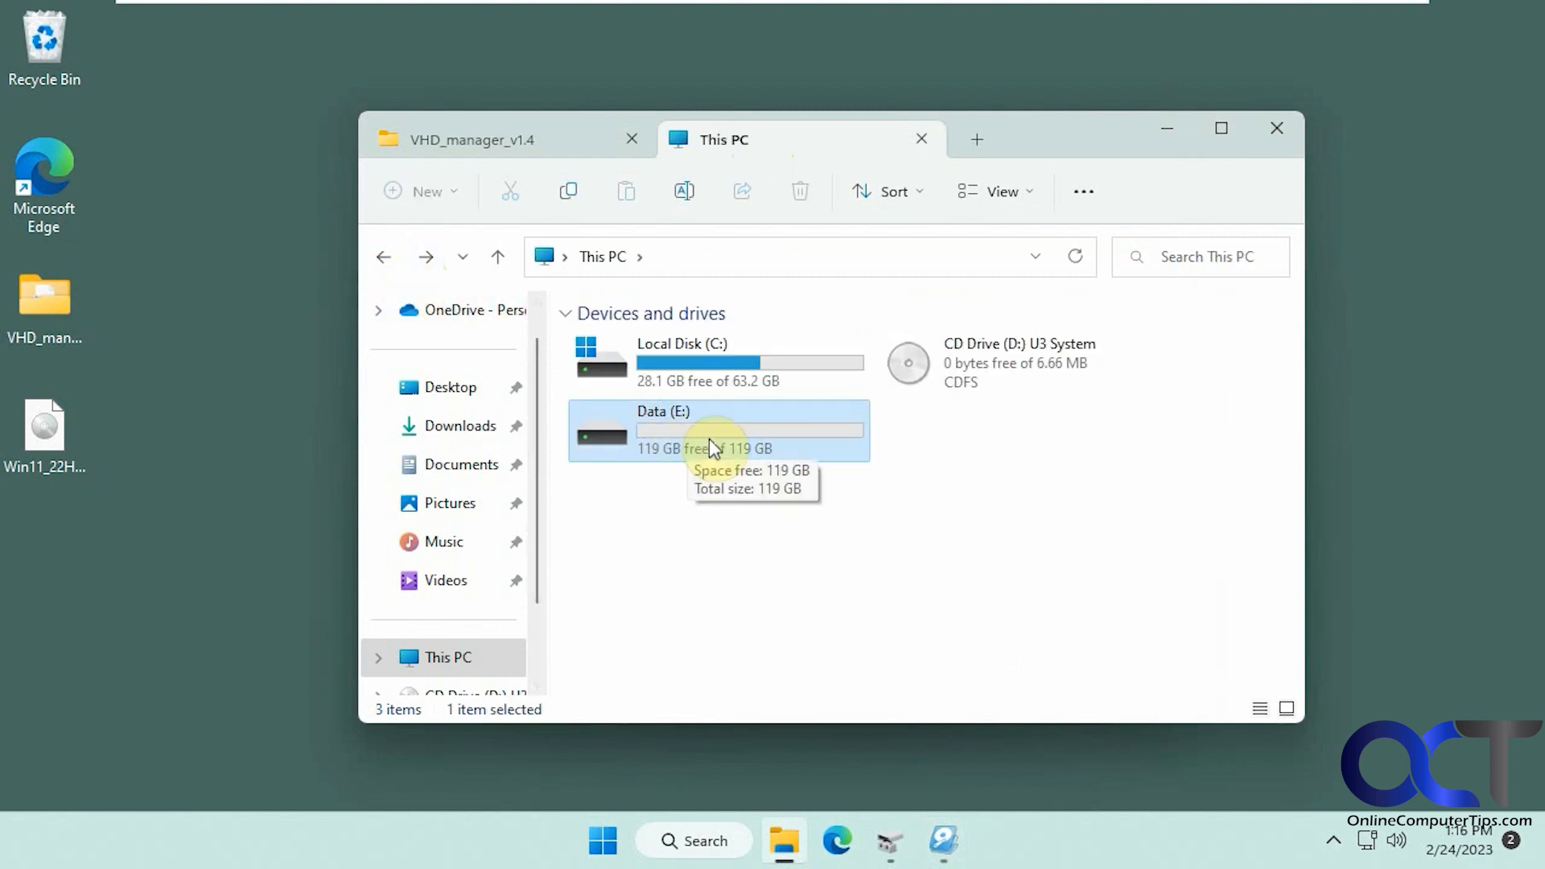
pyautogui.moveTo(740, 450)
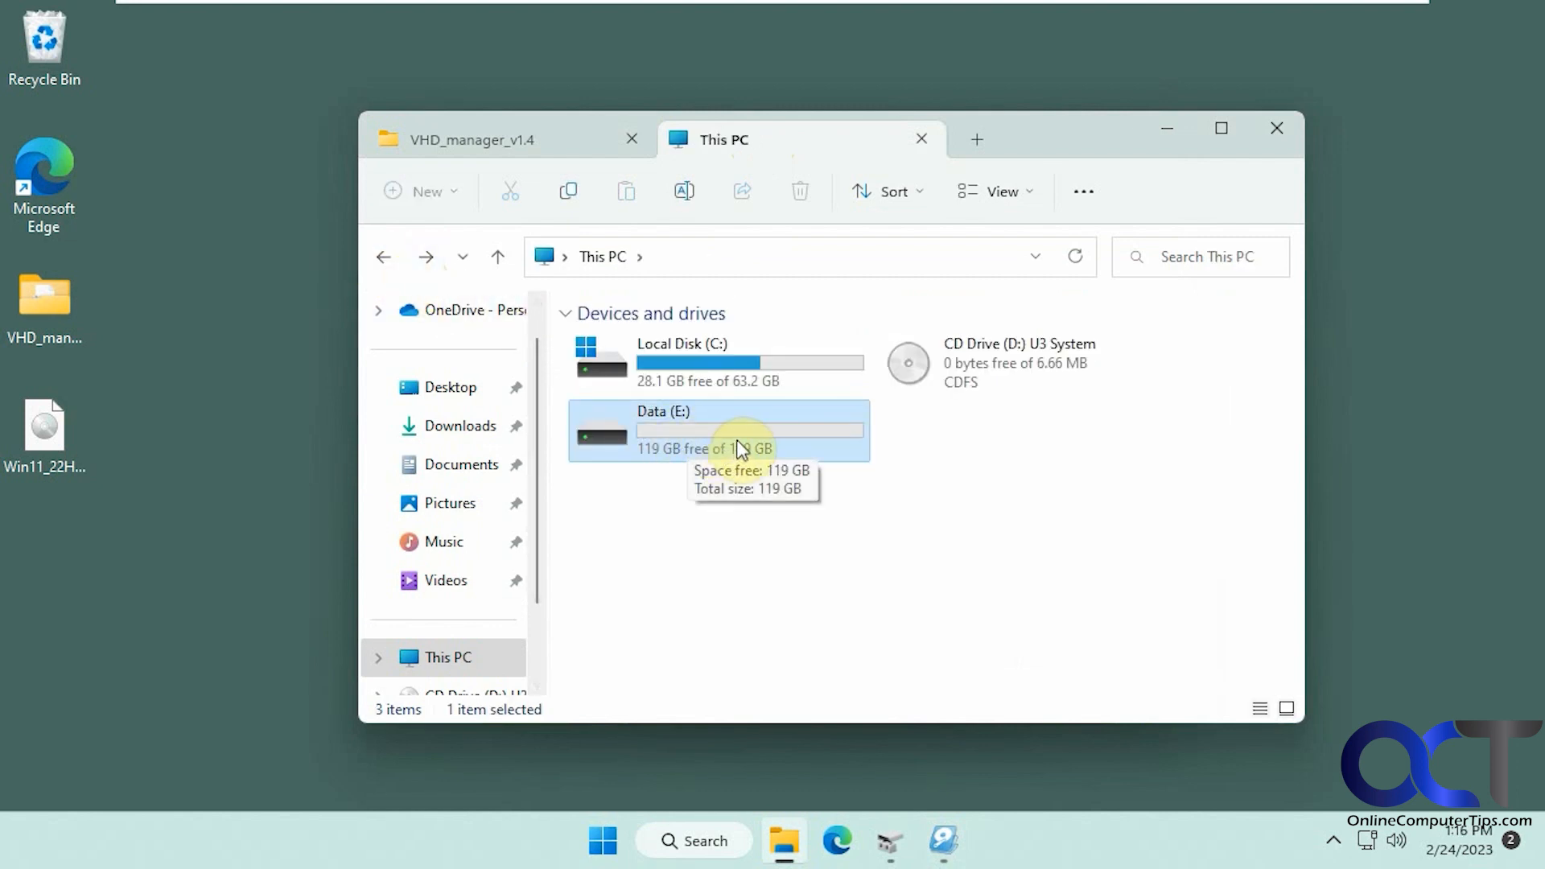
pyautogui.moveTo(690, 433)
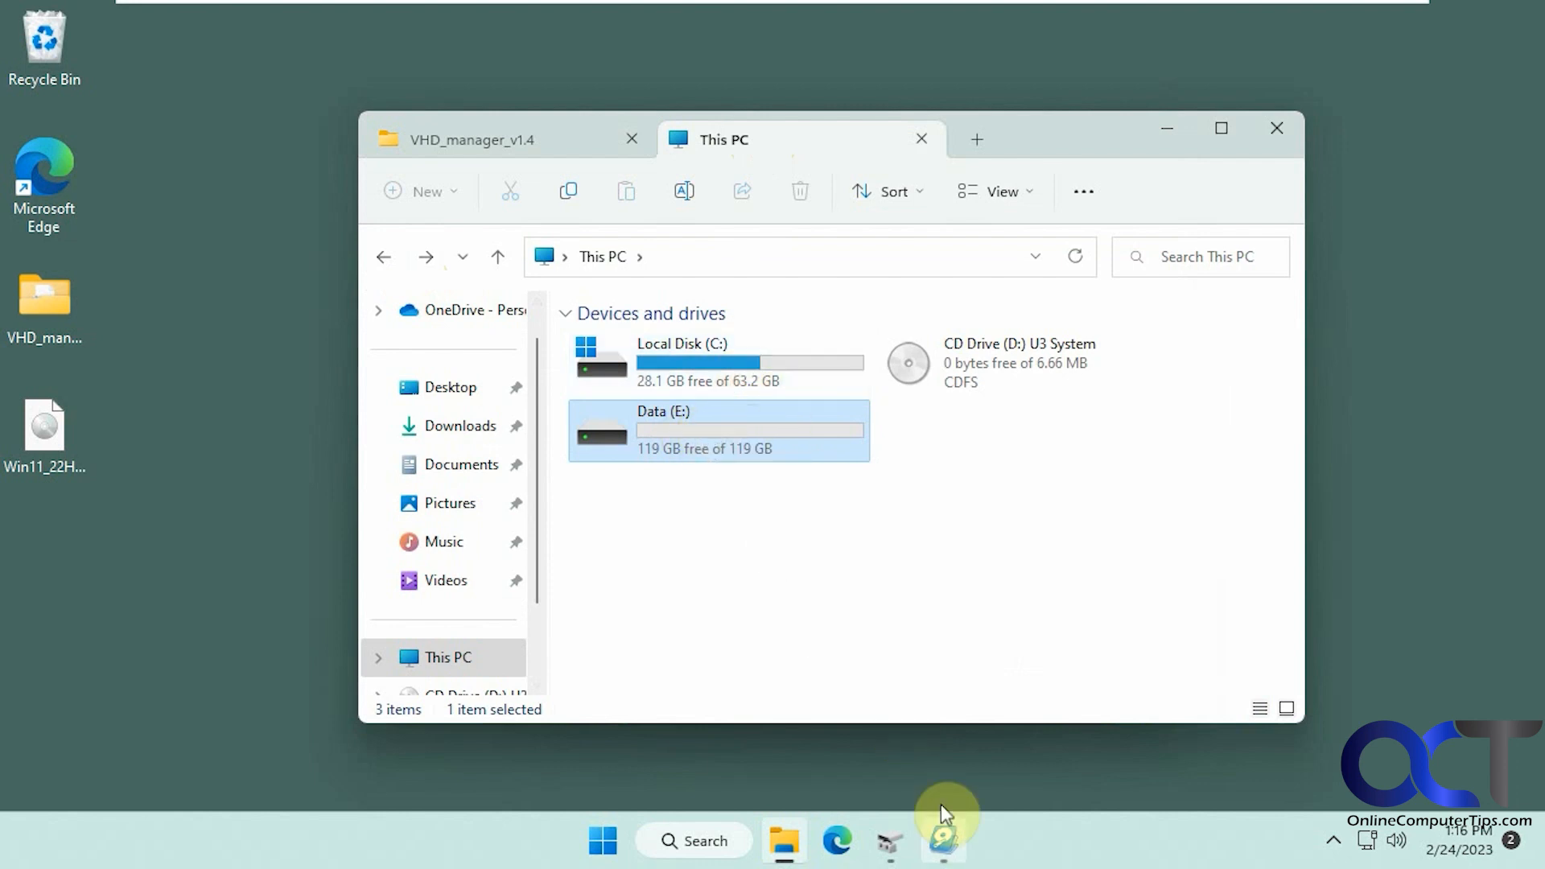
# - Set up a new 10 GB virtual disk in VHDX format, dynamically expanding, not yet created
pyautogui.click(942, 840)
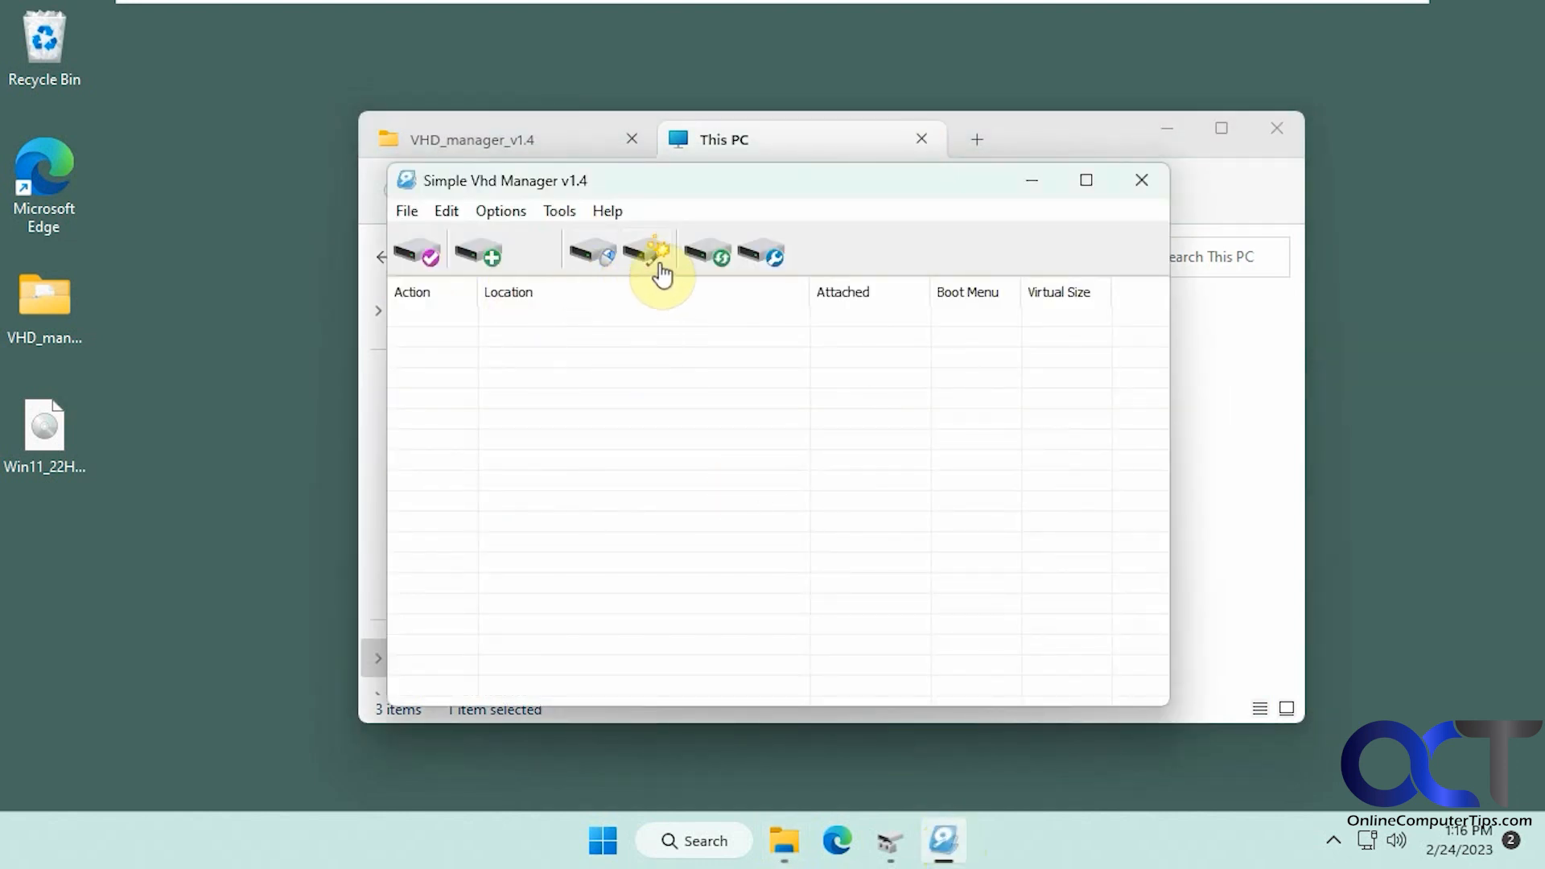
pyautogui.moveTo(533, 257)
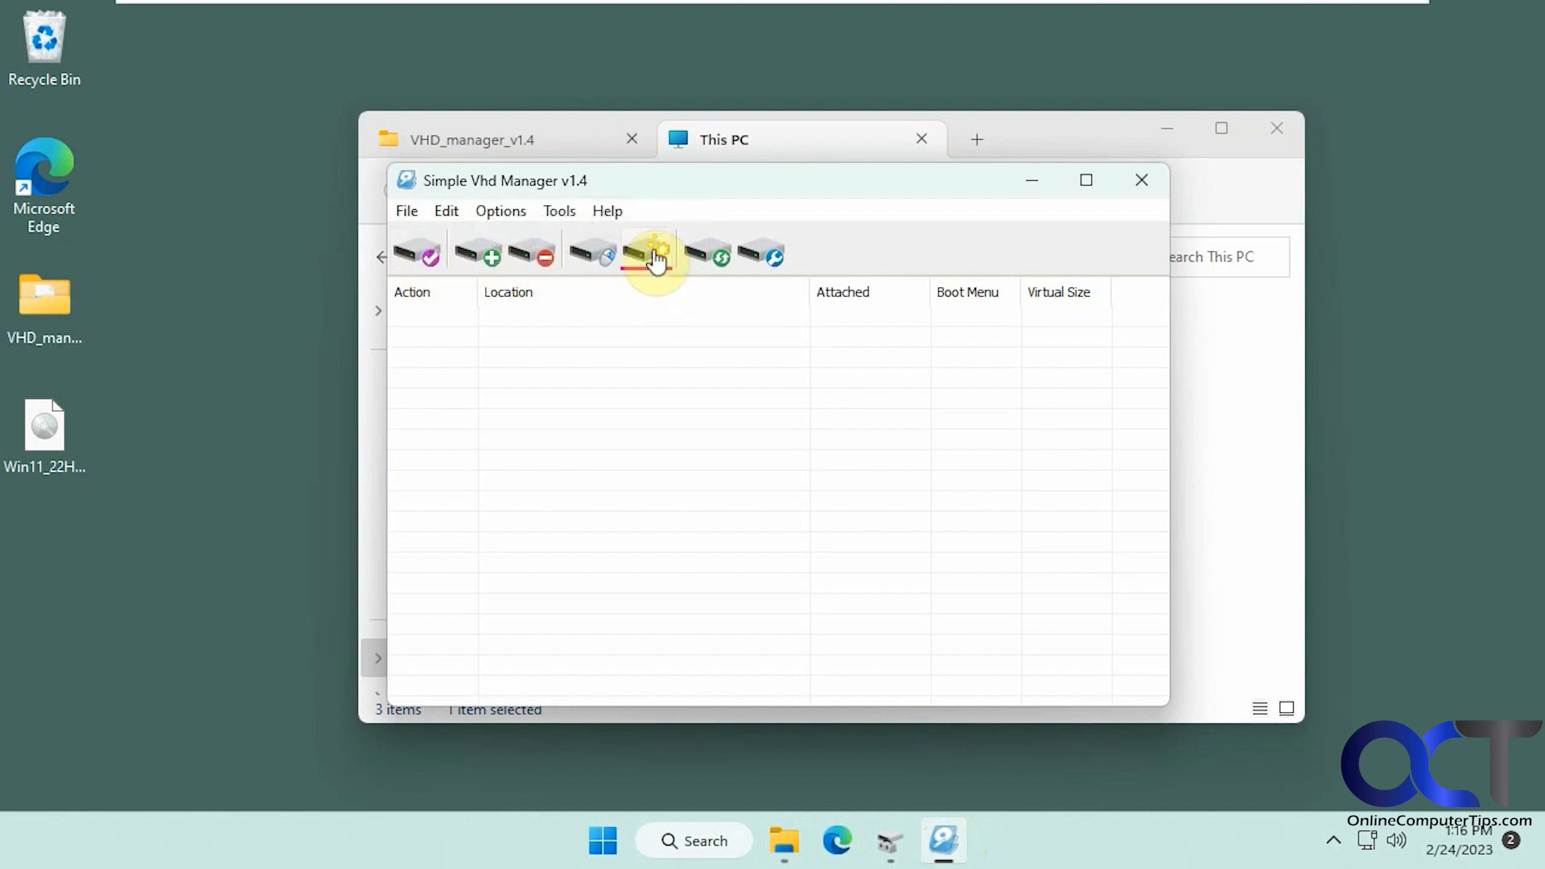
pyautogui.moveTo(650, 251)
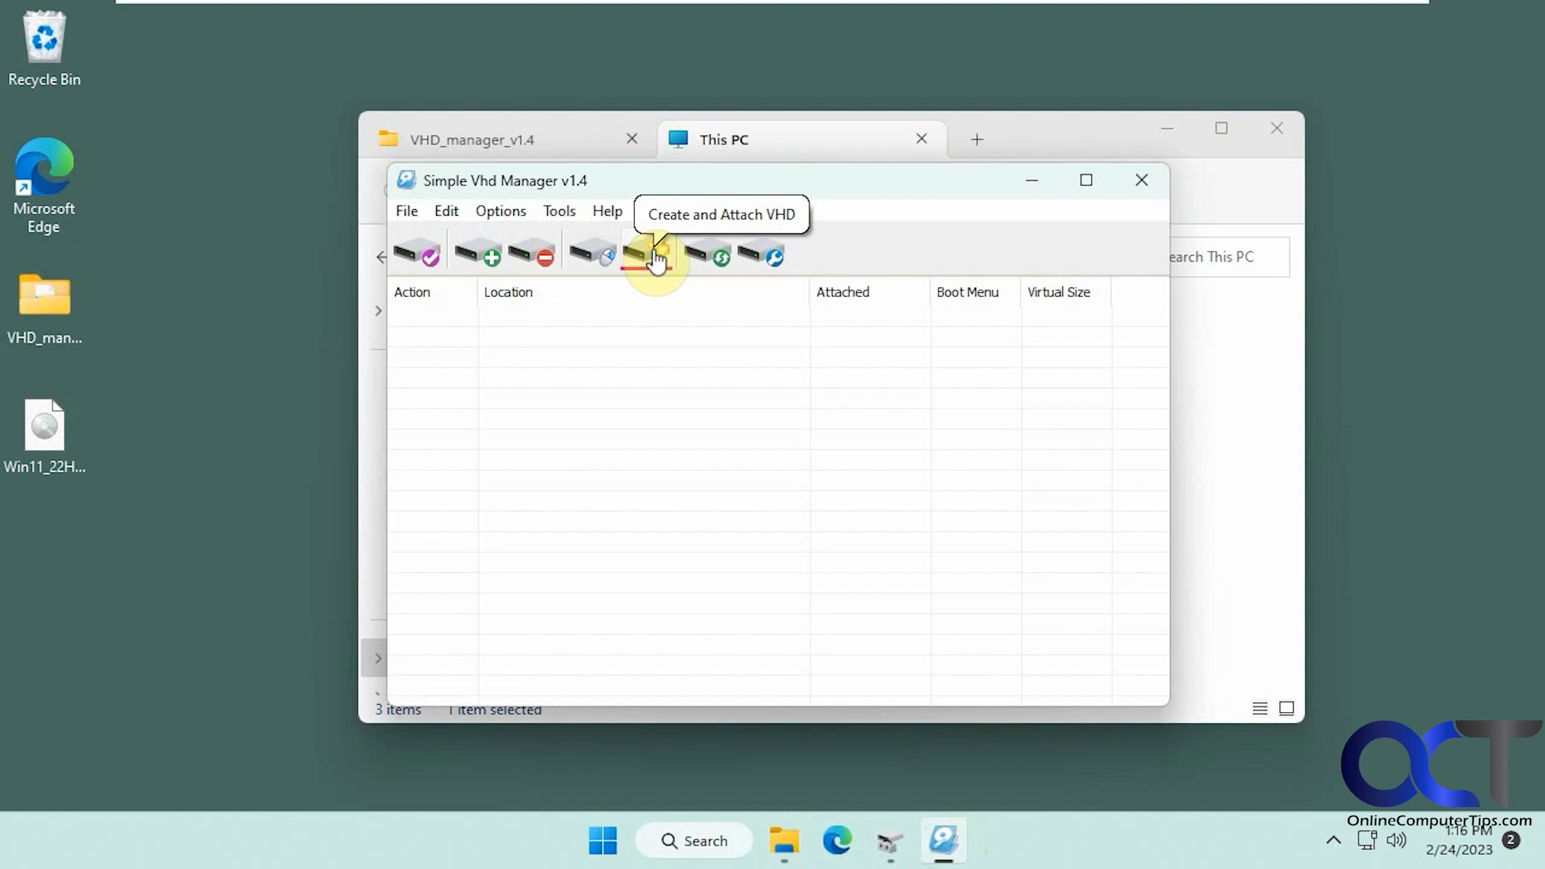
pyautogui.click(655, 255)
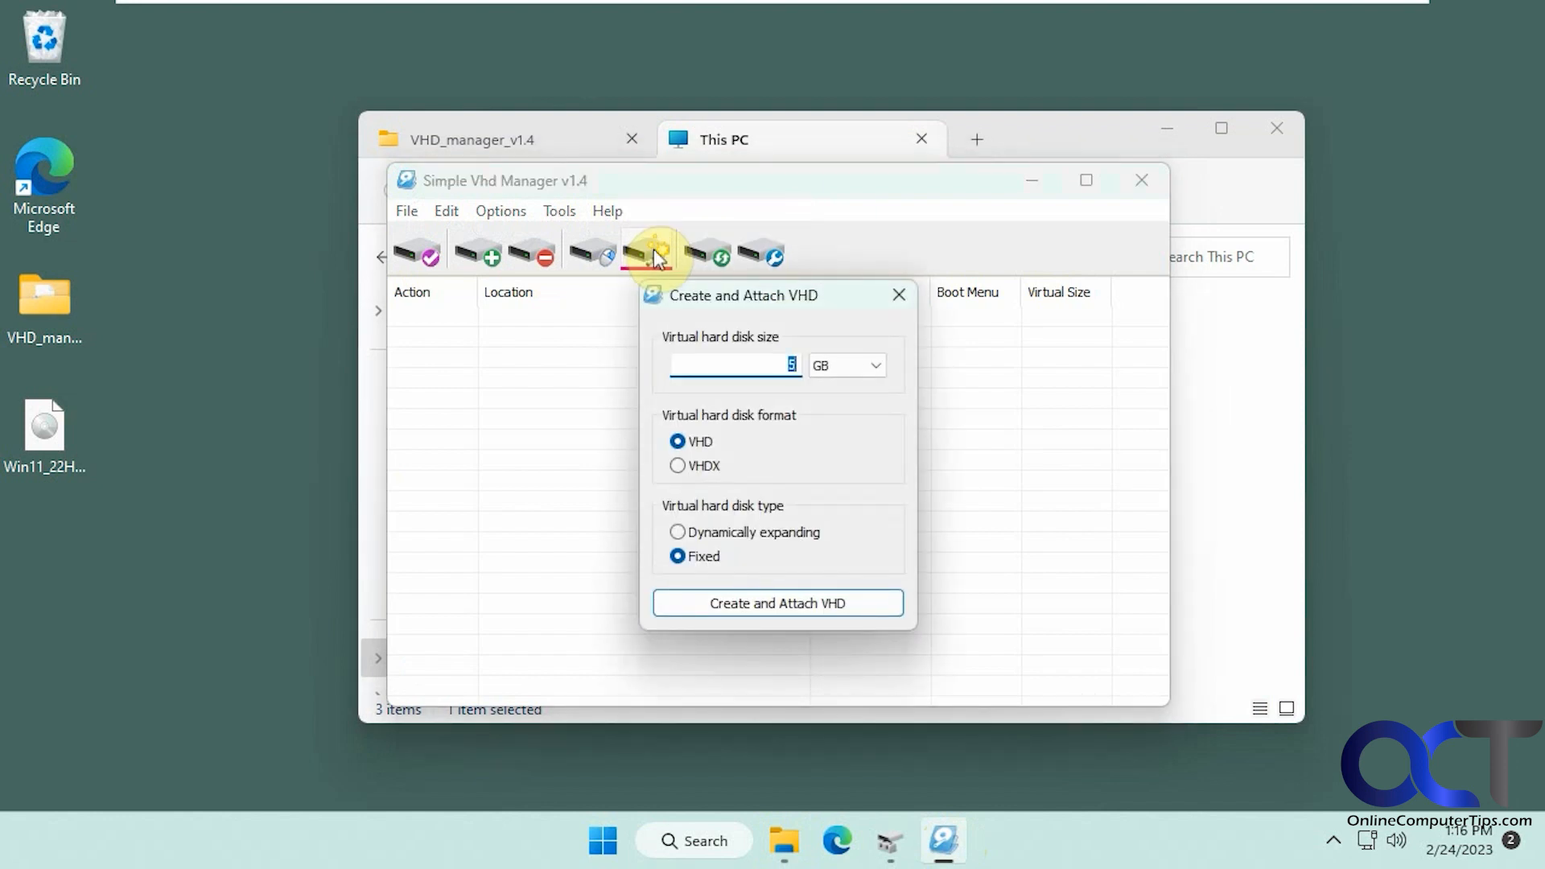
pyautogui.write('10')
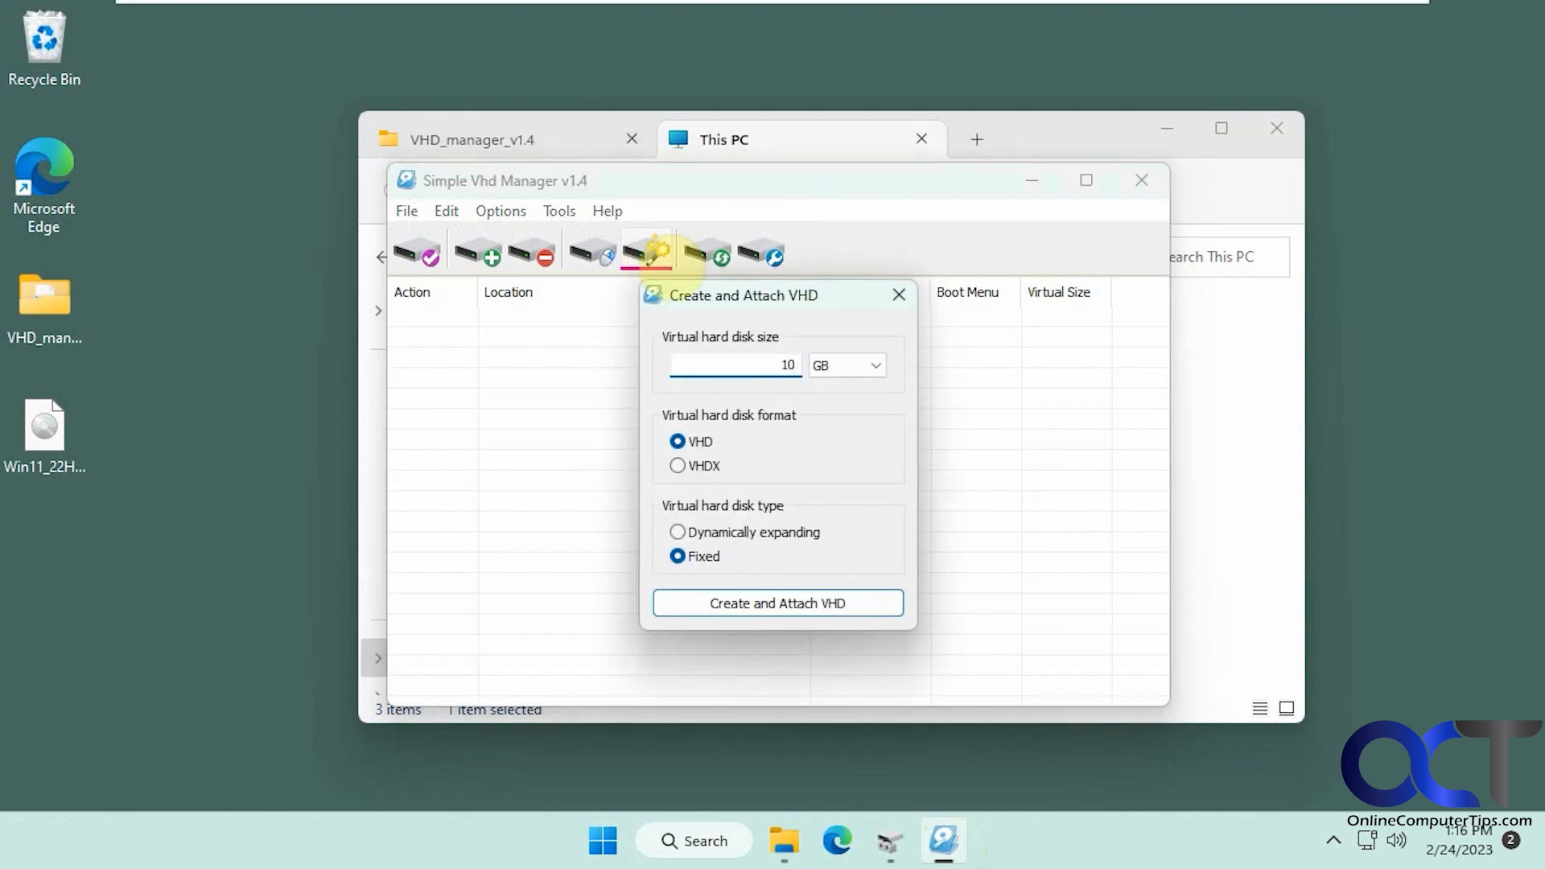
pyautogui.click(677, 465)
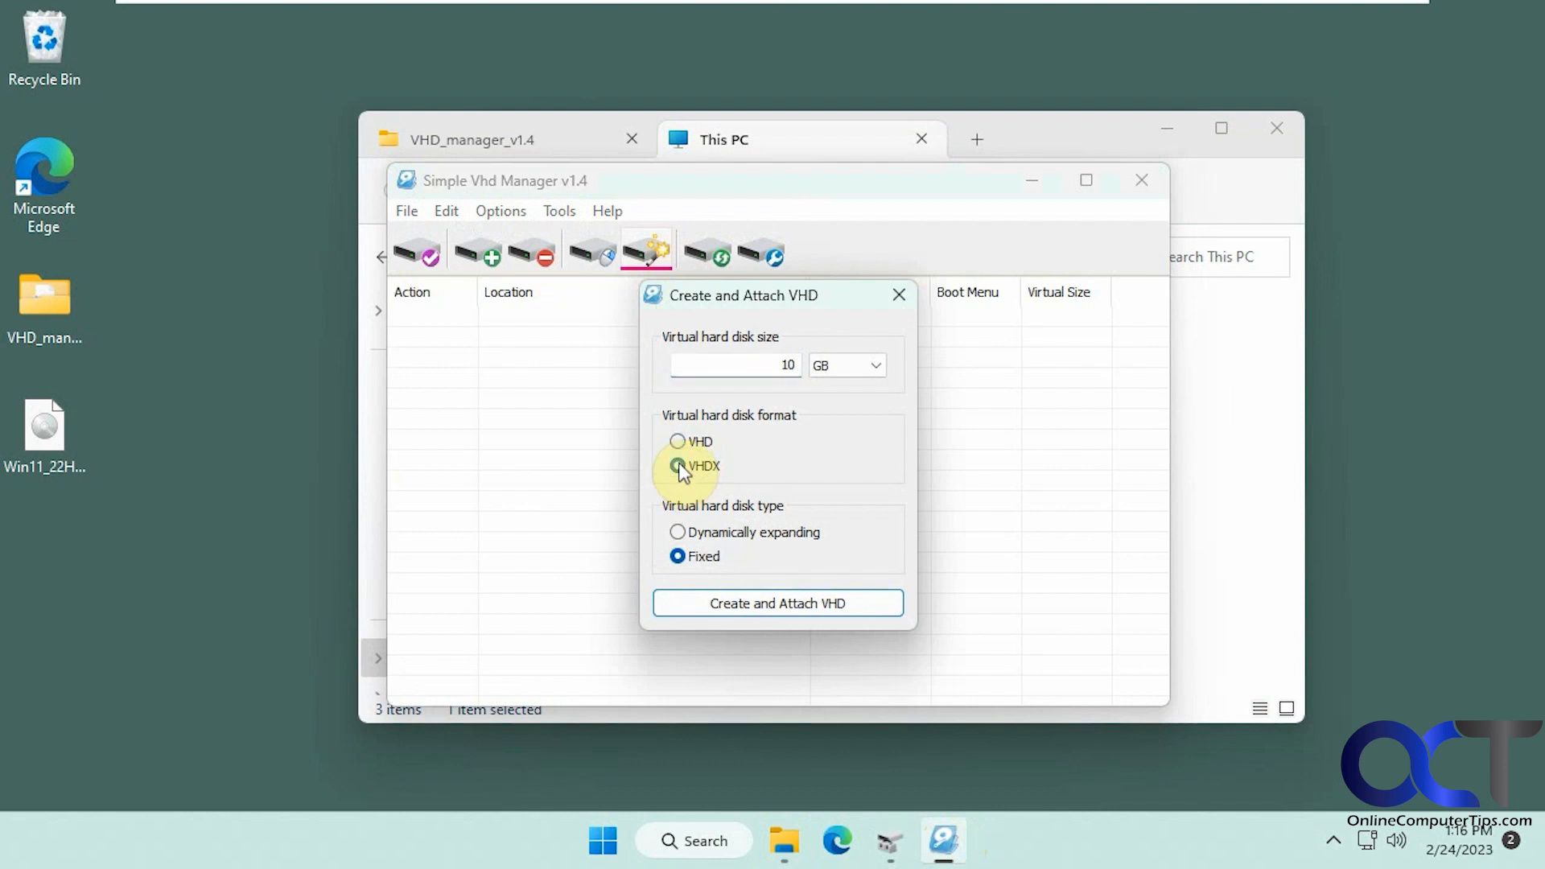
pyautogui.click(678, 532)
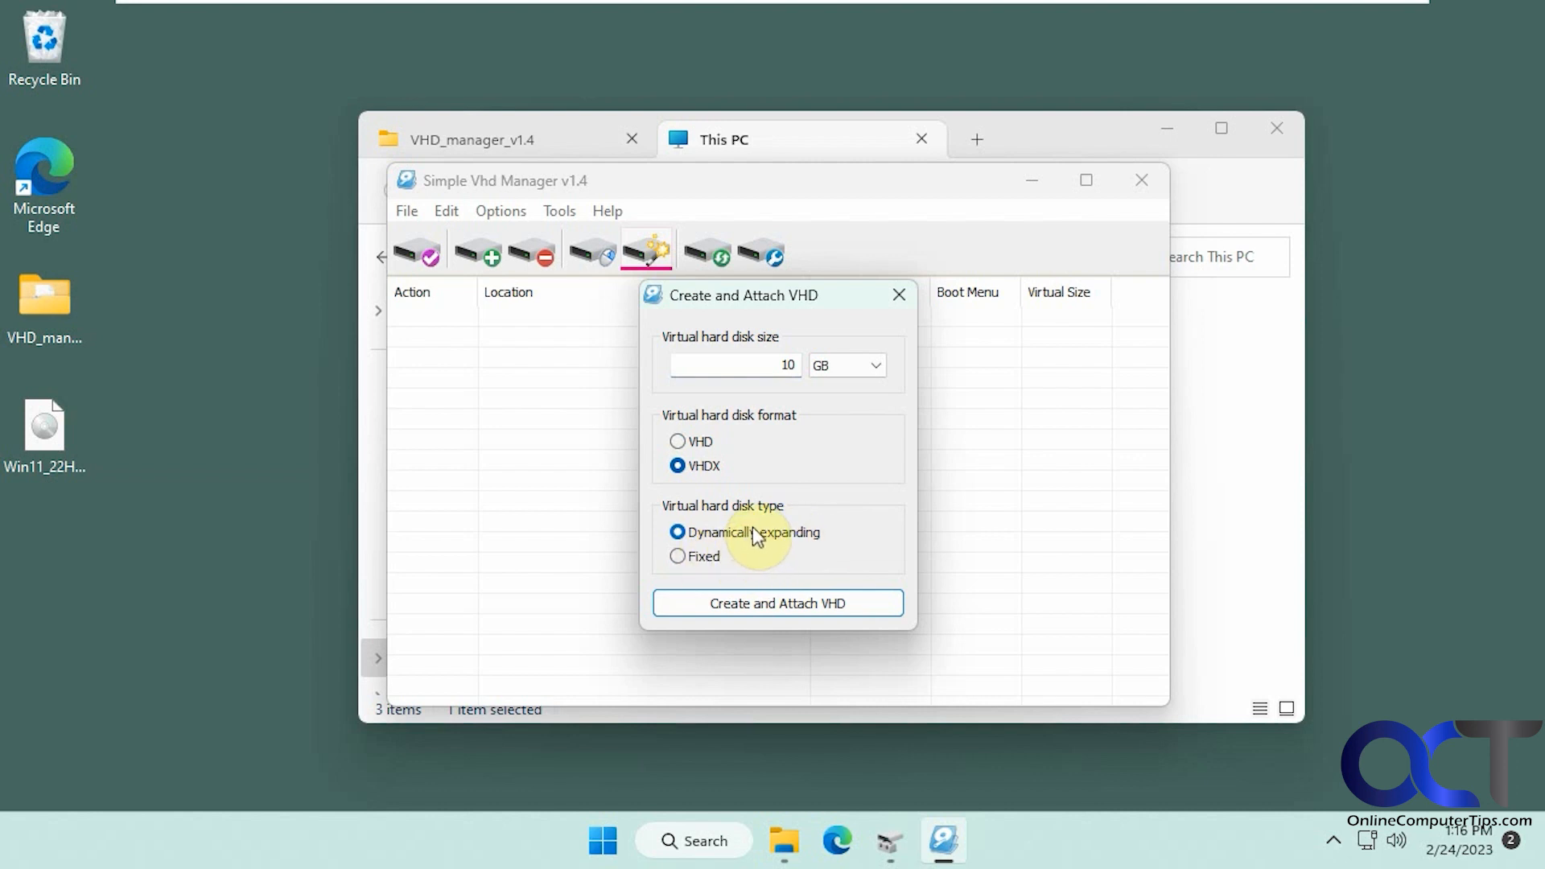
pyautogui.moveTo(812, 564)
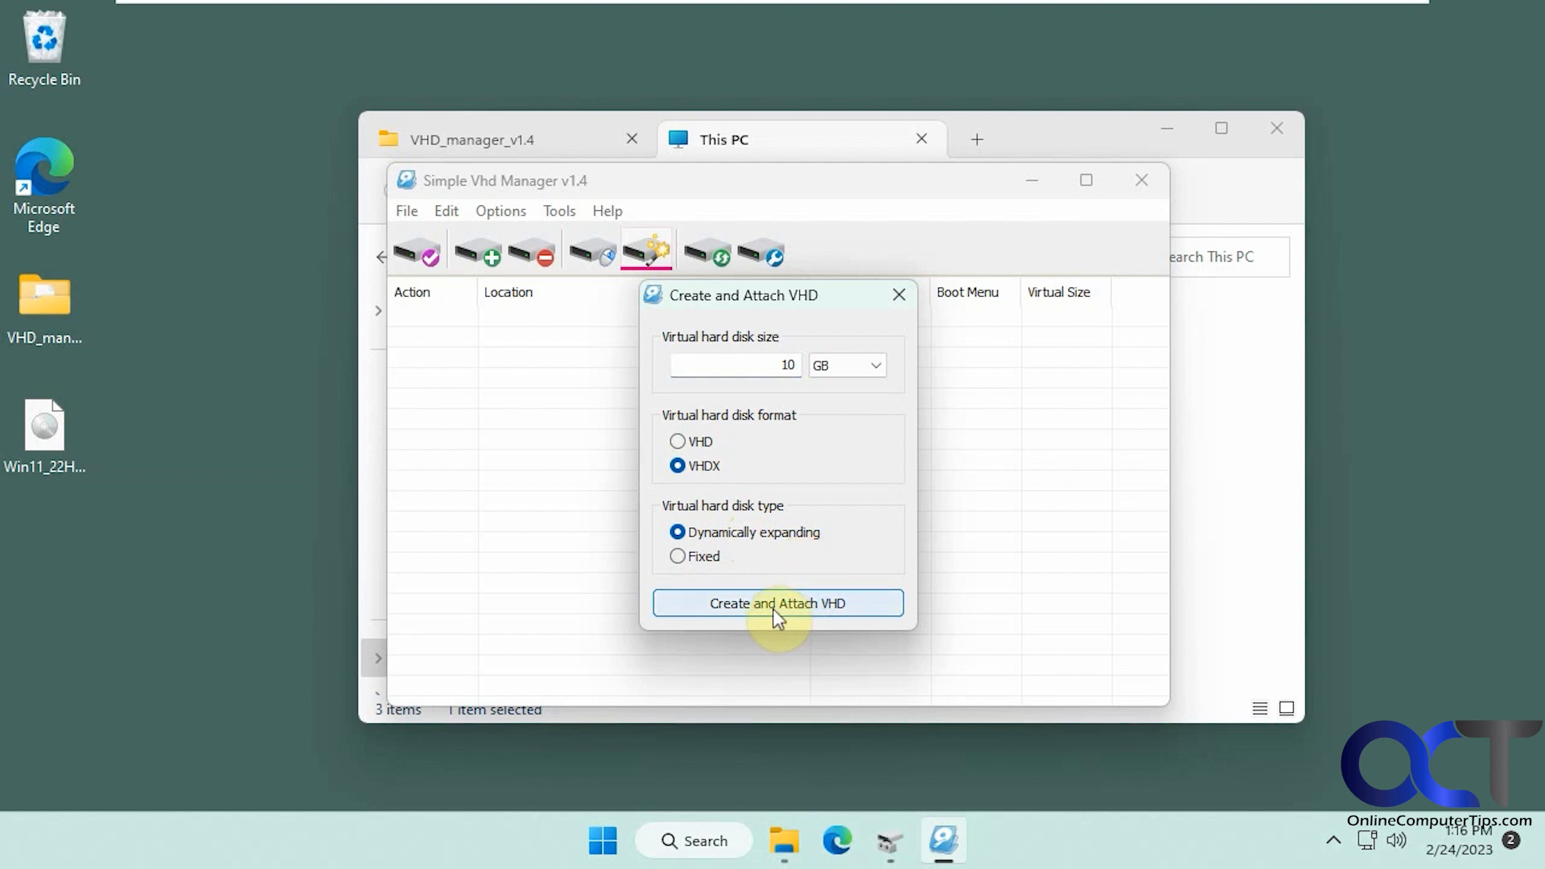
# - Create and attach the disk, saving it as 10GVHDX.vhdx on Data (E:) so it mounts as F:
pyautogui.click(778, 602)
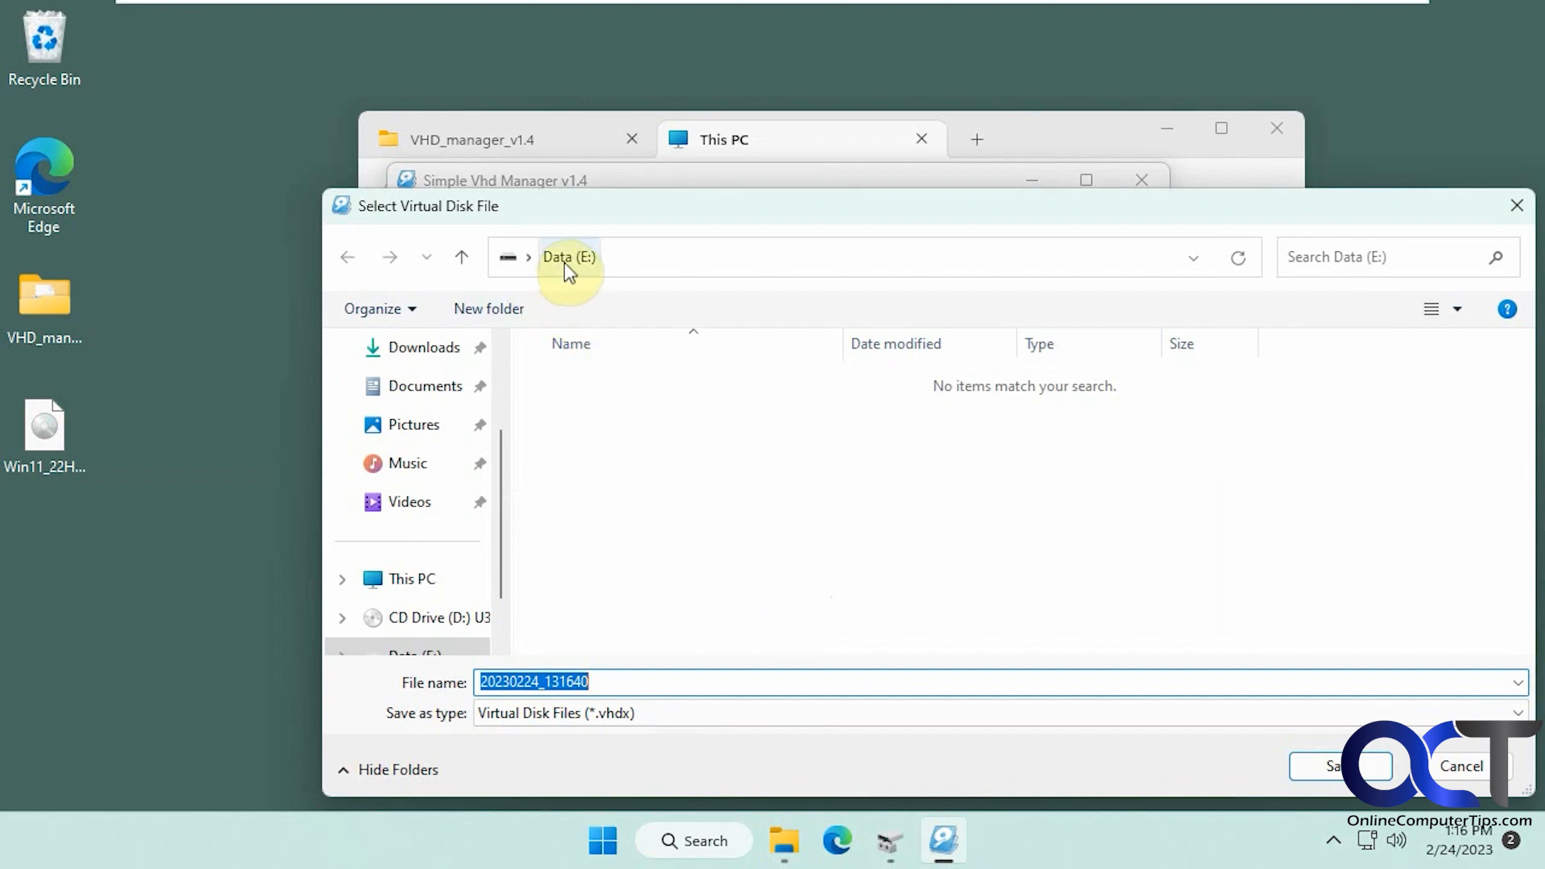
pyautogui.moveTo(645, 680)
pyautogui.write('10G')
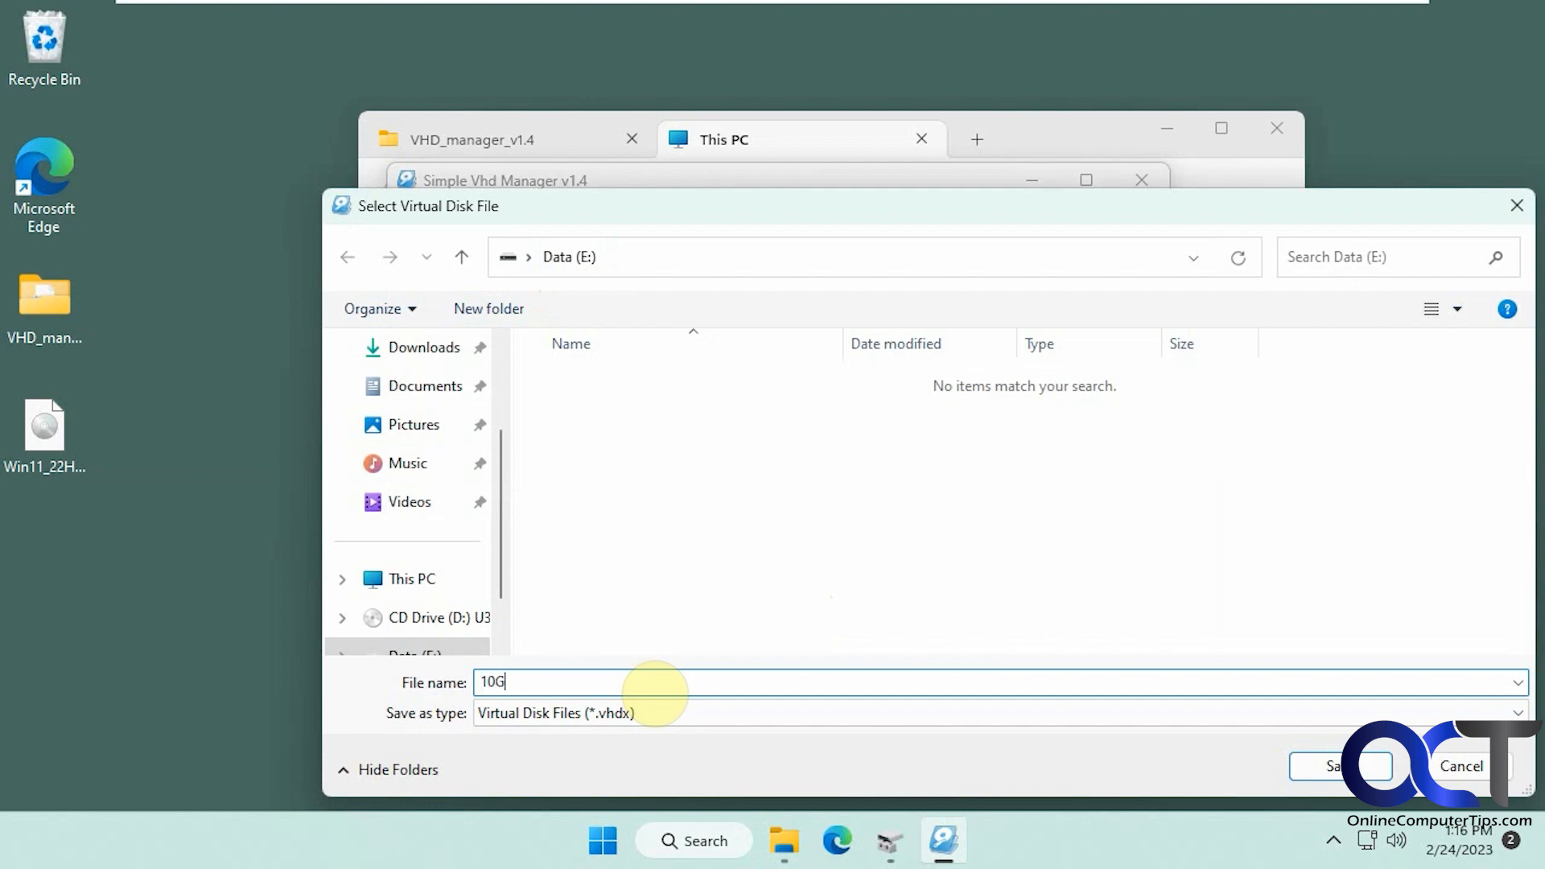
pyautogui.write('VHD')
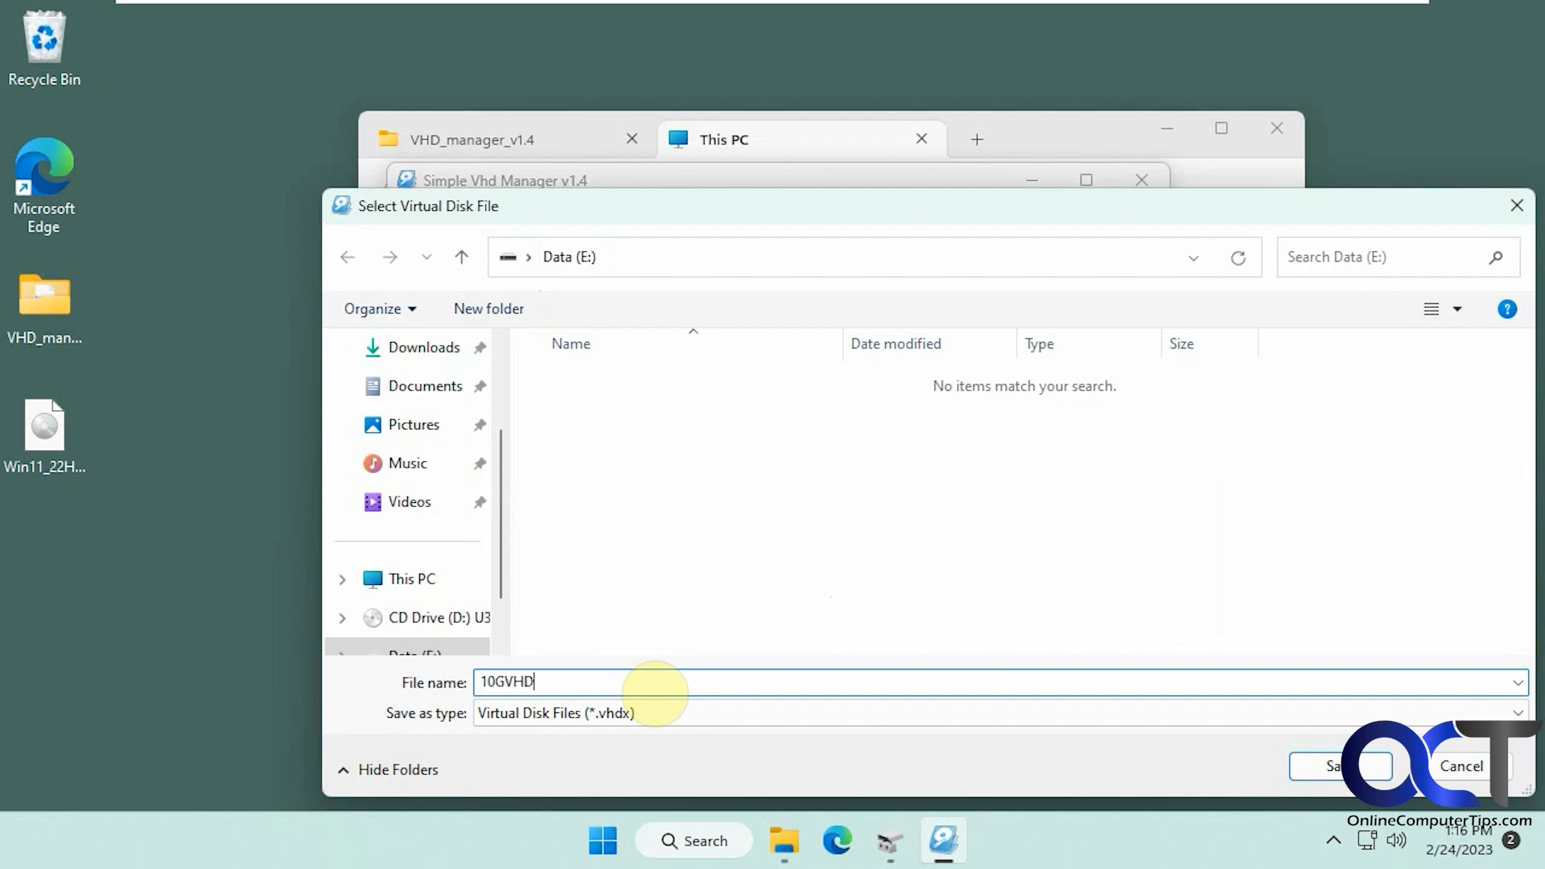
pyautogui.write('X')
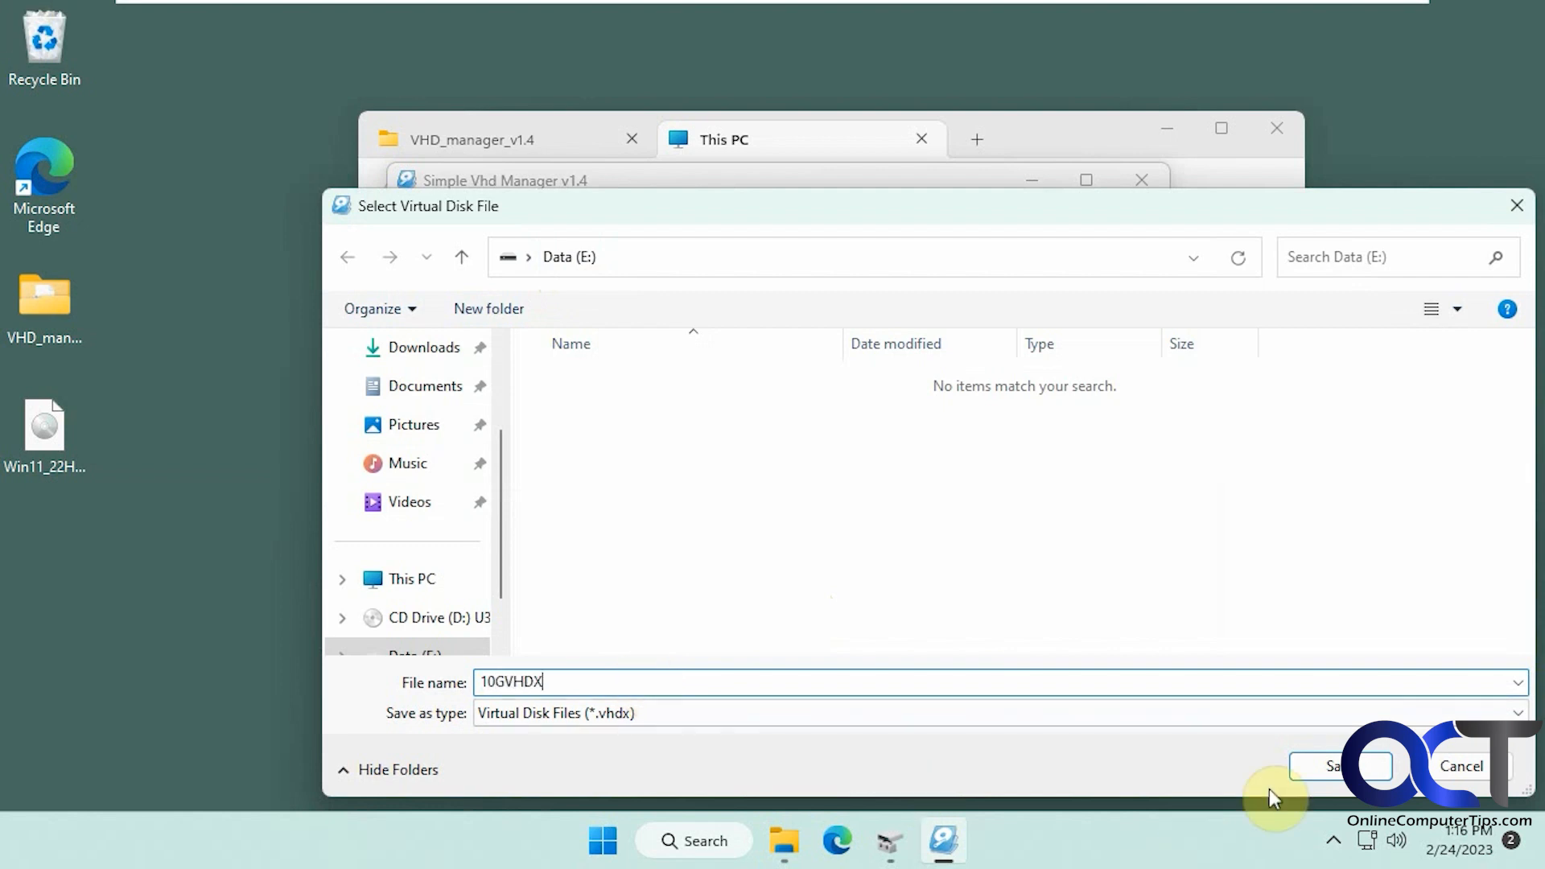
pyautogui.click(1338, 766)
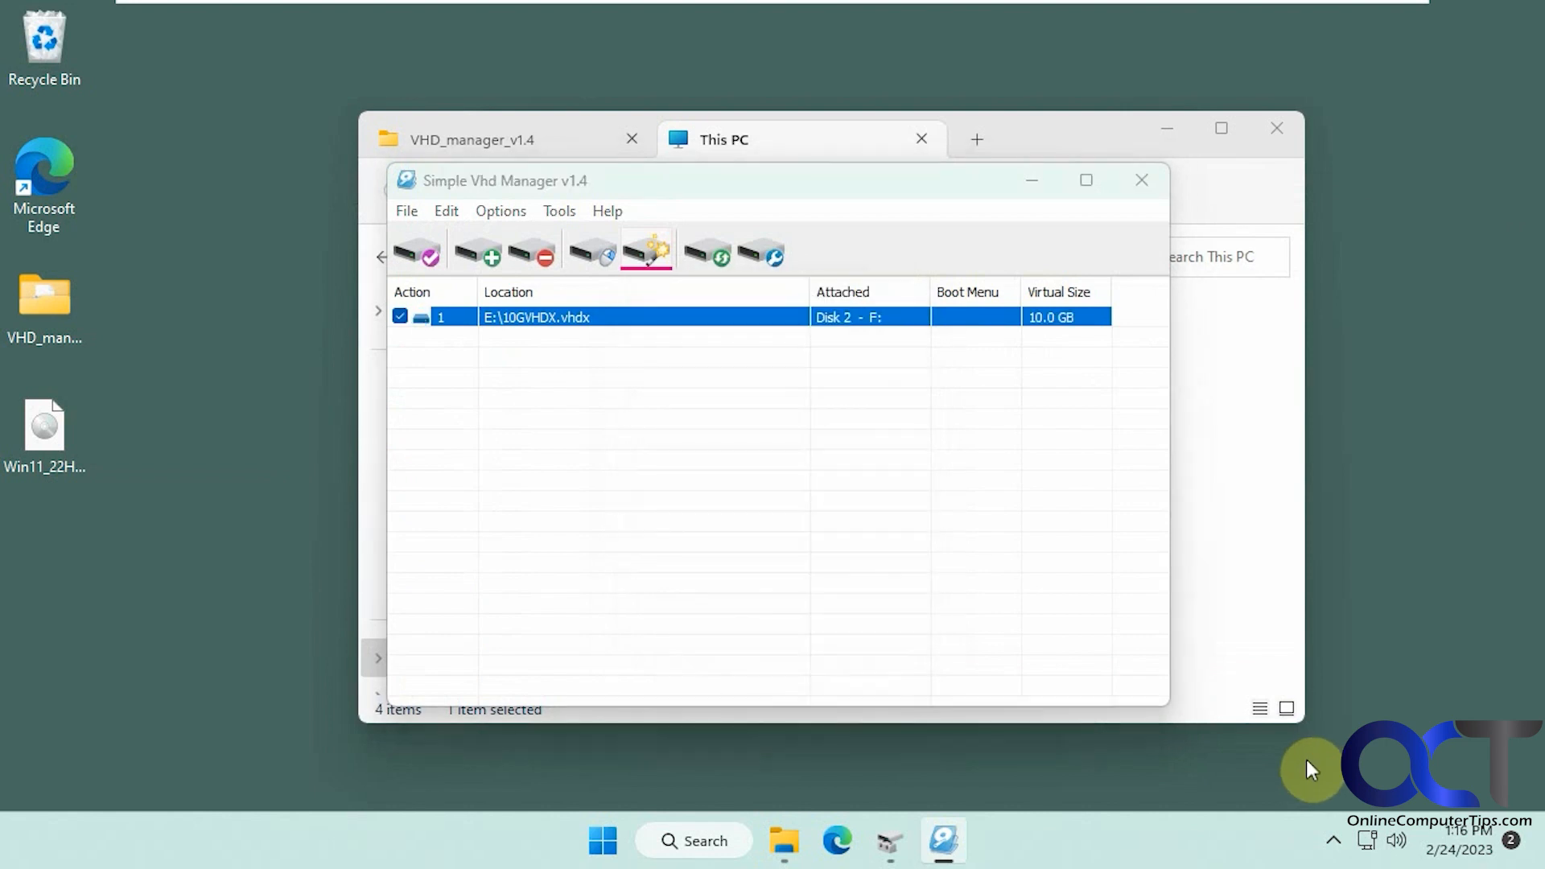
# - Quick-format the new F: drive as NTFS with volume label 10GVHDX, confirming the erase warning
pyautogui.click(647, 252)
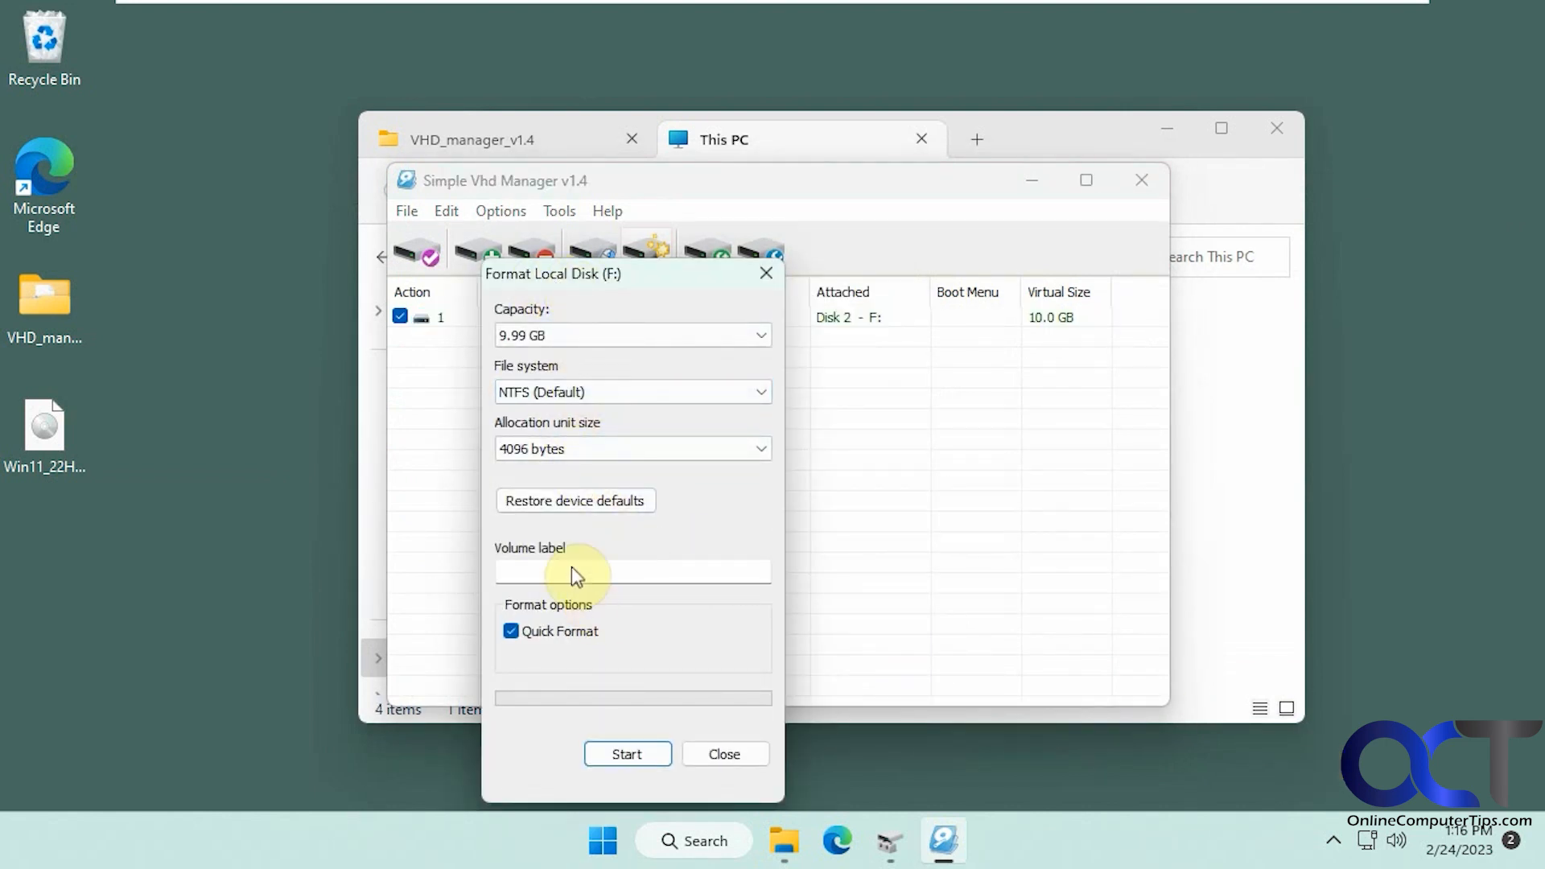
pyautogui.write('1')
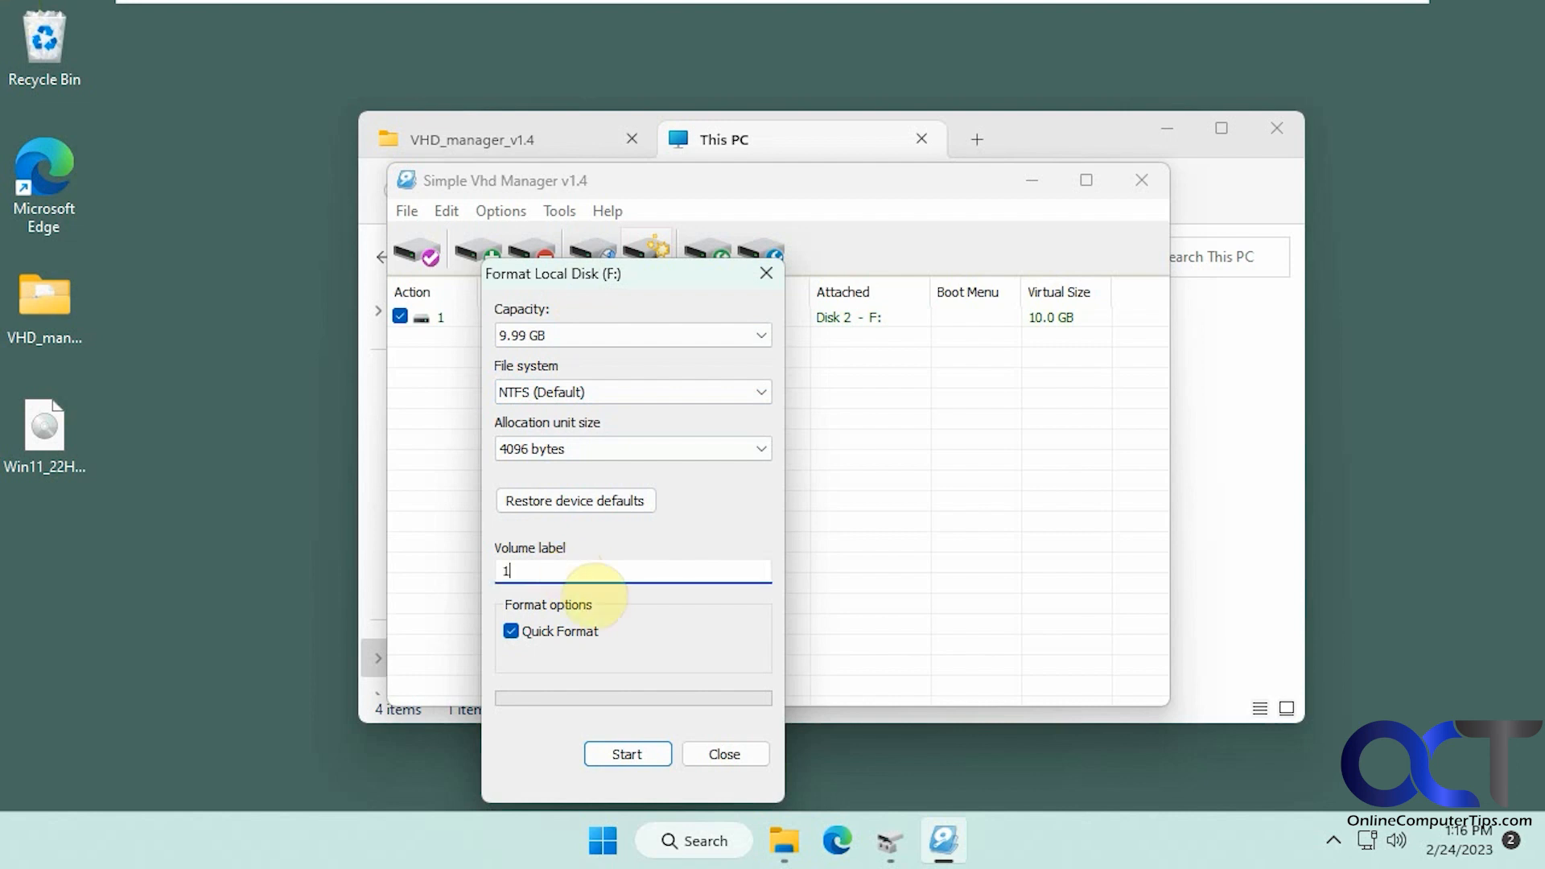
pyautogui.write('0GVHD')
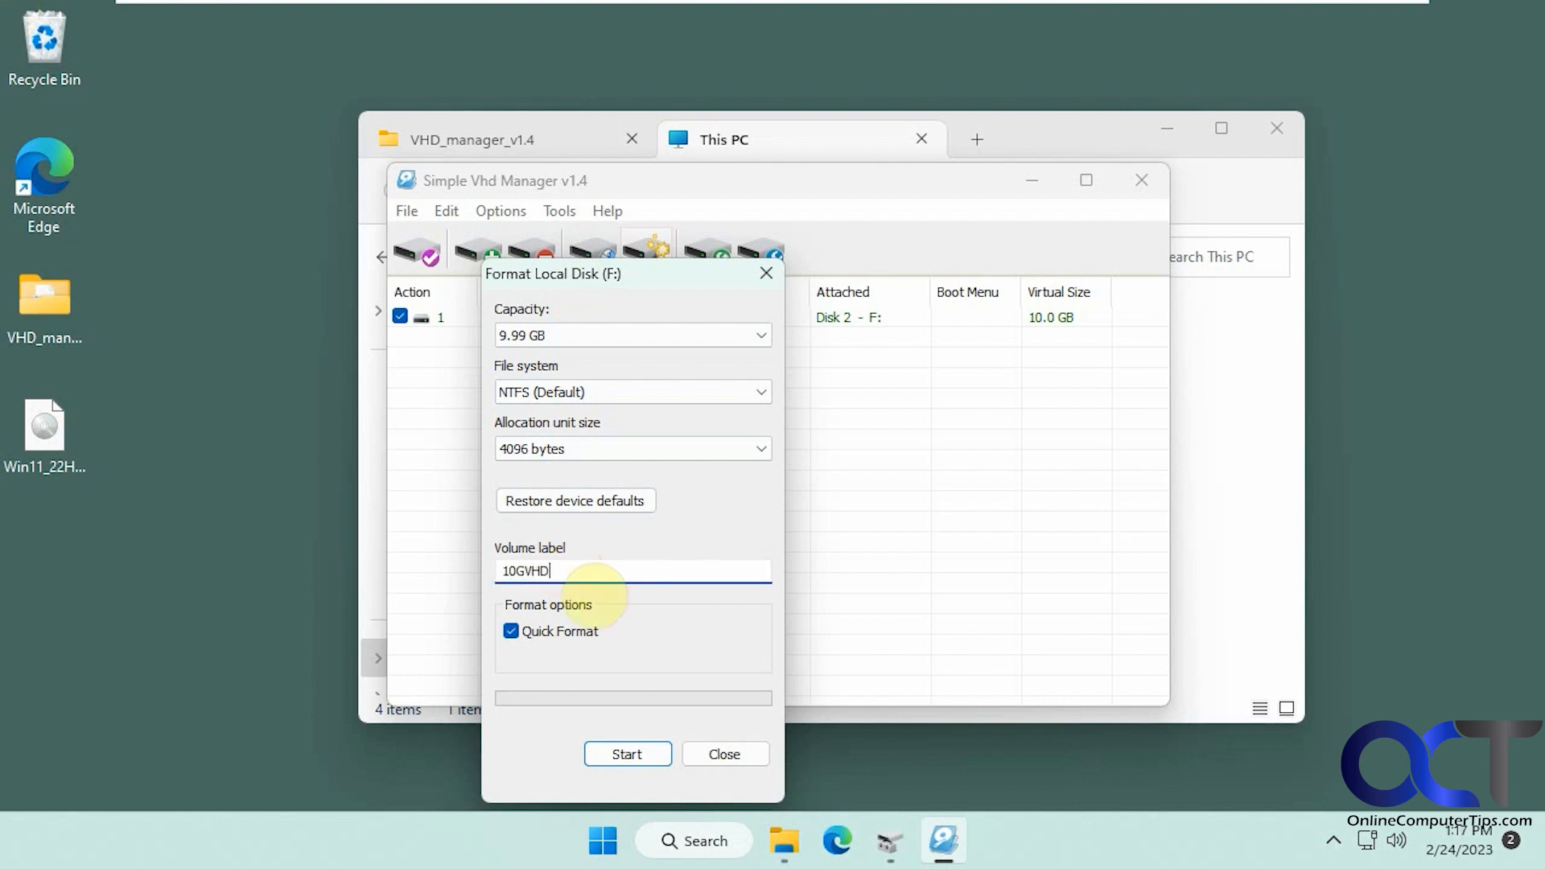
pyautogui.click(626, 753)
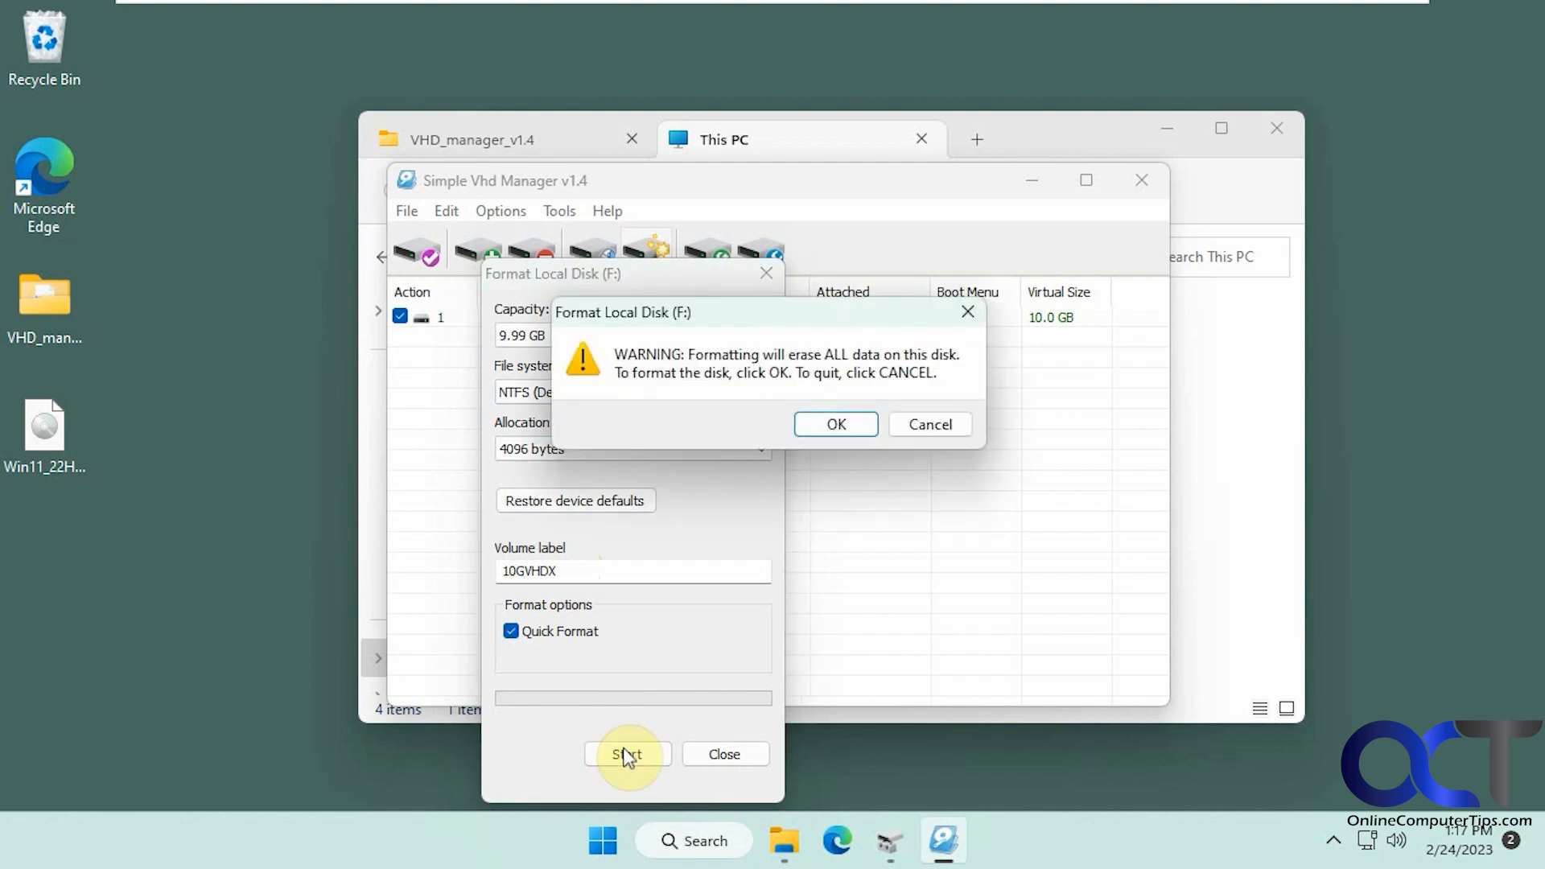
pyautogui.click(835, 424)
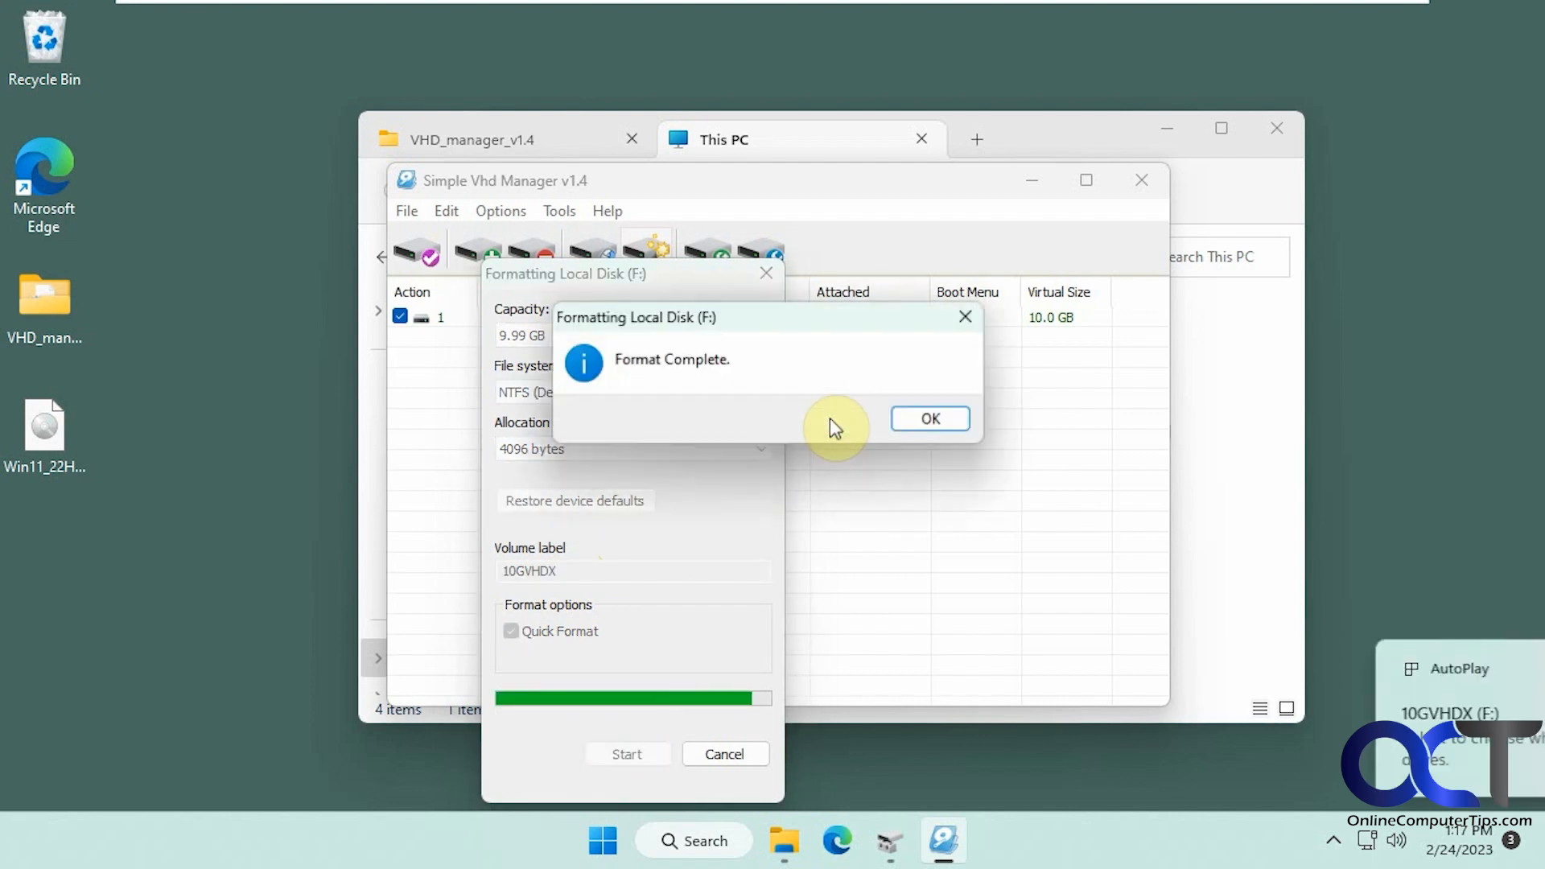
pyautogui.click(927, 418)
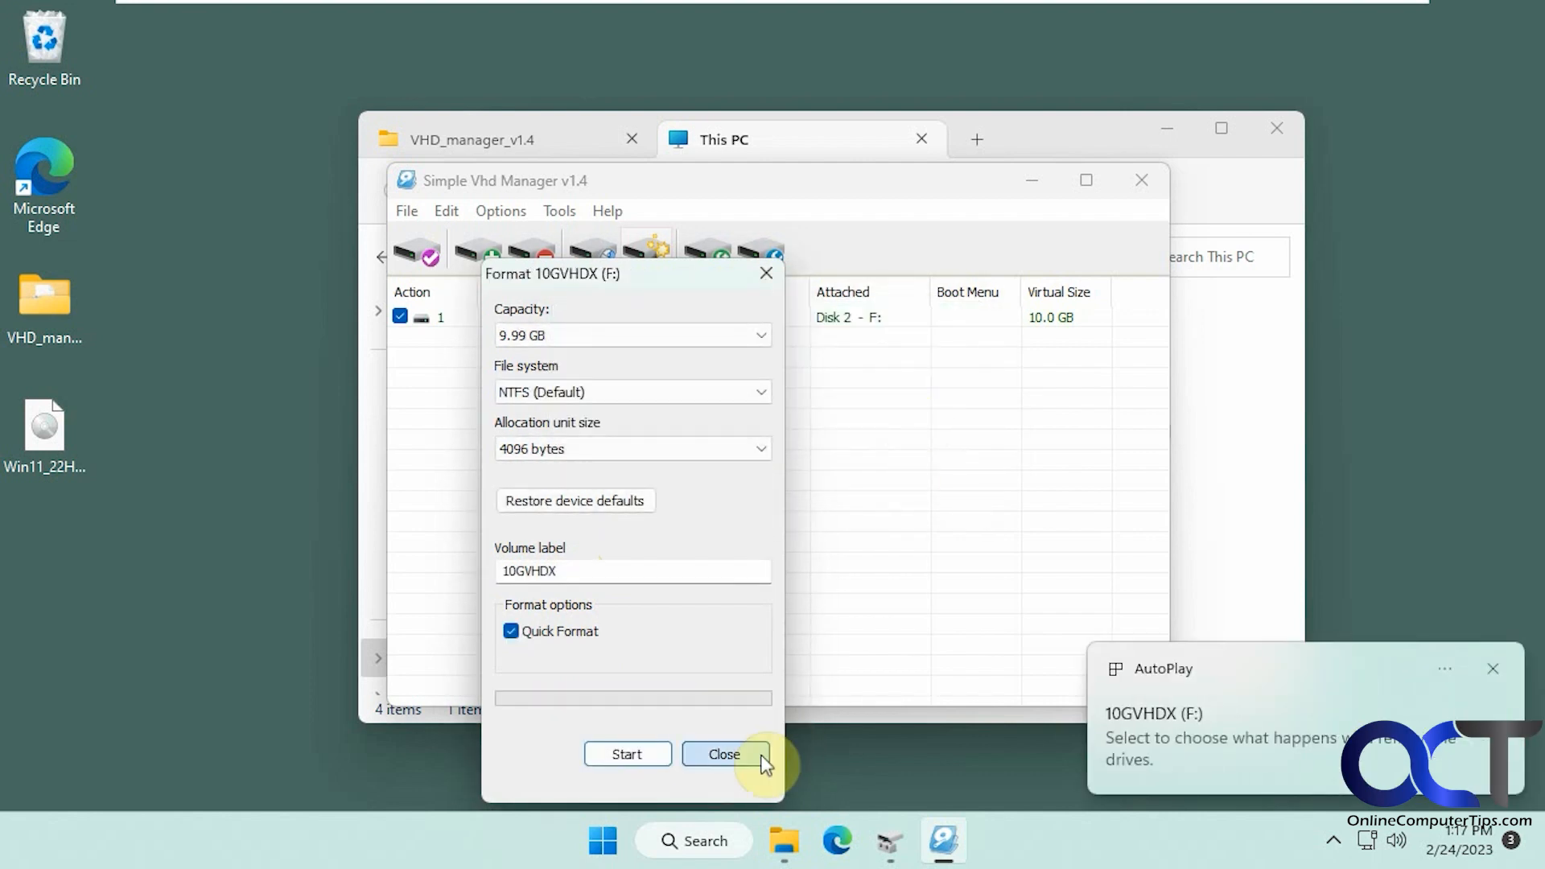
pyautogui.click(724, 753)
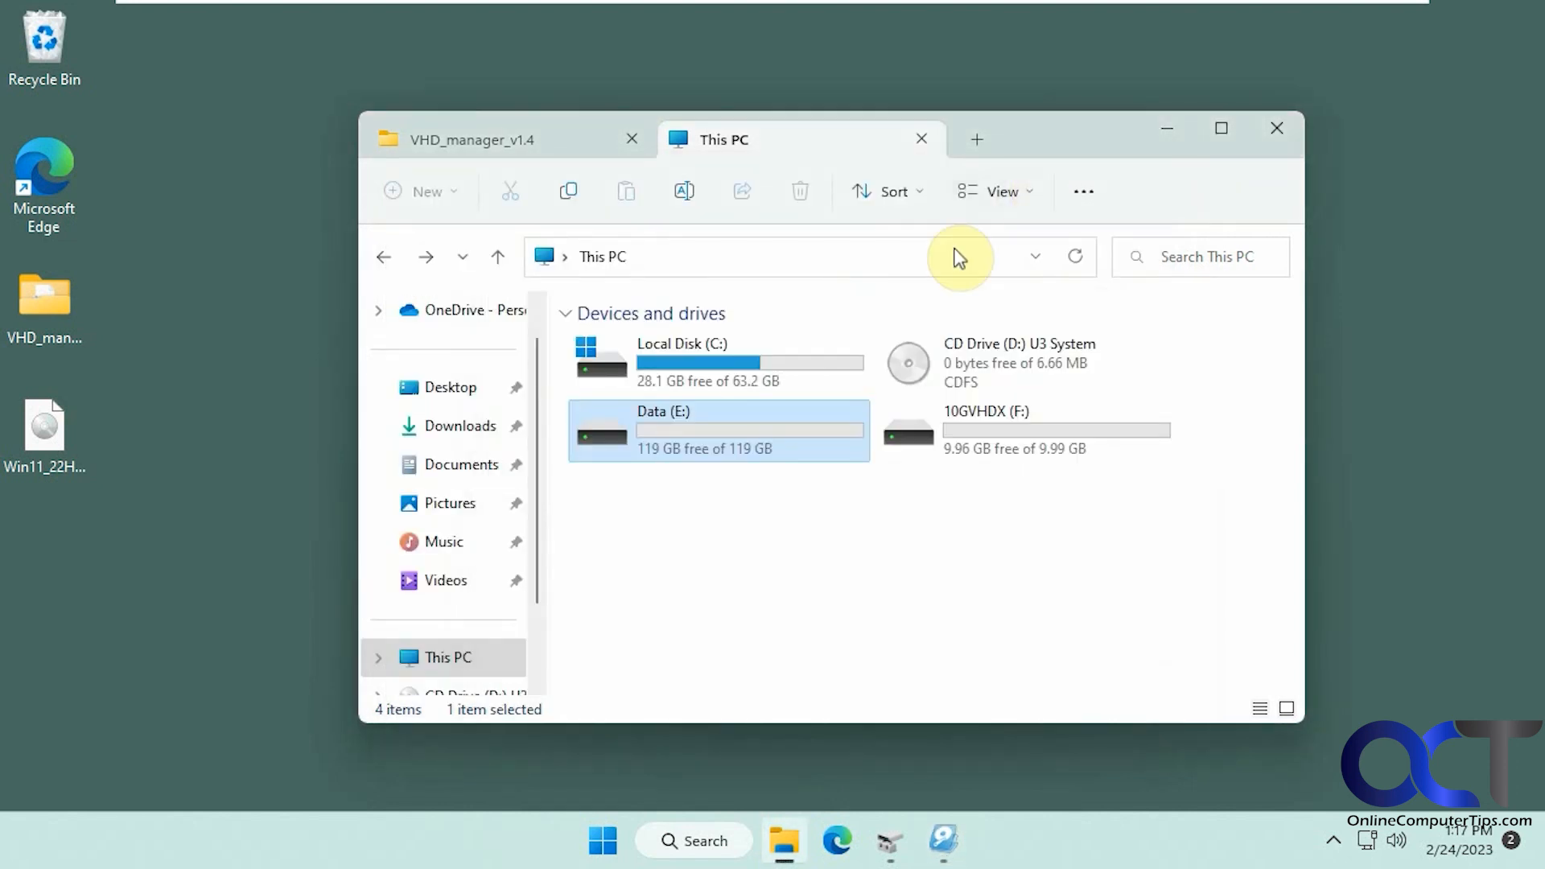
pyautogui.moveTo(1004, 418)
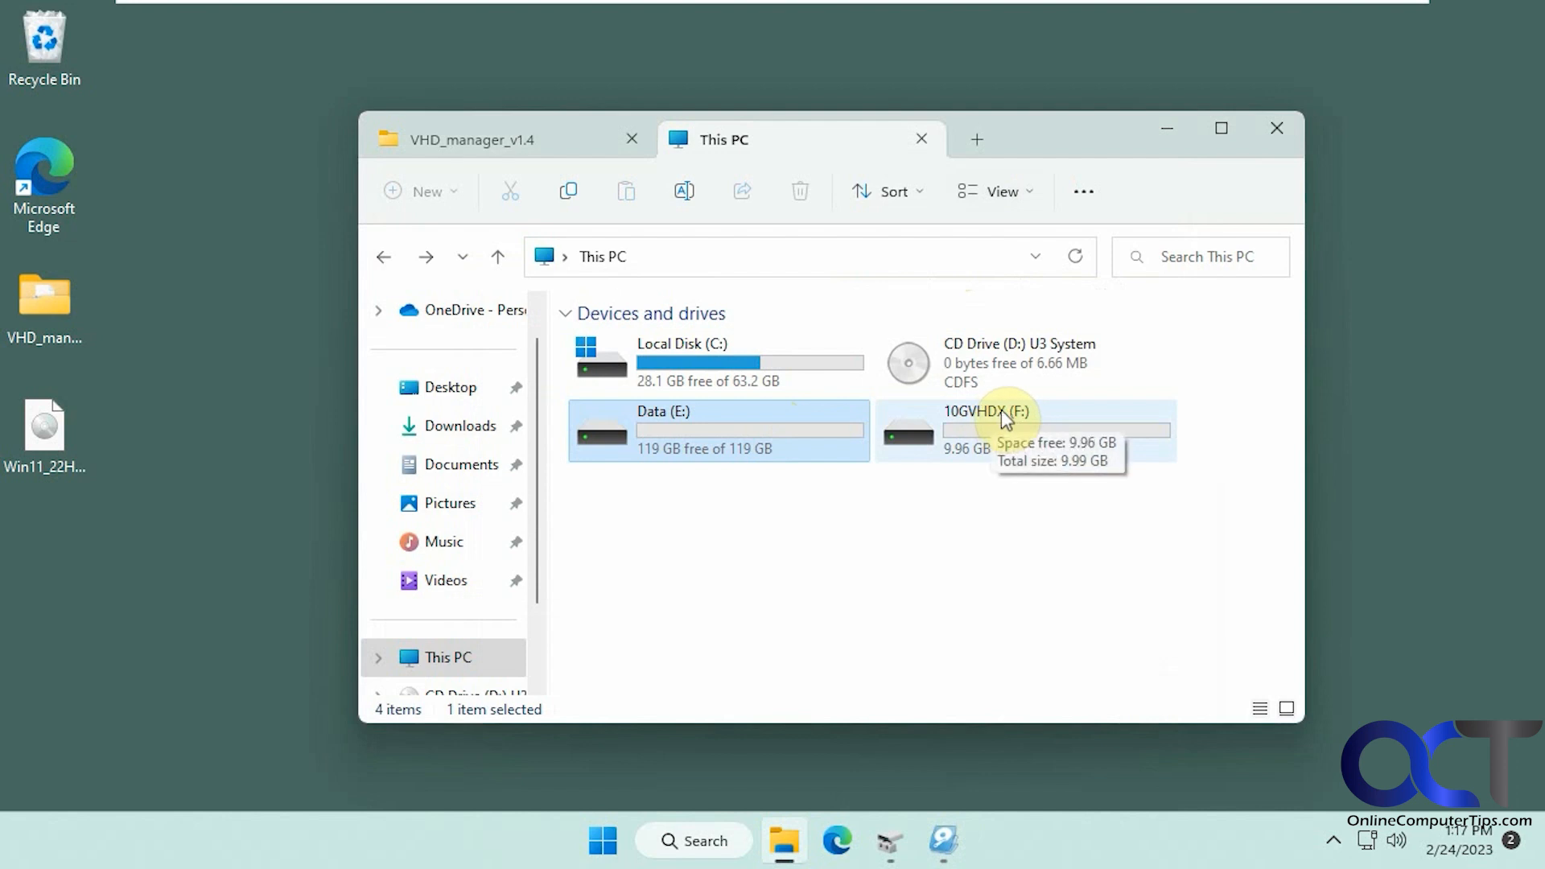
pyautogui.moveTo(1117, 445)
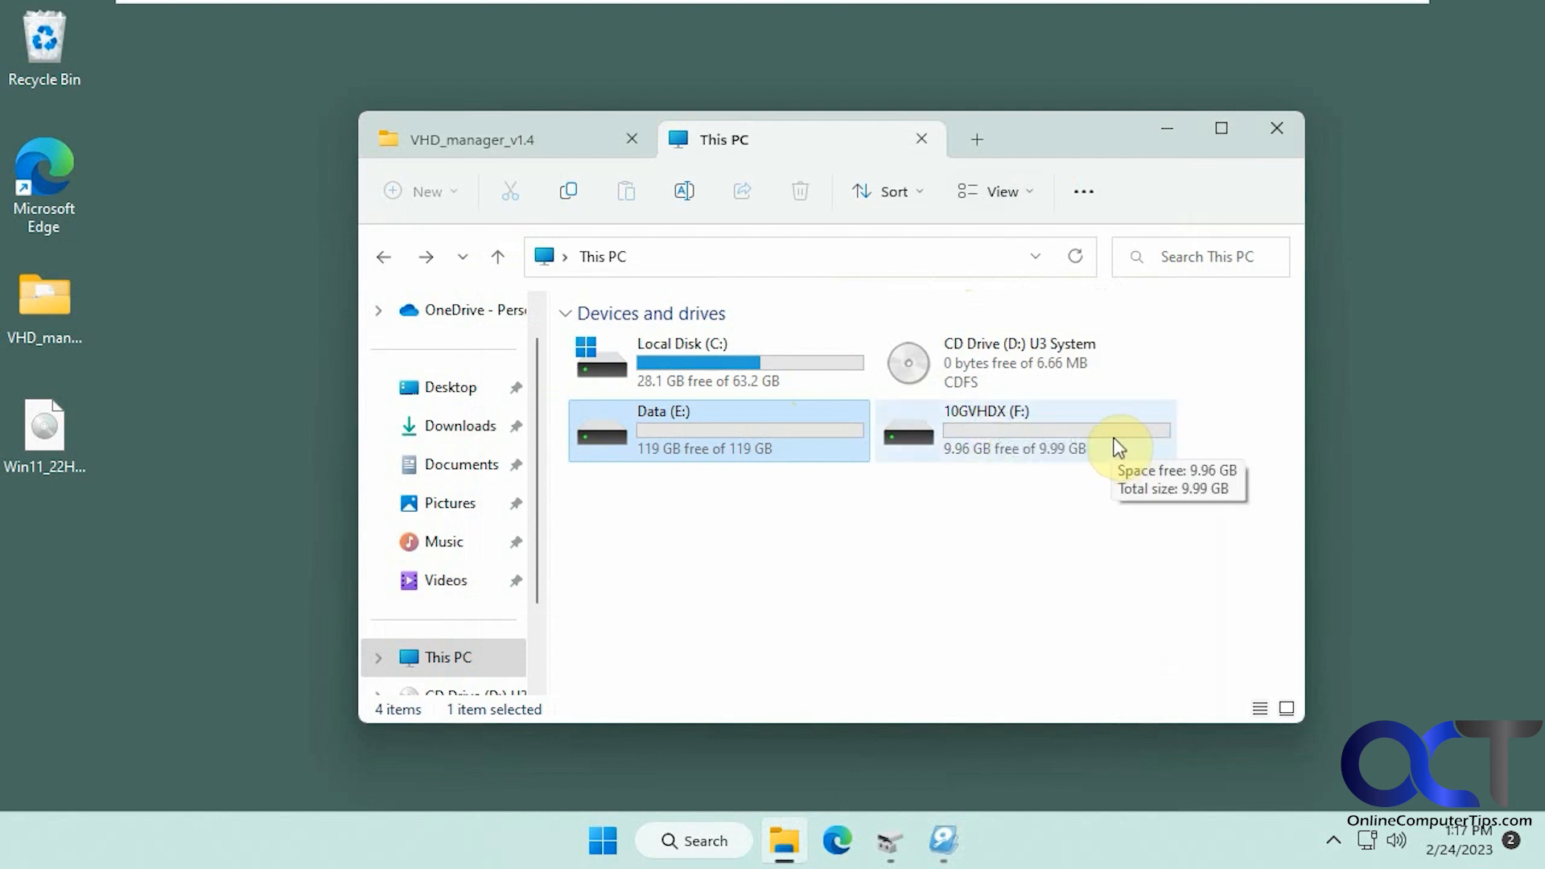
pyautogui.moveTo(660, 449)
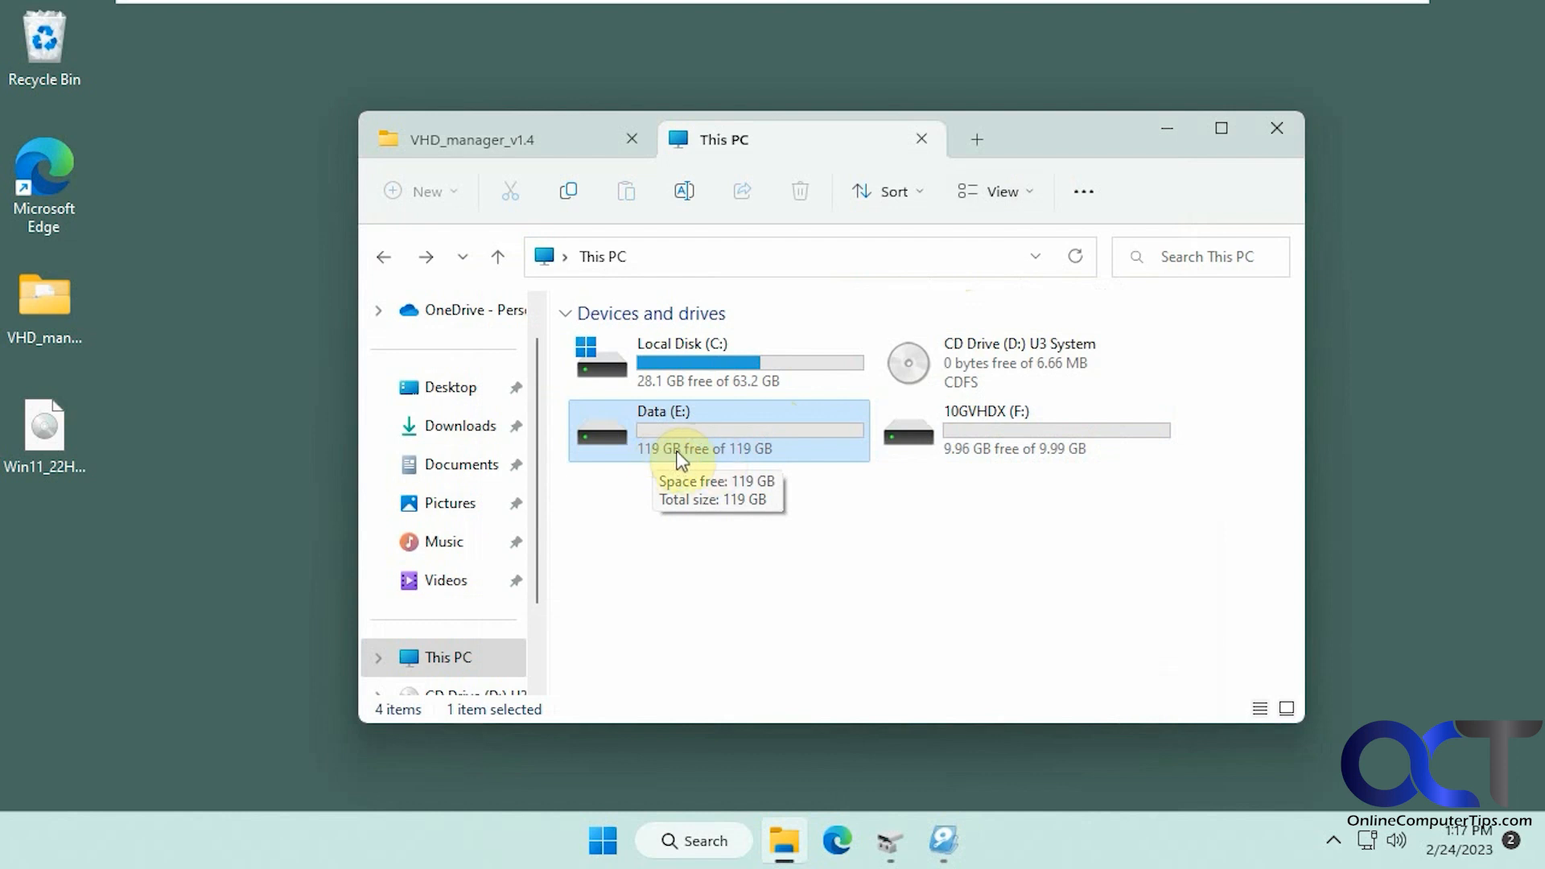
pyautogui.moveTo(756, 444)
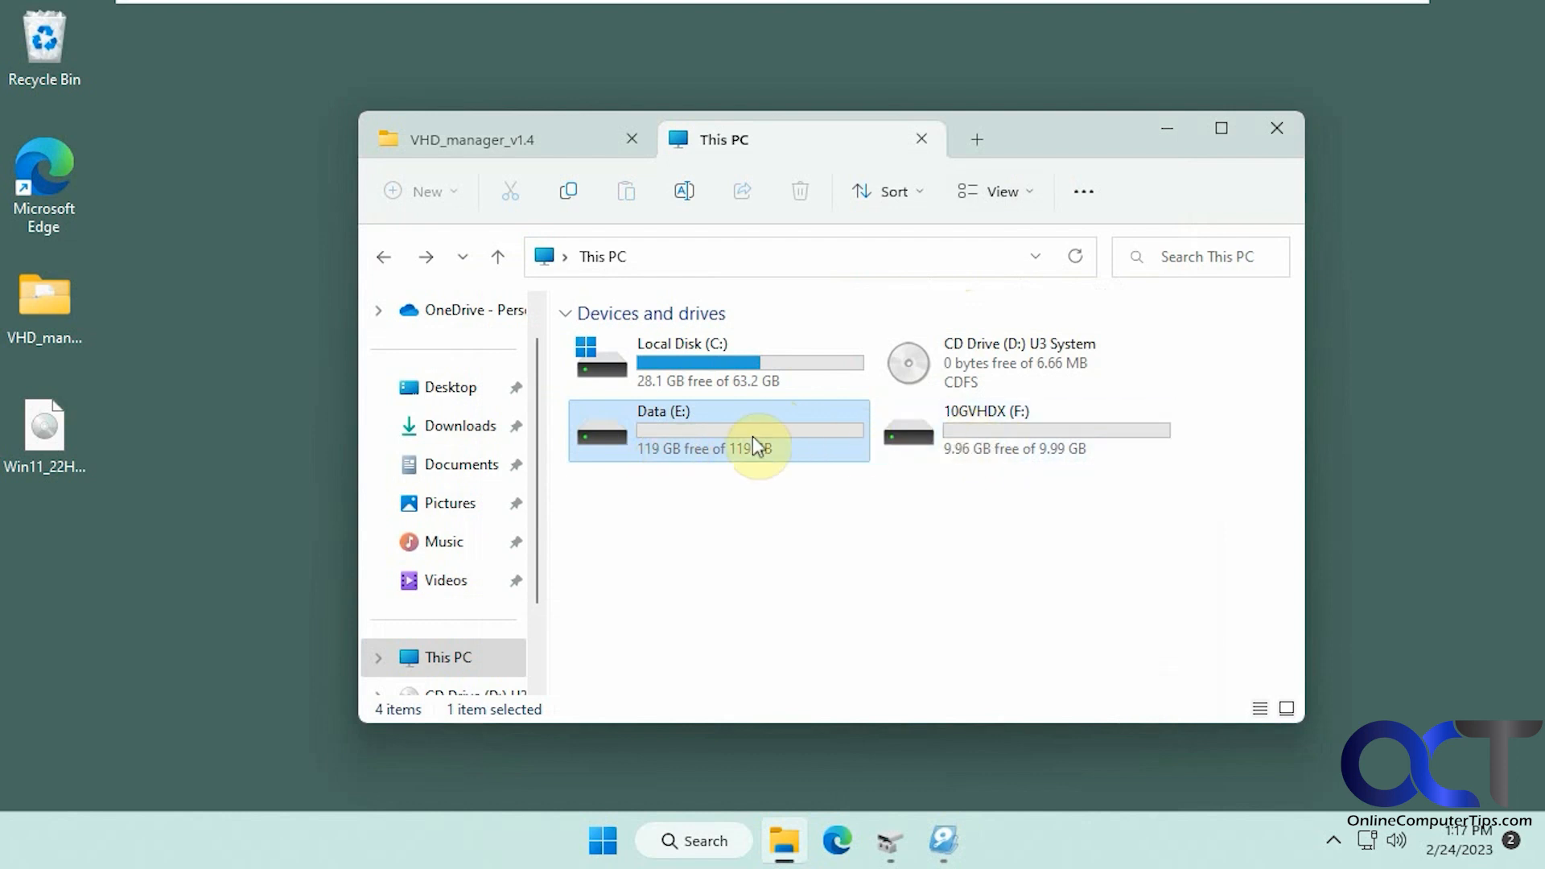
pyautogui.moveTo(695, 436)
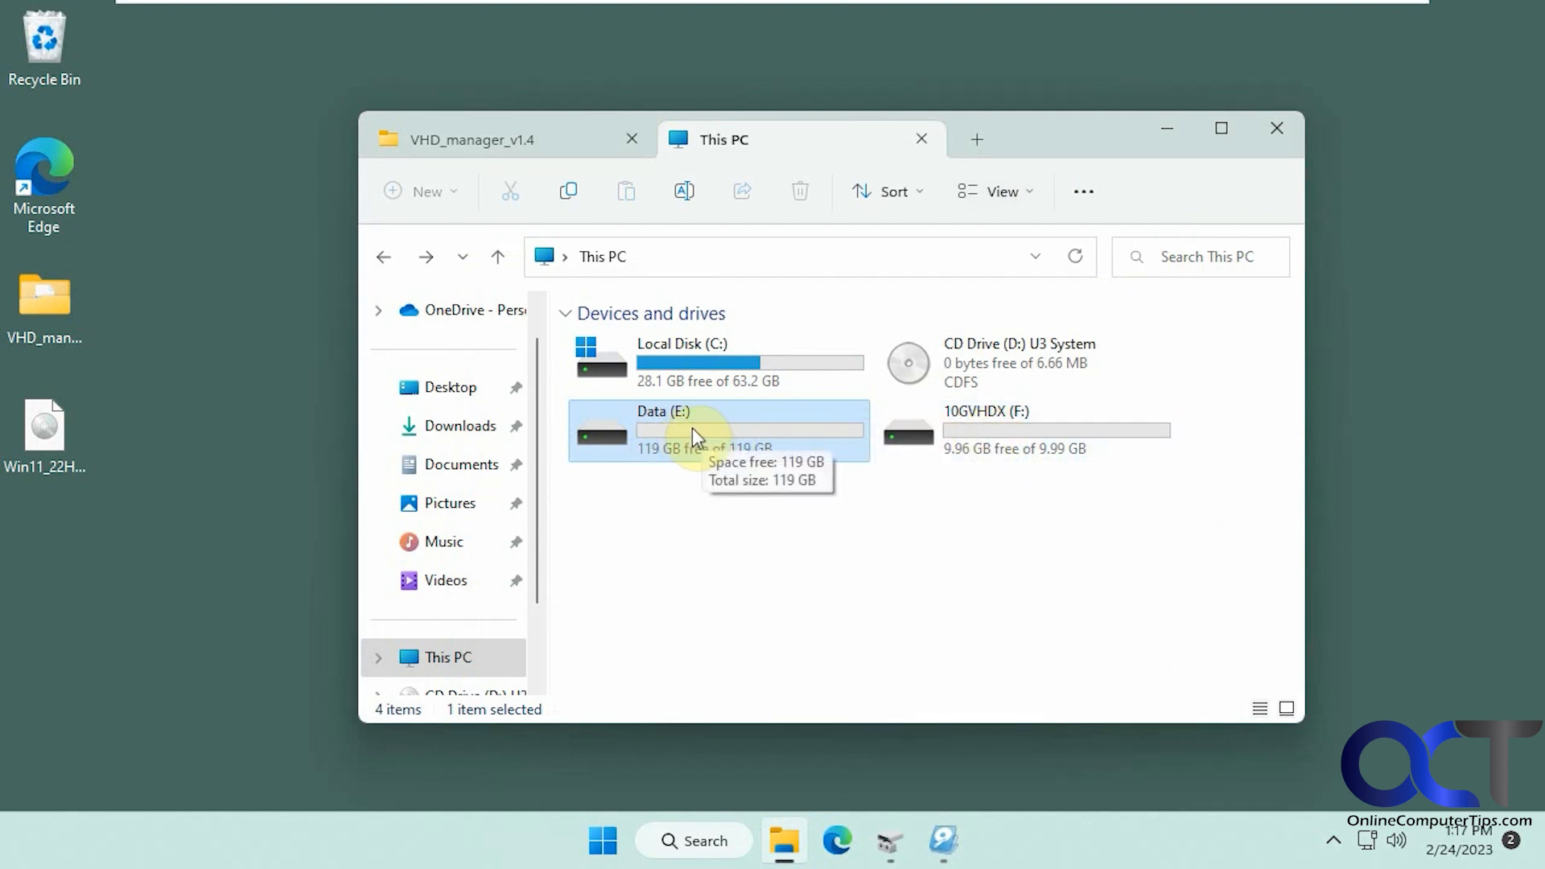
pyautogui.moveTo(678, 446)
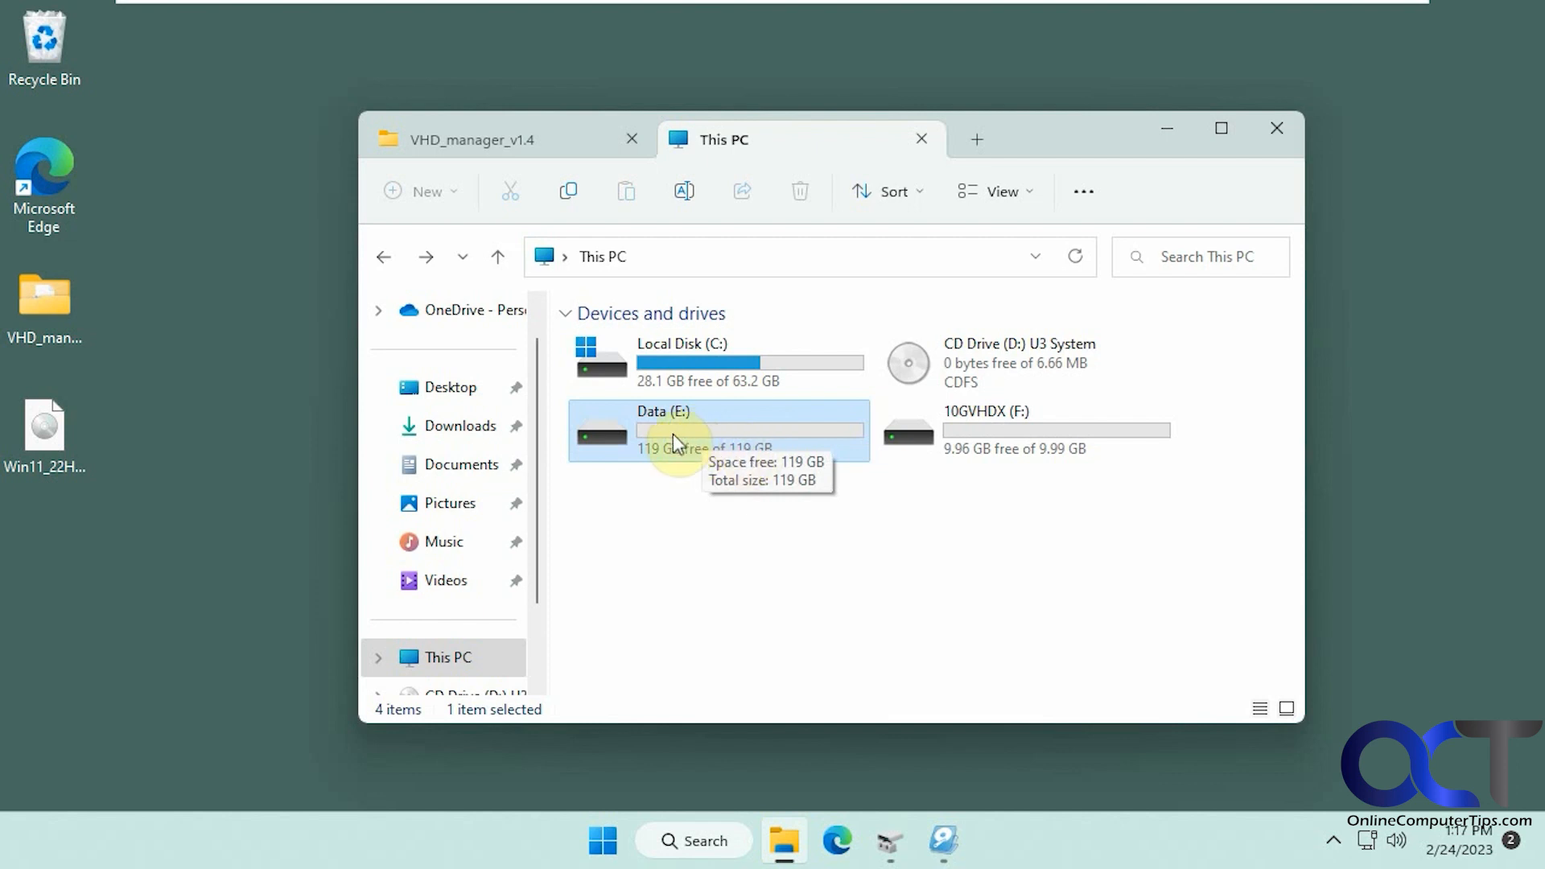
# - View the 10GVHDX.vhdx file on Data (E:), then return to the This PC drive list
pyautogui.doubleClick(679, 431)
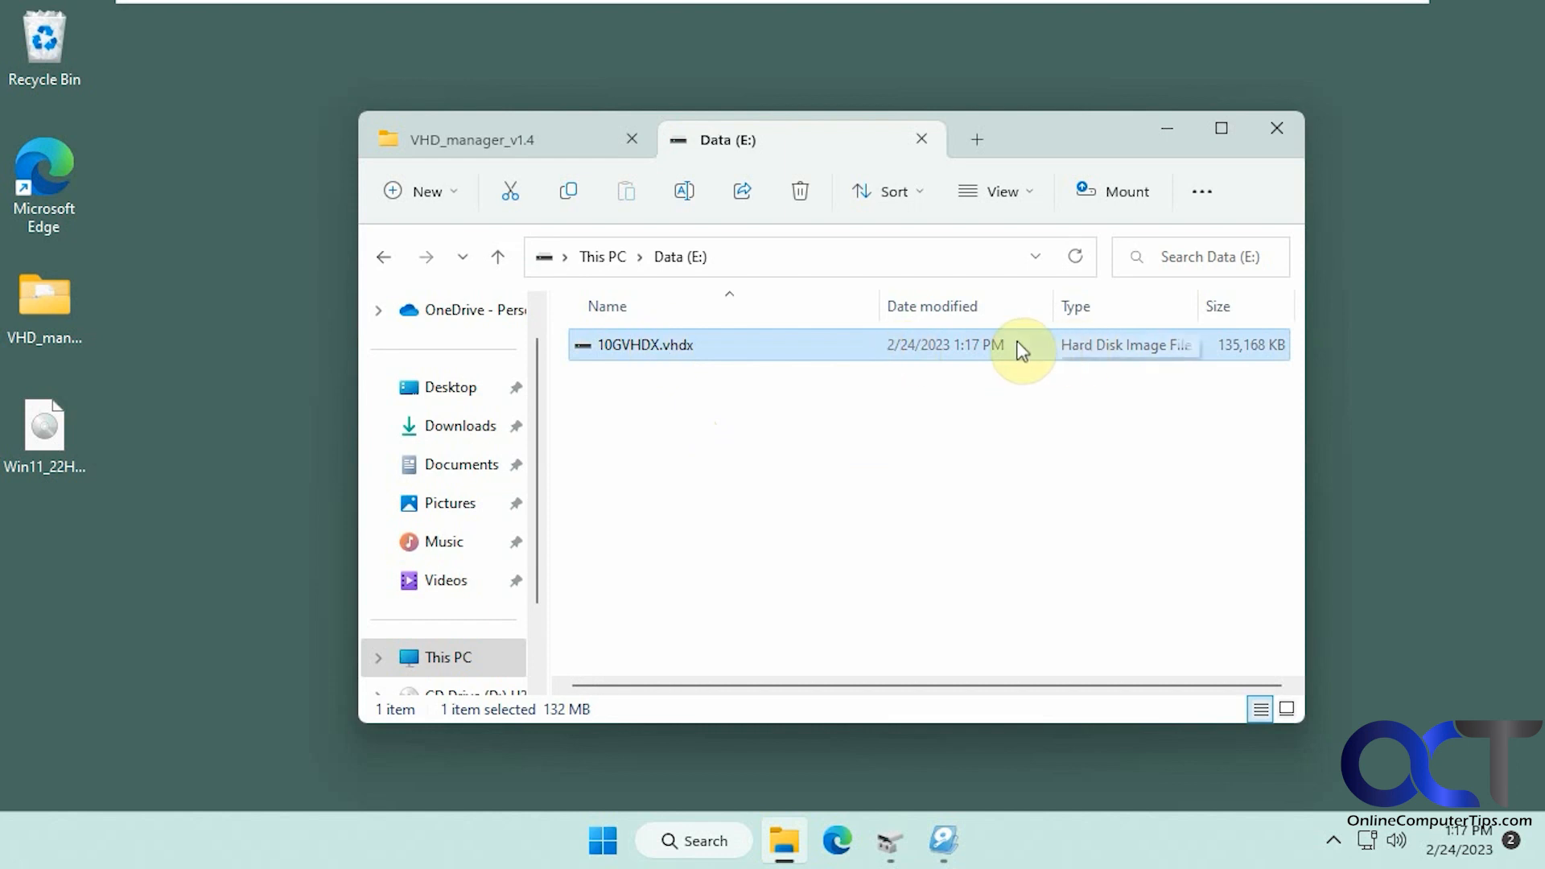
pyautogui.moveTo(1231, 357)
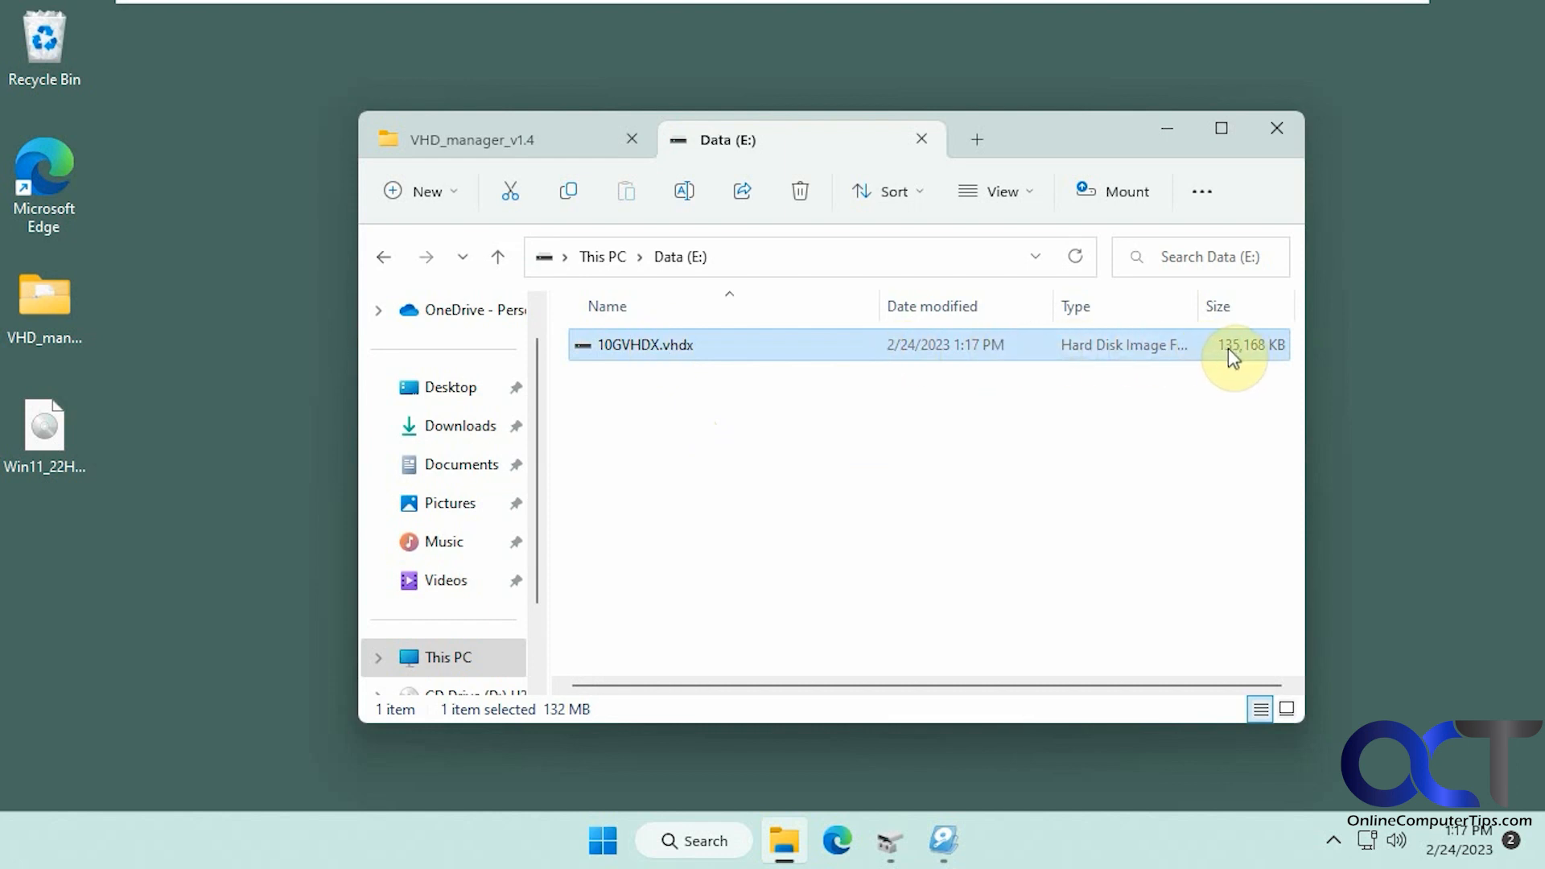
pyautogui.moveTo(696, 352)
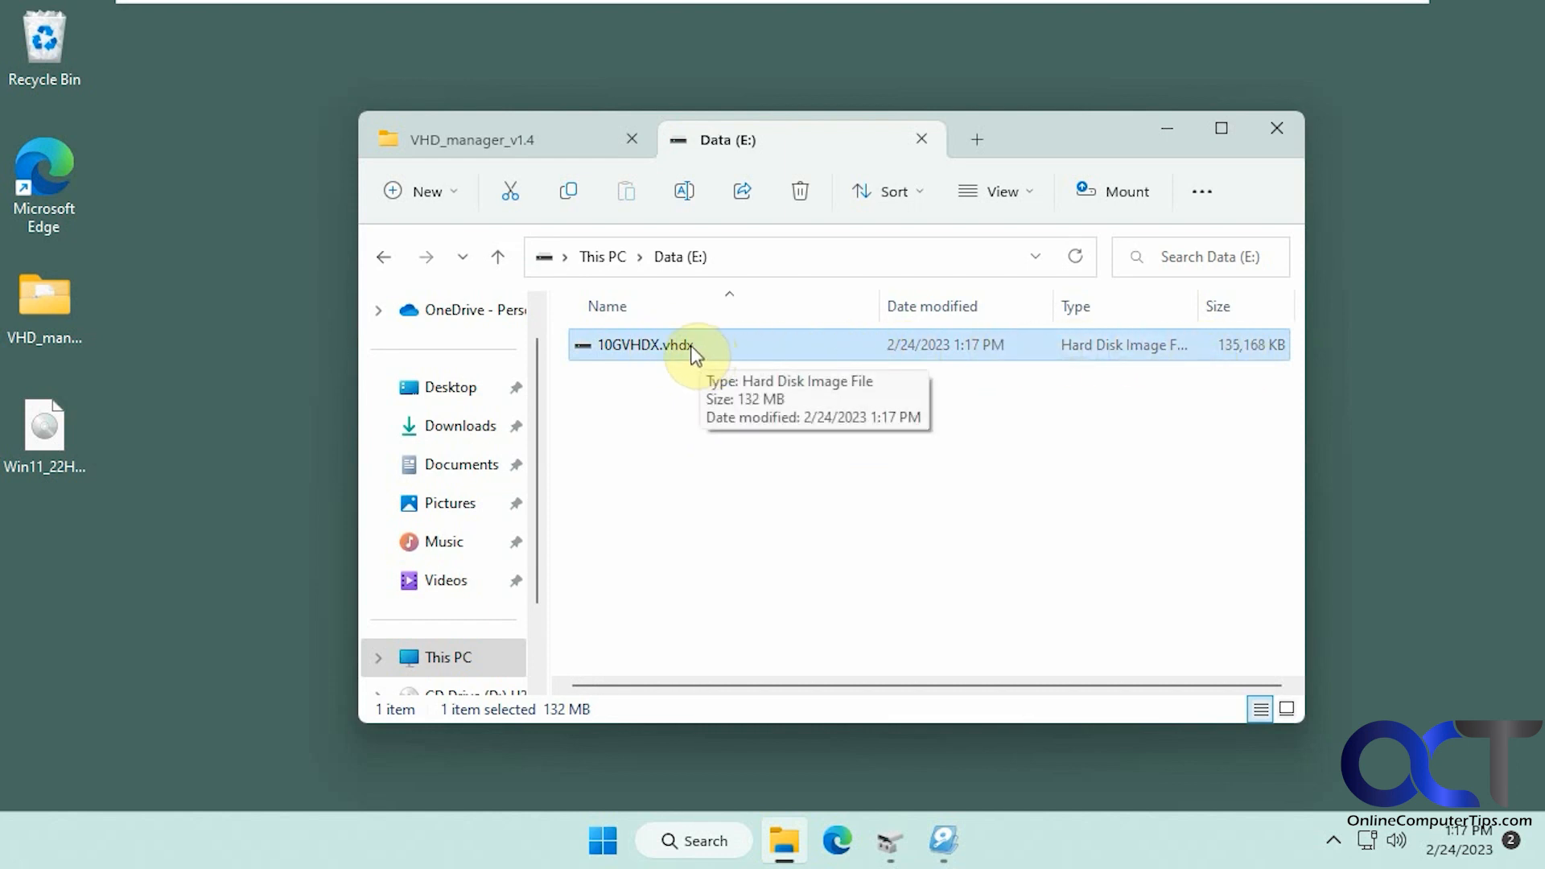
pyautogui.click(383, 257)
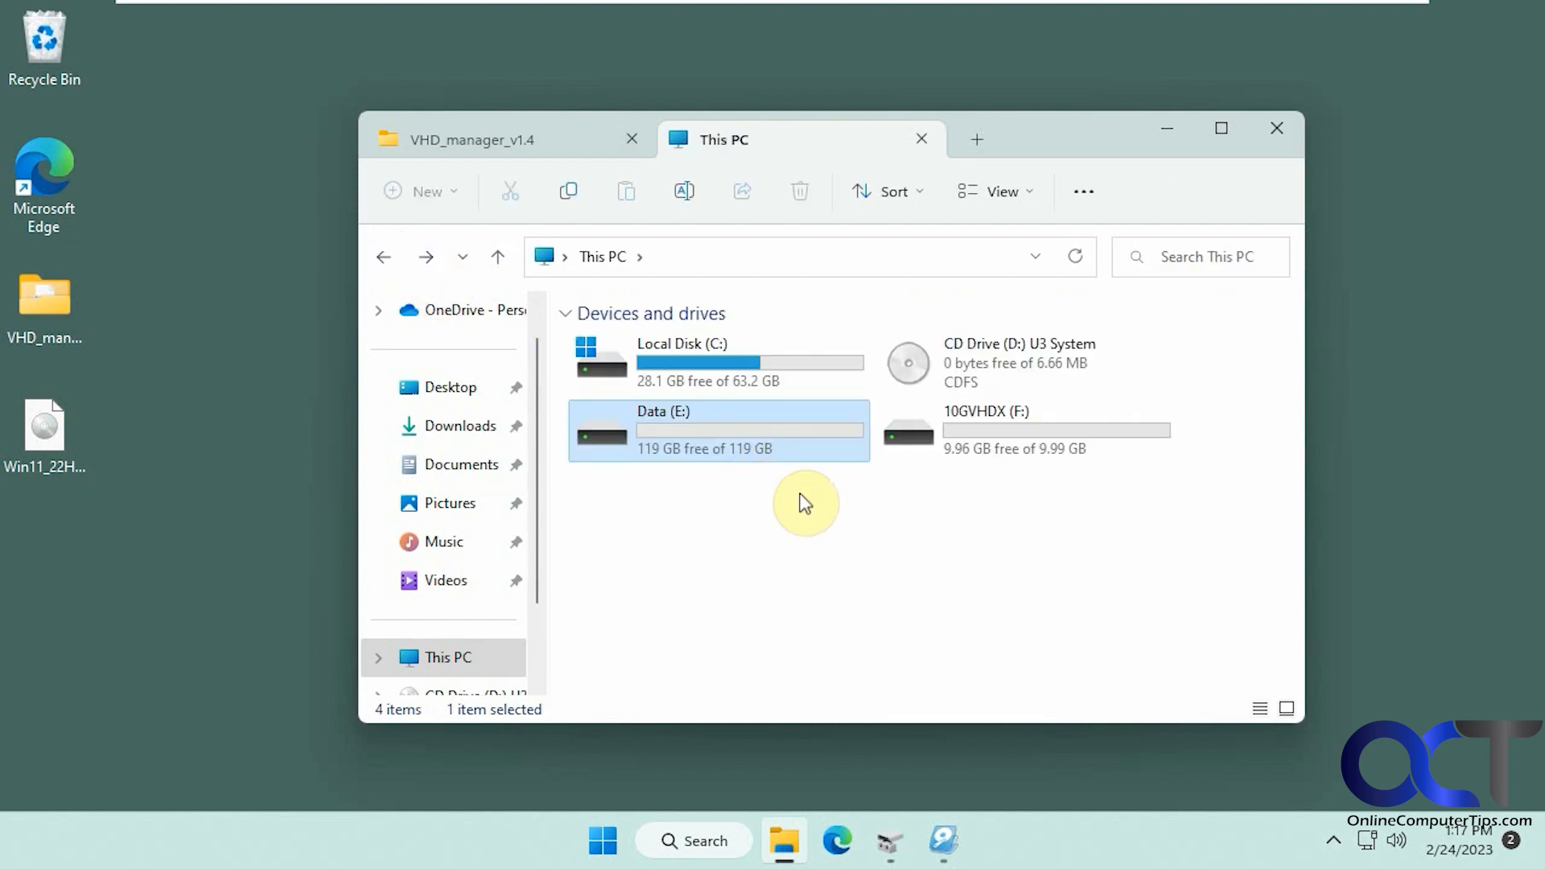
# - Copy the Win11_22H2_English_x64v1.iso from the desktop onto 10GVHDX (F:), then return to This PC
pyautogui.doubleClick(985, 432)
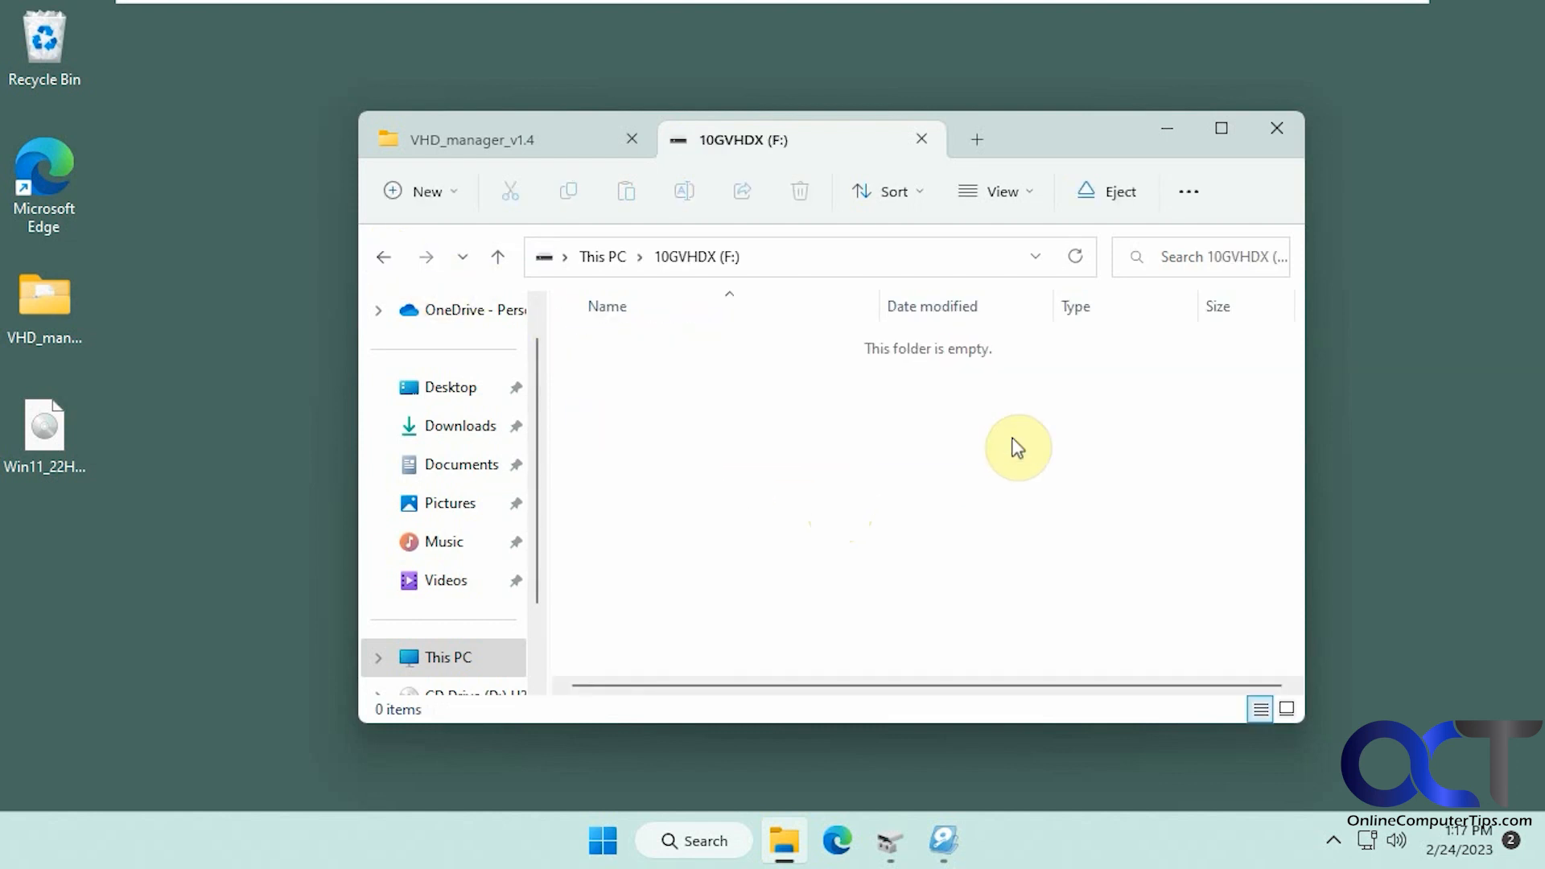
pyautogui.click(46, 433)
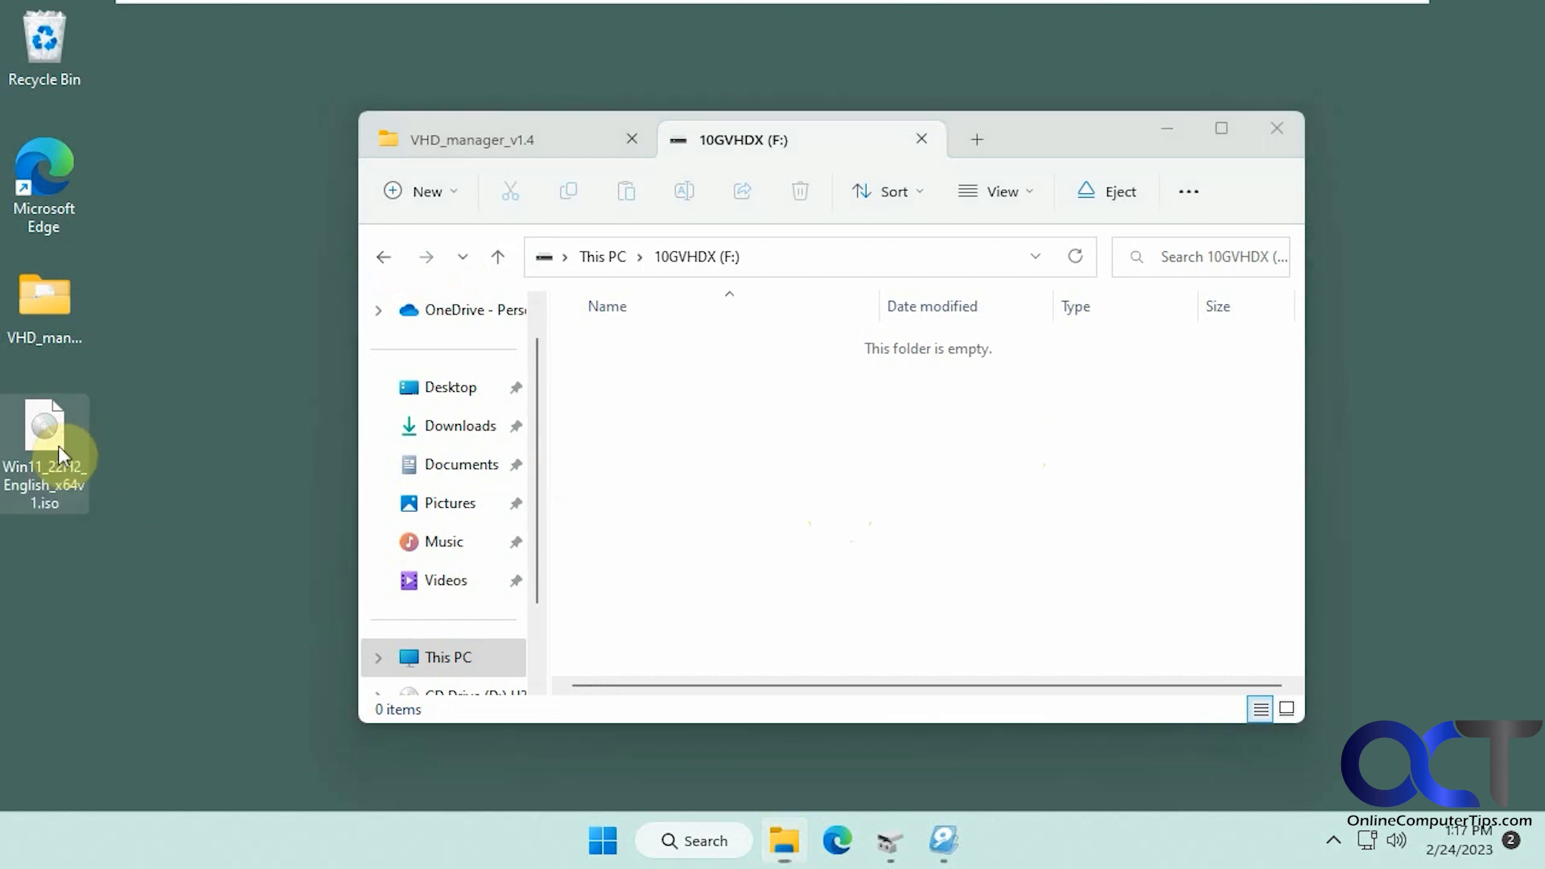
pyautogui.rightClick(45, 428)
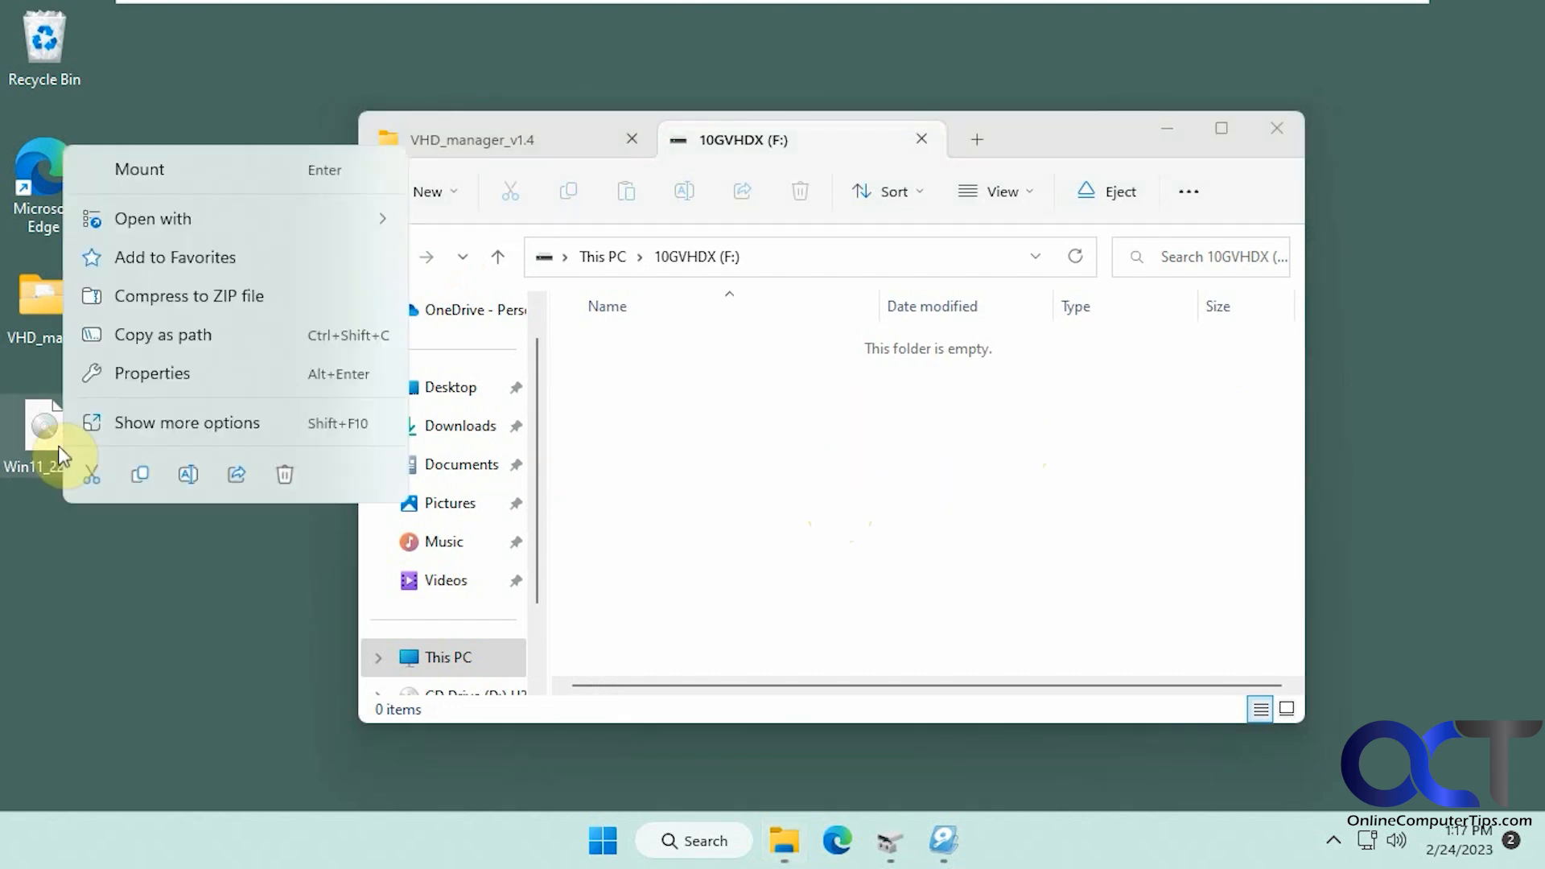
pyautogui.click(153, 372)
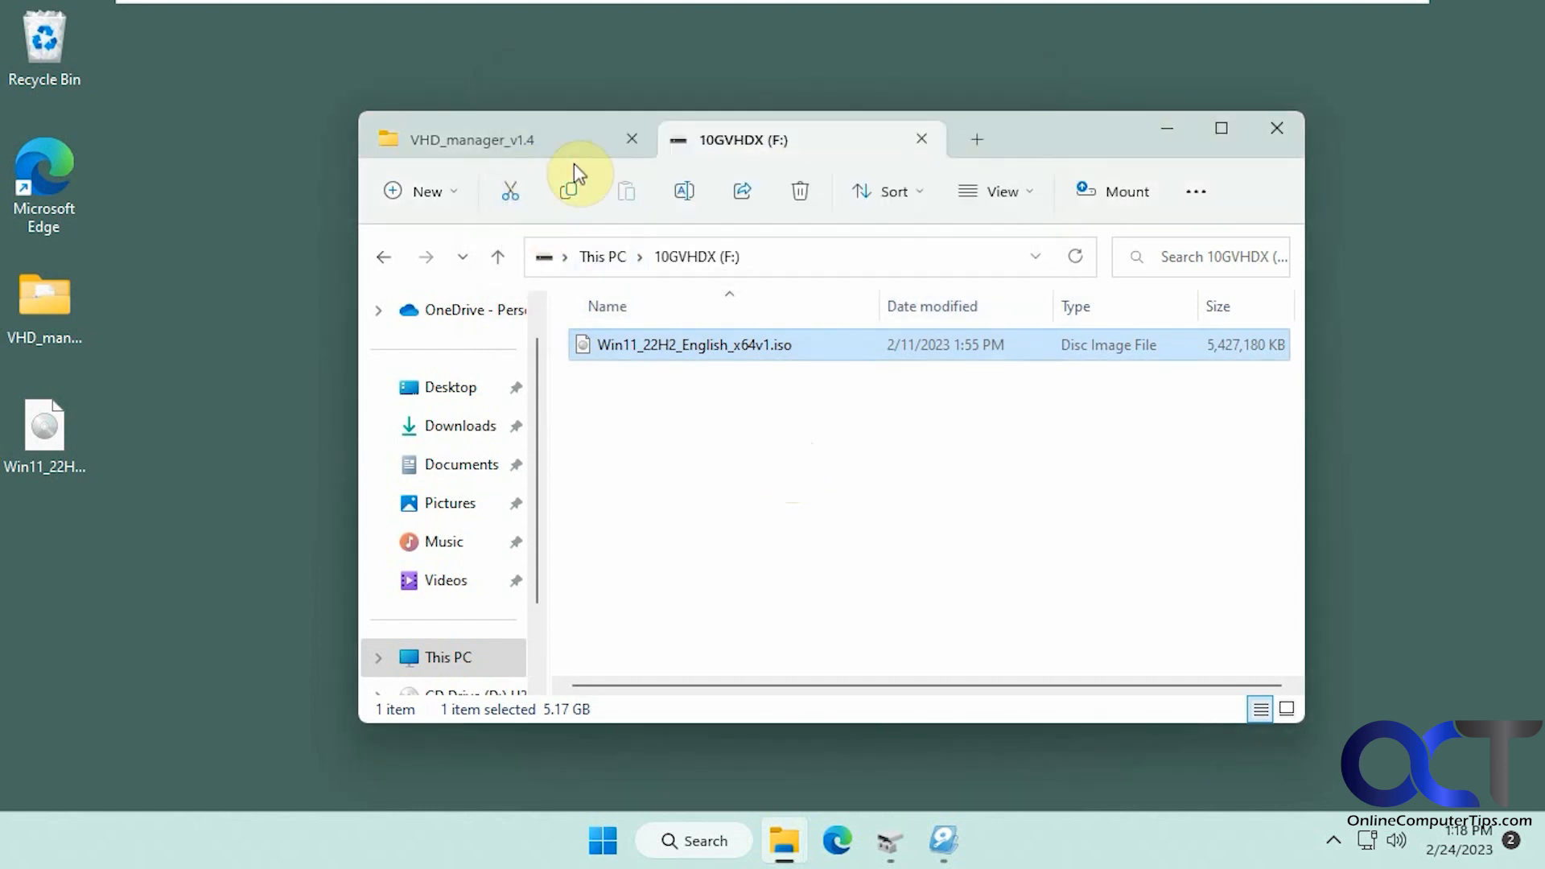
pyautogui.click(445, 657)
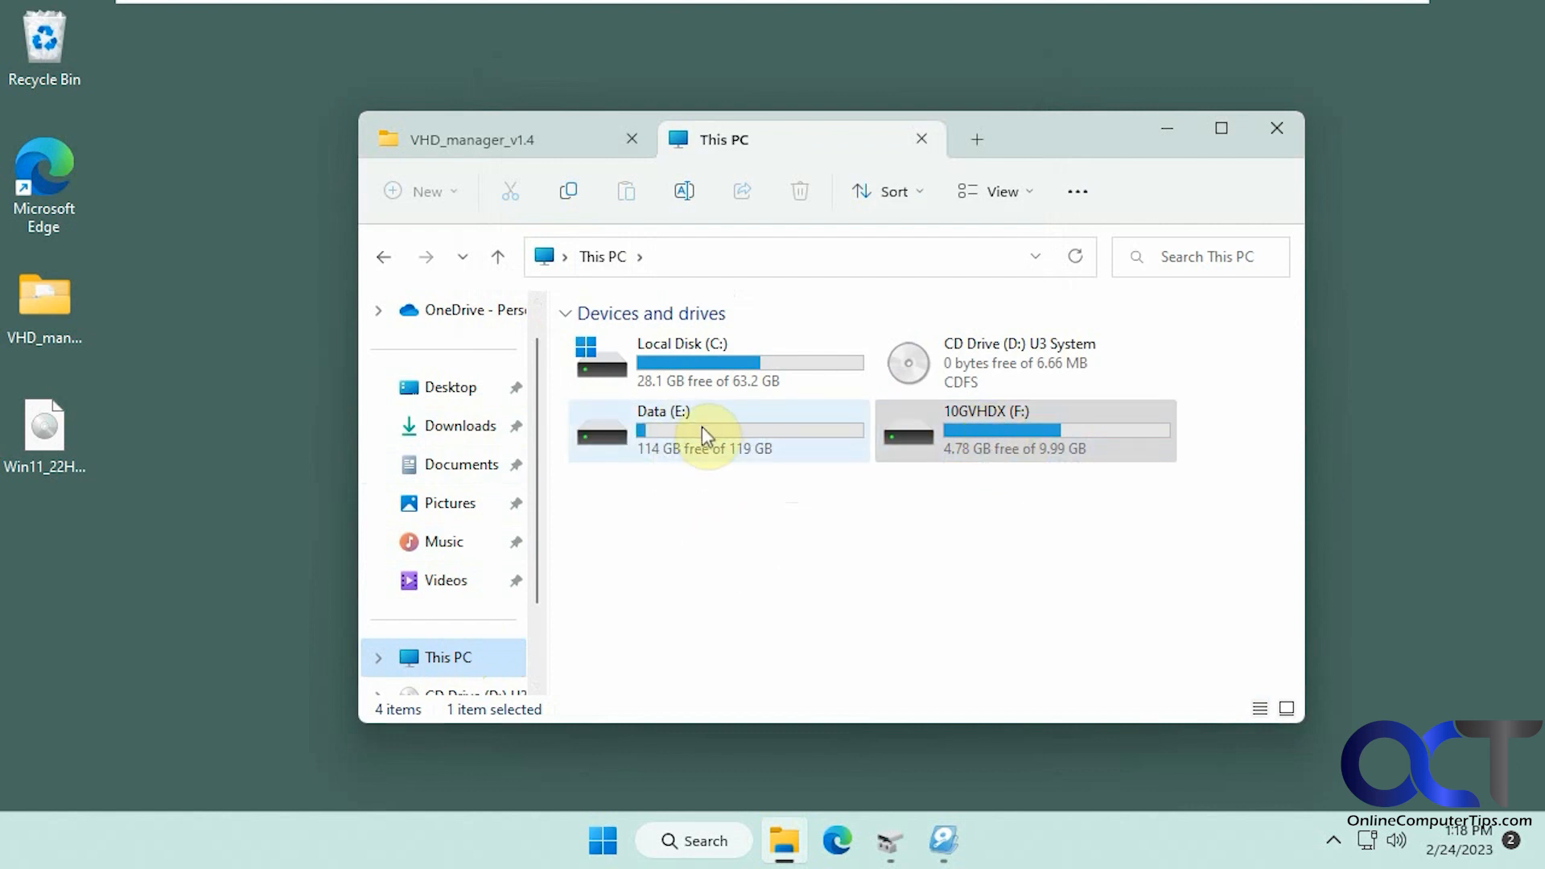
pyautogui.moveTo(655, 841)
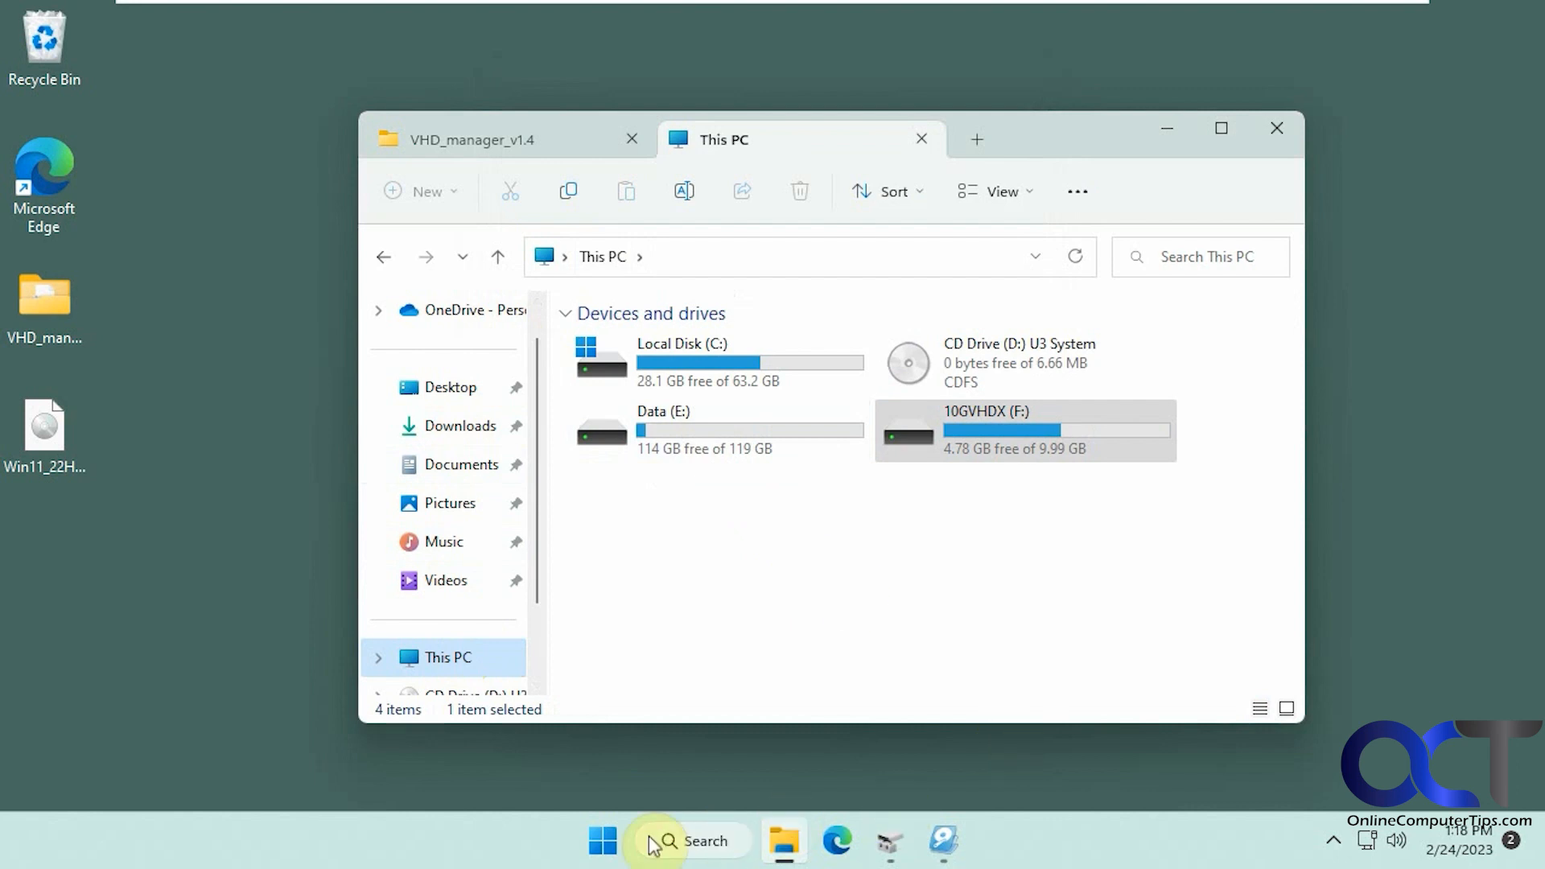
# - Find Snipping Tool via Windows search and snip the Devices and drives list
pyautogui.click(690, 840)
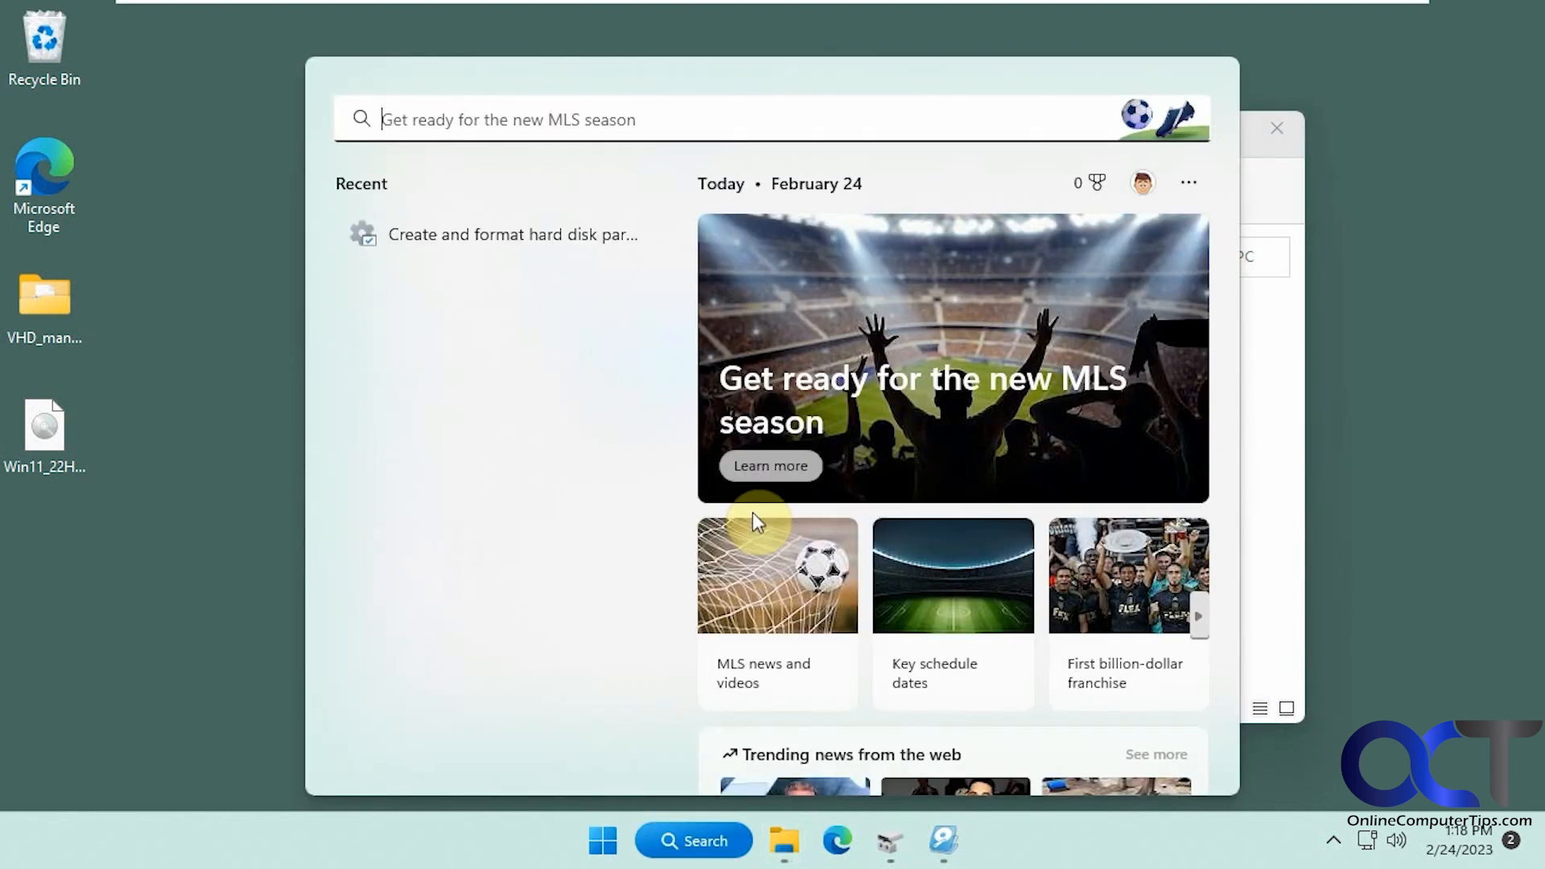
pyautogui.write('sbi')
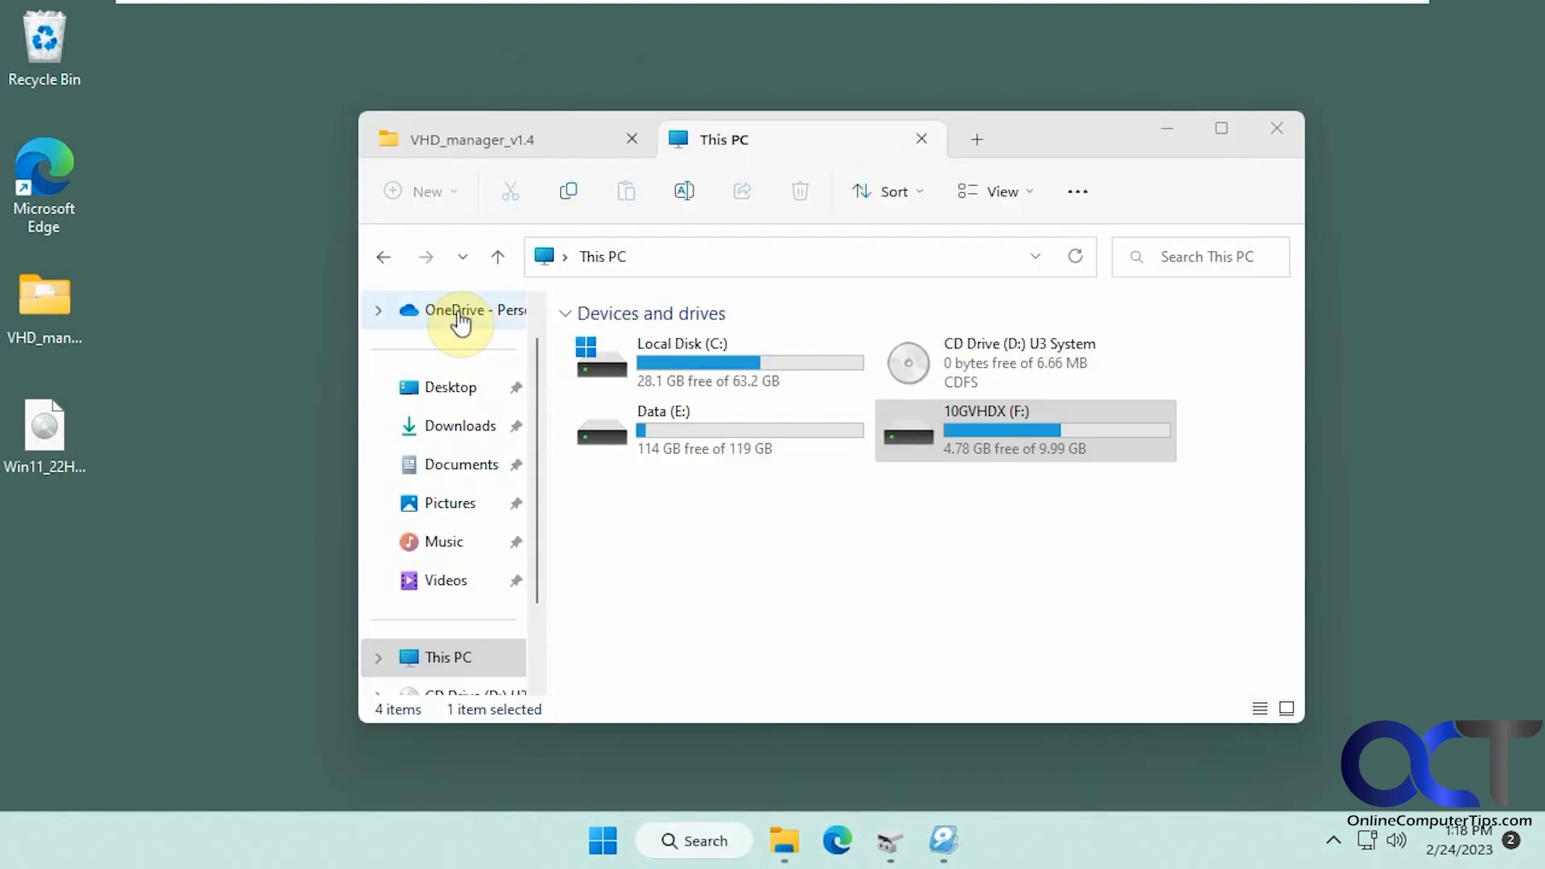
pyautogui.click(967, 840)
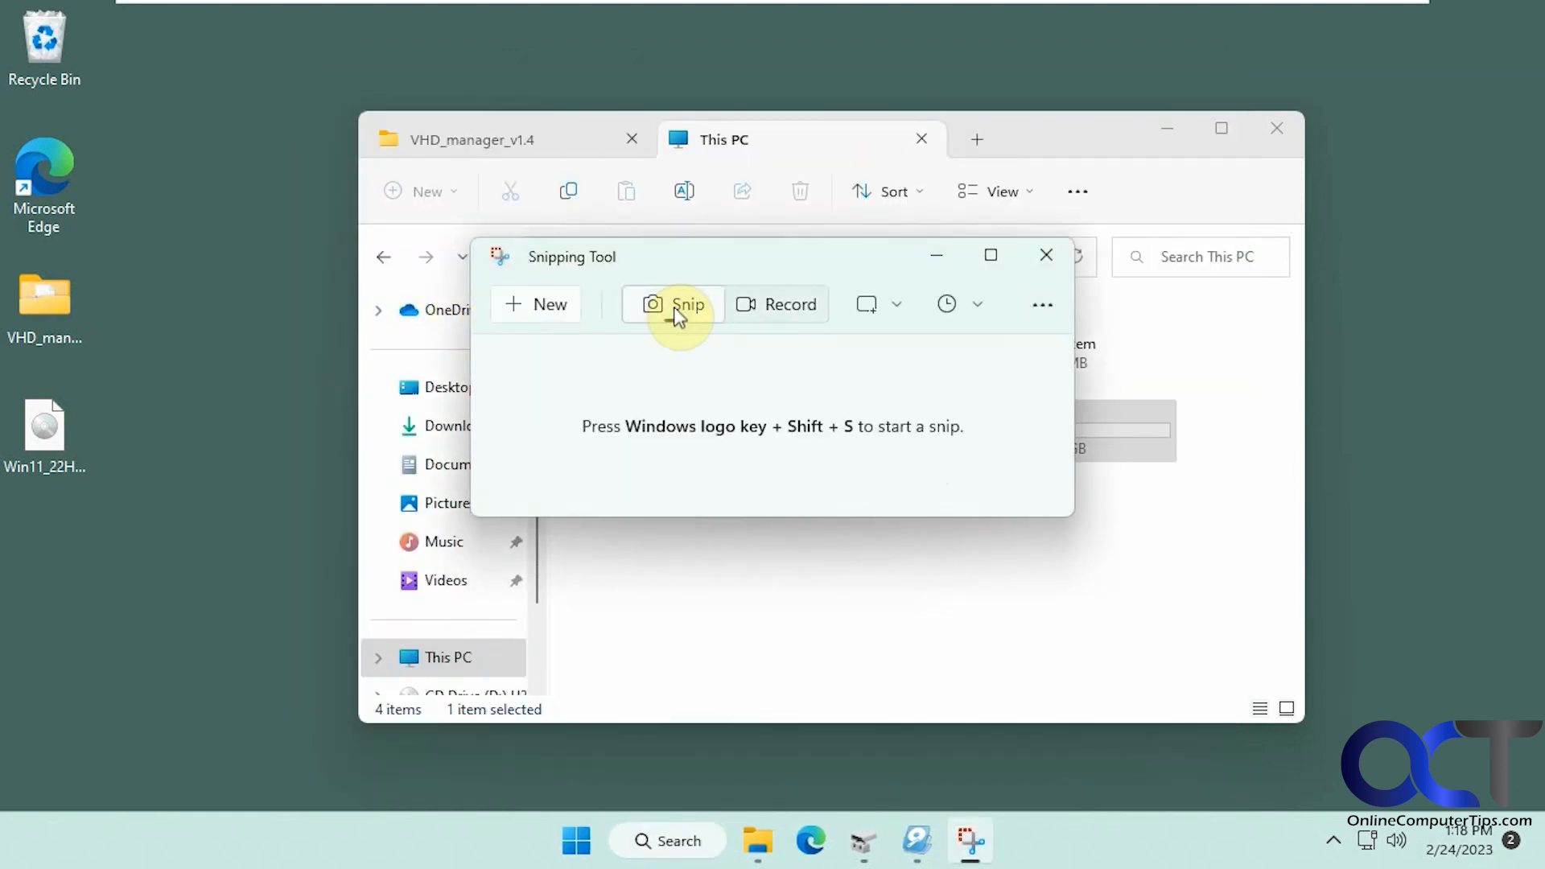
pyautogui.click(677, 304)
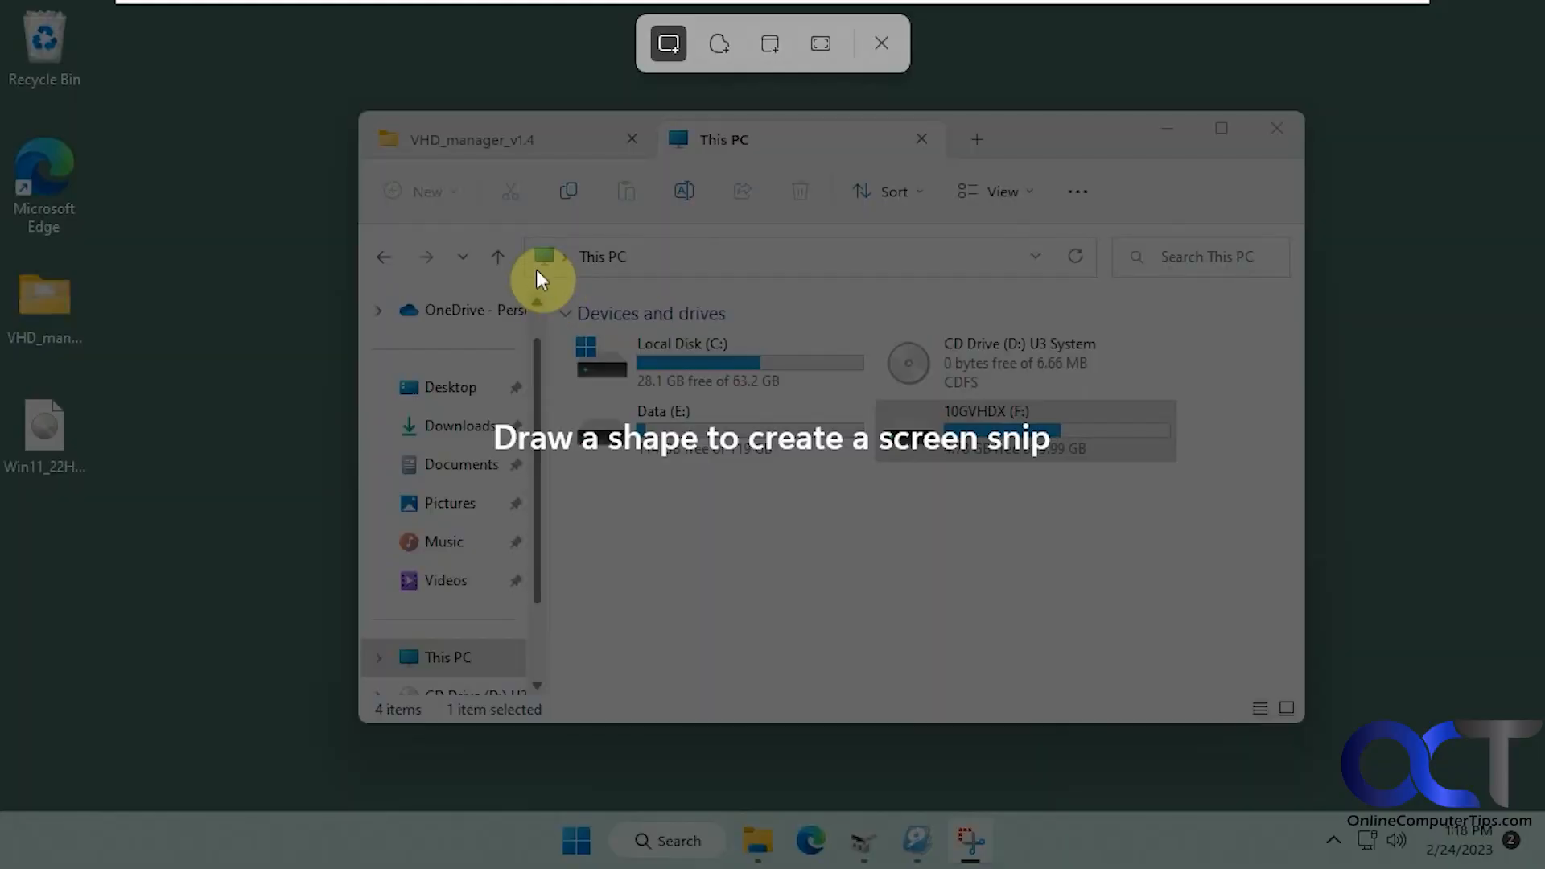
pyautogui.click(880, 41)
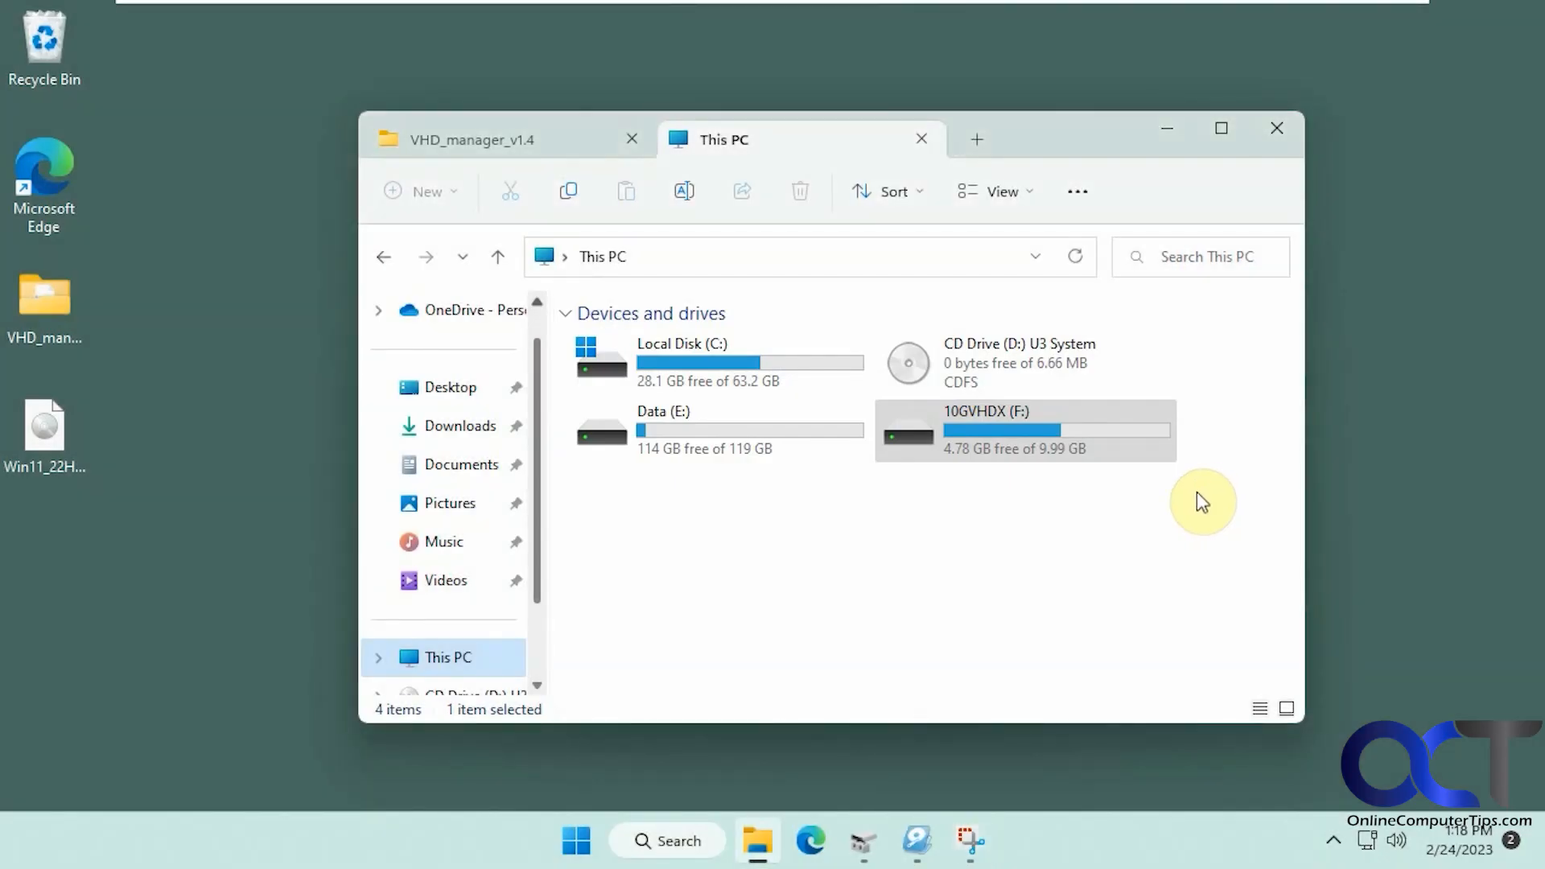
pyautogui.click(968, 840)
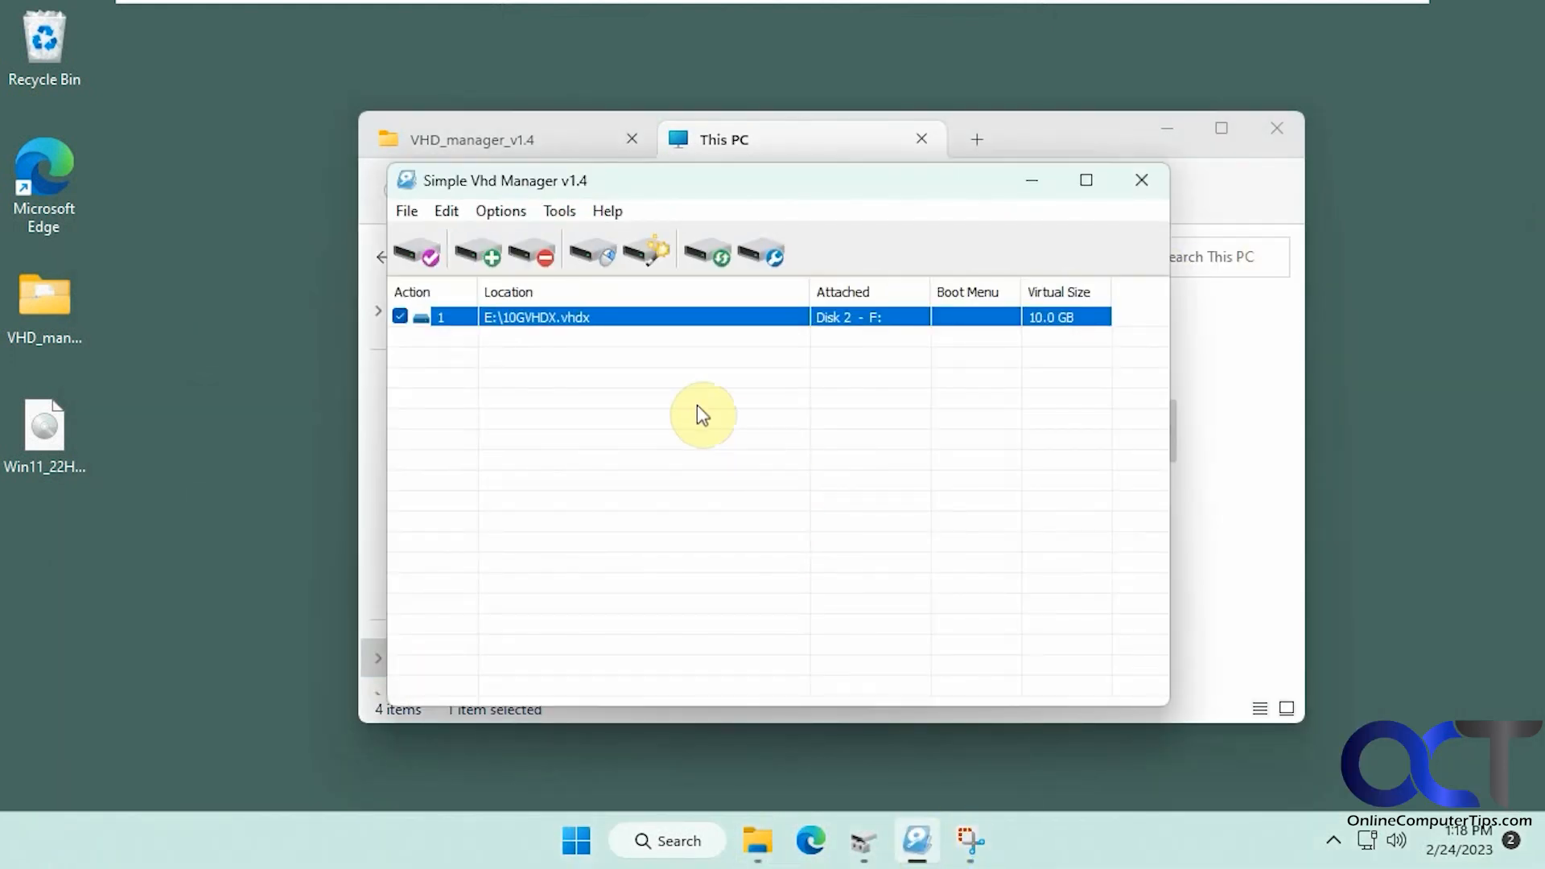
# - Create and attach a 5 GB fixed-size VHD, saving it to Data (E:) as 5GVHD
pyautogui.click(647, 253)
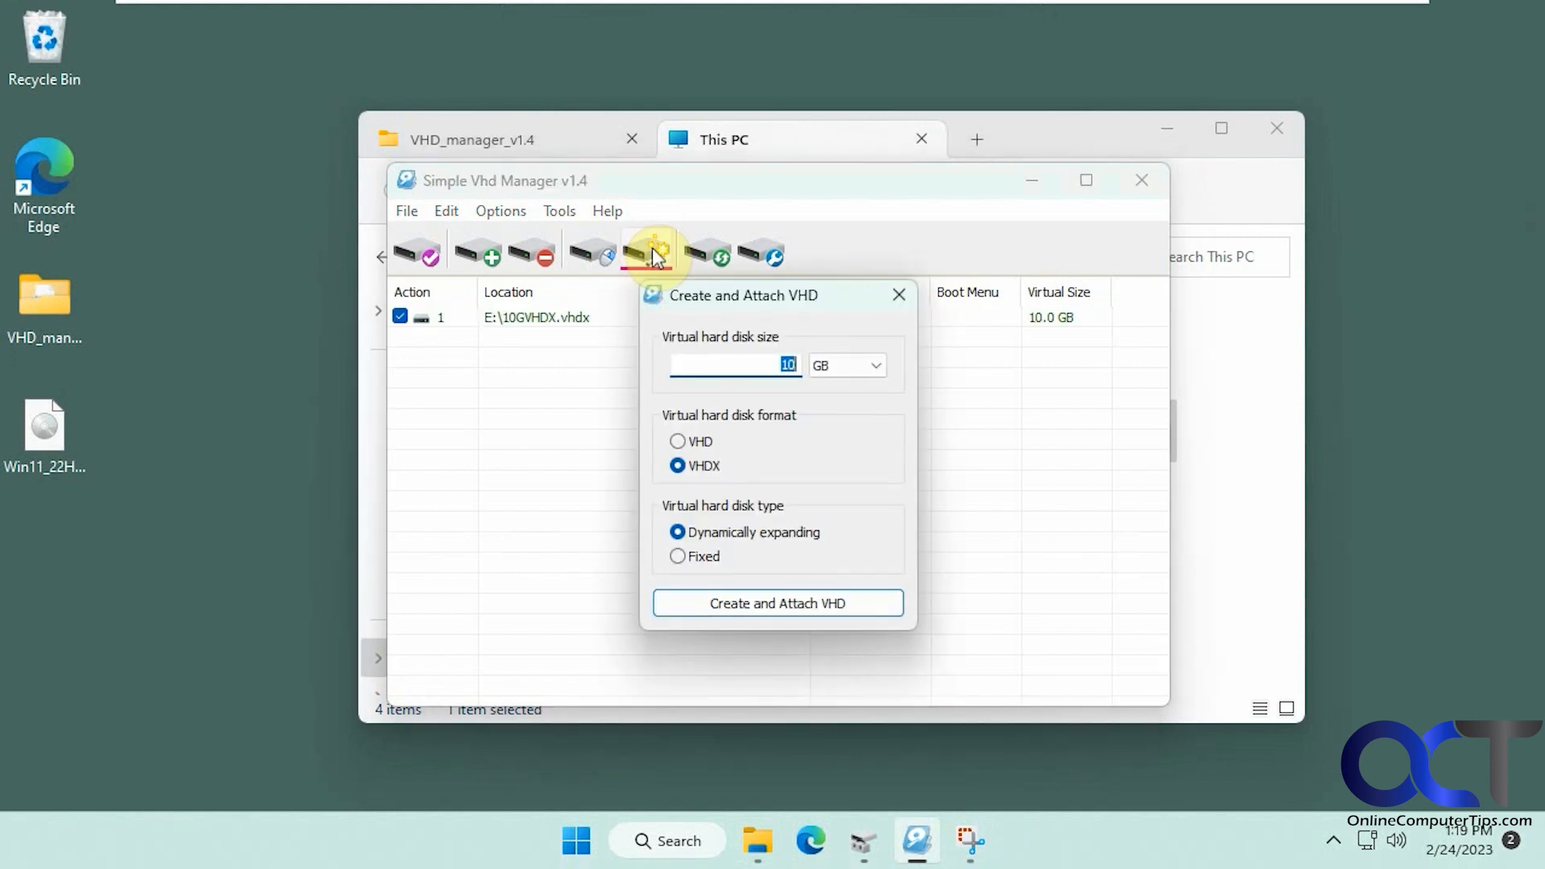
pyautogui.write('5')
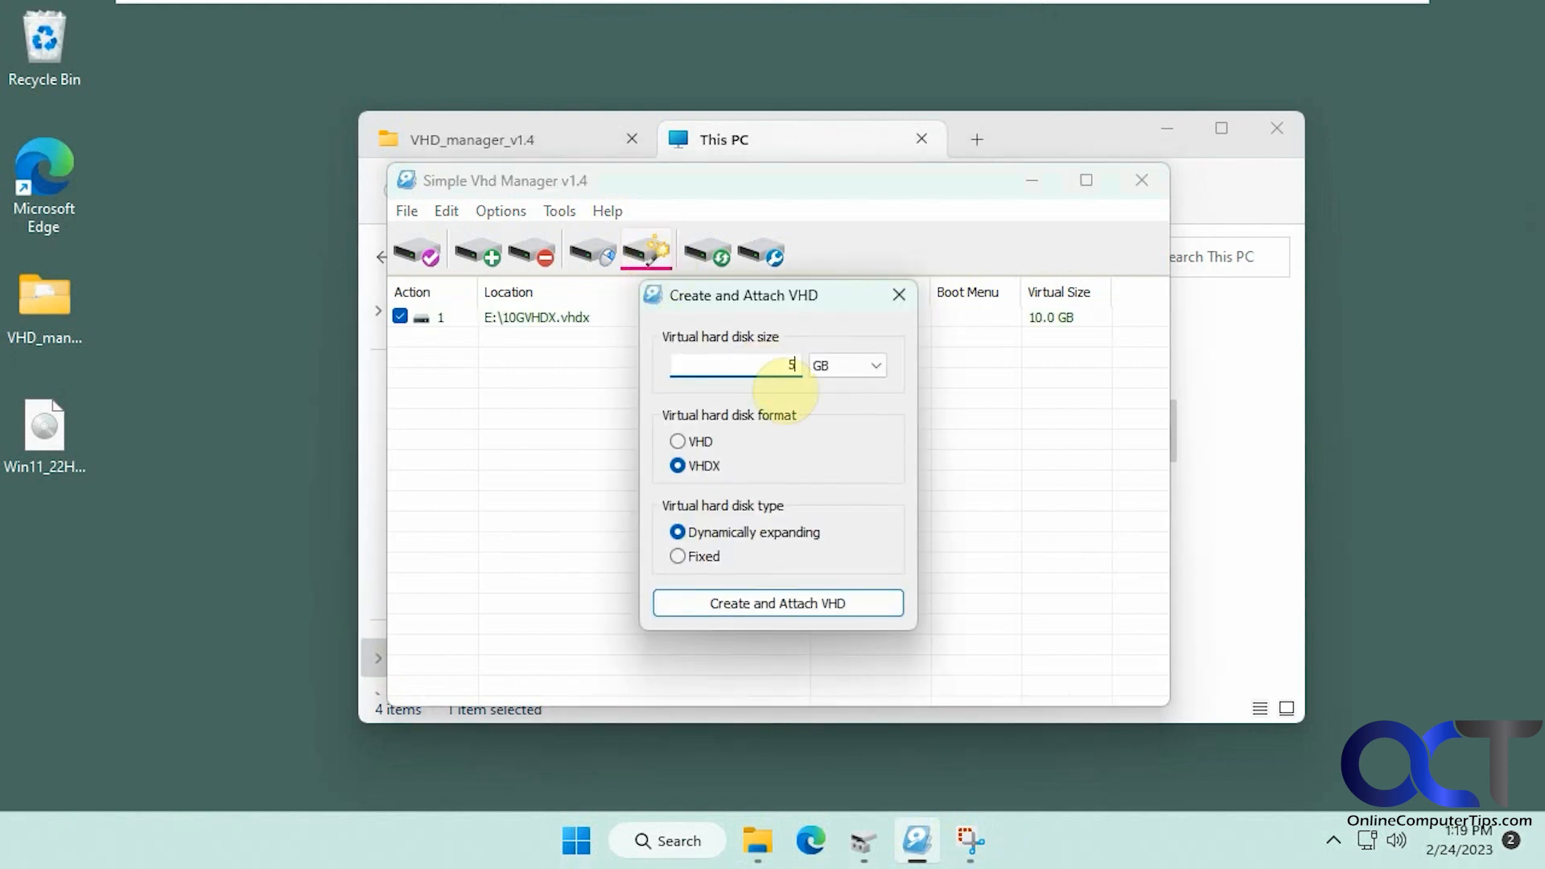
pyautogui.click(677, 441)
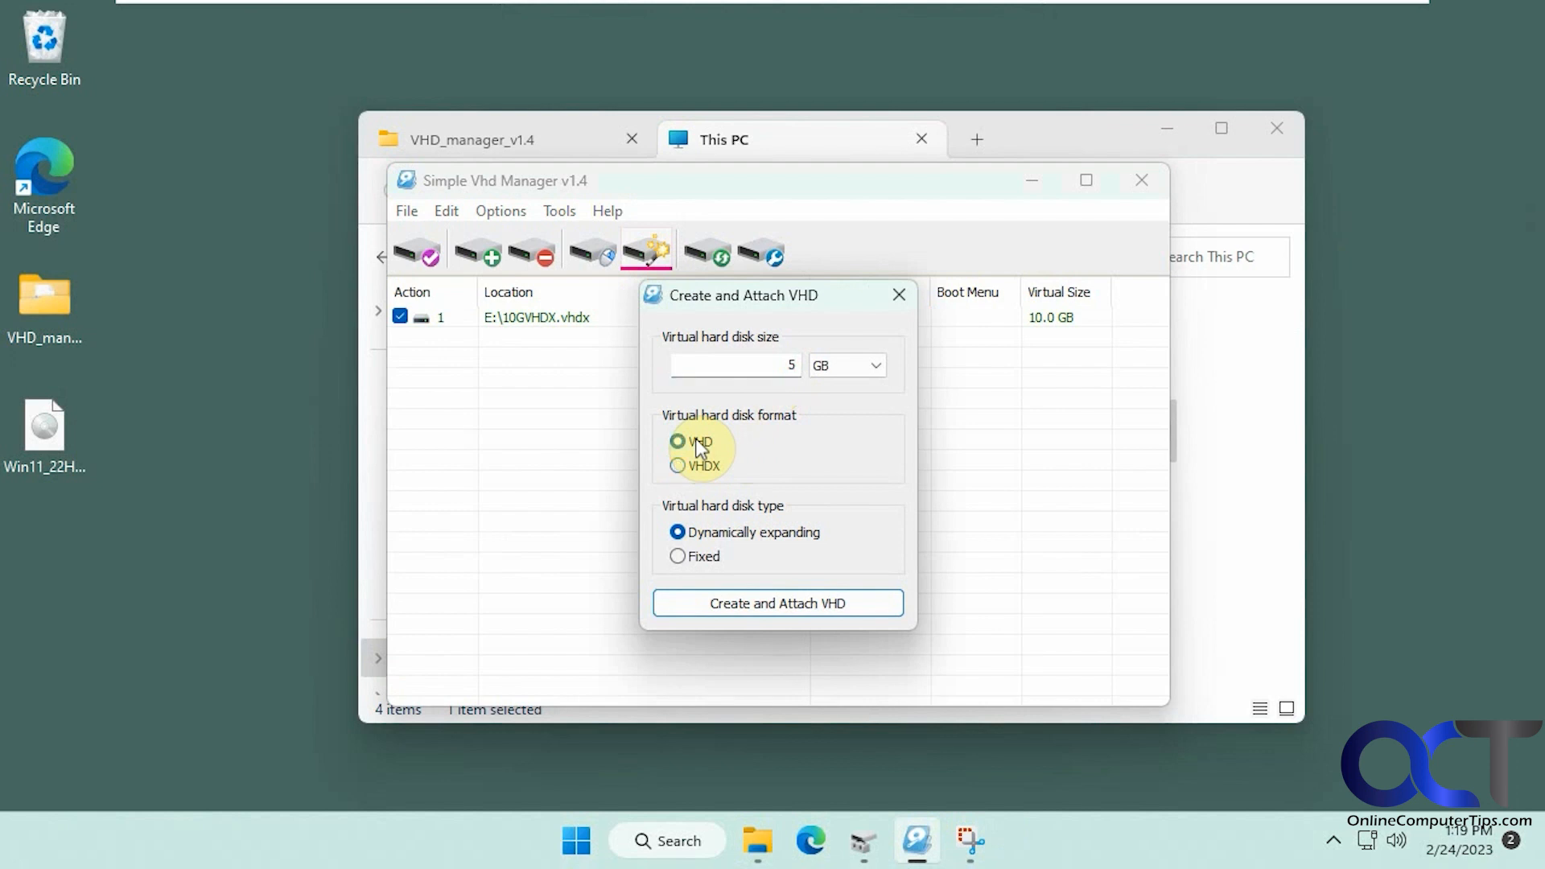
pyautogui.click(677, 556)
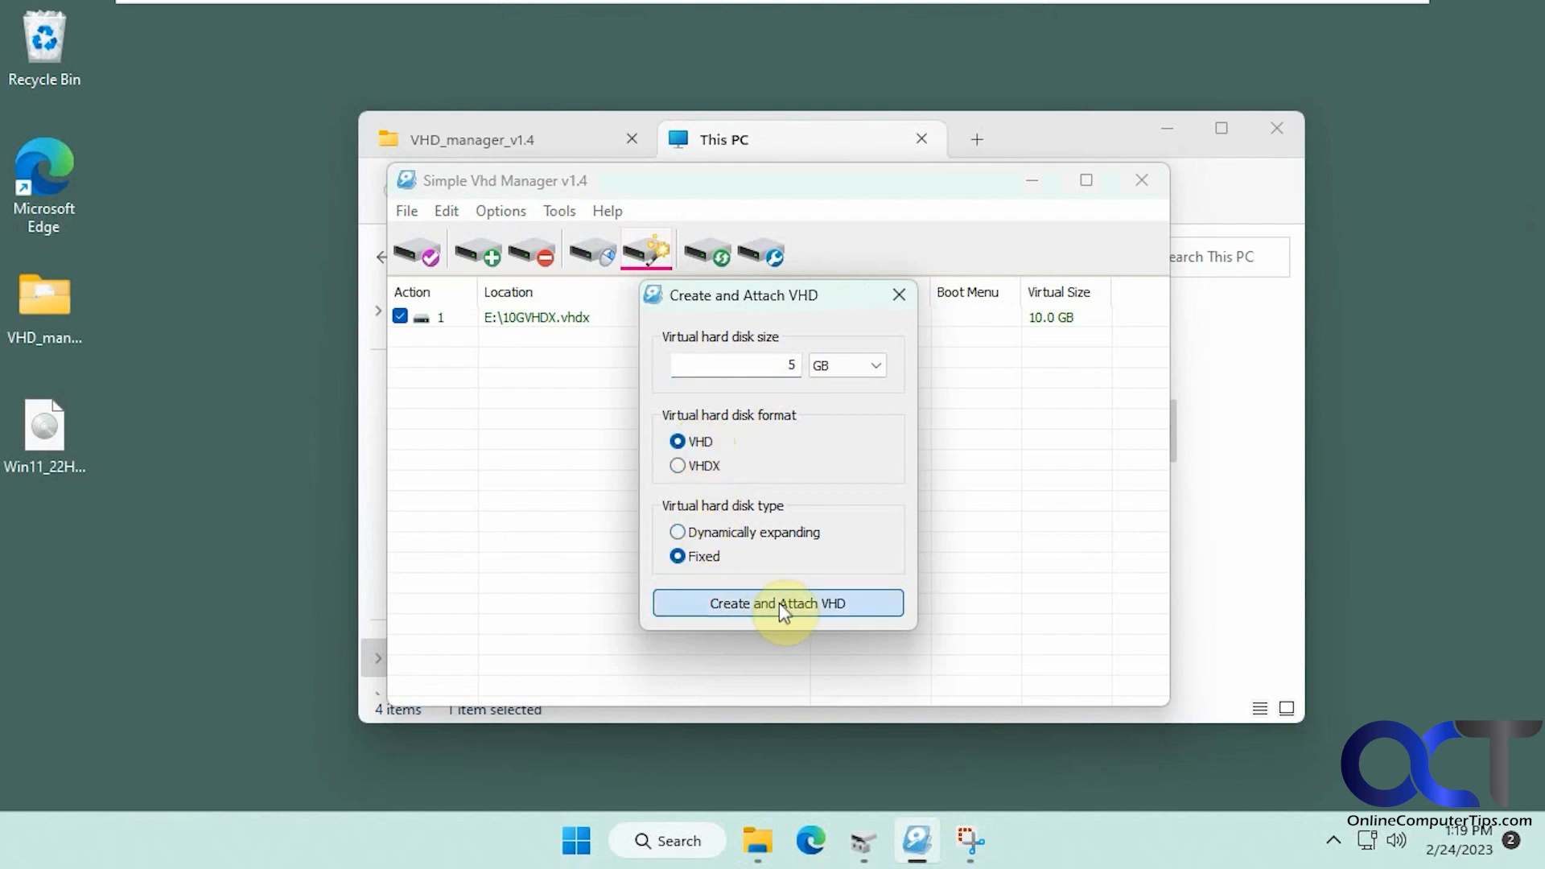
pyautogui.click(778, 603)
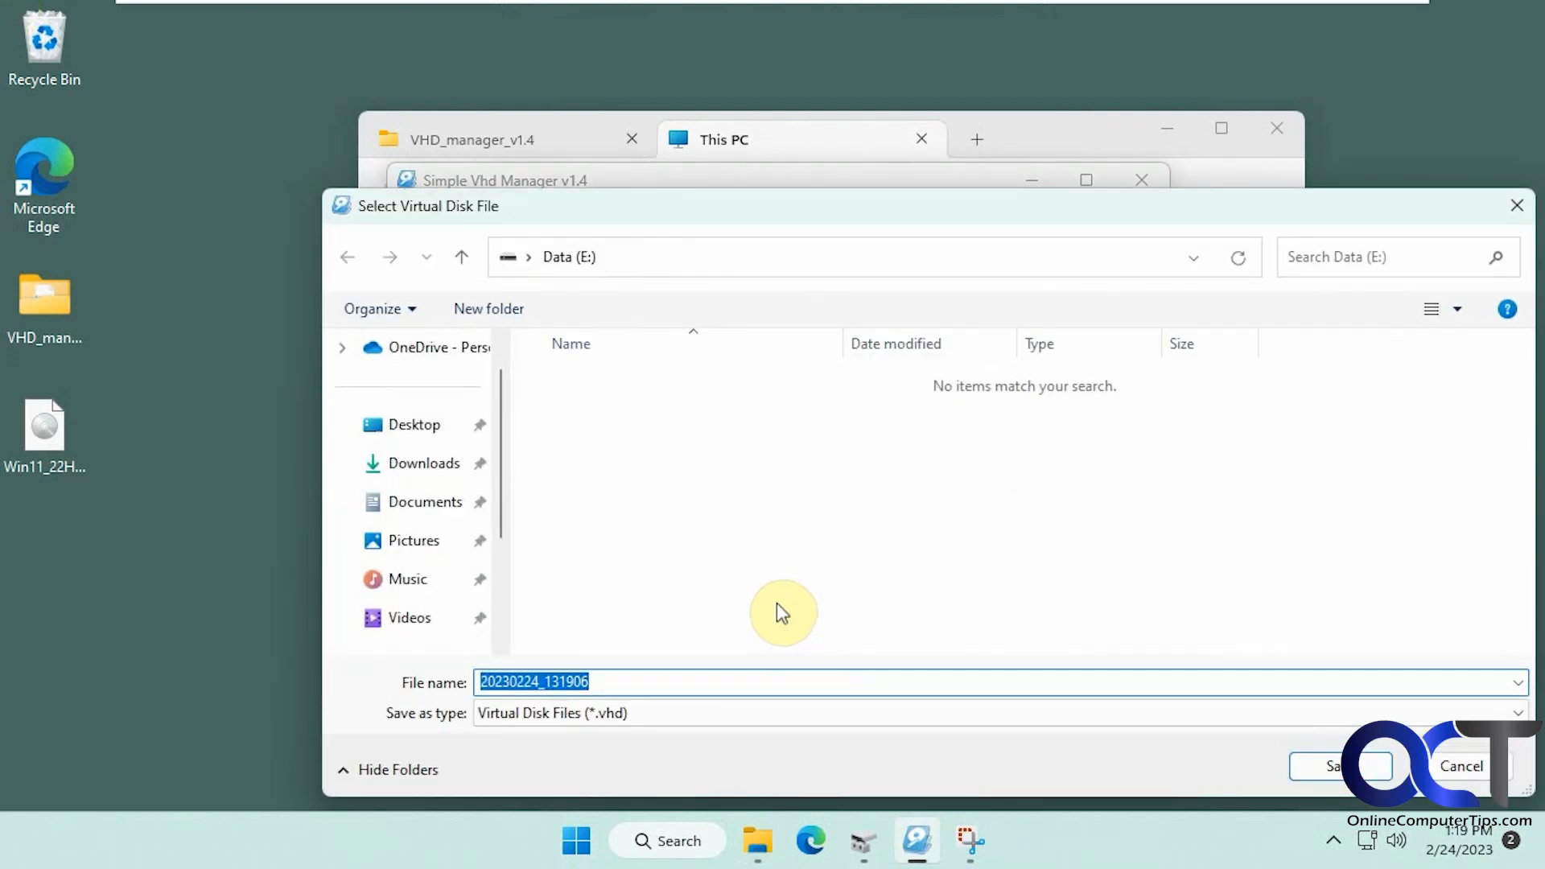
pyautogui.write('5GVHD')
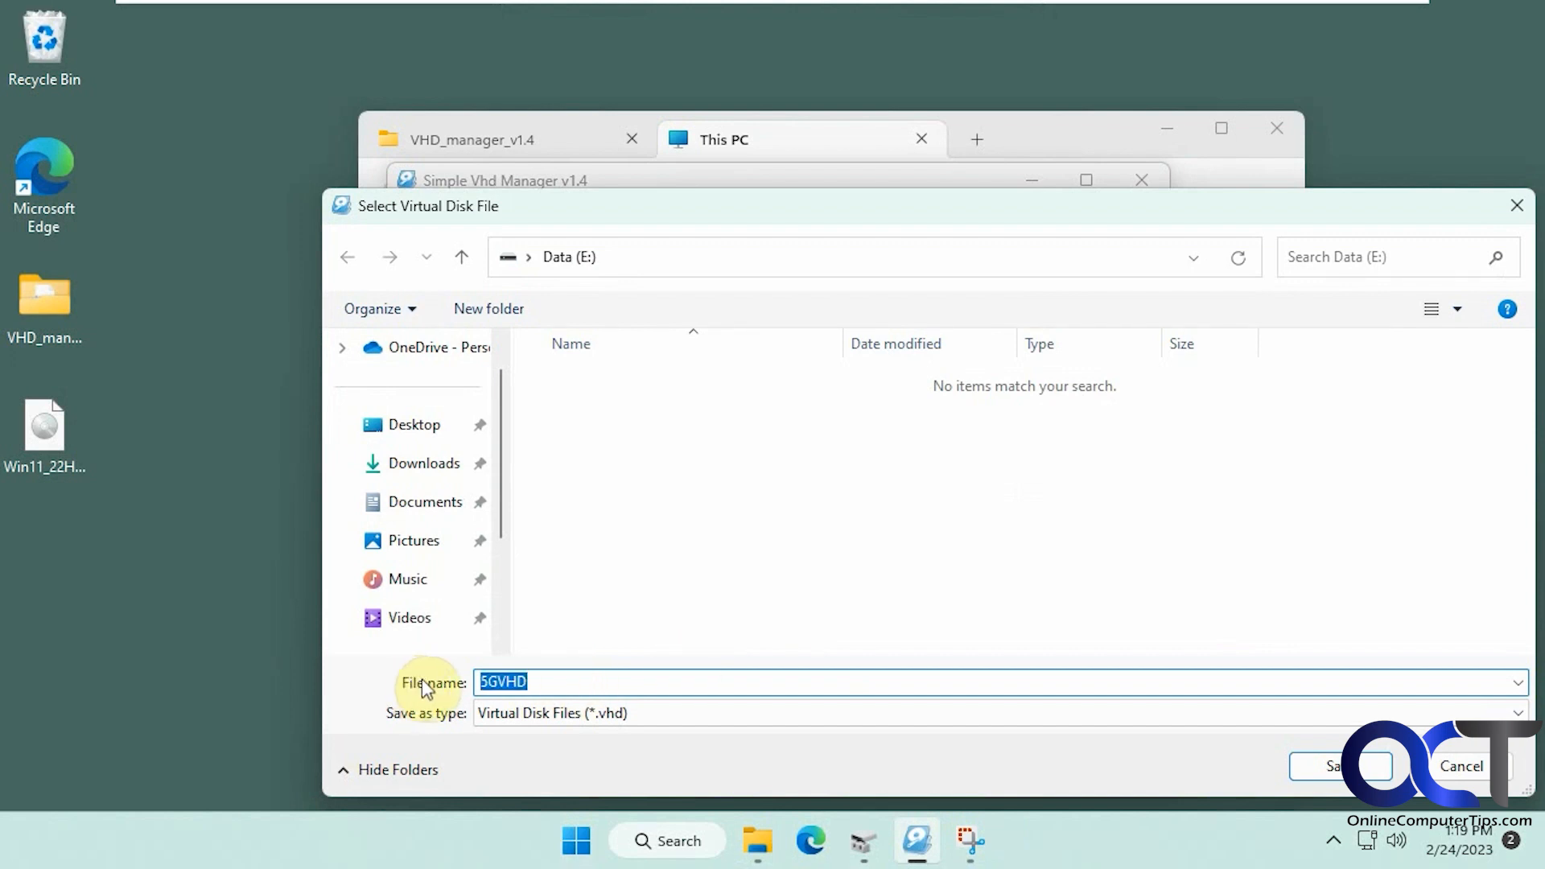
pyautogui.moveTo(631, 346)
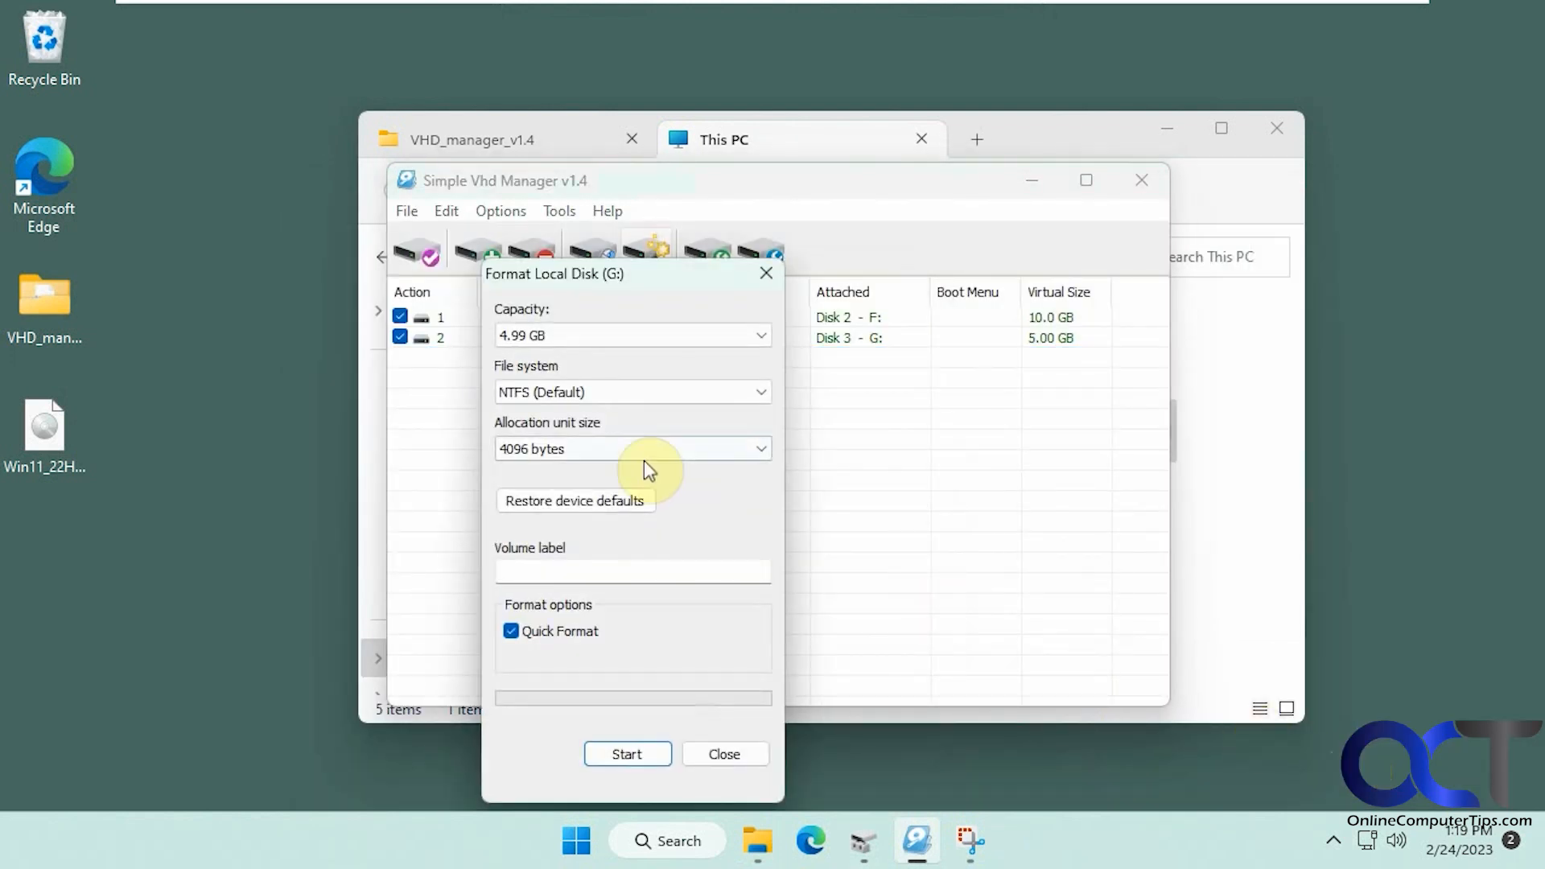
# - Format the new G: drive with volume label 5GVHD, confirming the erase warning
pyautogui.write('5GVHD')
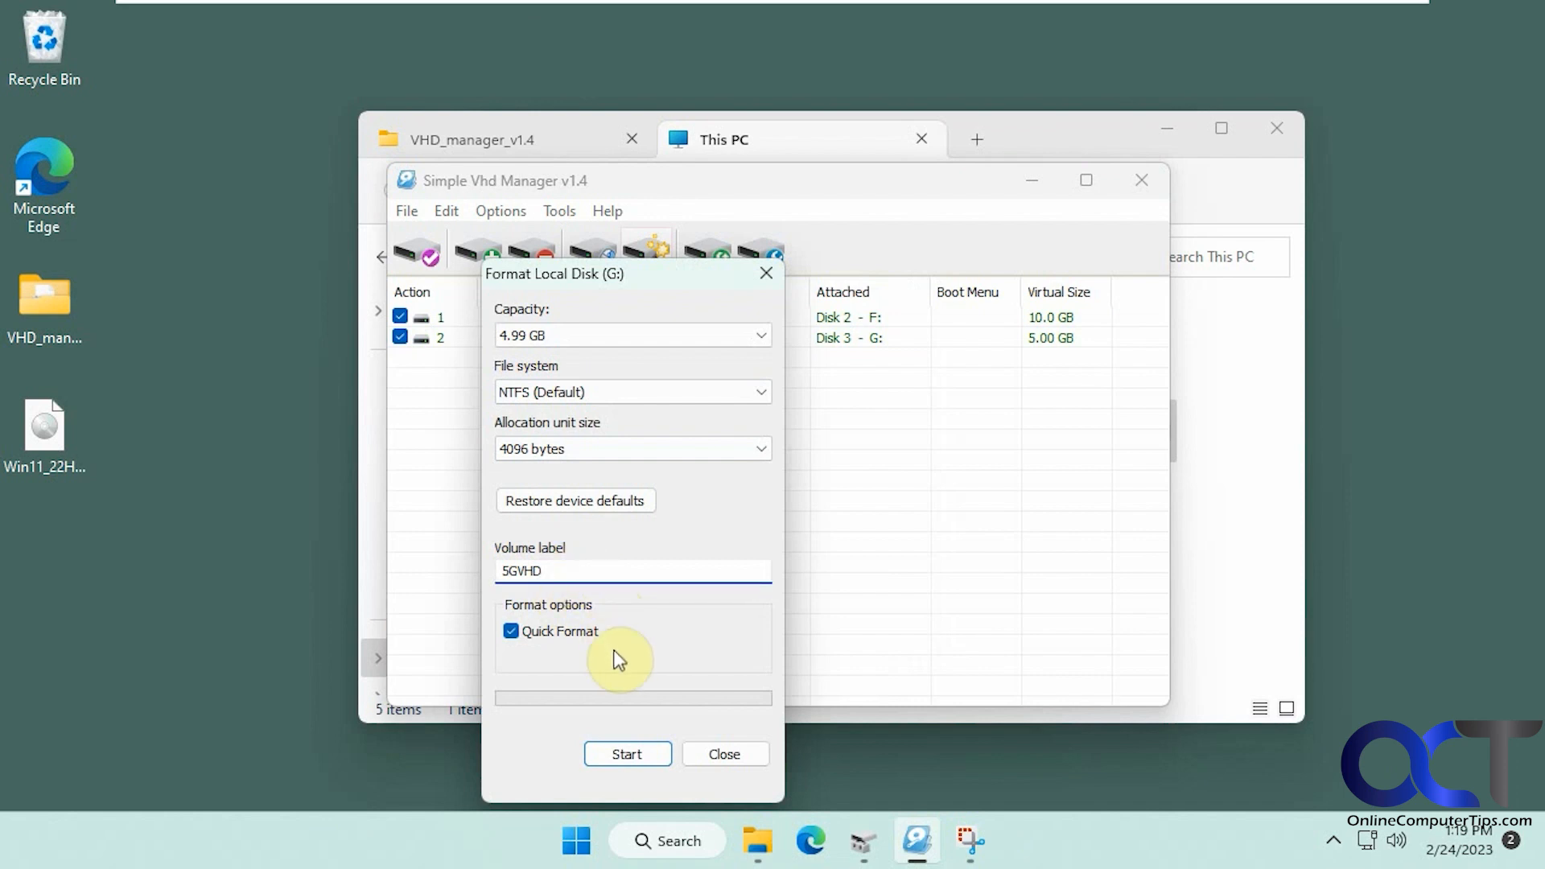
pyautogui.click(628, 754)
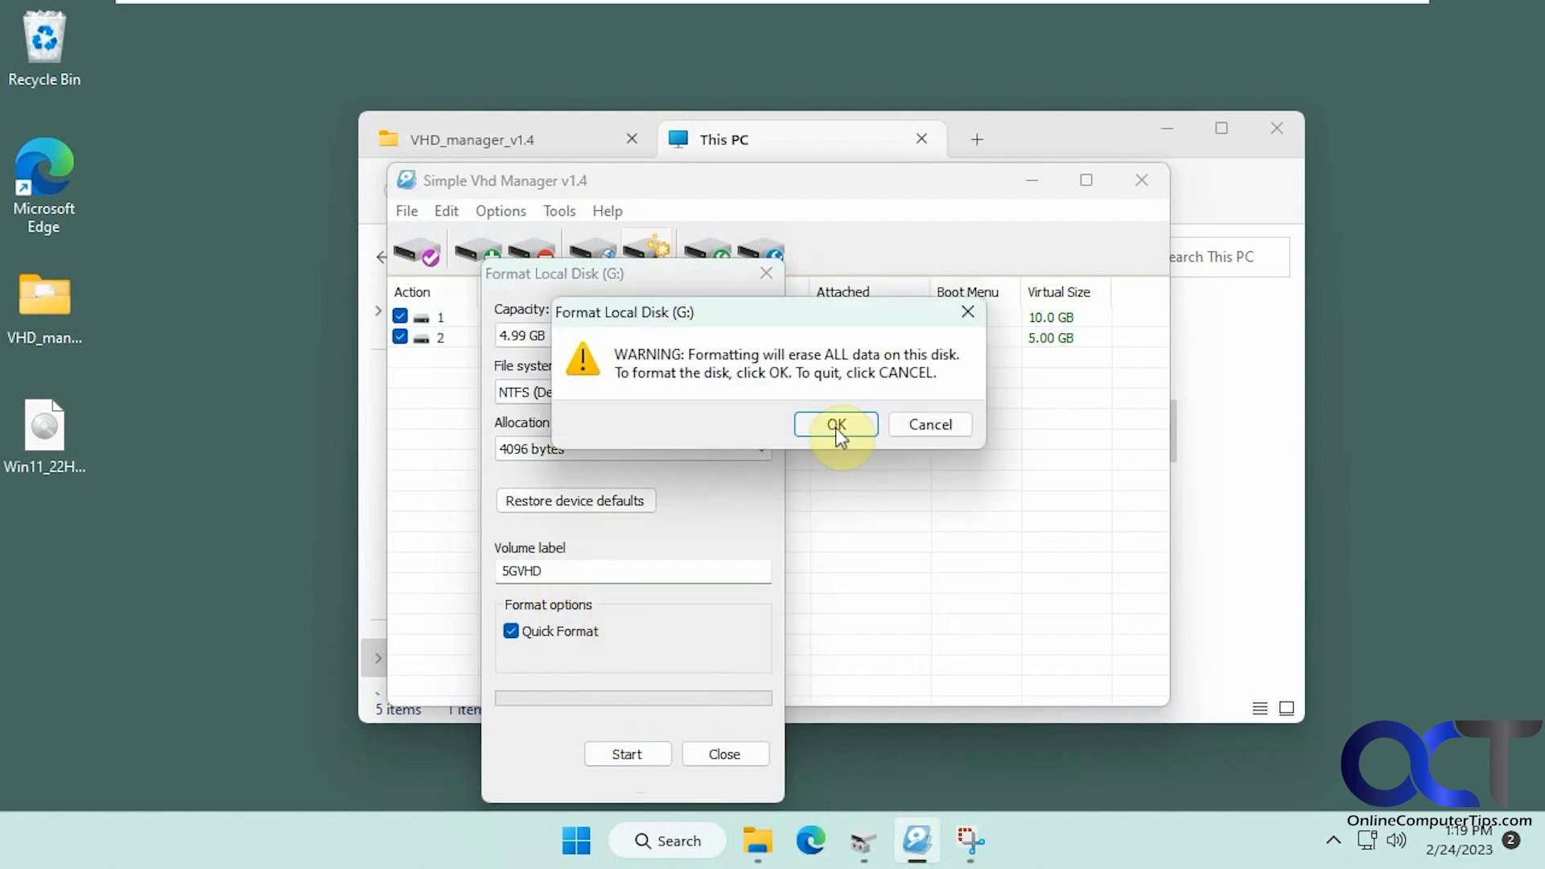
pyautogui.click(836, 423)
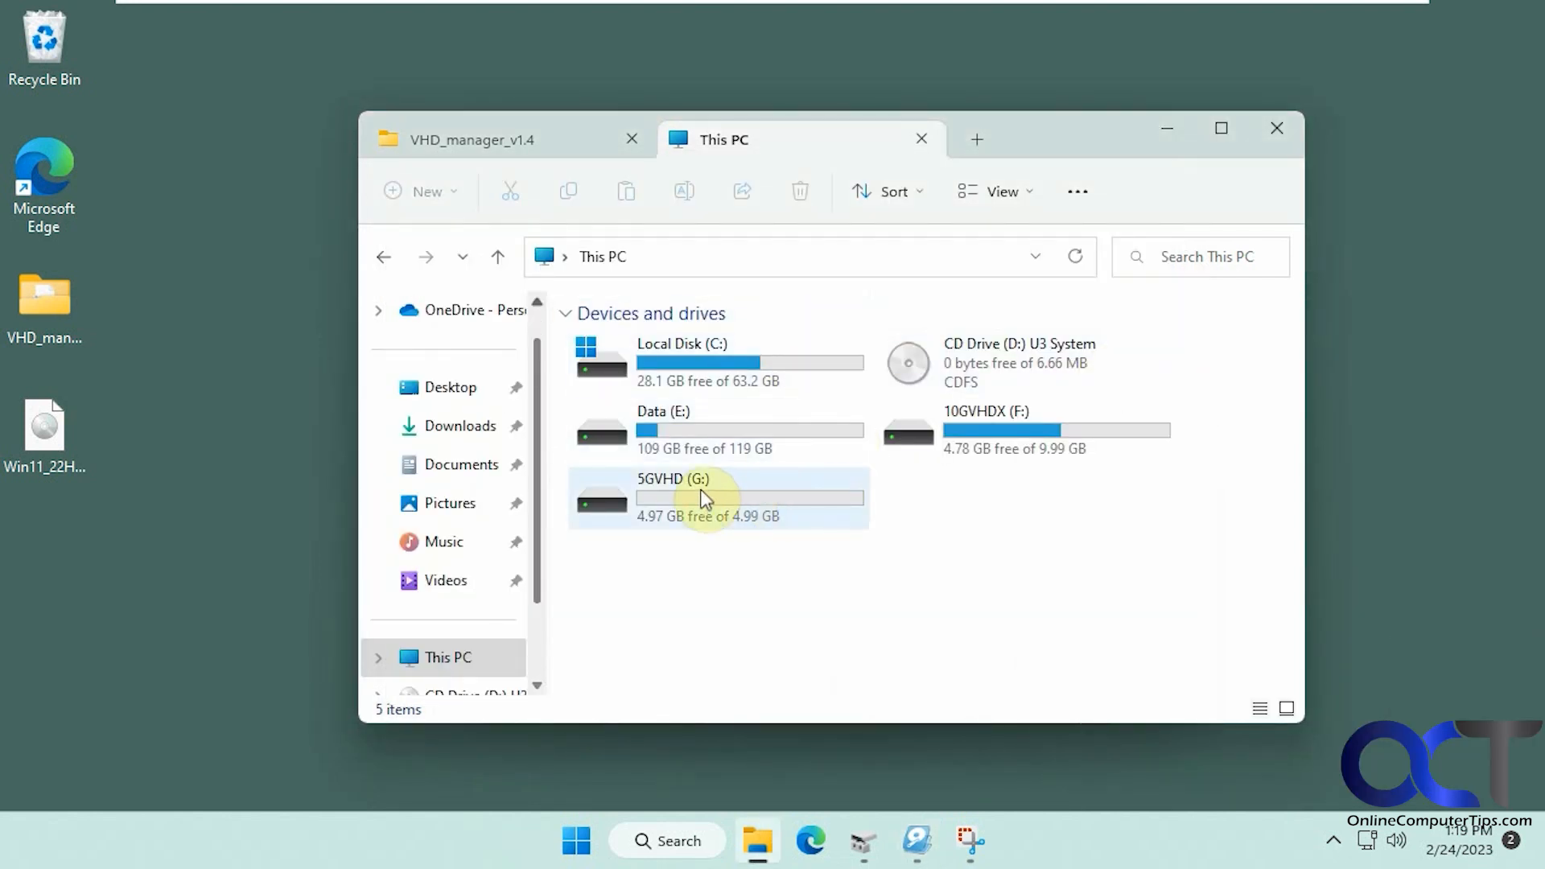
pyautogui.moveTo(677, 507)
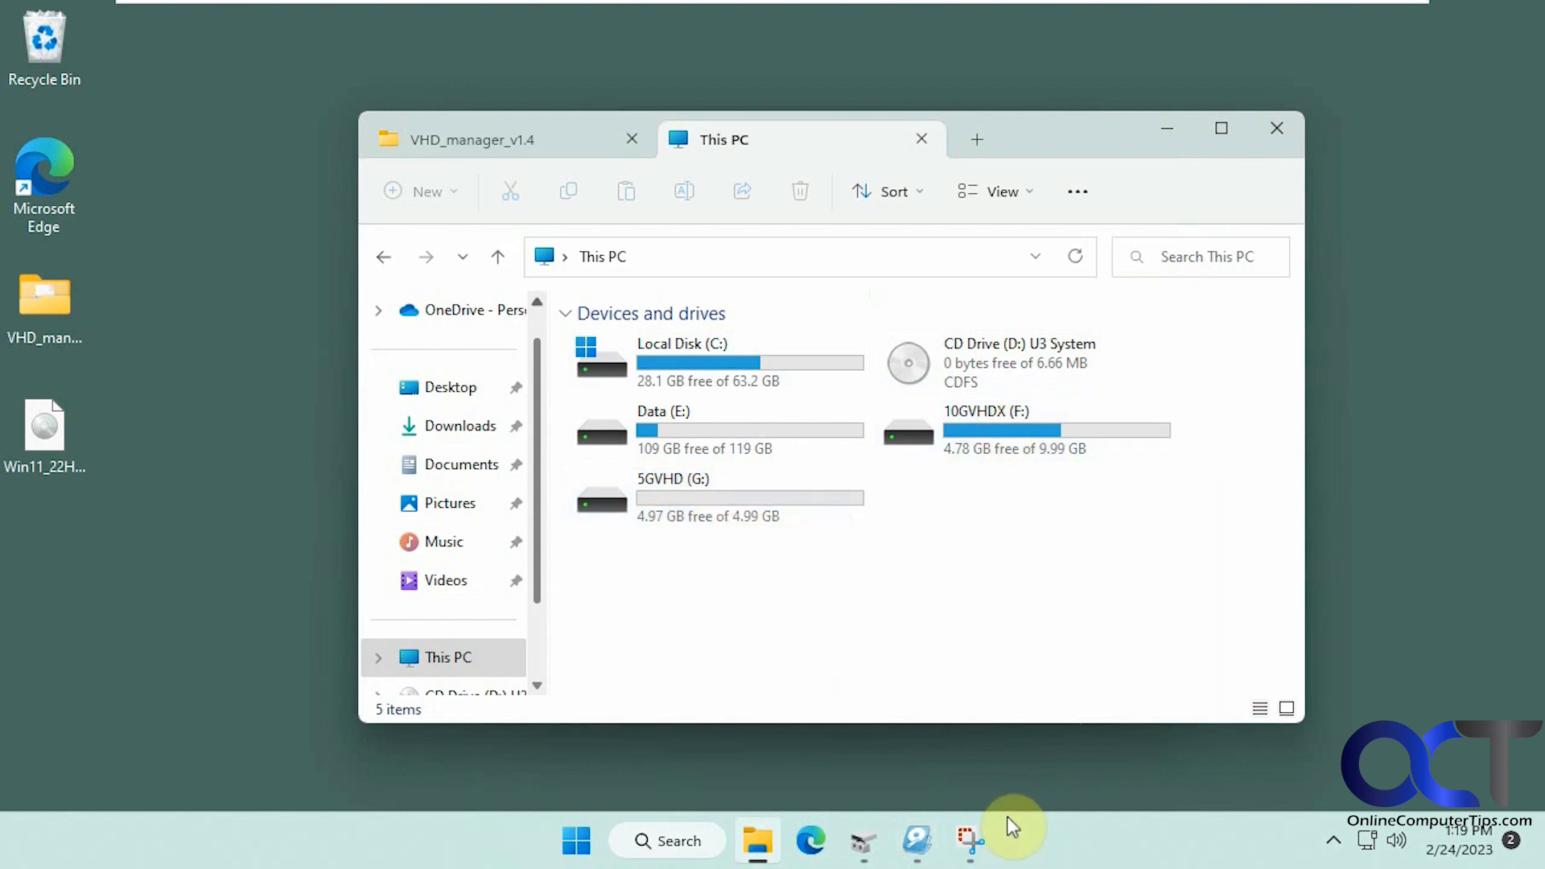
# - Bring up the earlier Snipping Tool snip of the drives list to compare with This PC
pyautogui.click(969, 840)
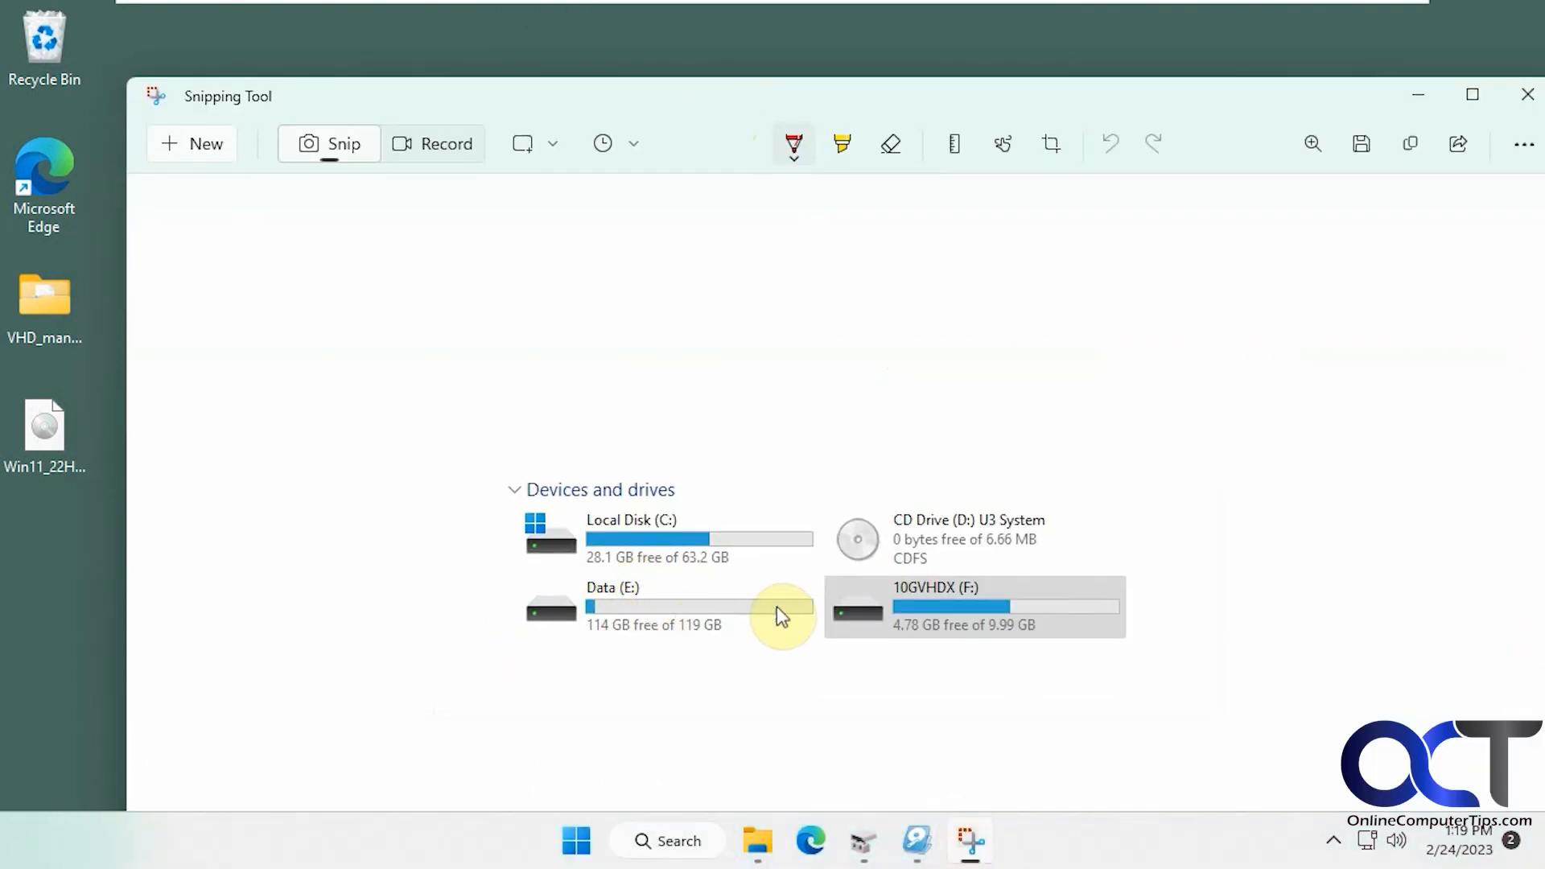
pyautogui.moveTo(723, 643)
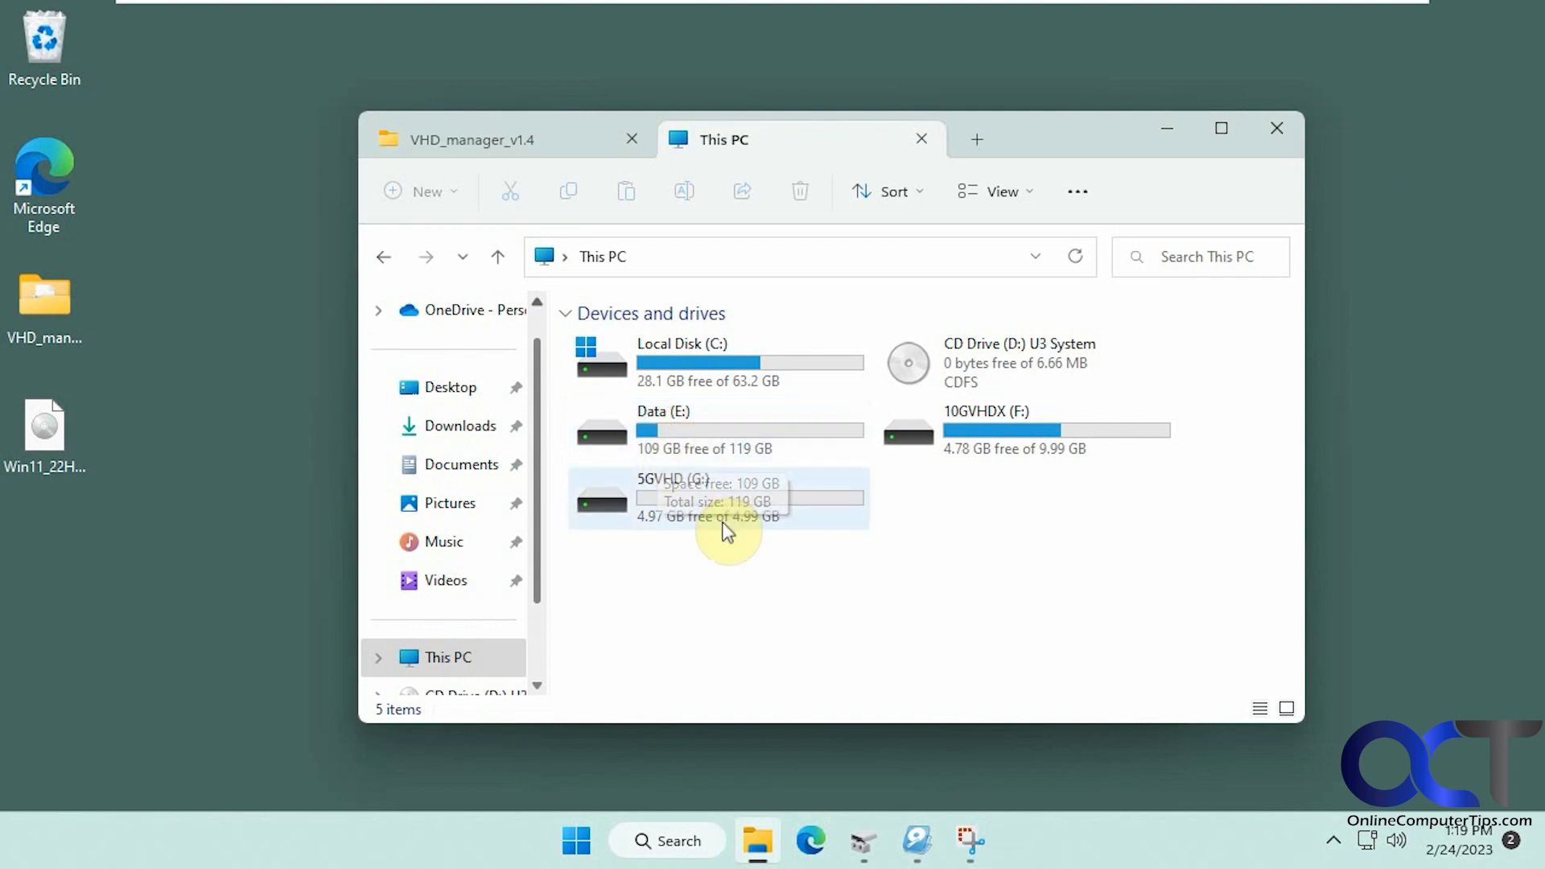
pyautogui.moveTo(774, 496)
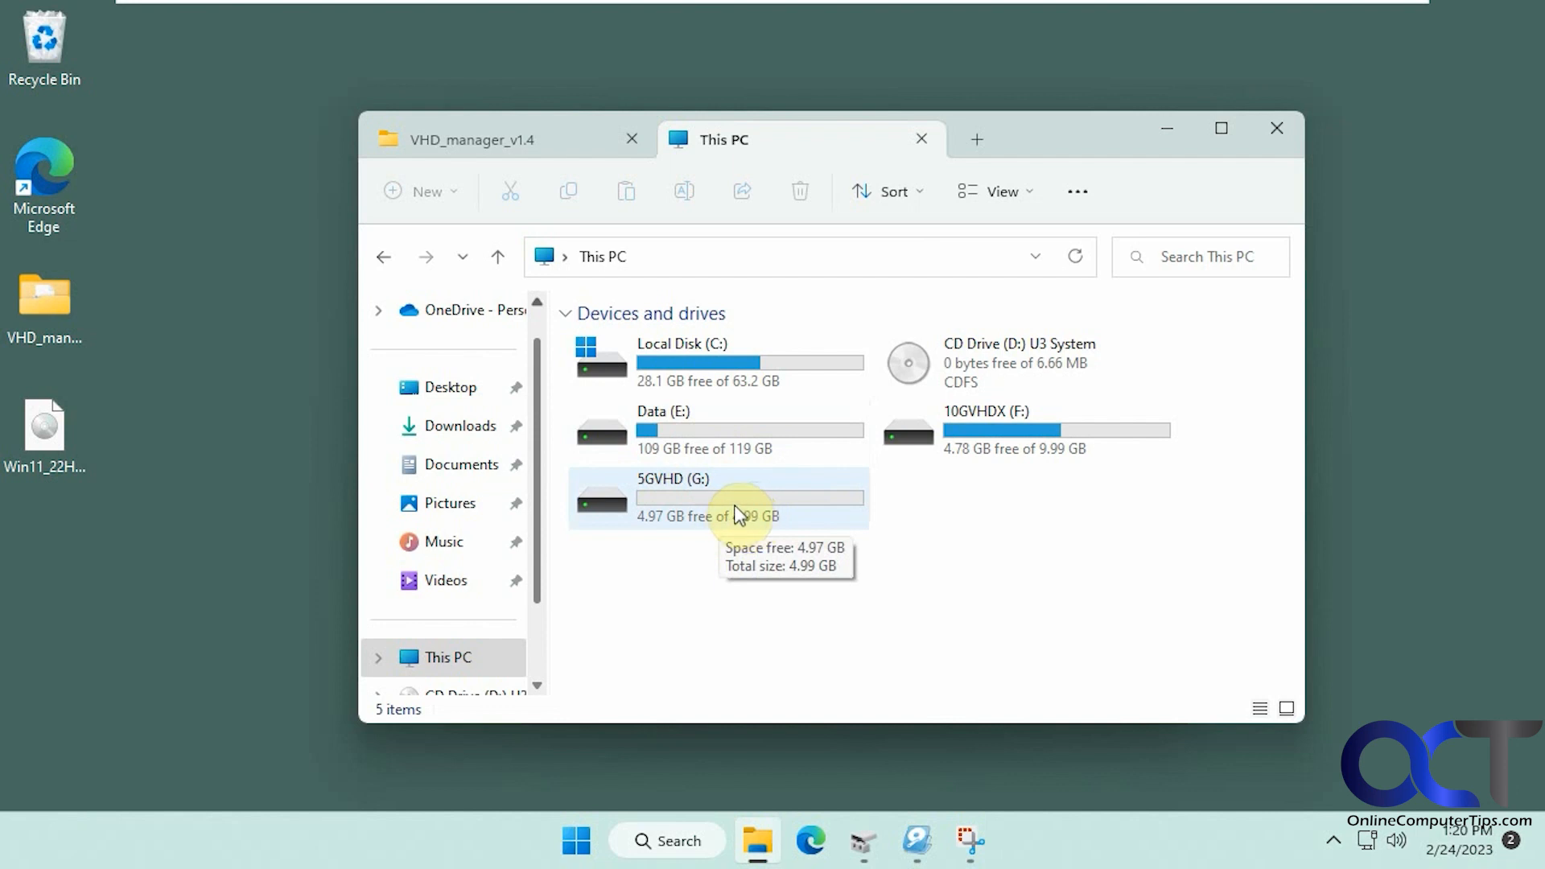
pyautogui.moveTo(752, 431)
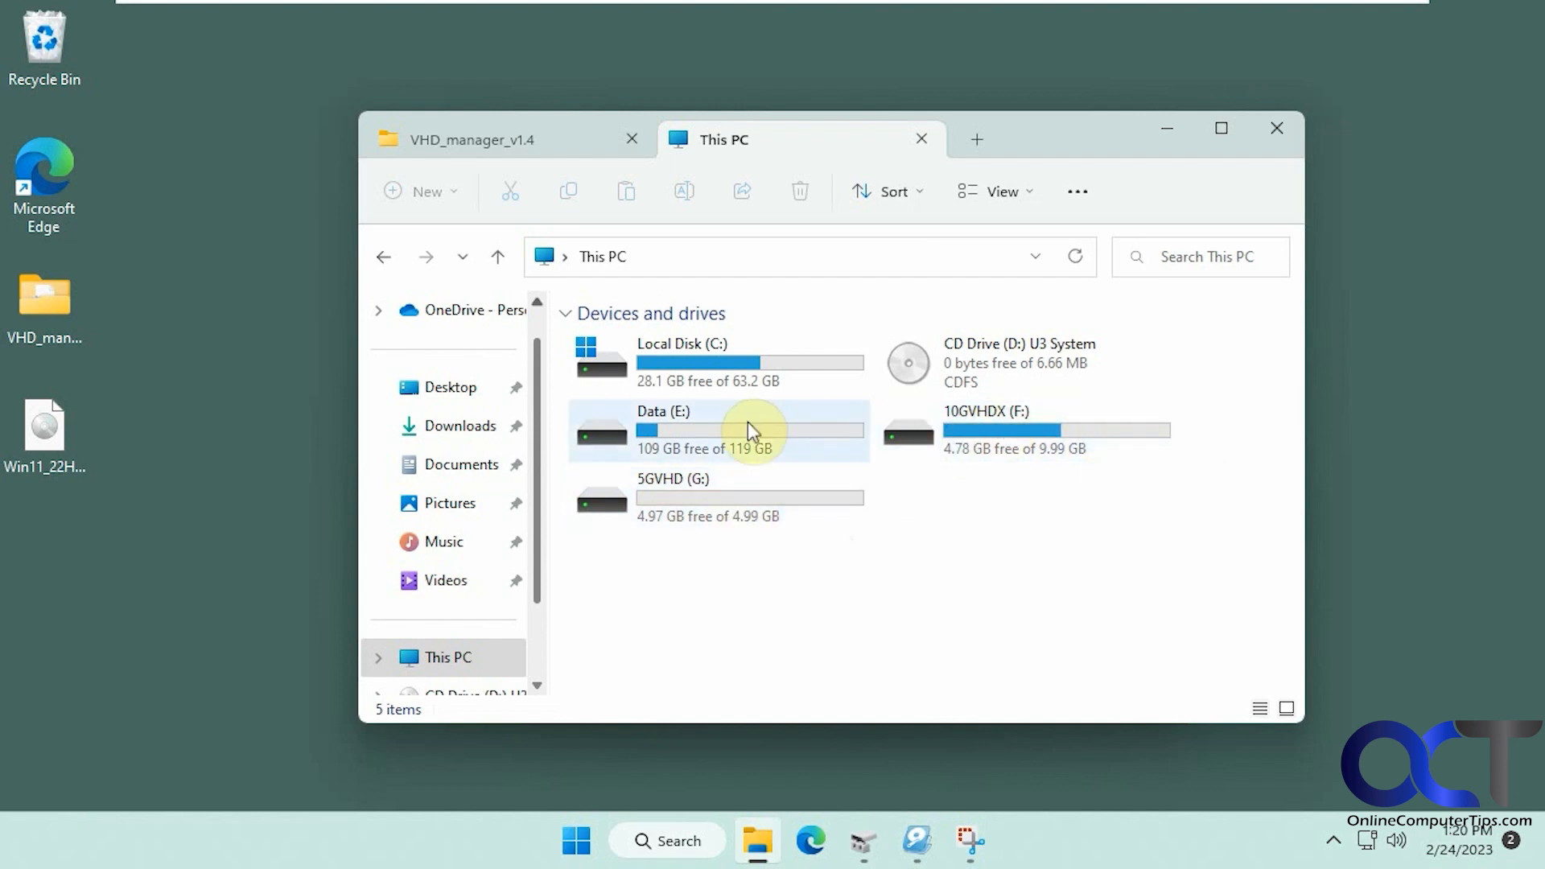
pyautogui.moveTo(810, 510)
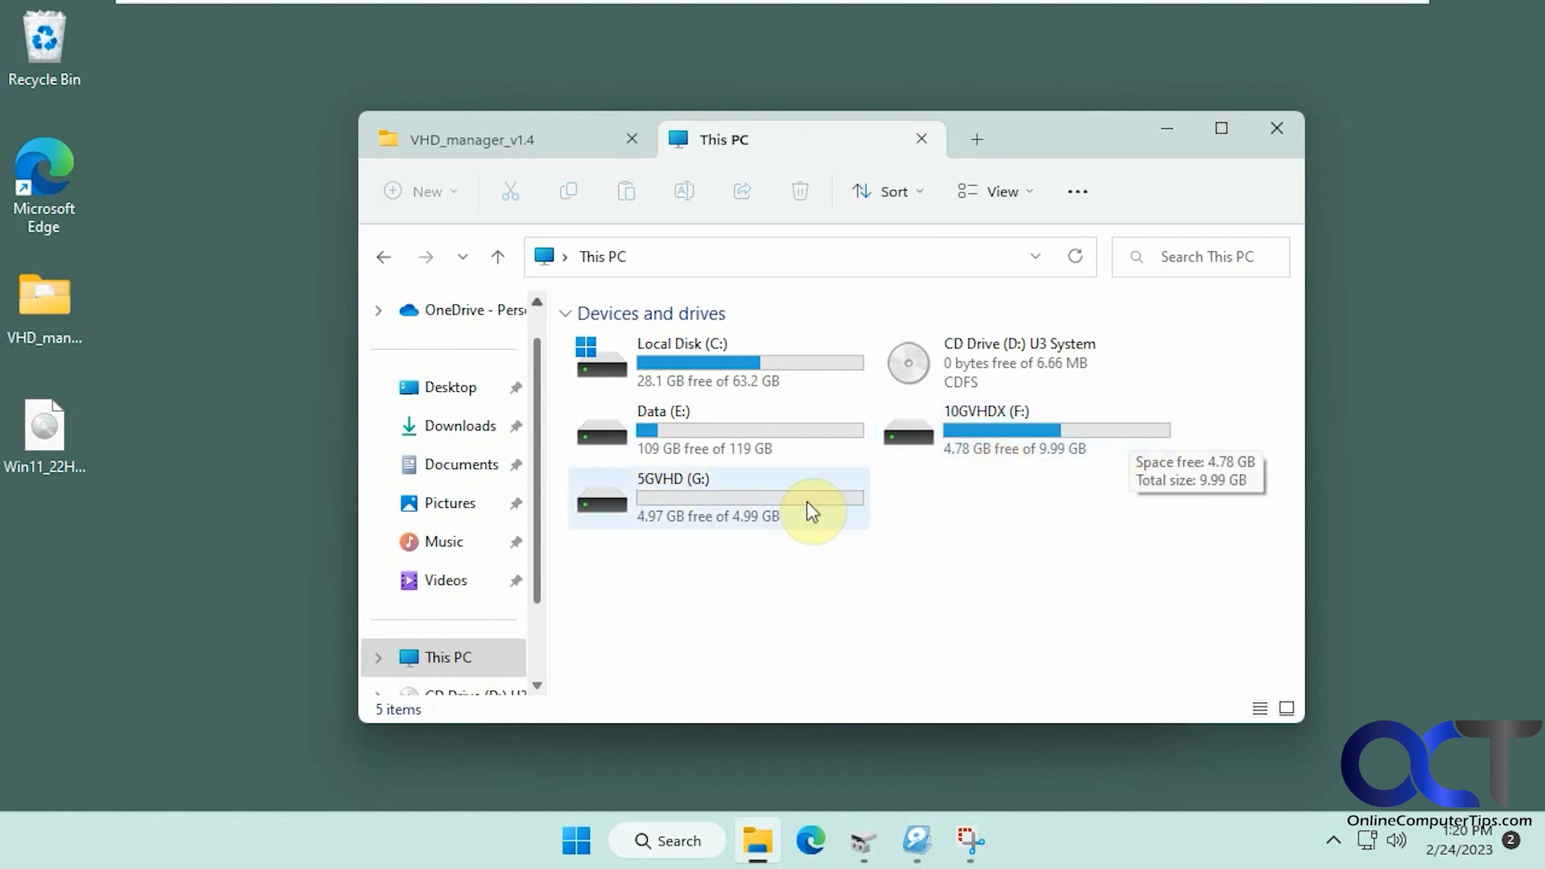
pyautogui.moveTo(875, 489)
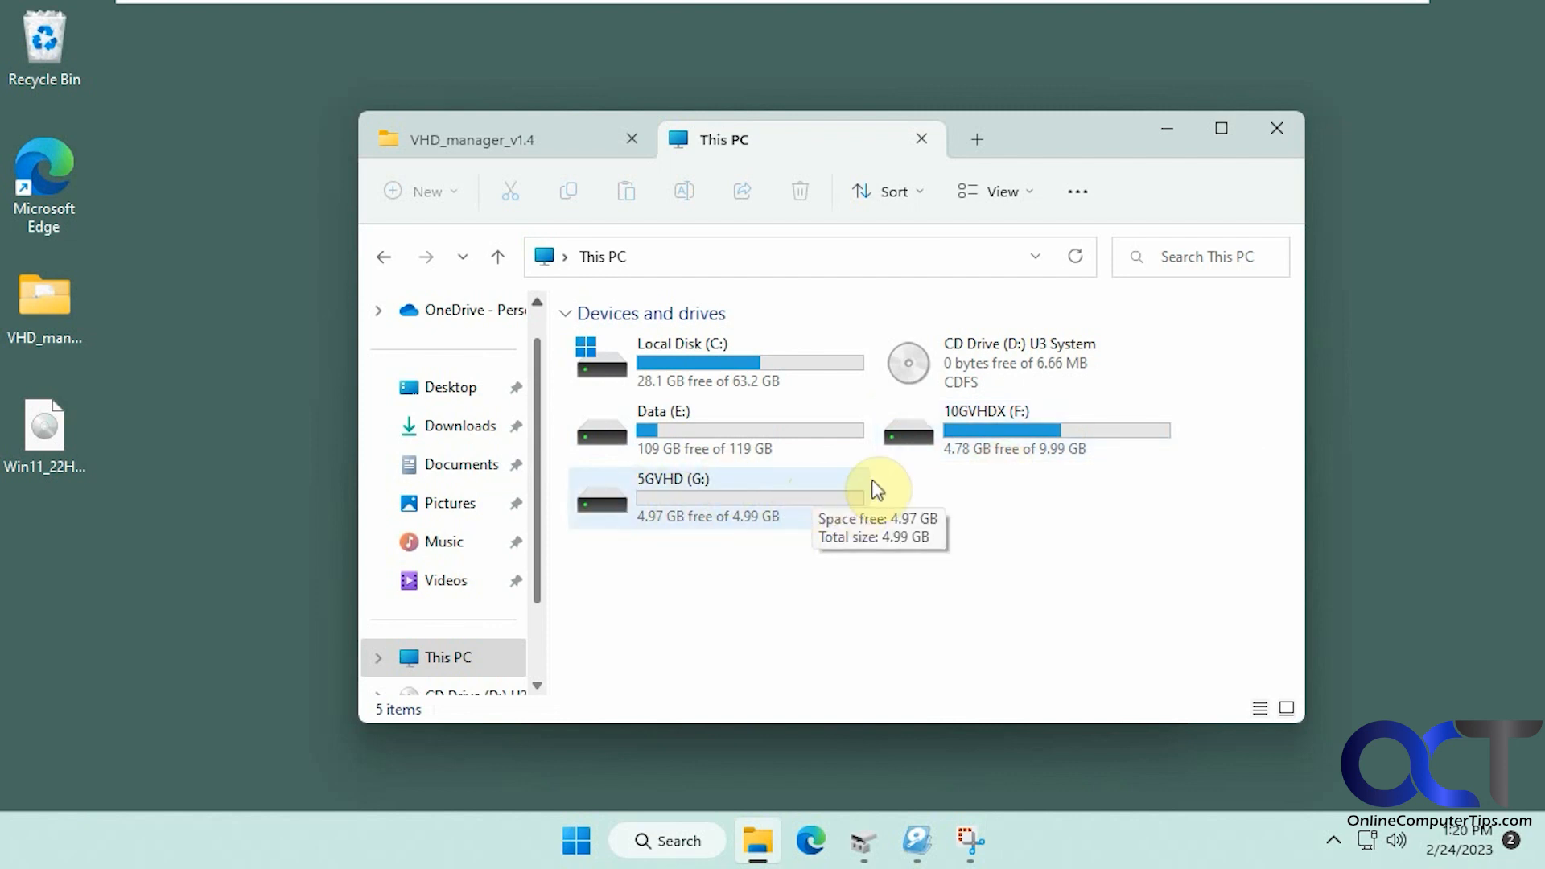
pyautogui.moveTo(734, 510)
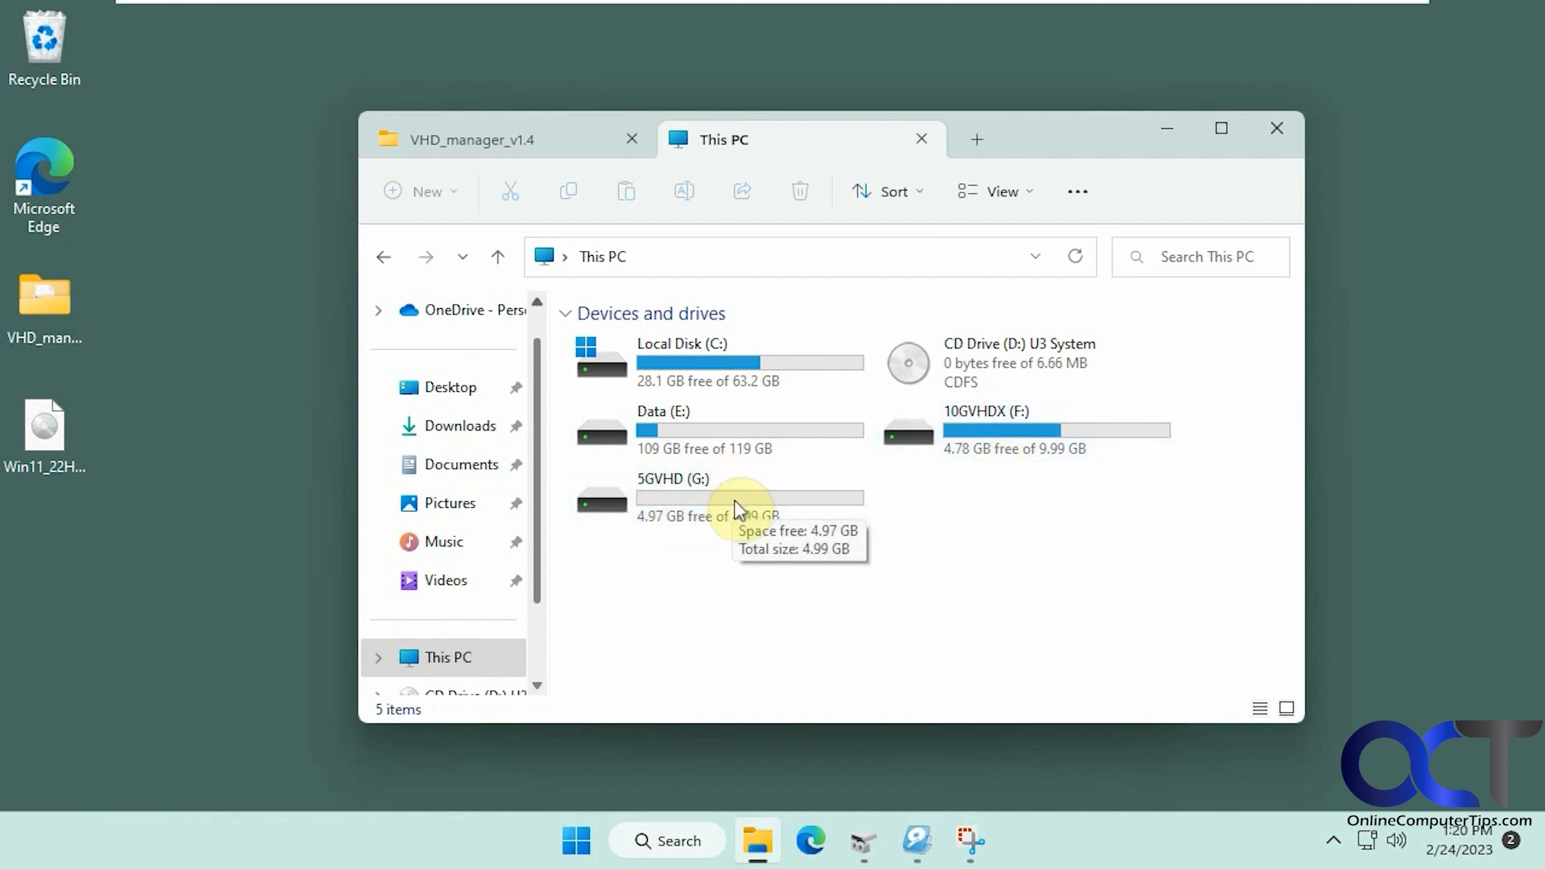
pyautogui.moveTo(904, 578)
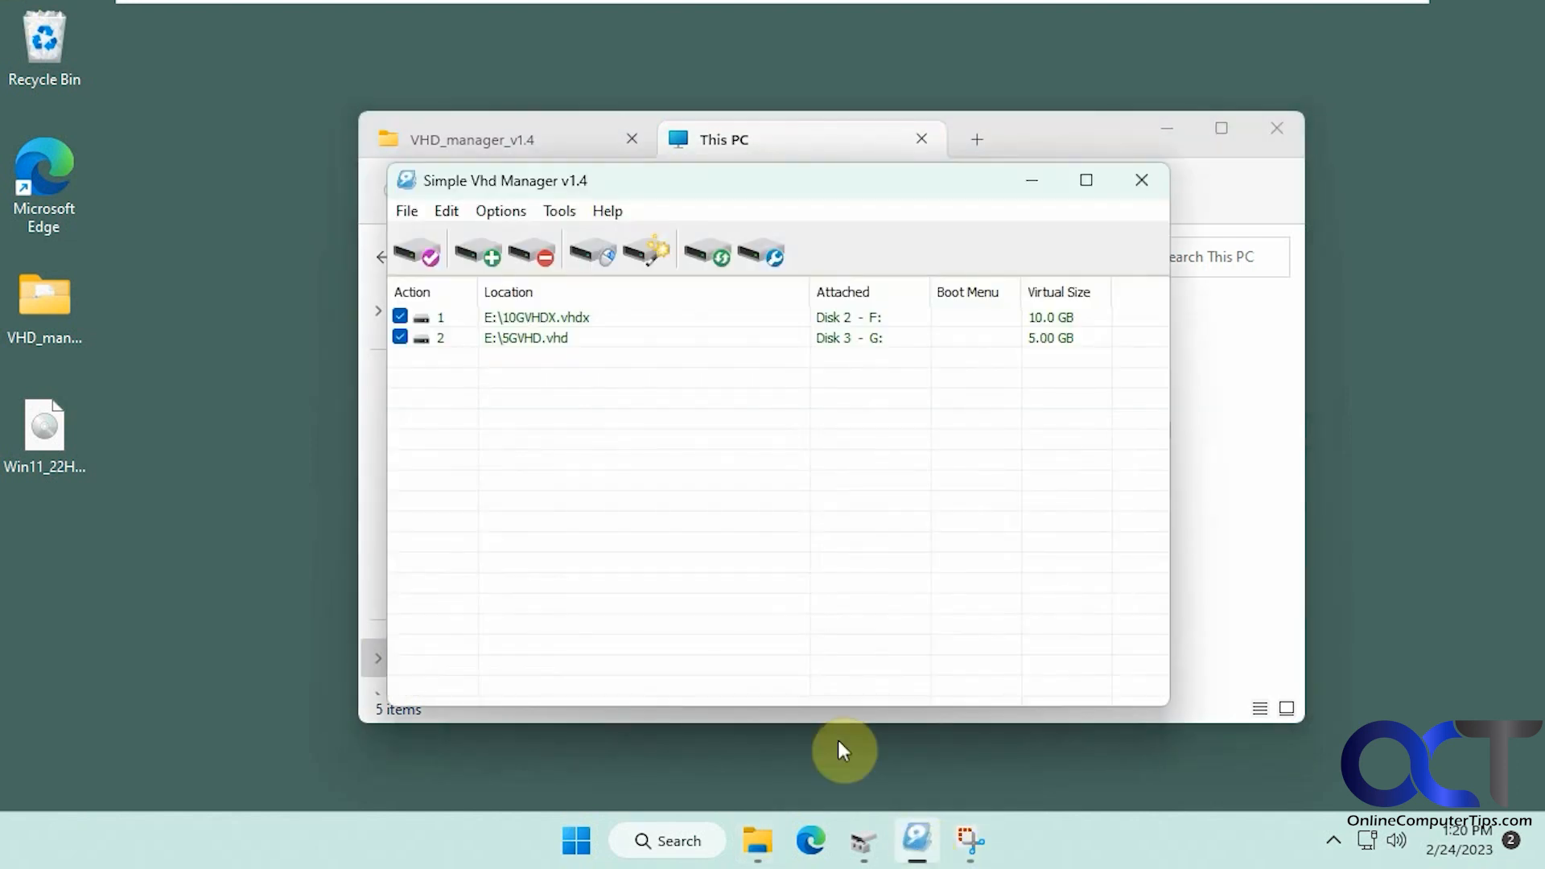
# - Review the 5GVHD disk's menu, then show the Add to Context Menu options and Disk Management
pyautogui.rightClick(525, 336)
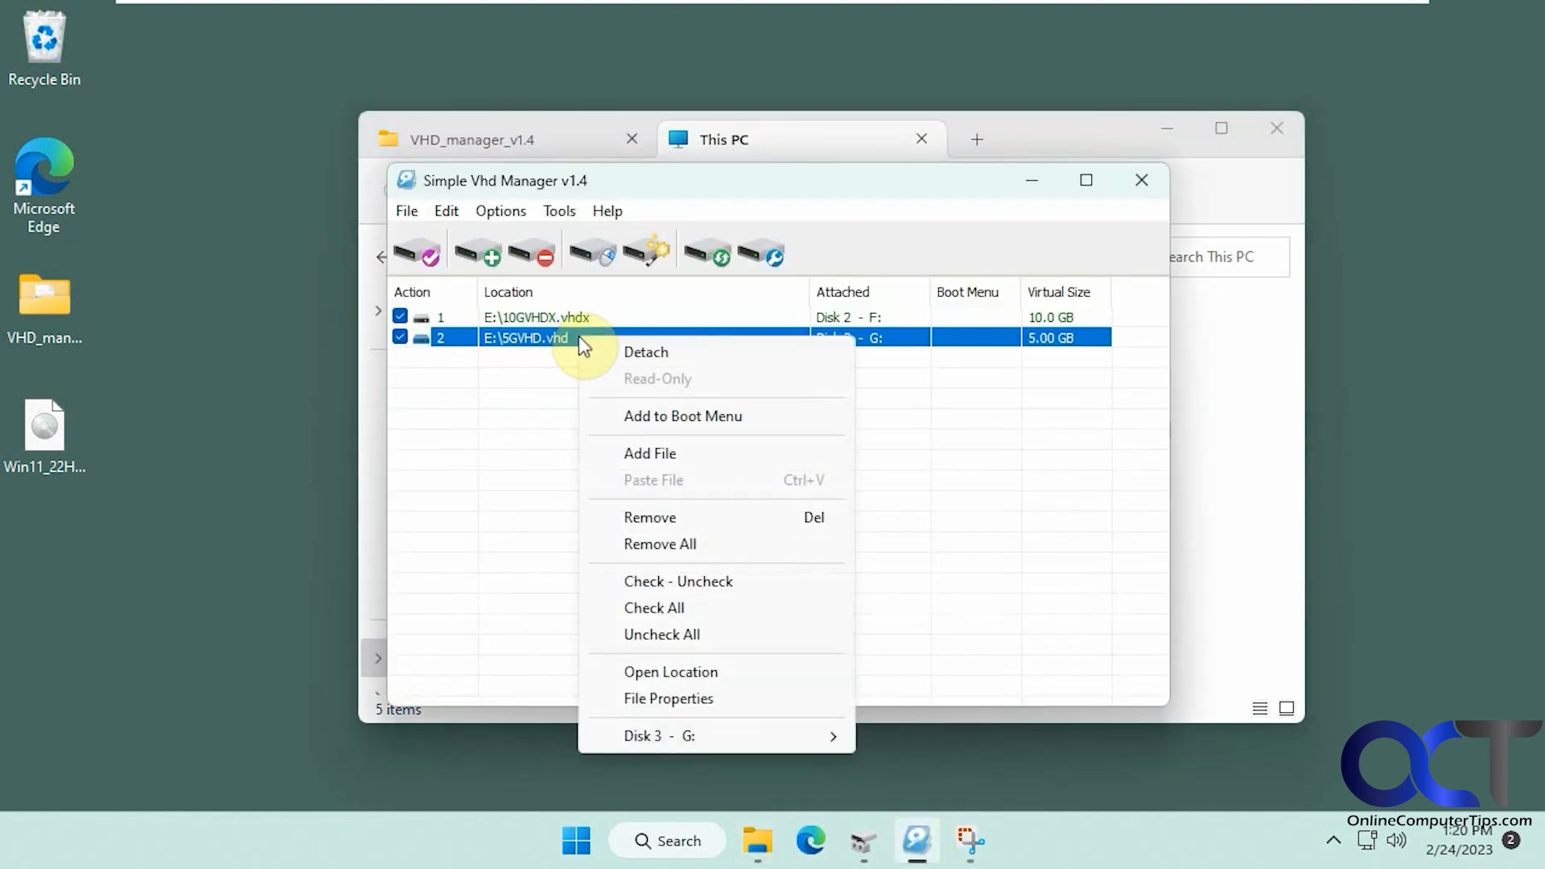
pyautogui.moveTo(636, 354)
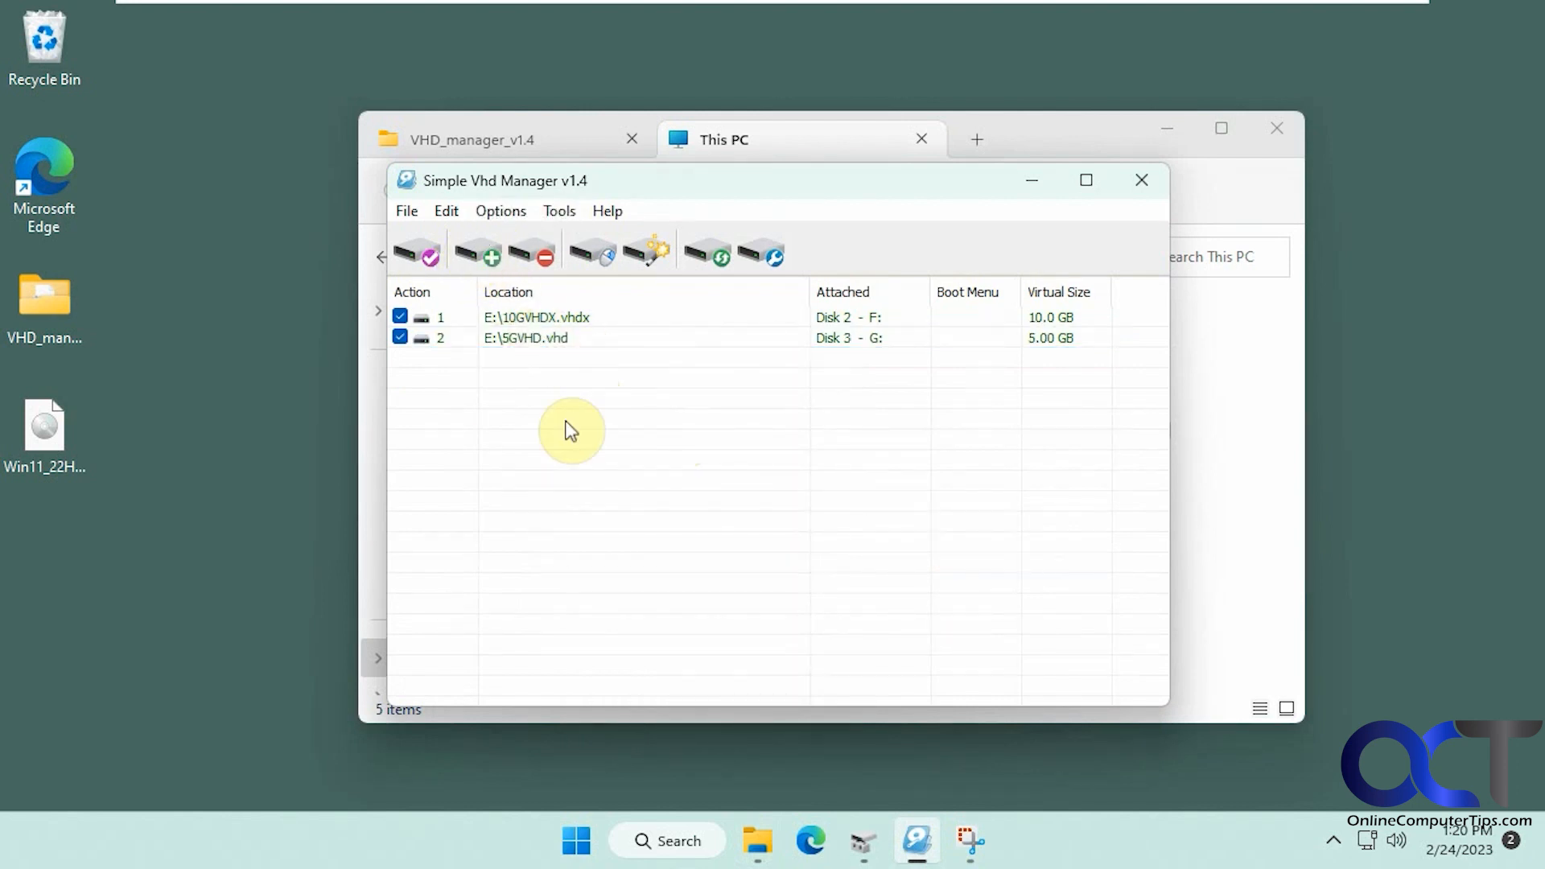
pyautogui.moveTo(535, 255)
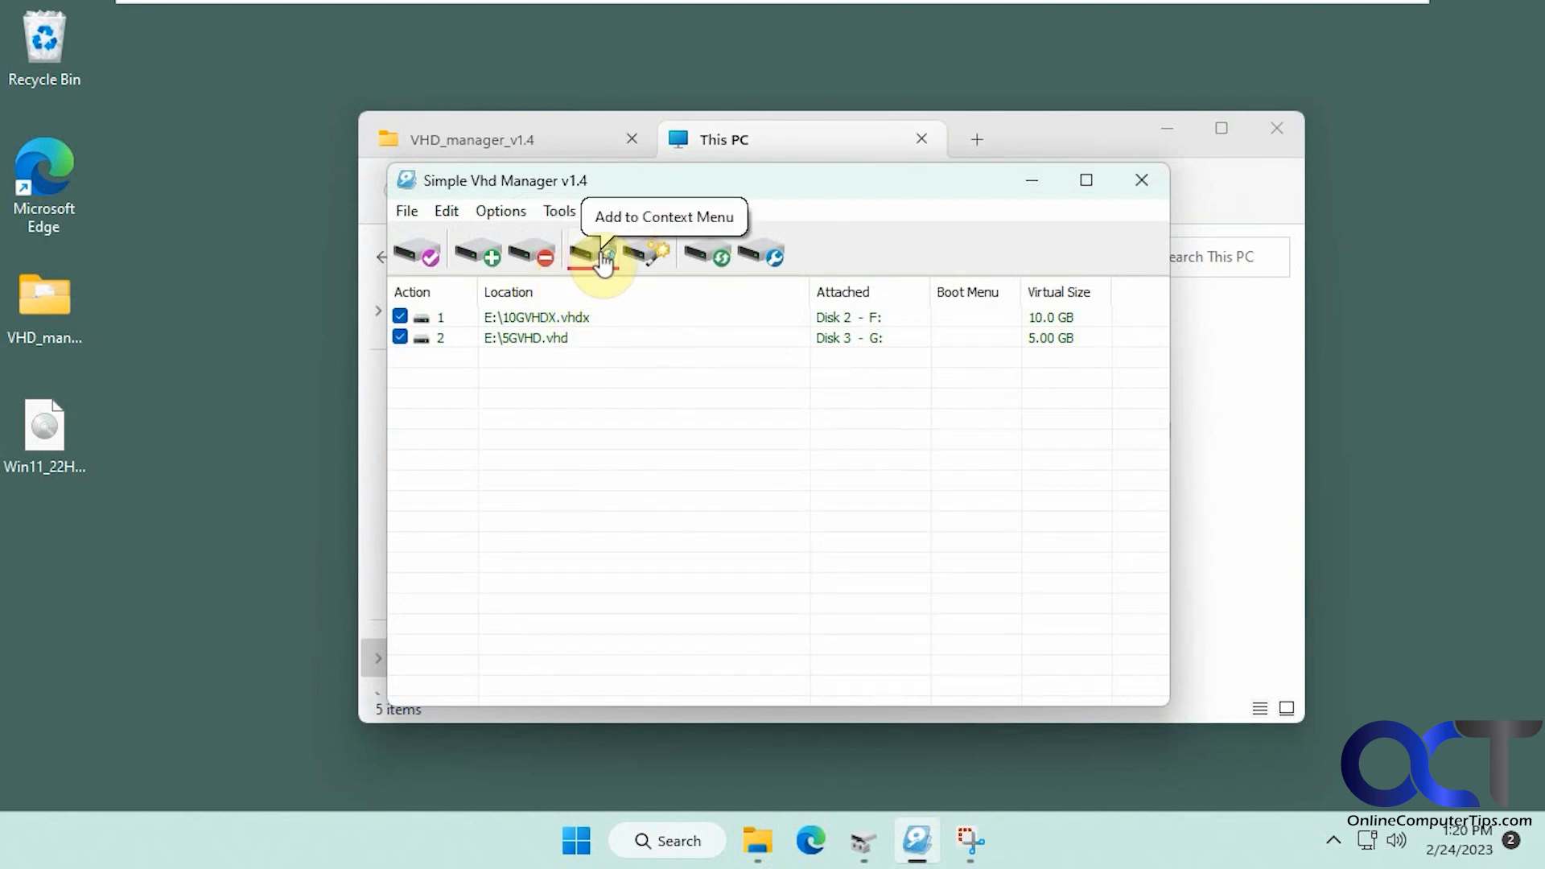
pyautogui.click(600, 253)
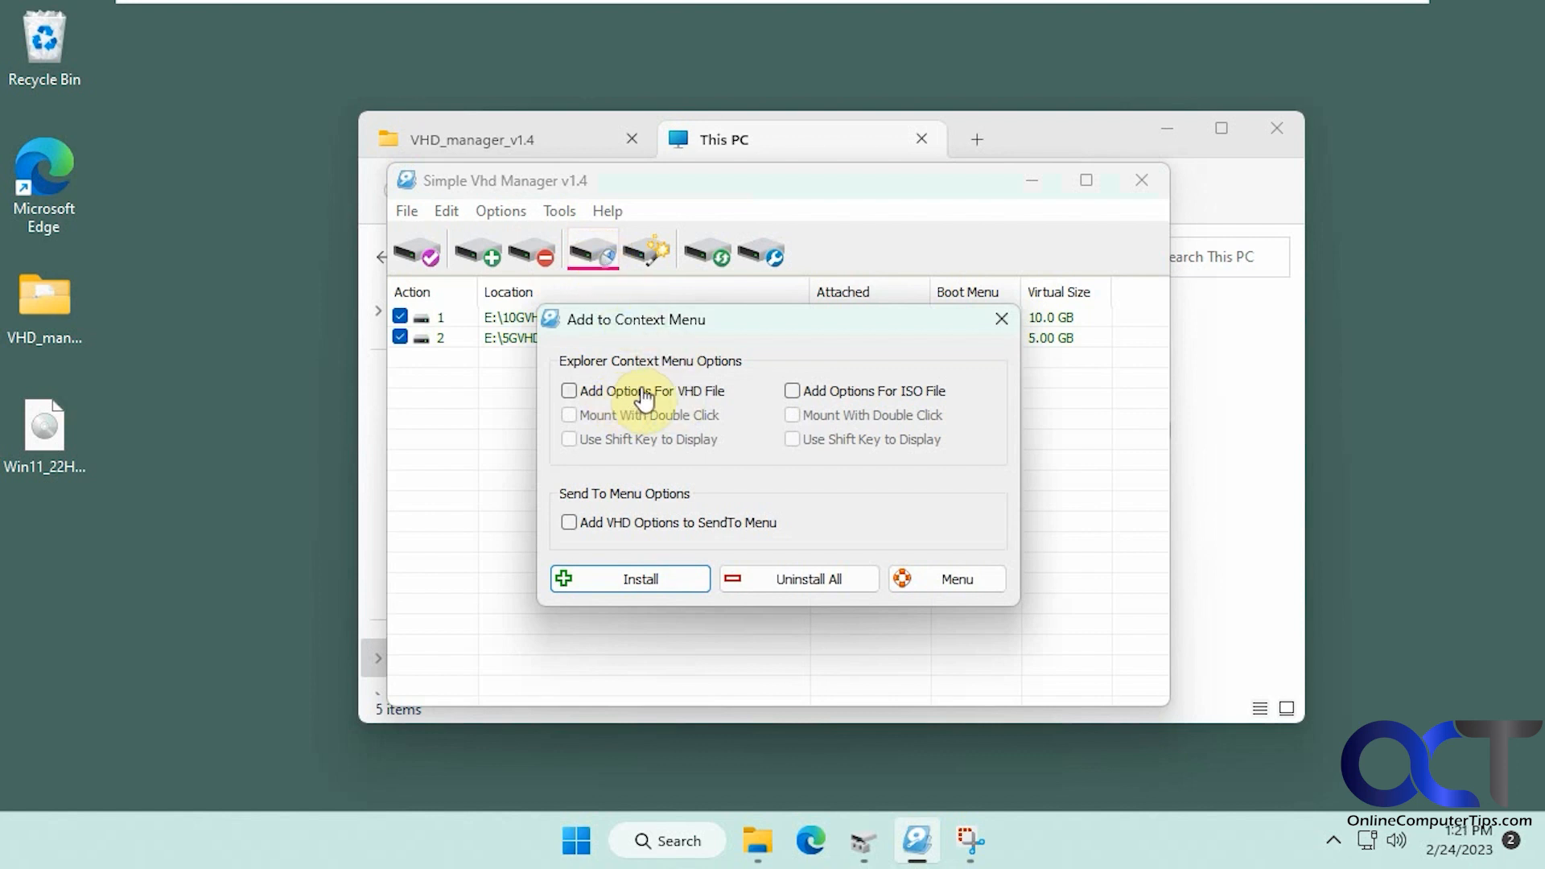
pyautogui.moveTo(920, 579)
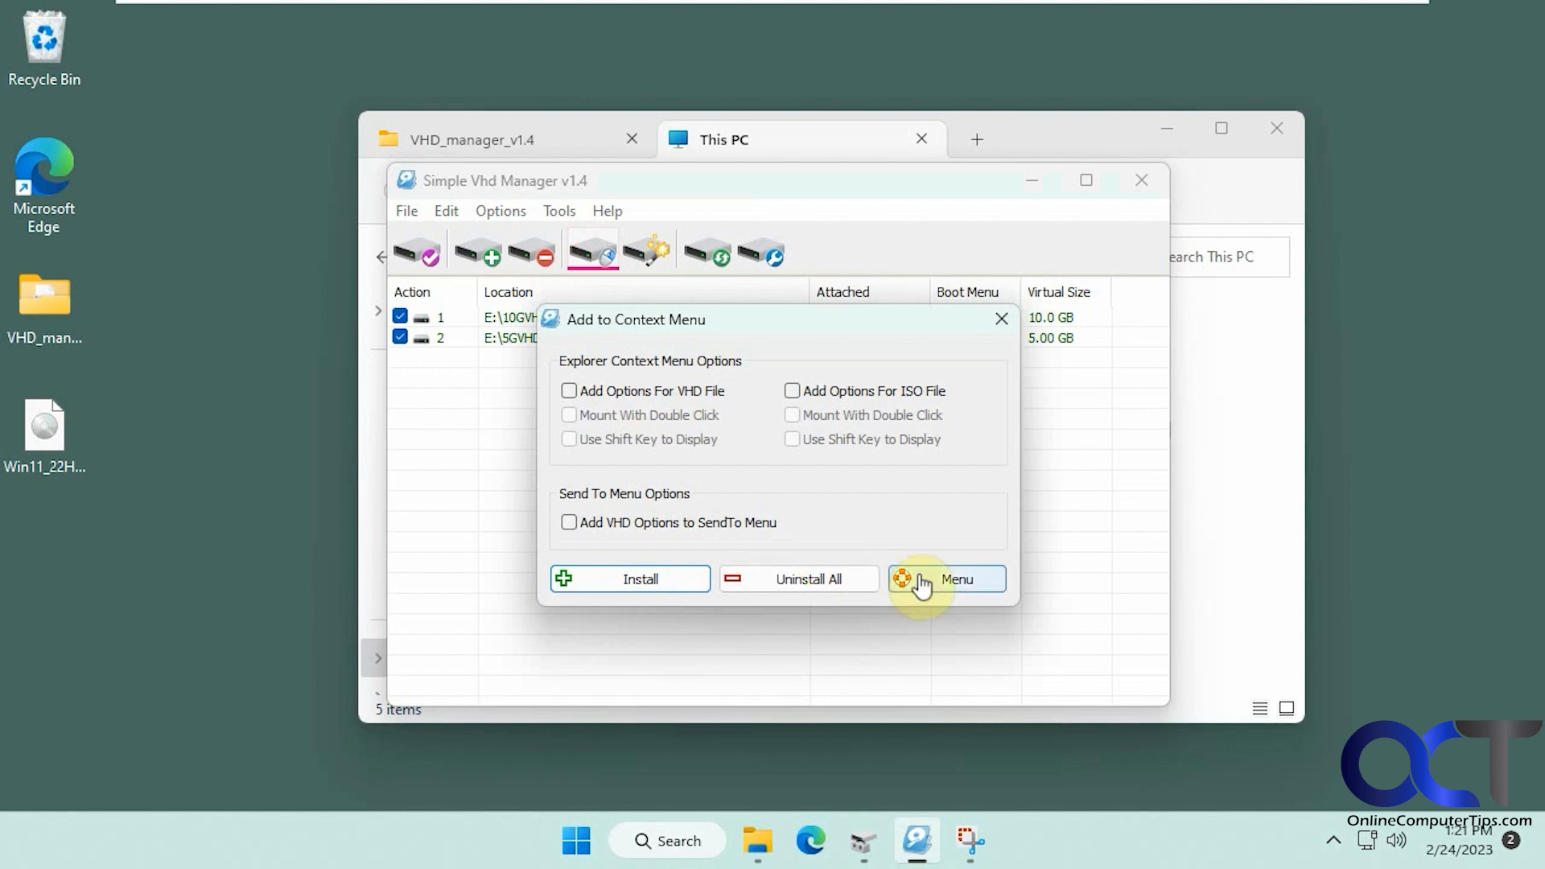
pyautogui.click(999, 319)
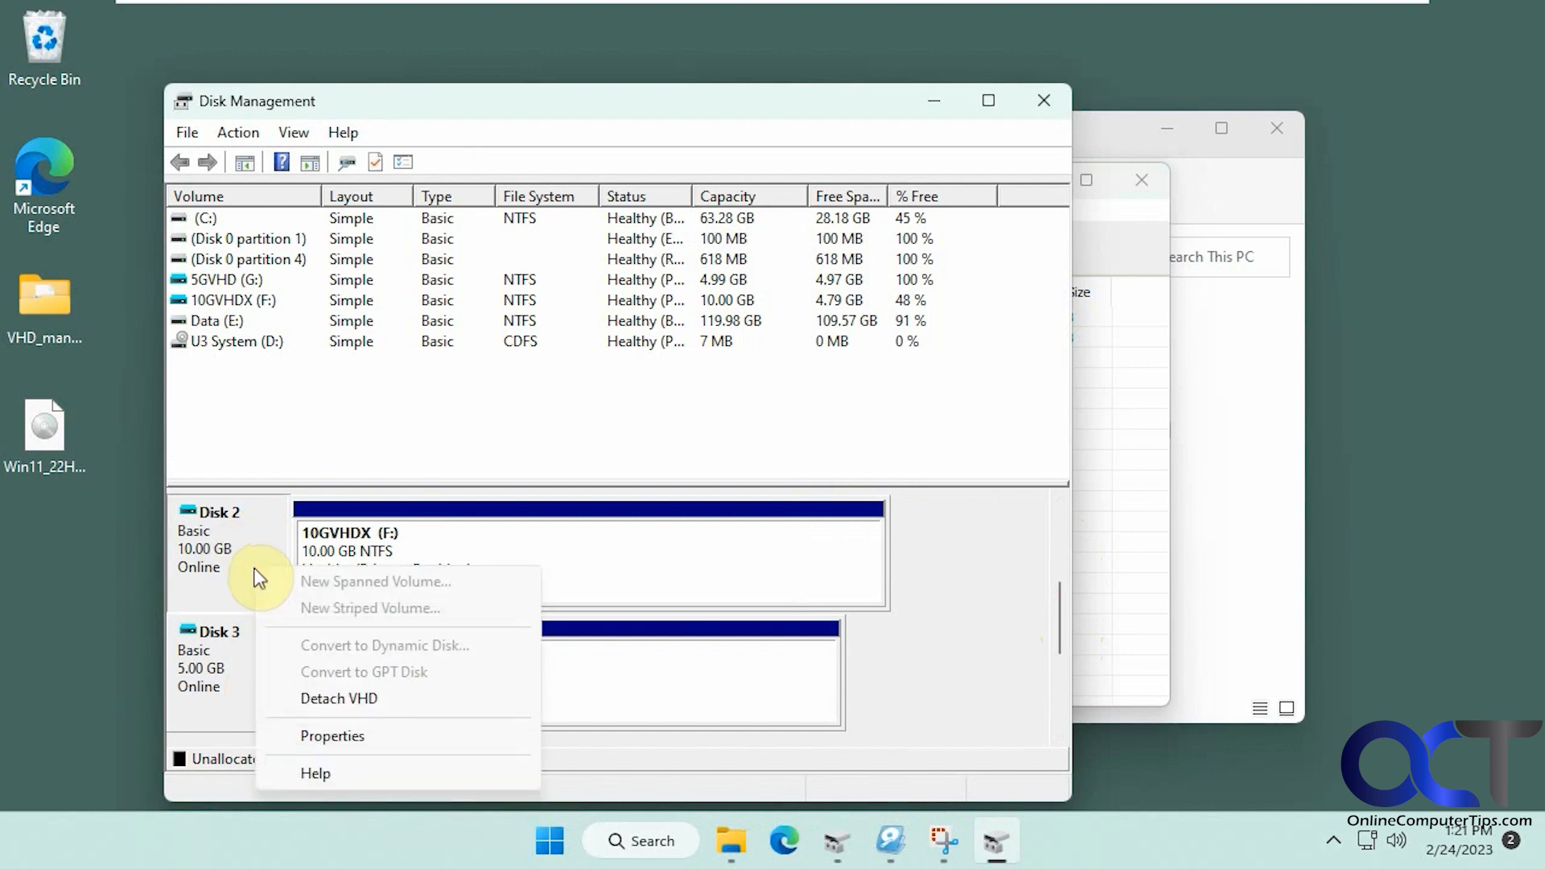
pyautogui.moveTo(961, 613)
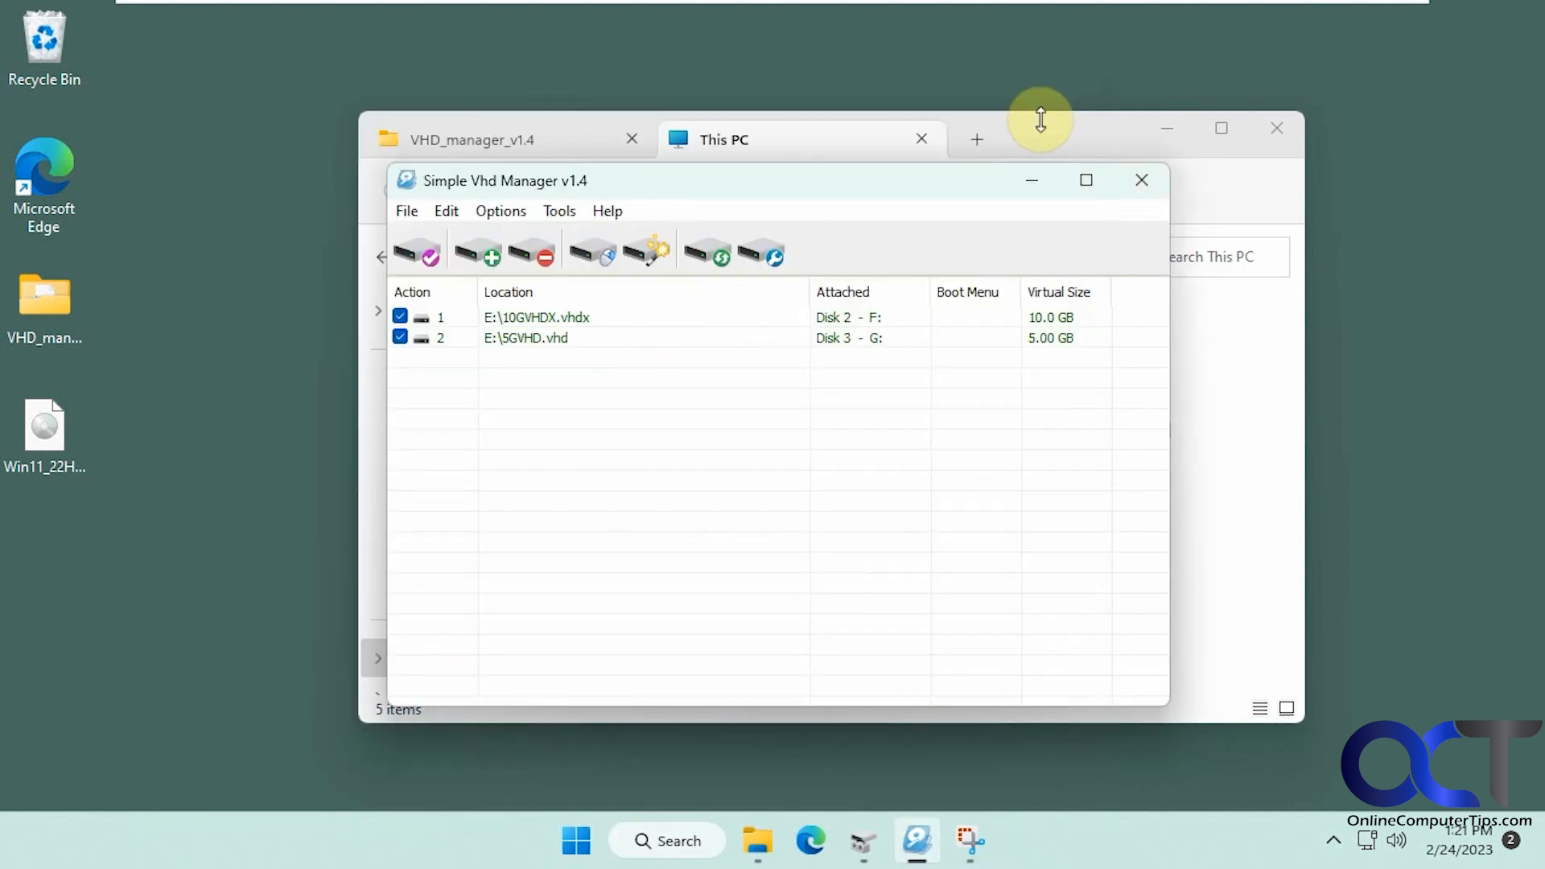
pyautogui.moveTo(641, 324)
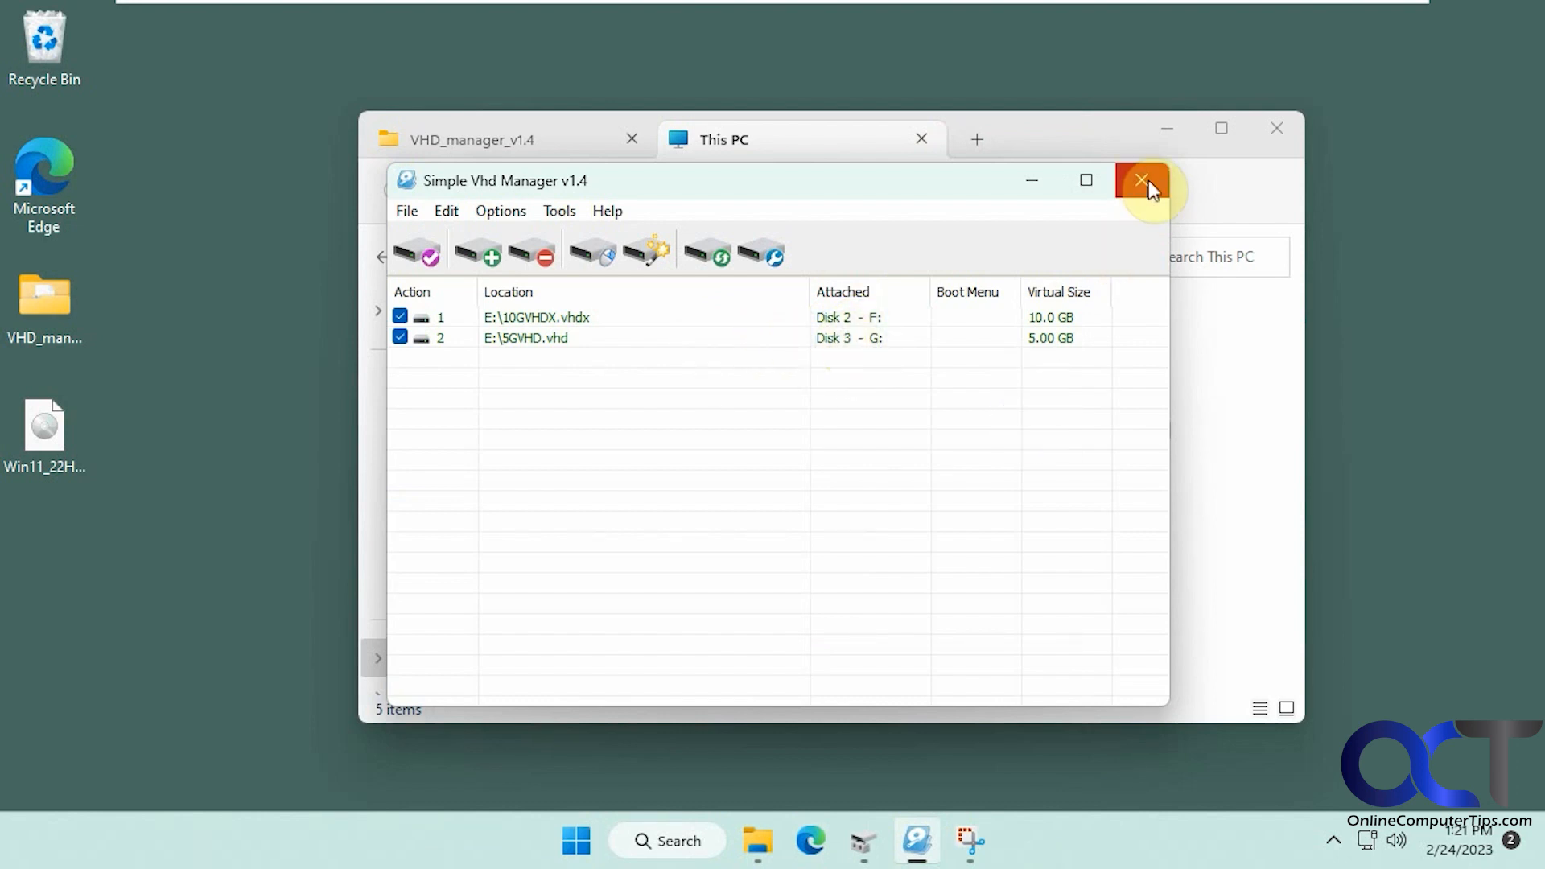
# - Close Simple Vhd Manager and restart Windows from the Start menu's Power button
pyautogui.click(1142, 181)
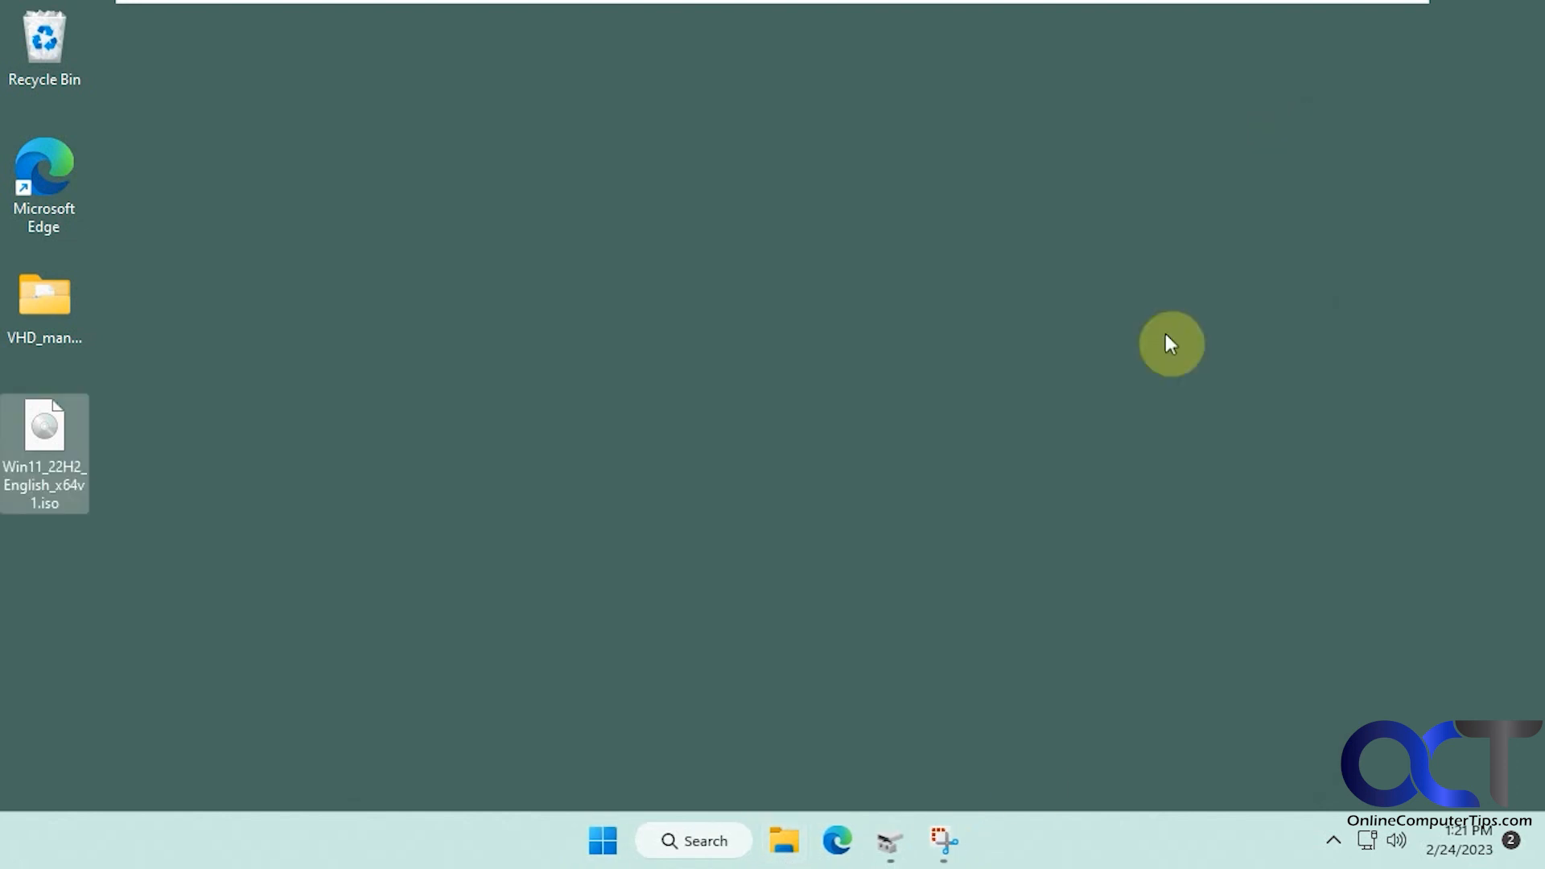
pyautogui.rightClick(942, 840)
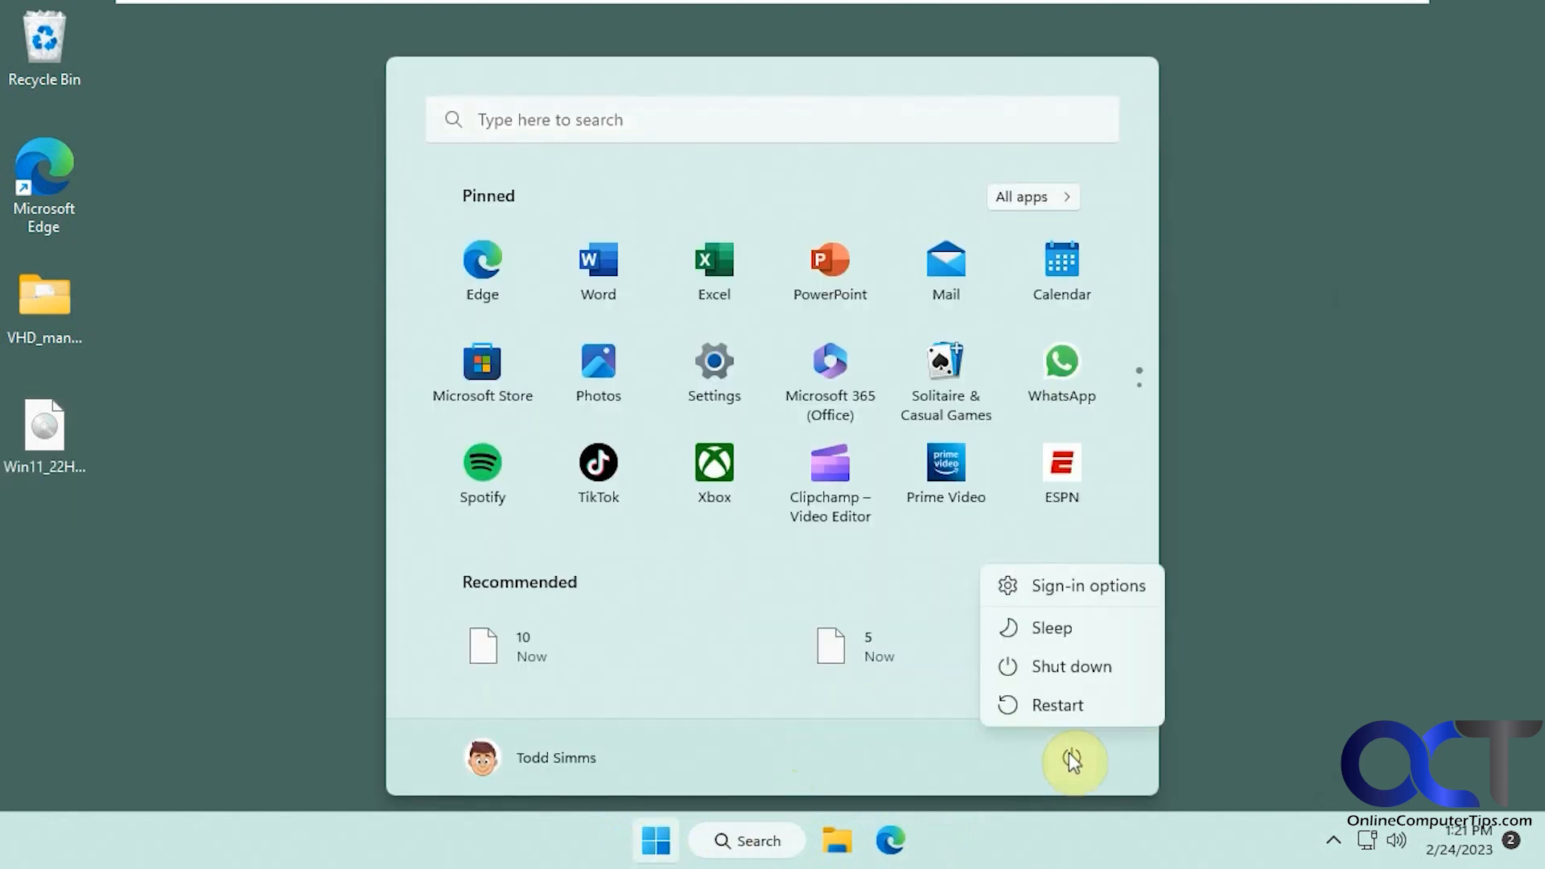
pyautogui.click(1056, 705)
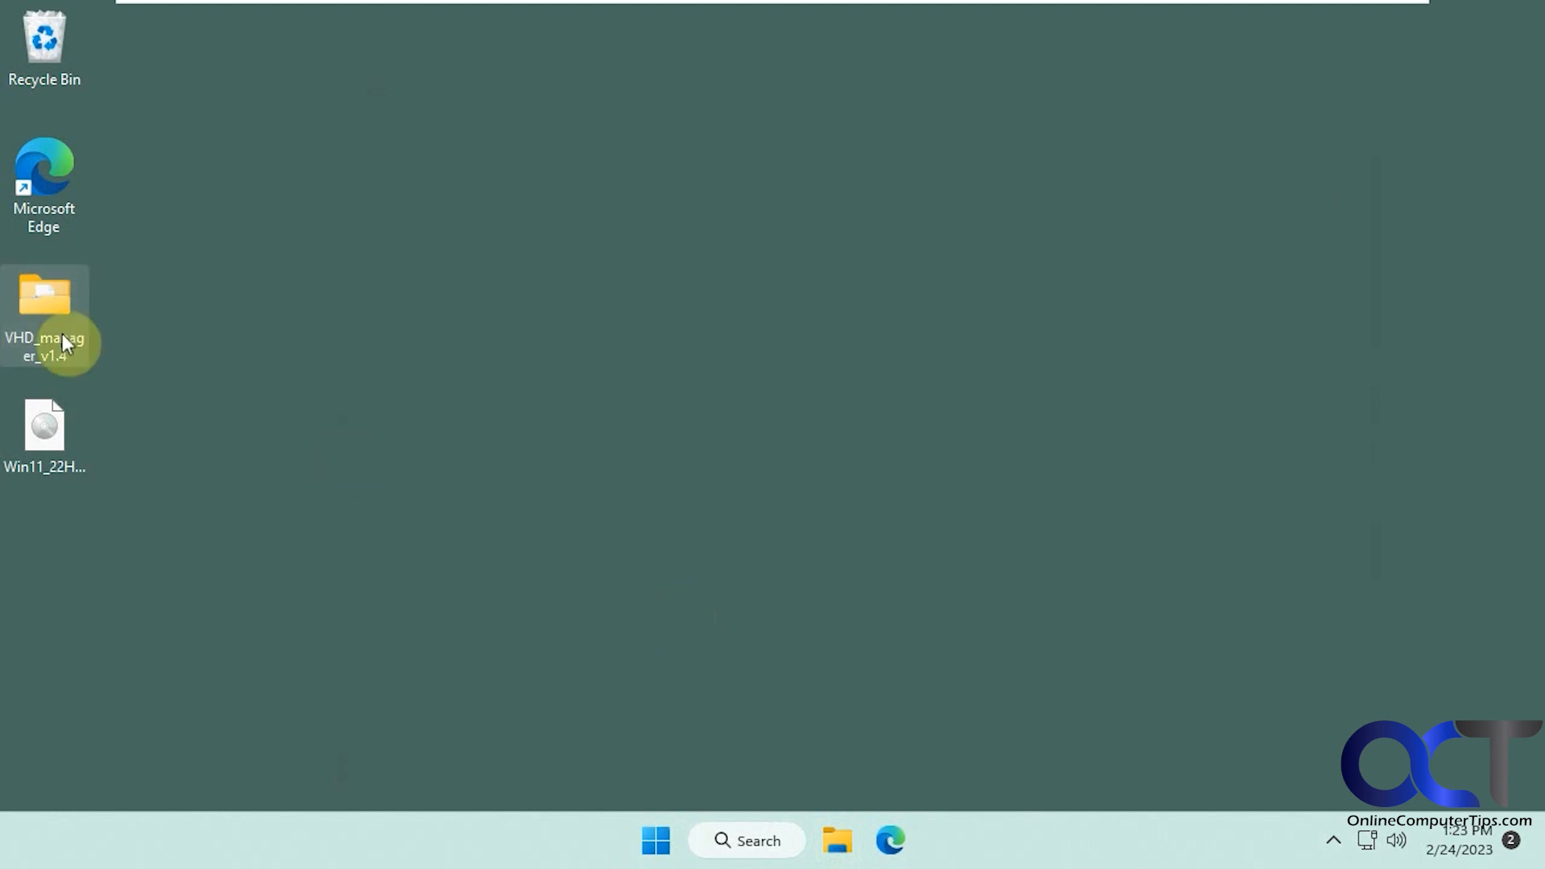
# - Relaunch VhdManager_x64.exe from the VHD_manager_v1.4 folder and check This PC shows only C:, D: and E:
pyautogui.doubleClick(43, 306)
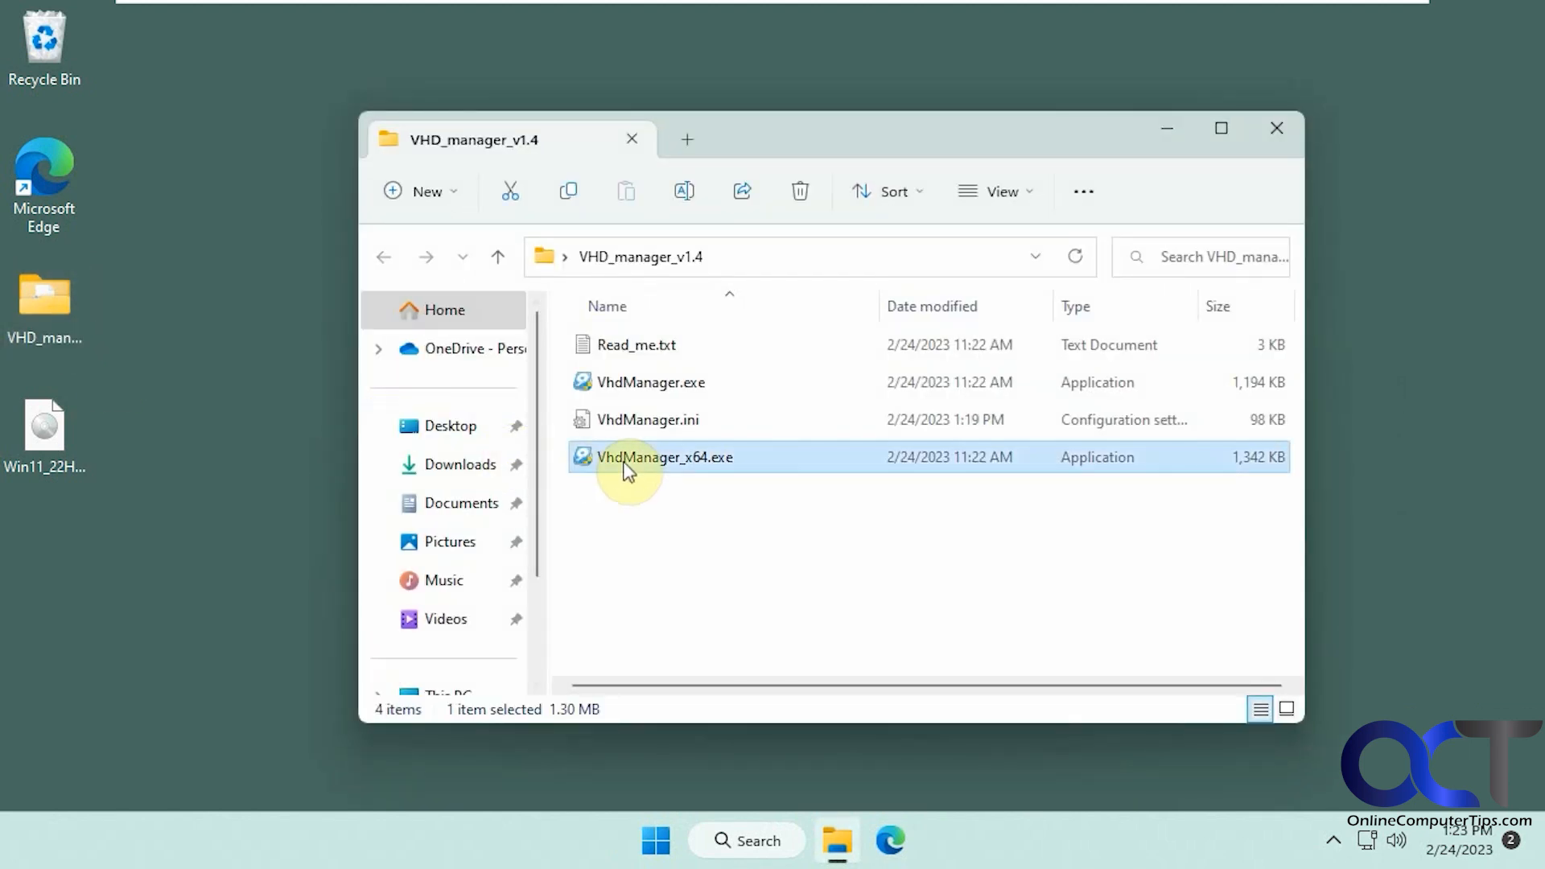
pyautogui.doubleClick(664, 456)
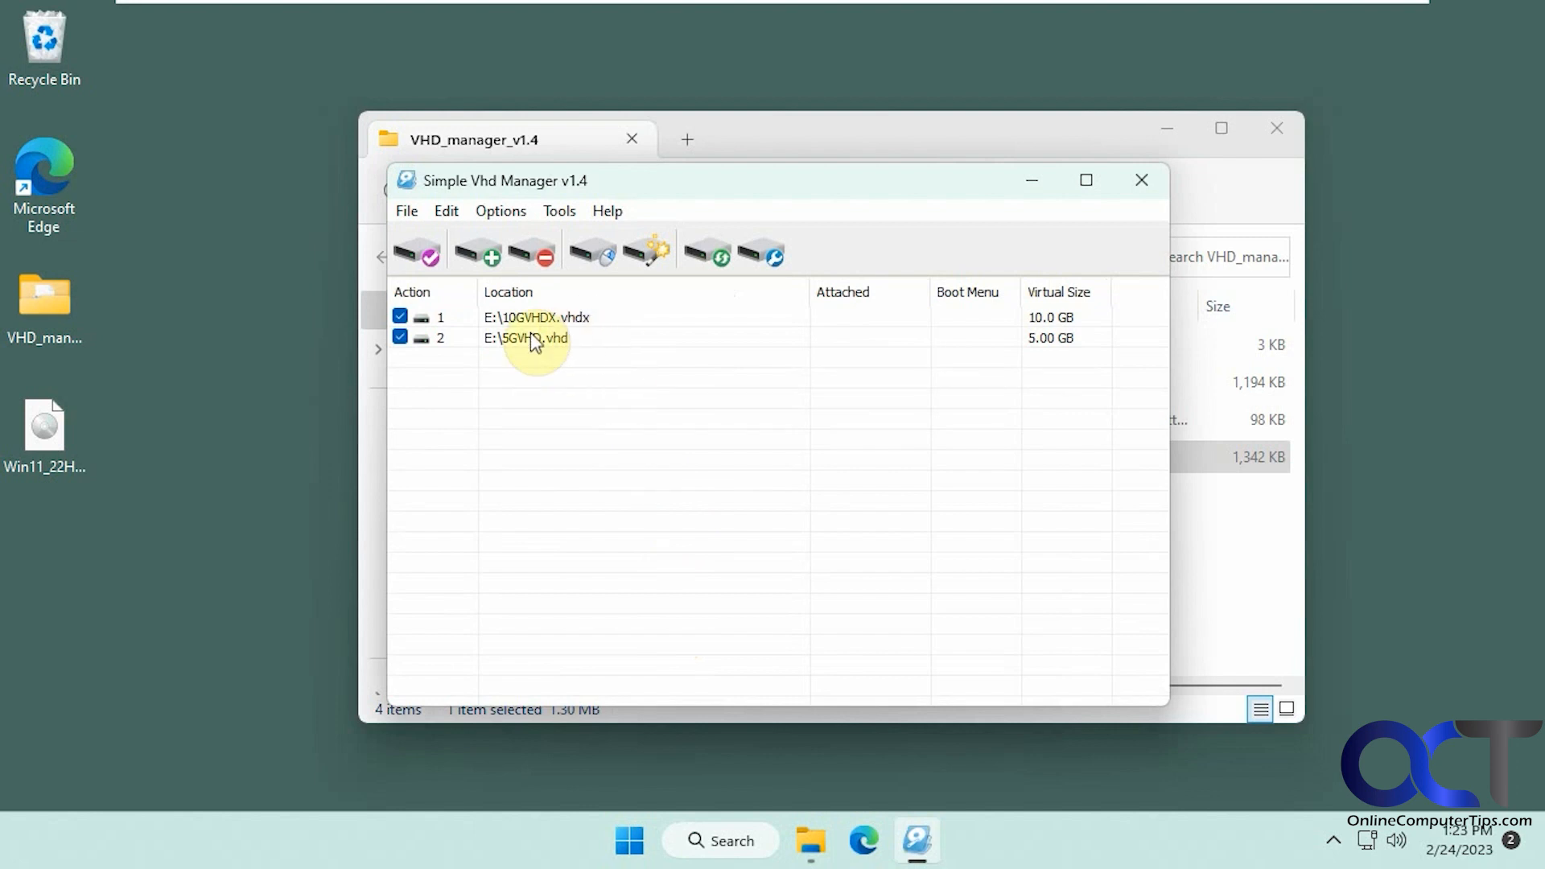
pyautogui.moveTo(916, 347)
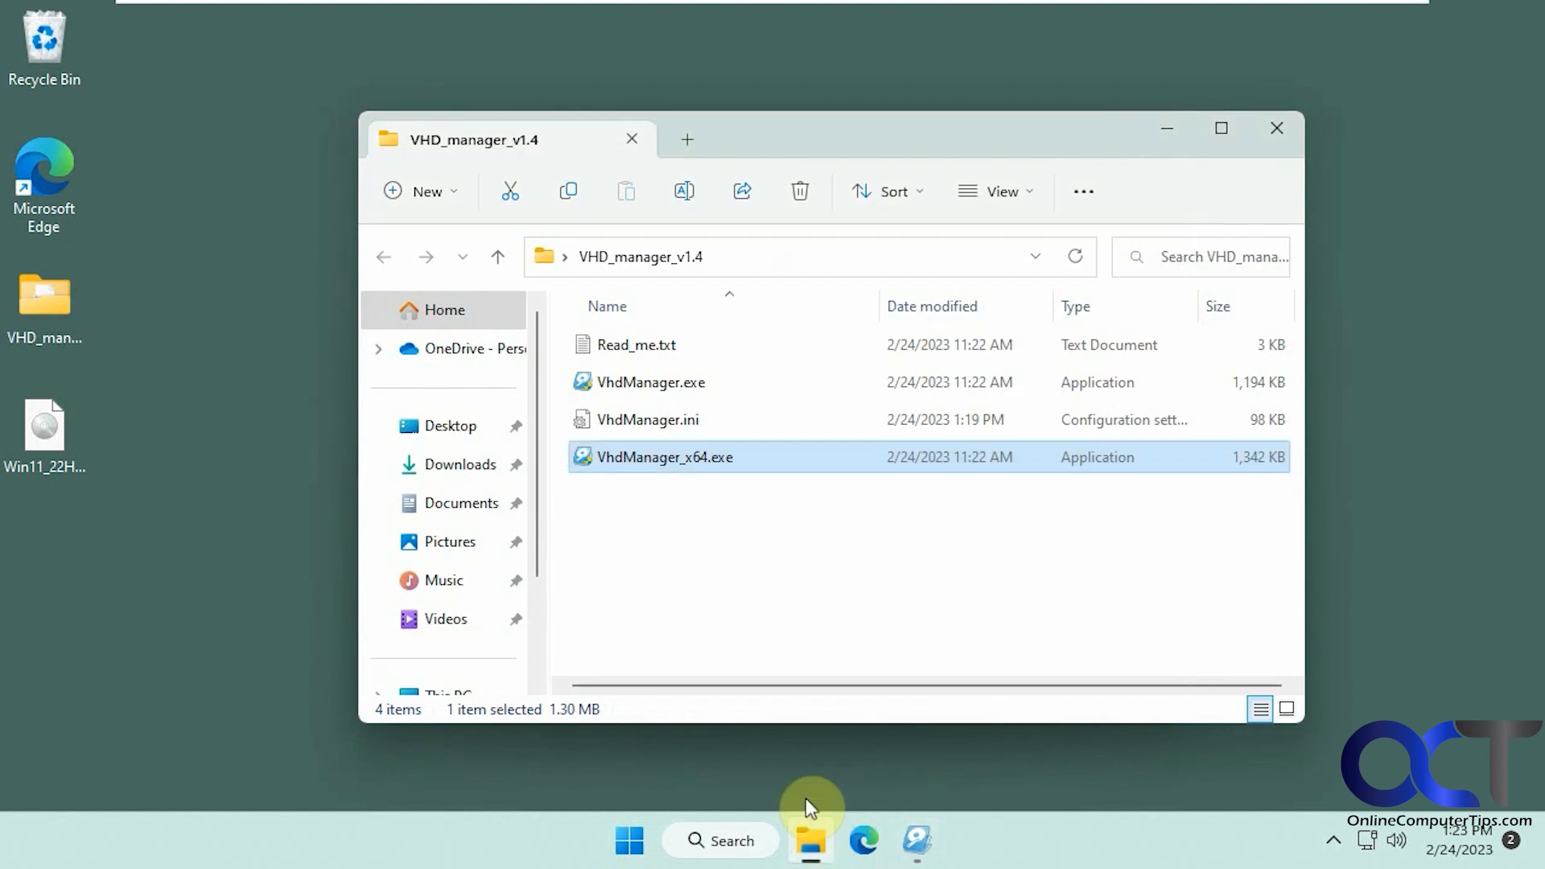
pyautogui.click(685, 138)
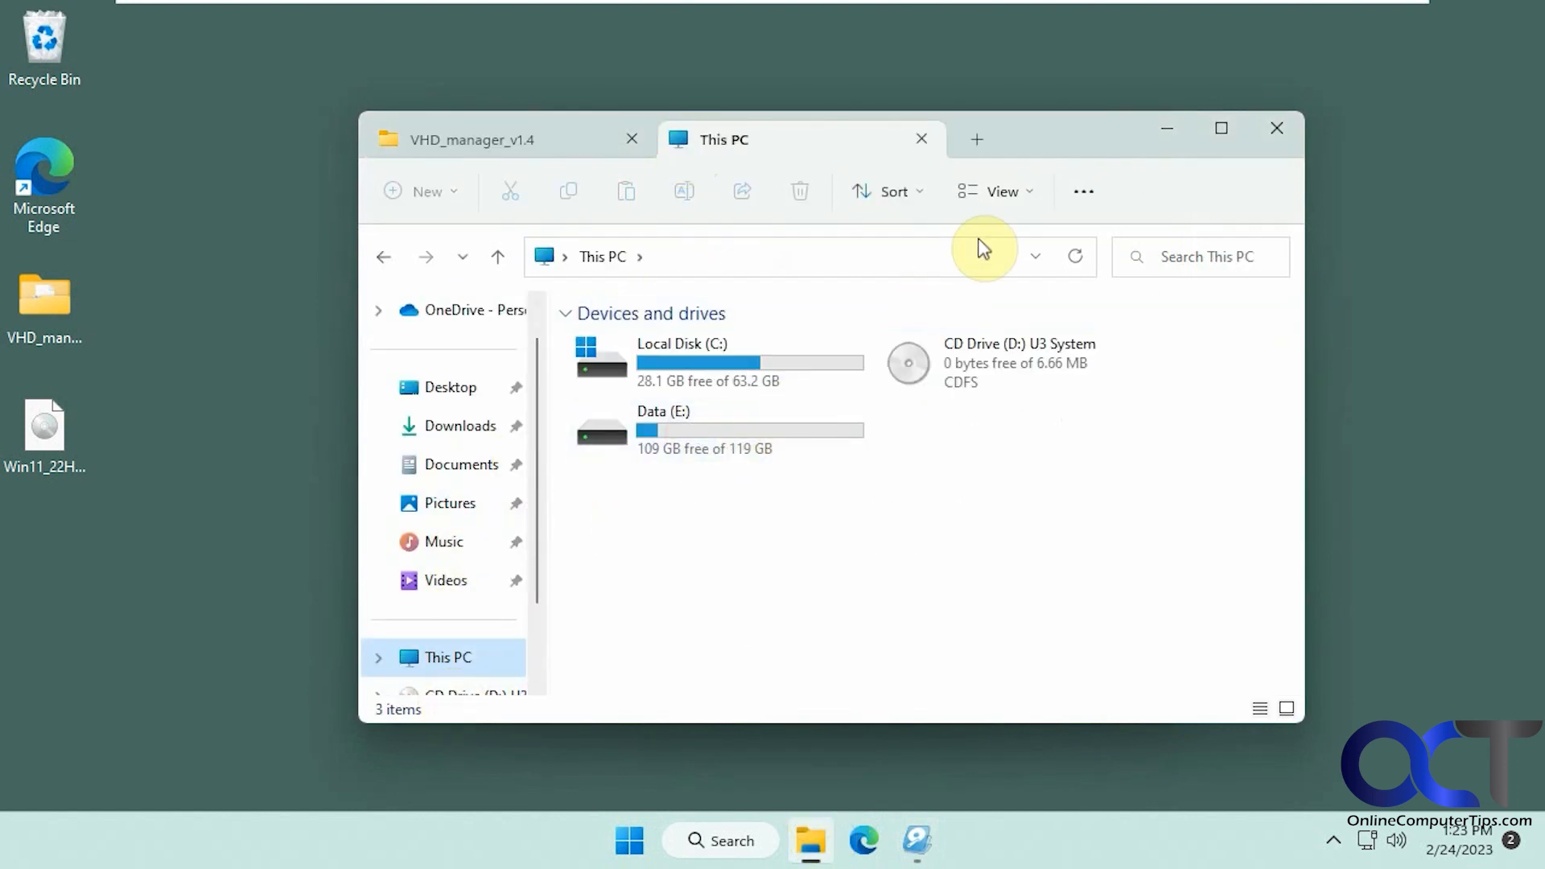
pyautogui.click(914, 841)
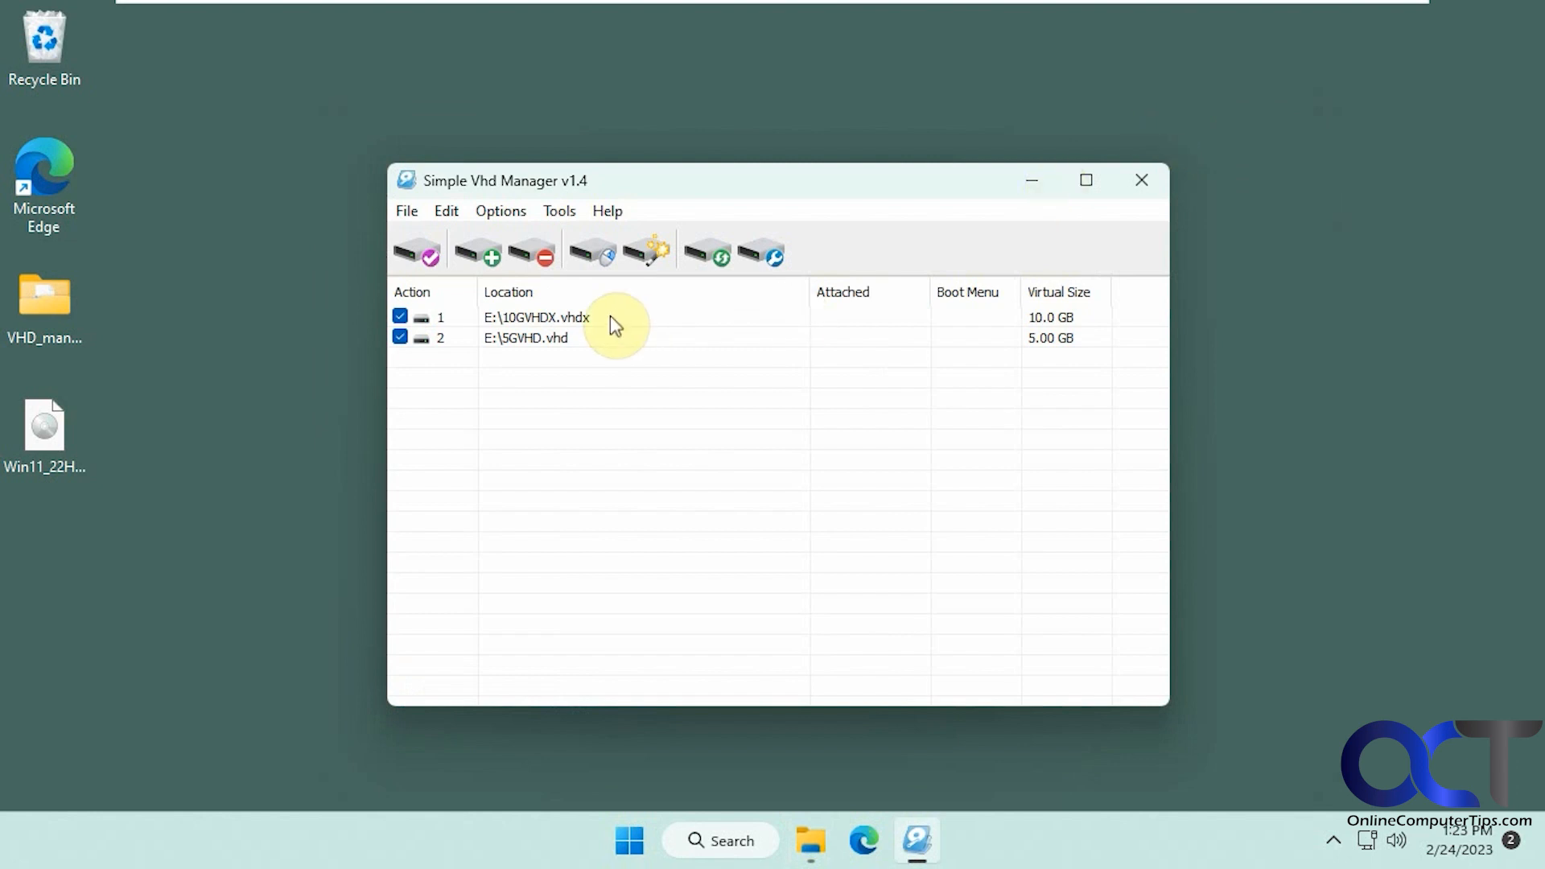
# - Reattach 10GVHDX.vhdx as Disk 2 F: and 5GVHD.vhd as Disk 3 G:, then view the drives in Explorer
pyautogui.doubleClick(536, 317)
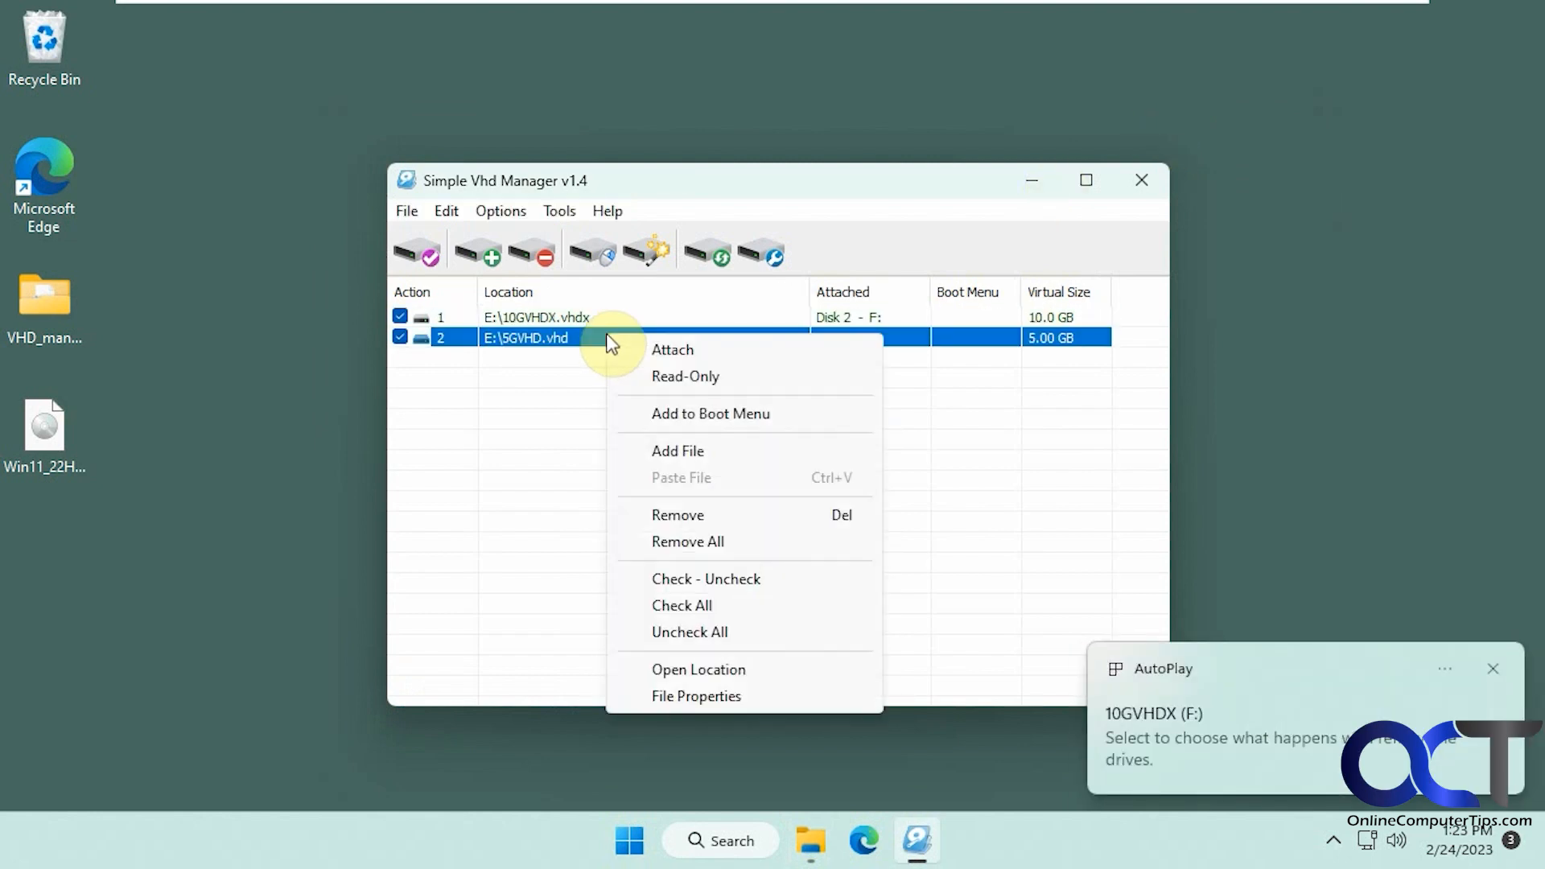
pyautogui.click(673, 349)
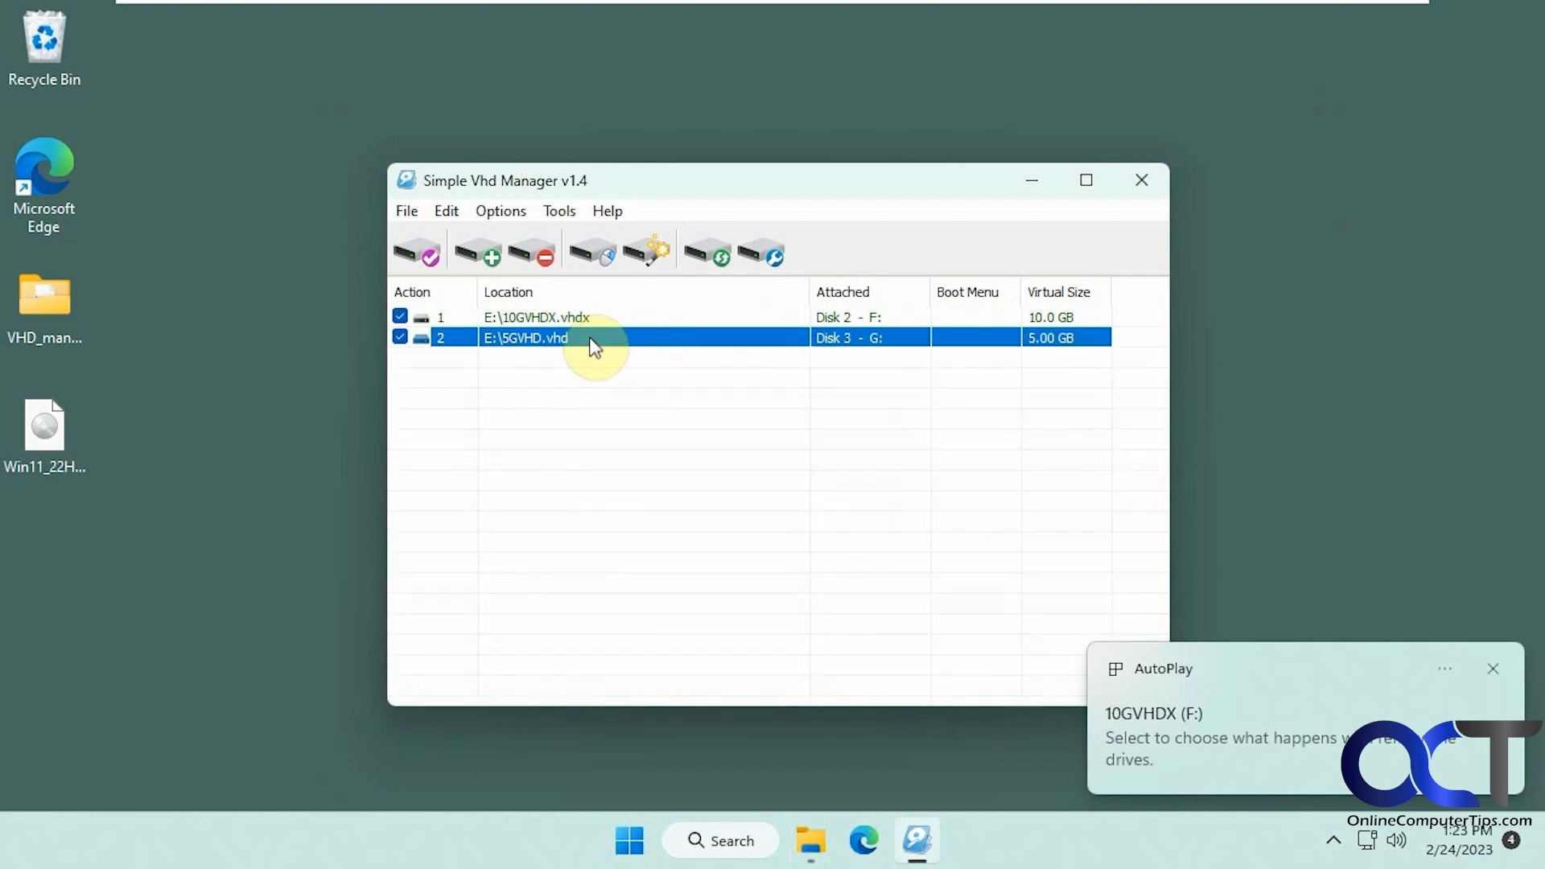
pyautogui.click(499, 211)
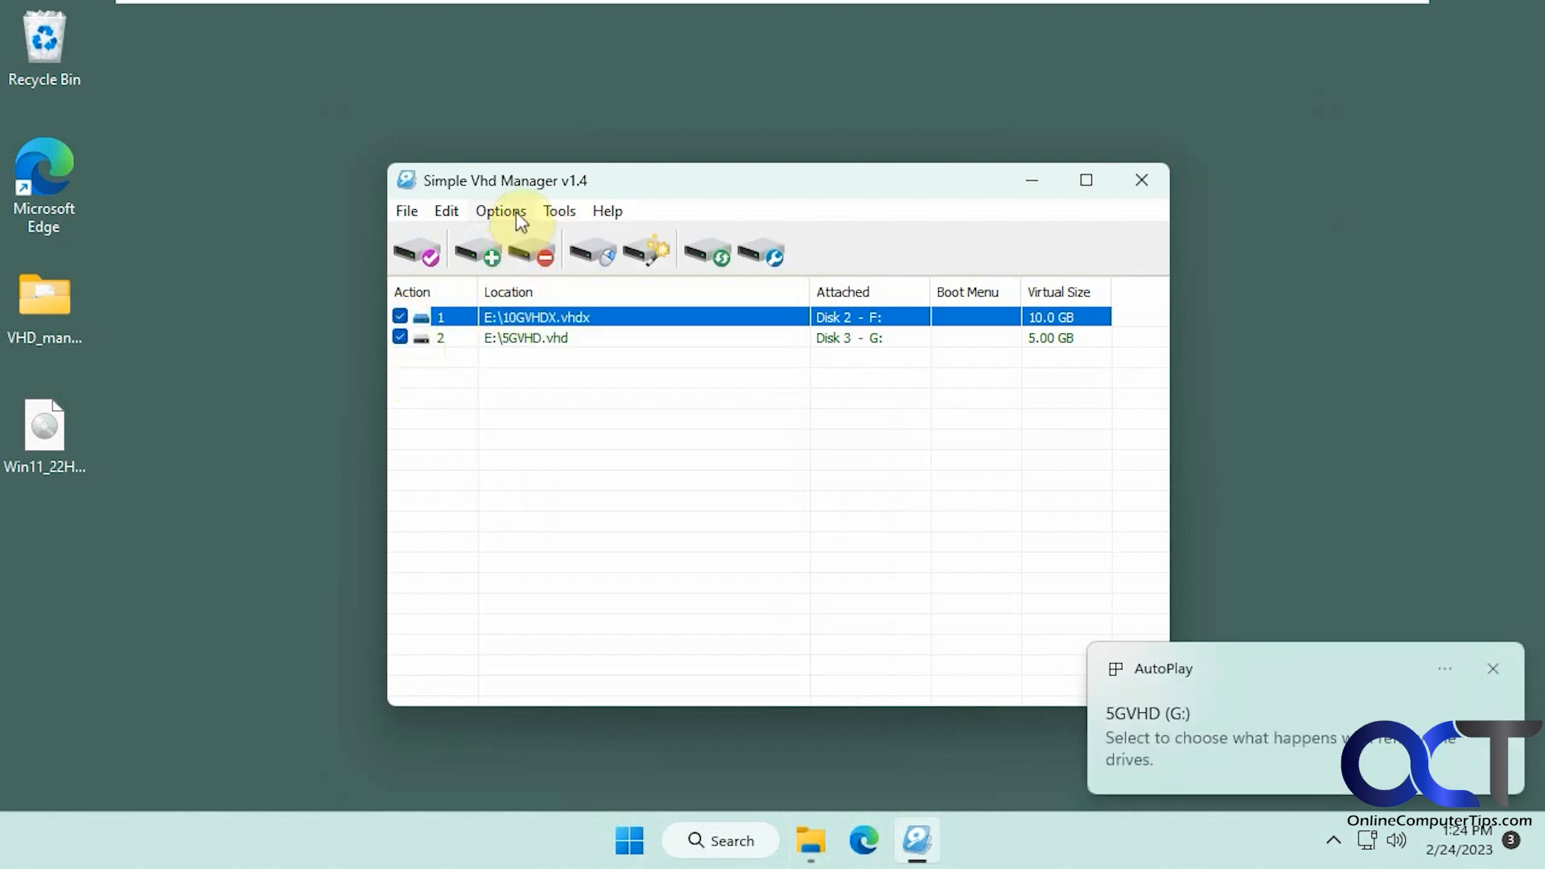
pyautogui.moveTo(543, 255)
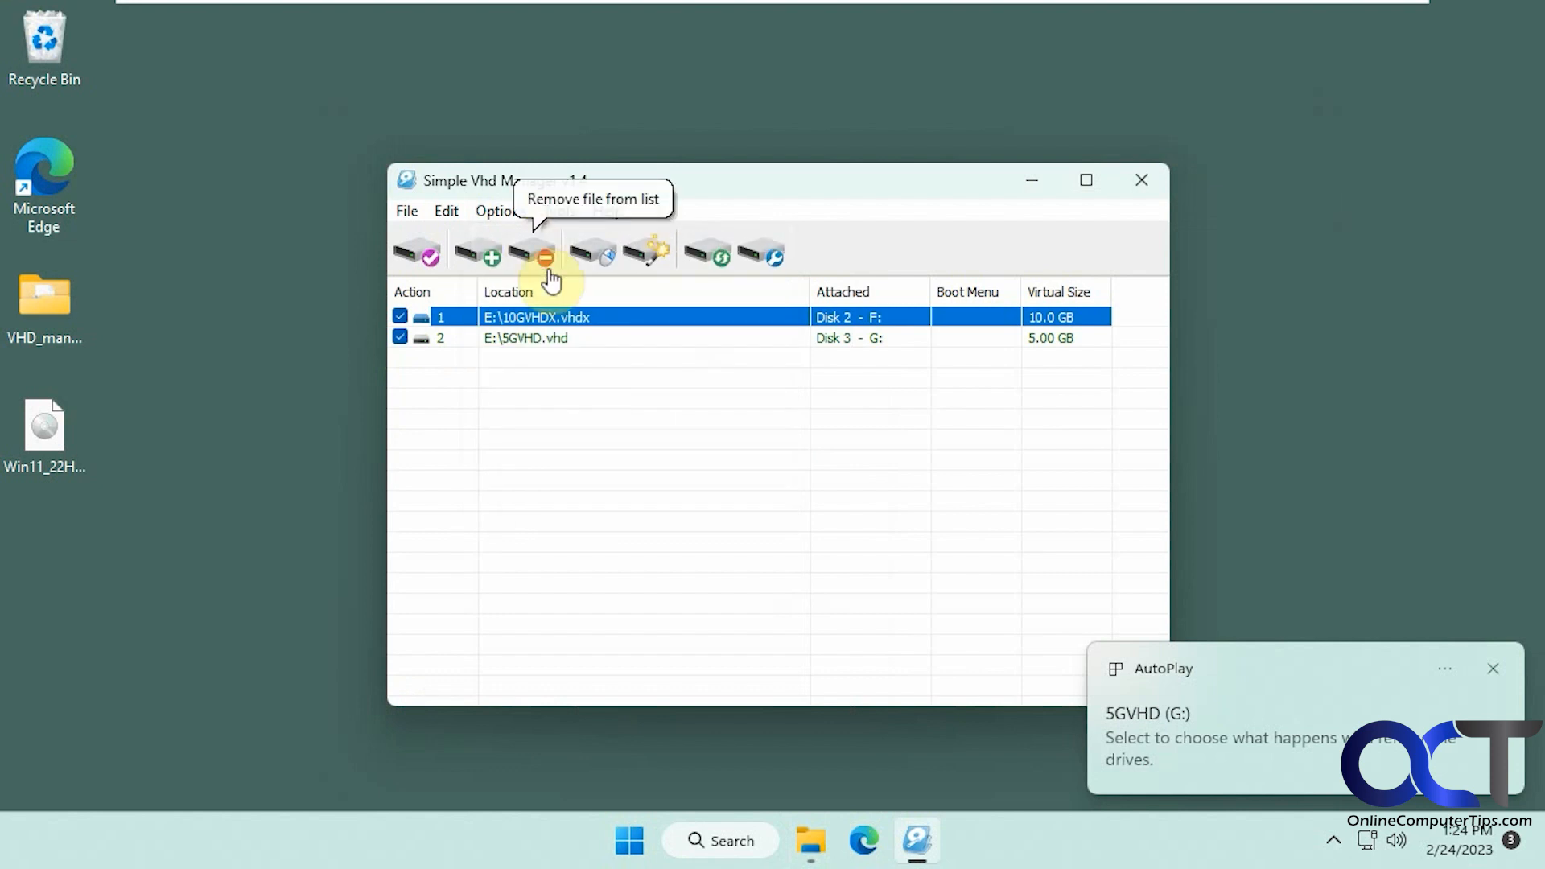
pyautogui.moveTo(722, 380)
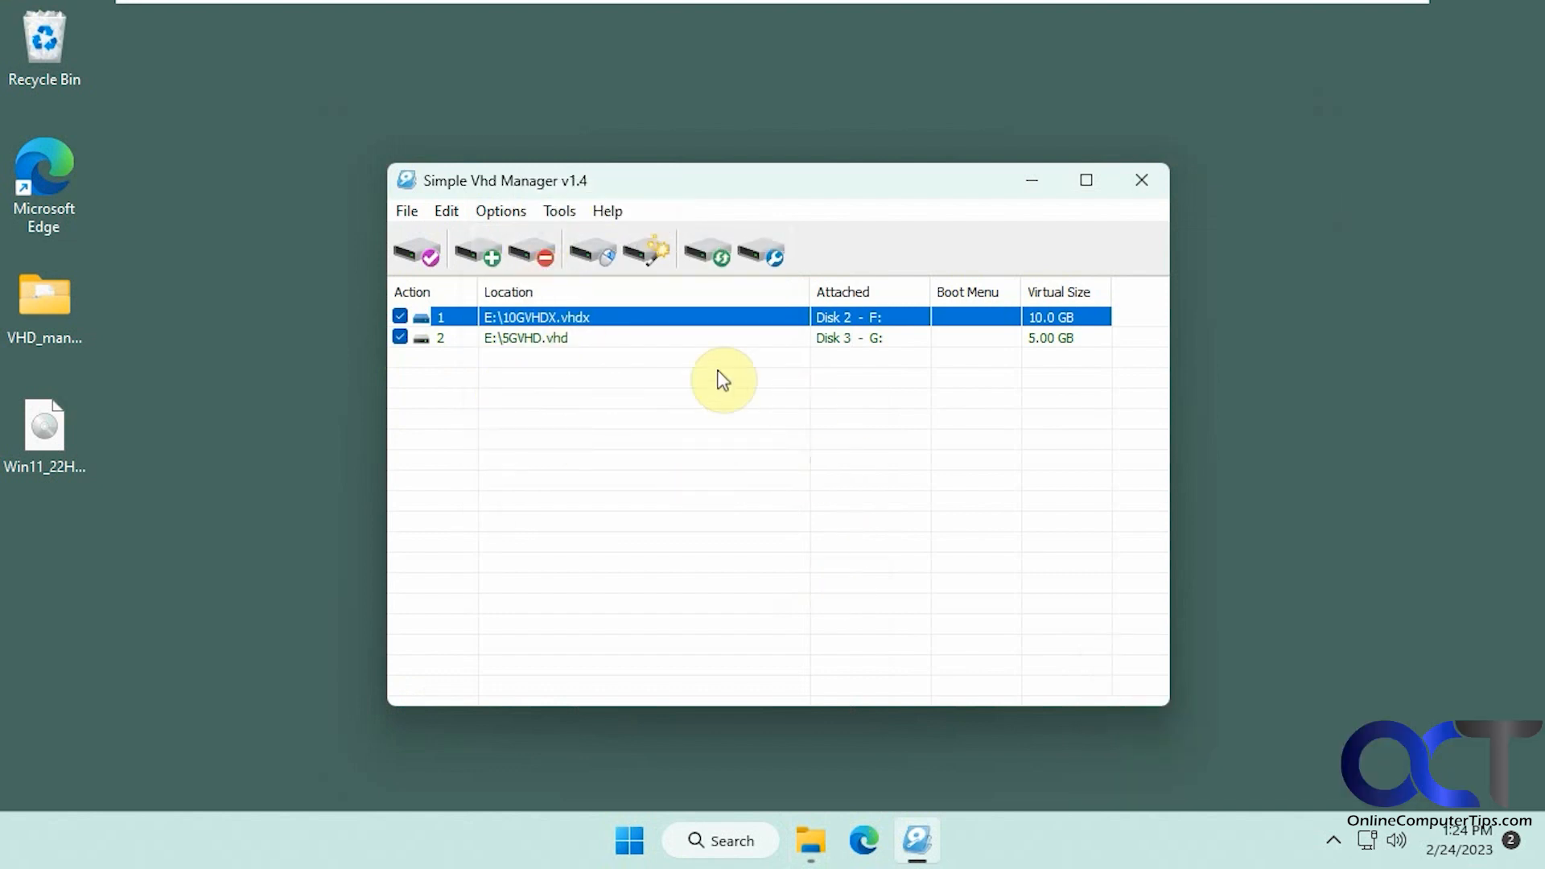
pyautogui.moveTo(811, 840)
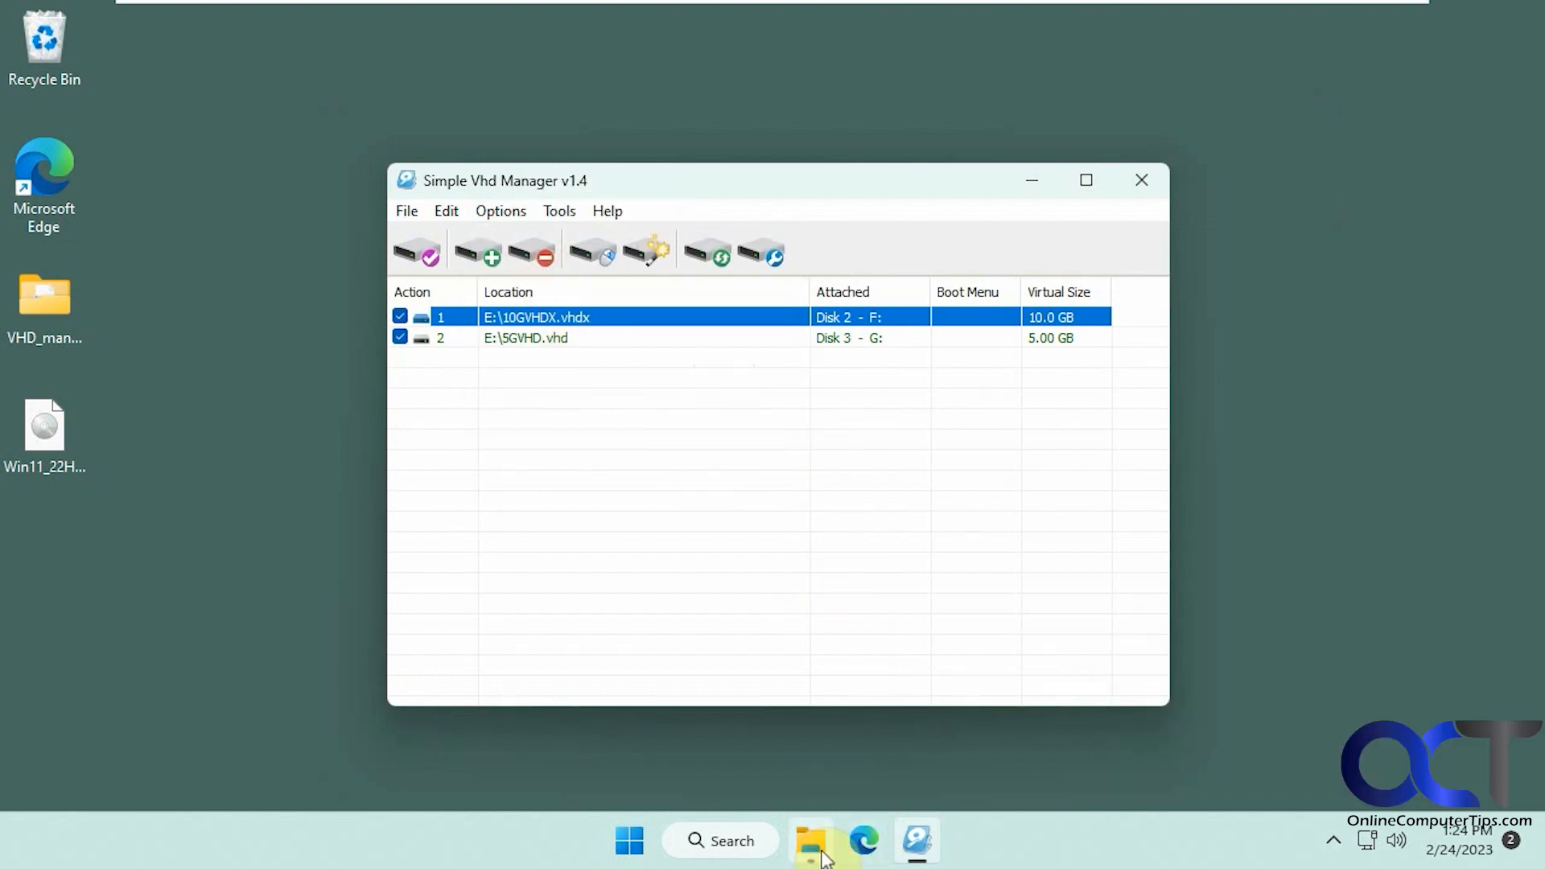
pyautogui.click(810, 840)
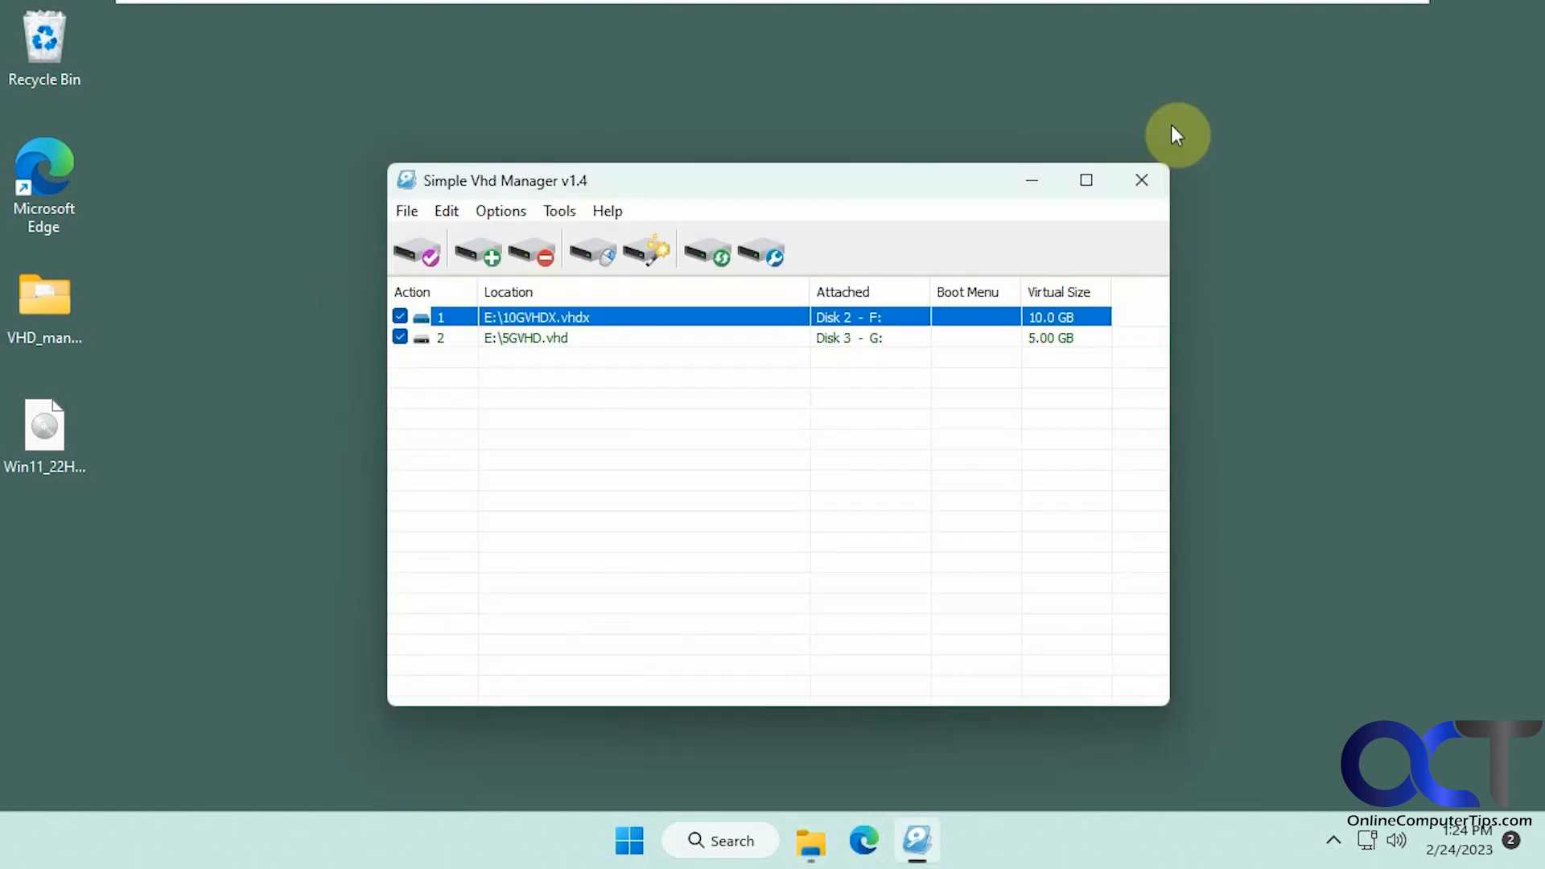
pyautogui.moveTo(656, 412)
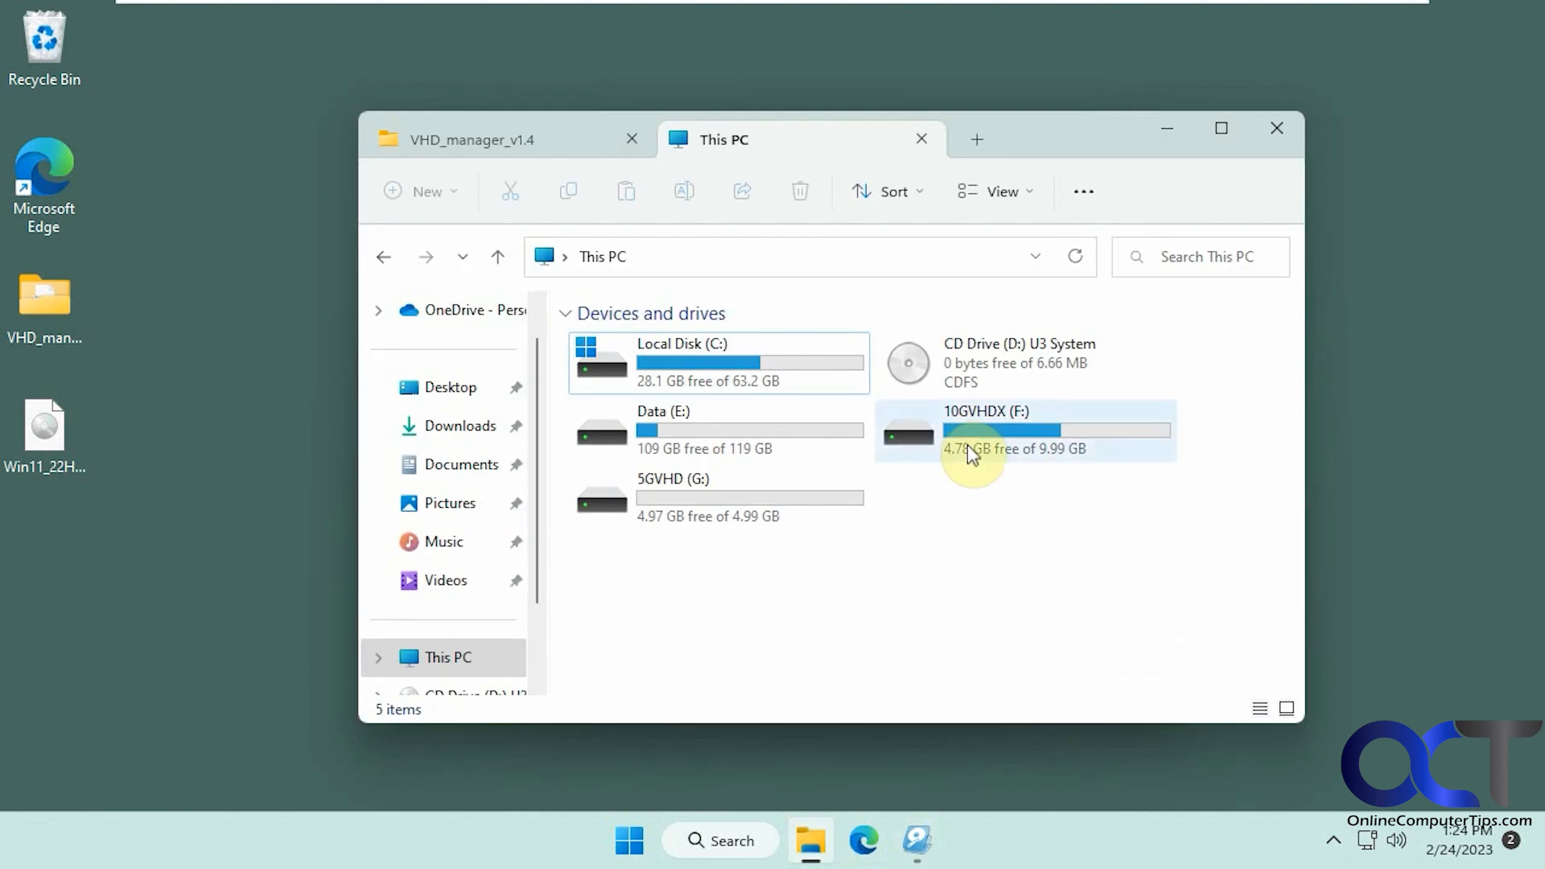
# - Permanently delete 5GVHD.vhd and 10GVHDX.vhdx from Data (E:), dismissing the File In Use warning
pyautogui.doubleClick(663, 410)
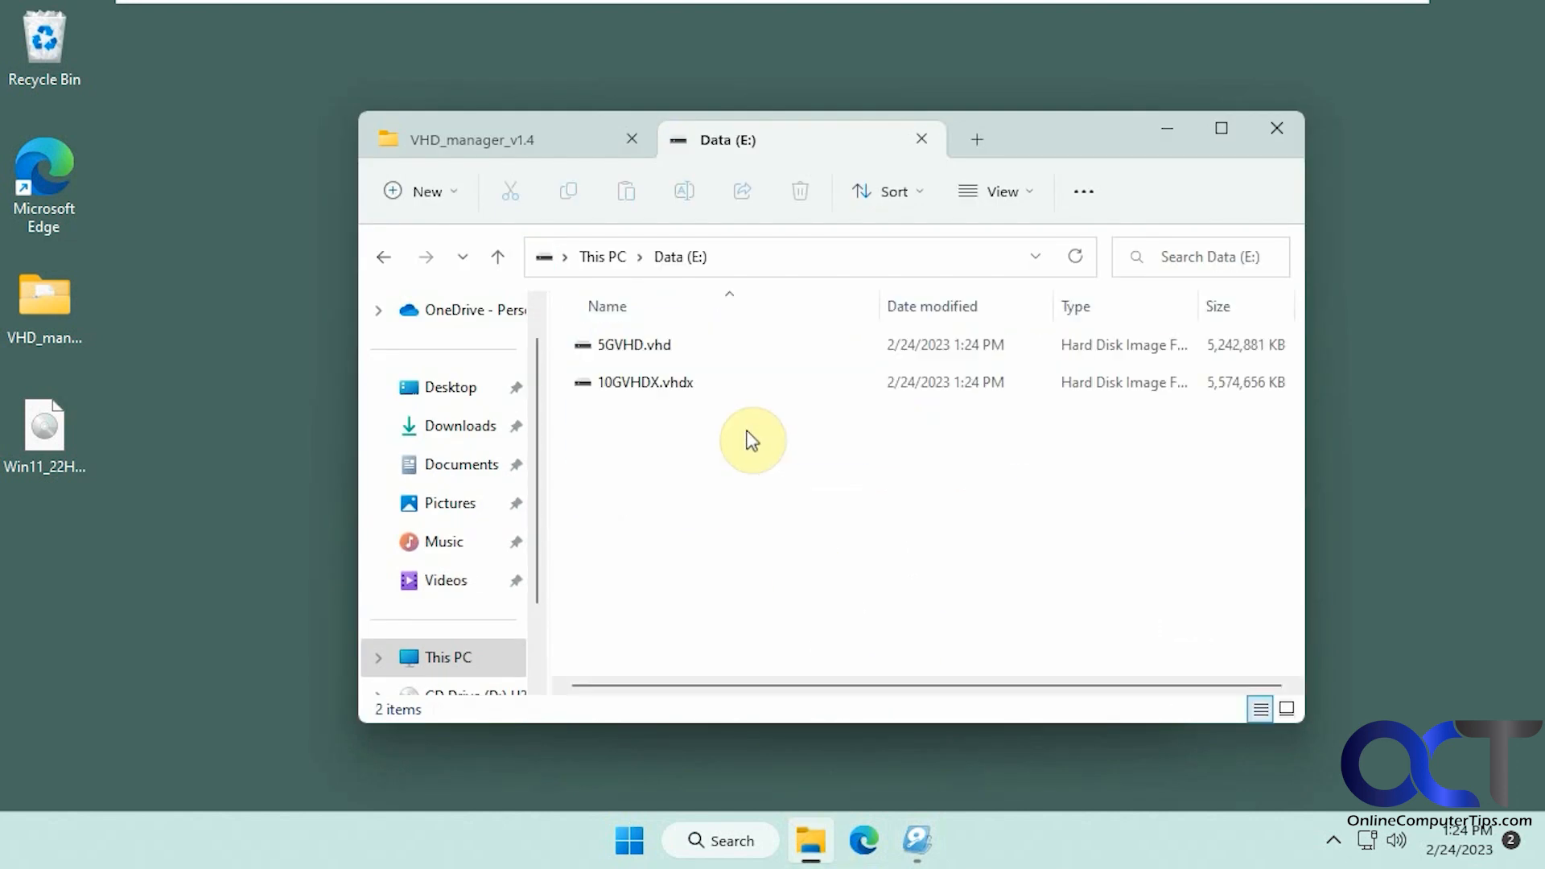
pyautogui.click(631, 345)
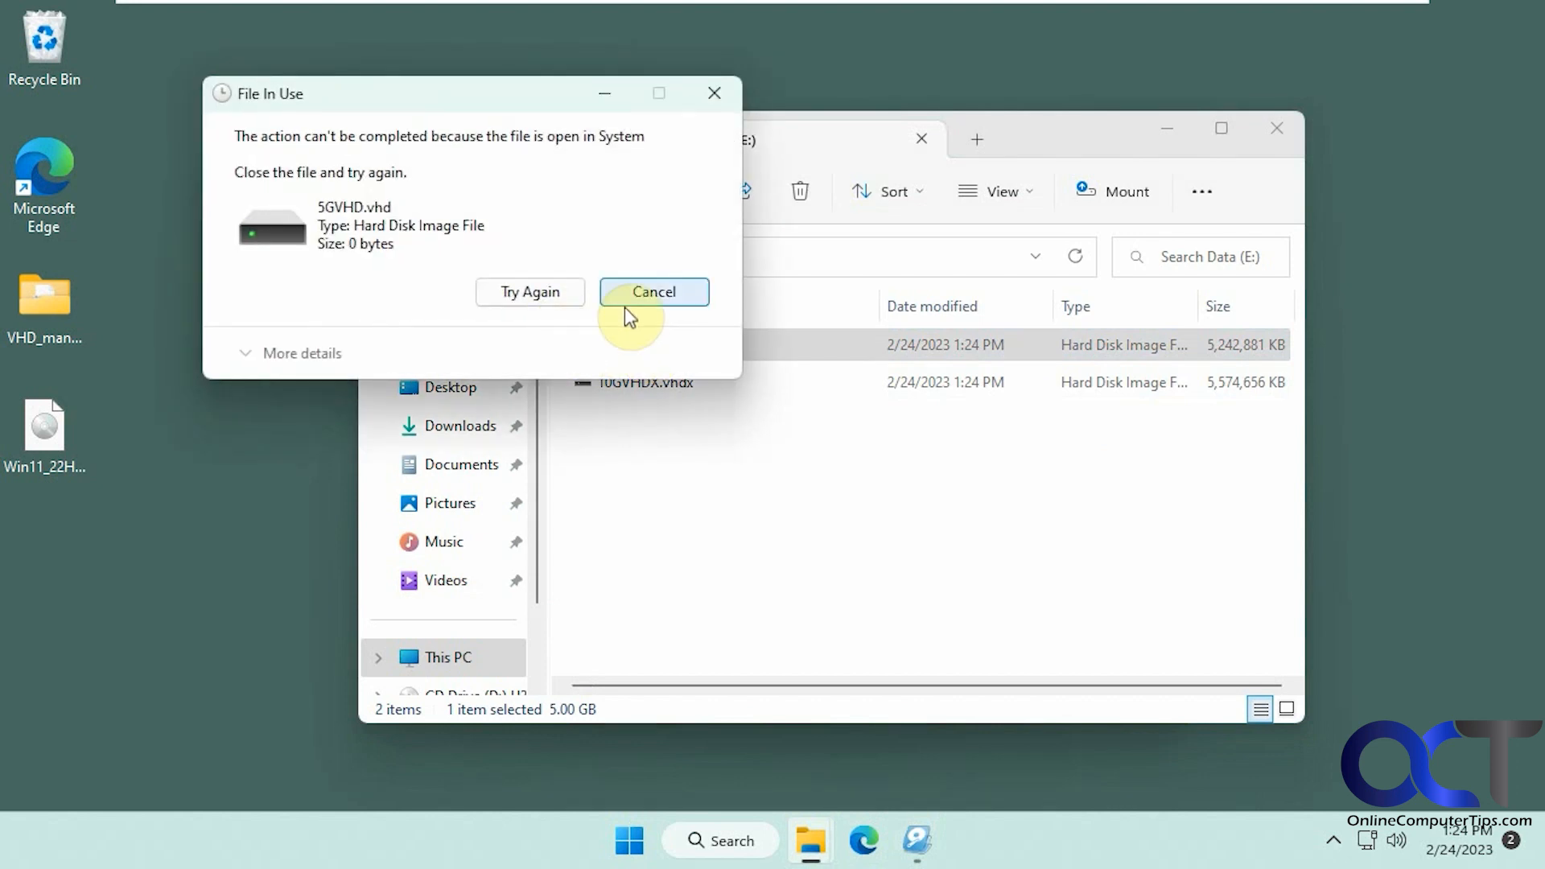
pyautogui.click(653, 291)
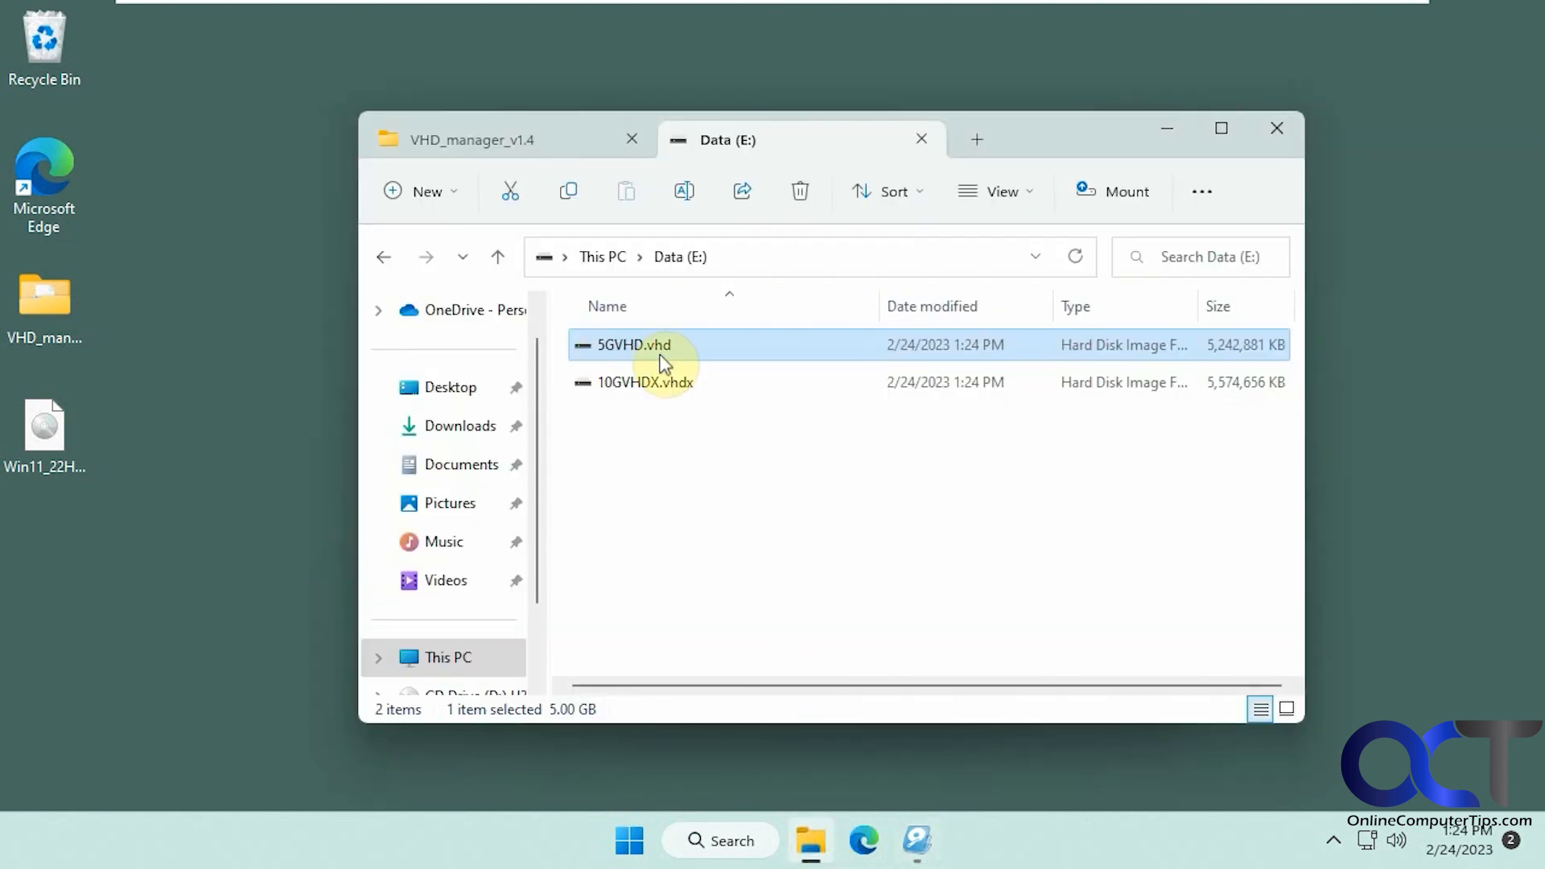
pyautogui.press('Delete')
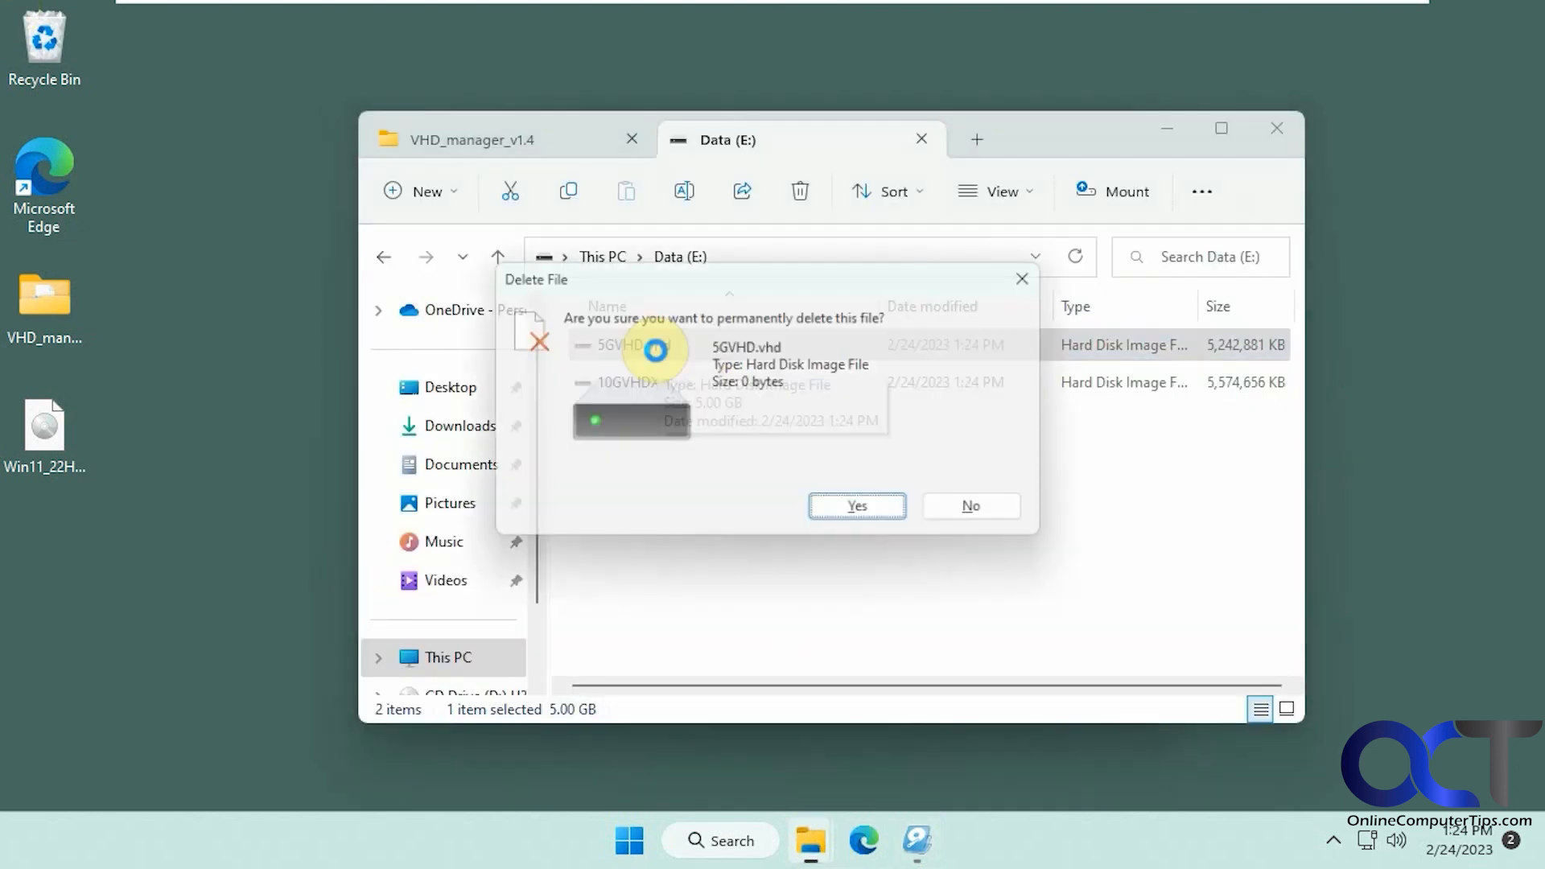
pyautogui.click(854, 506)
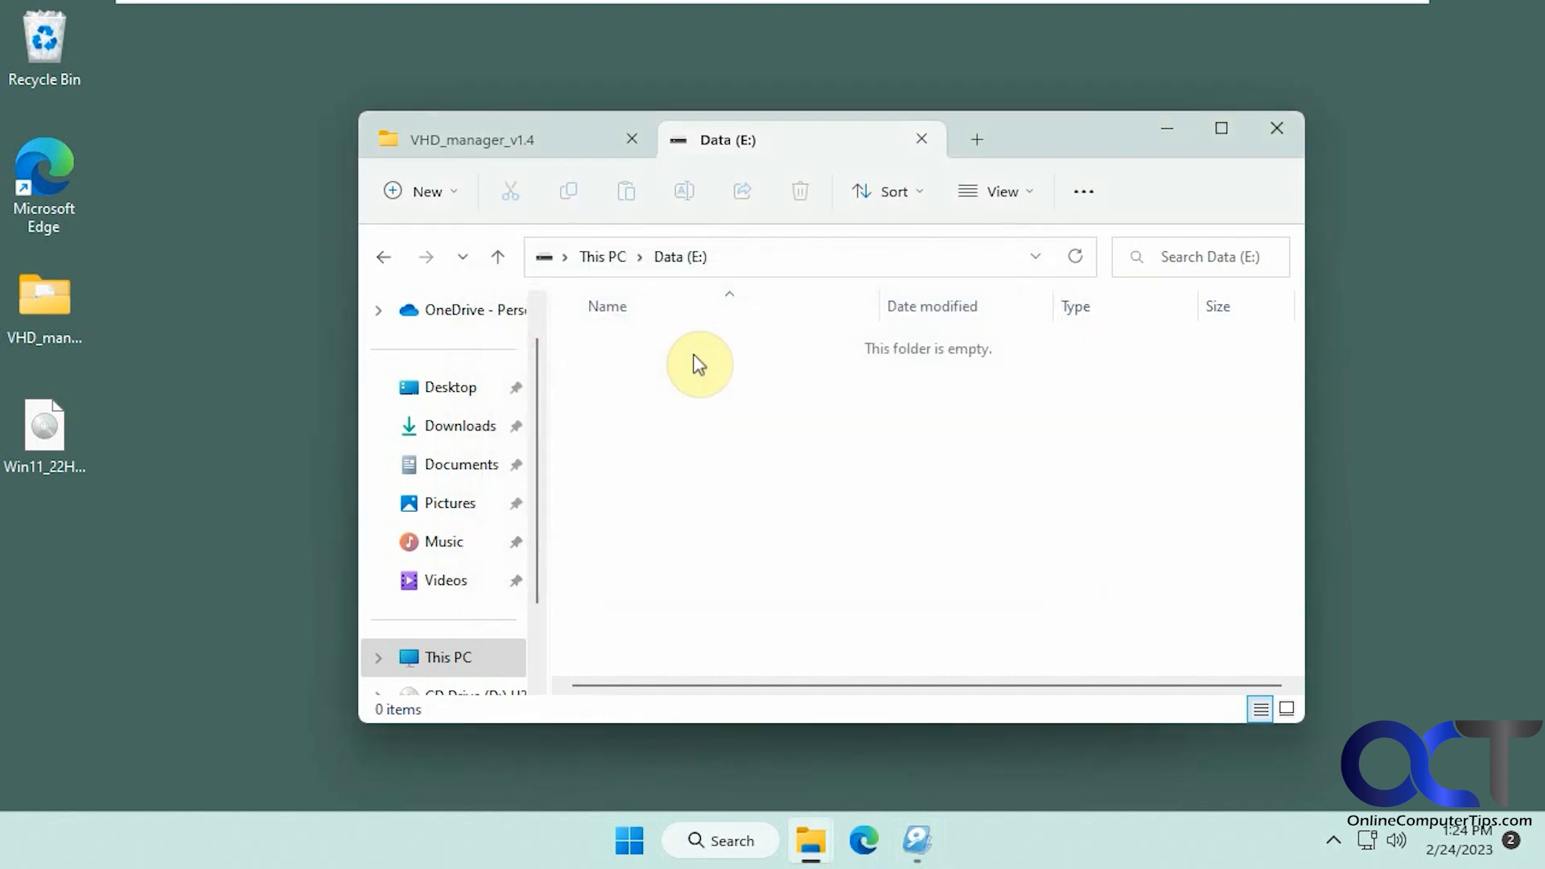
# - Remove both deleted virtual disk entries, leaving the Simple Vhd Manager list empty
pyautogui.click(446, 657)
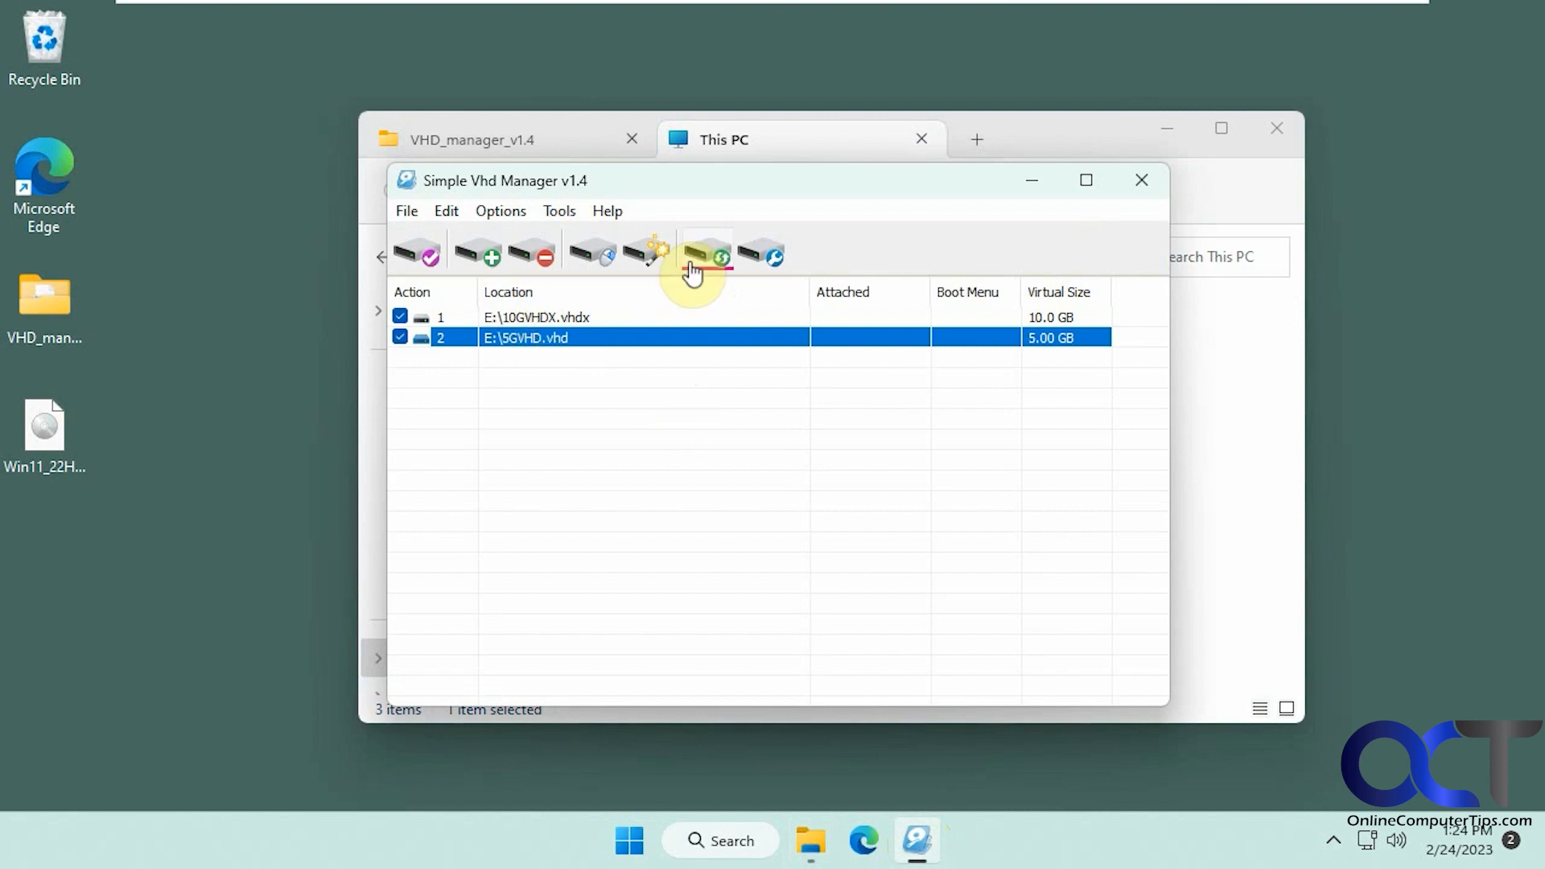
pyautogui.click(705, 251)
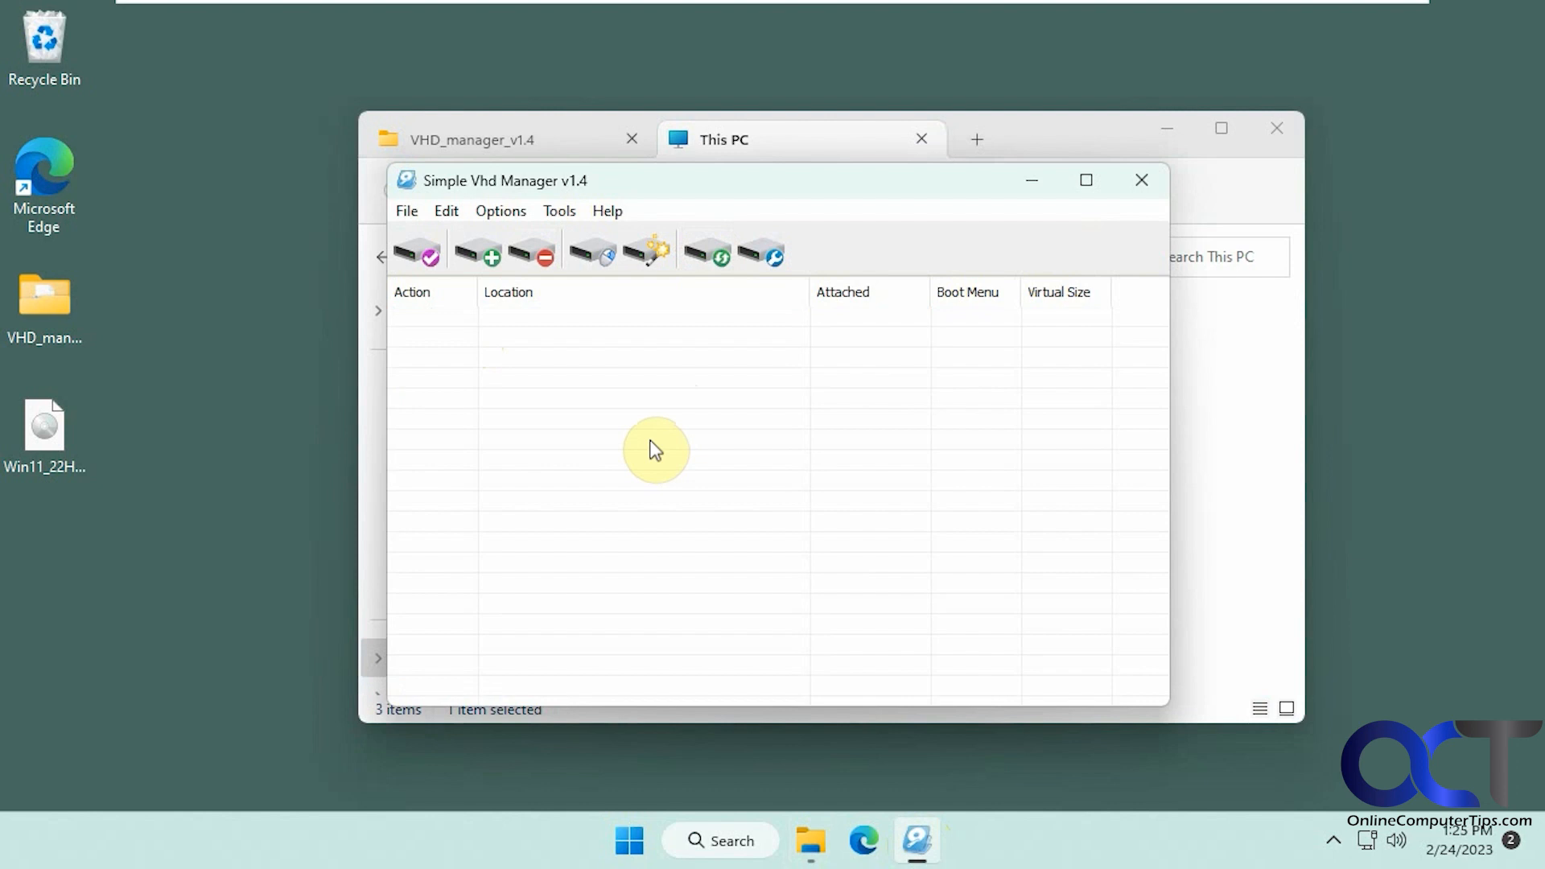
pyautogui.moveTo(658, 443)
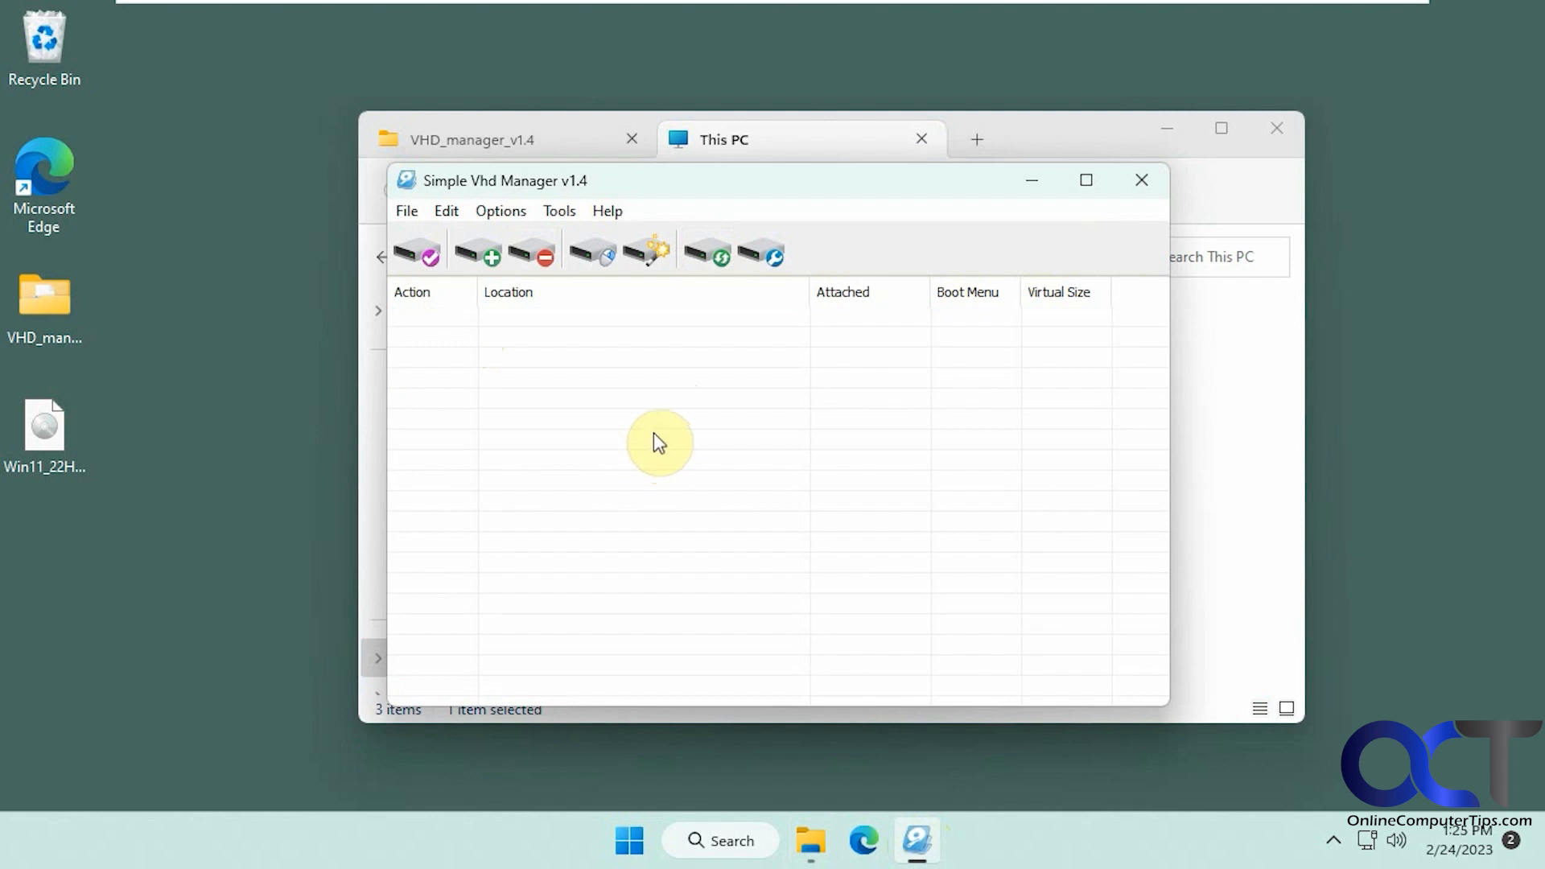
pyautogui.moveTo(692, 454)
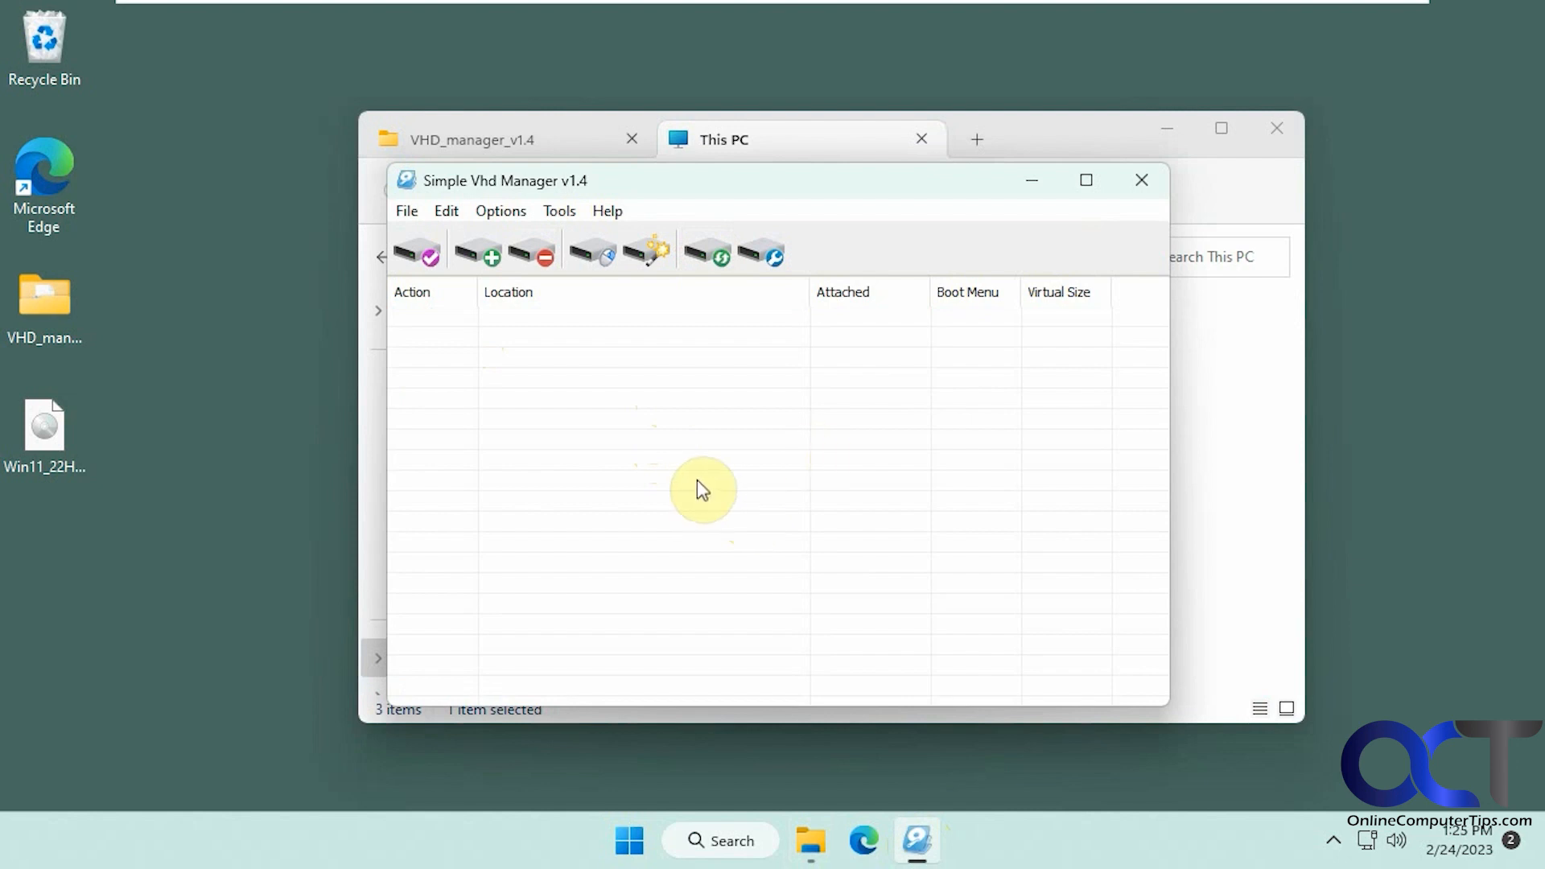
pyautogui.moveTo(666, 443)
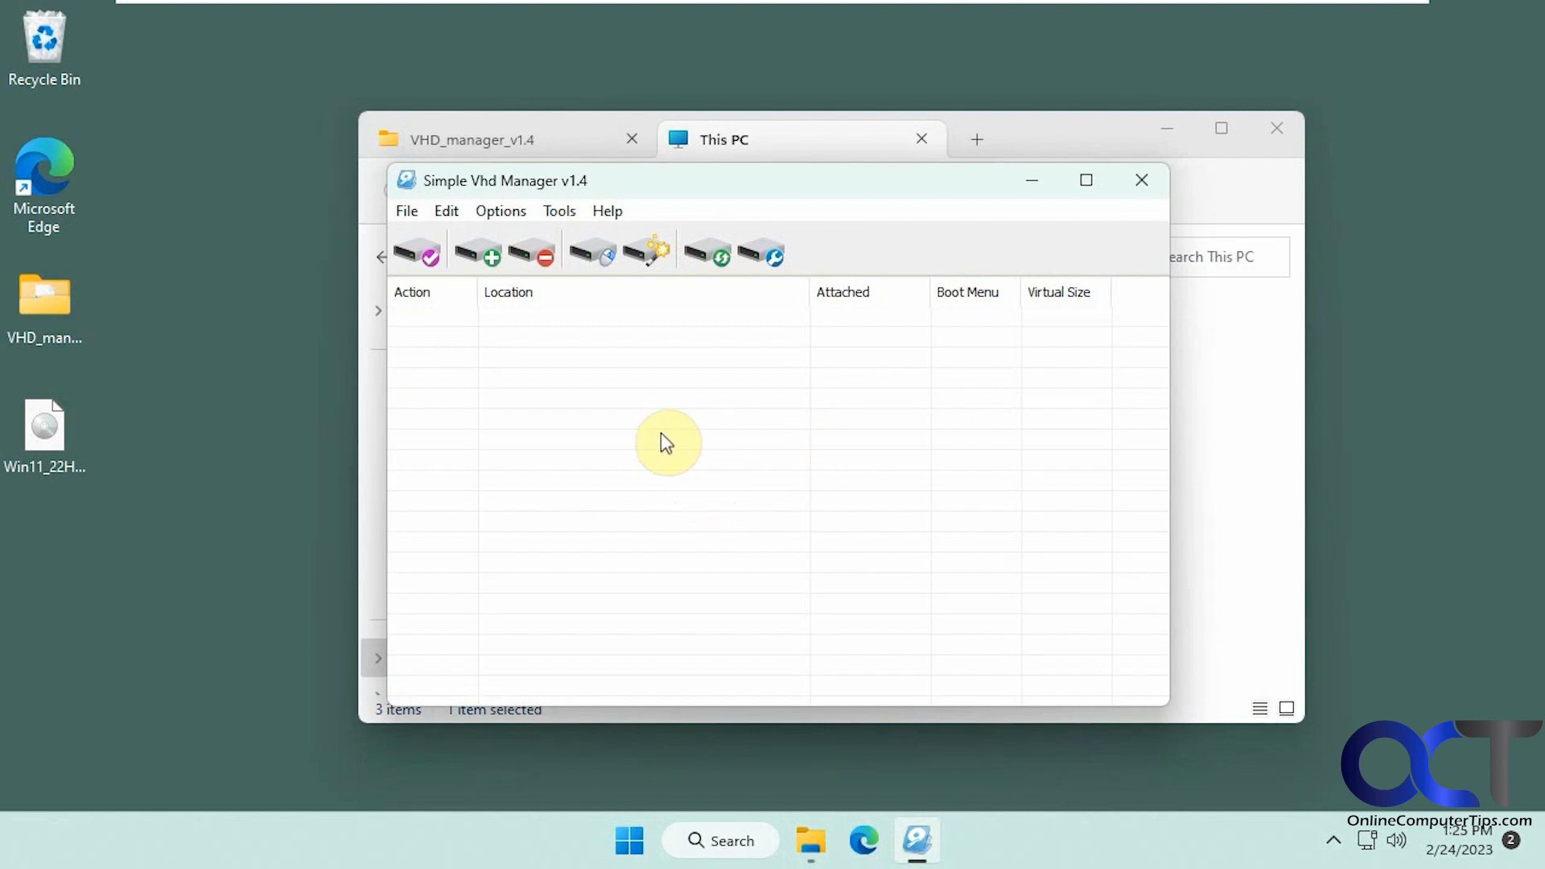
pyautogui.moveTo(753, 460)
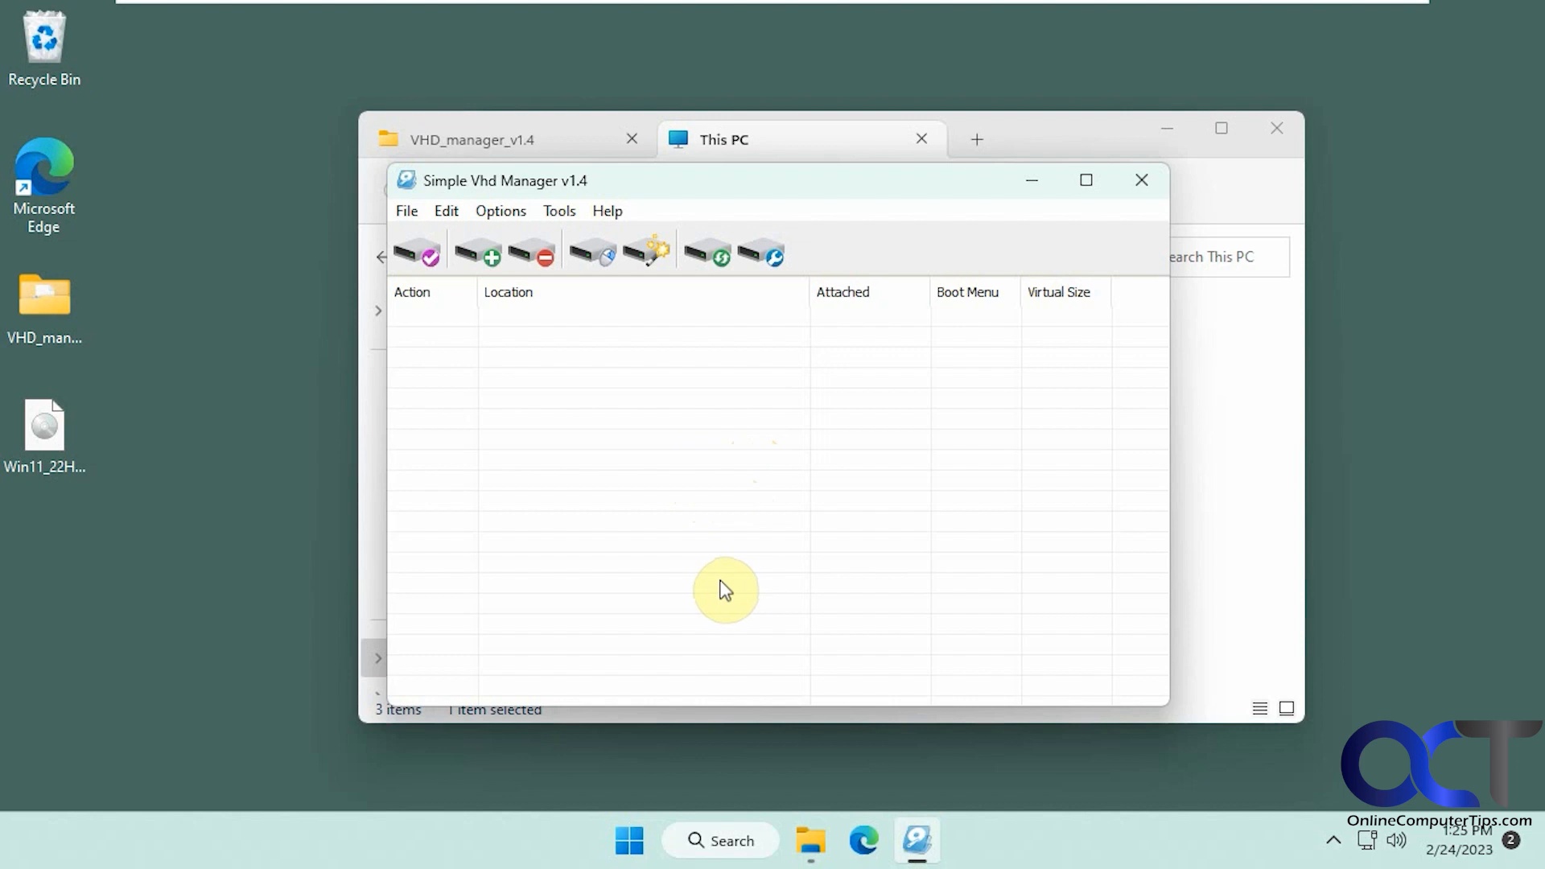
pyautogui.moveTo(776, 523)
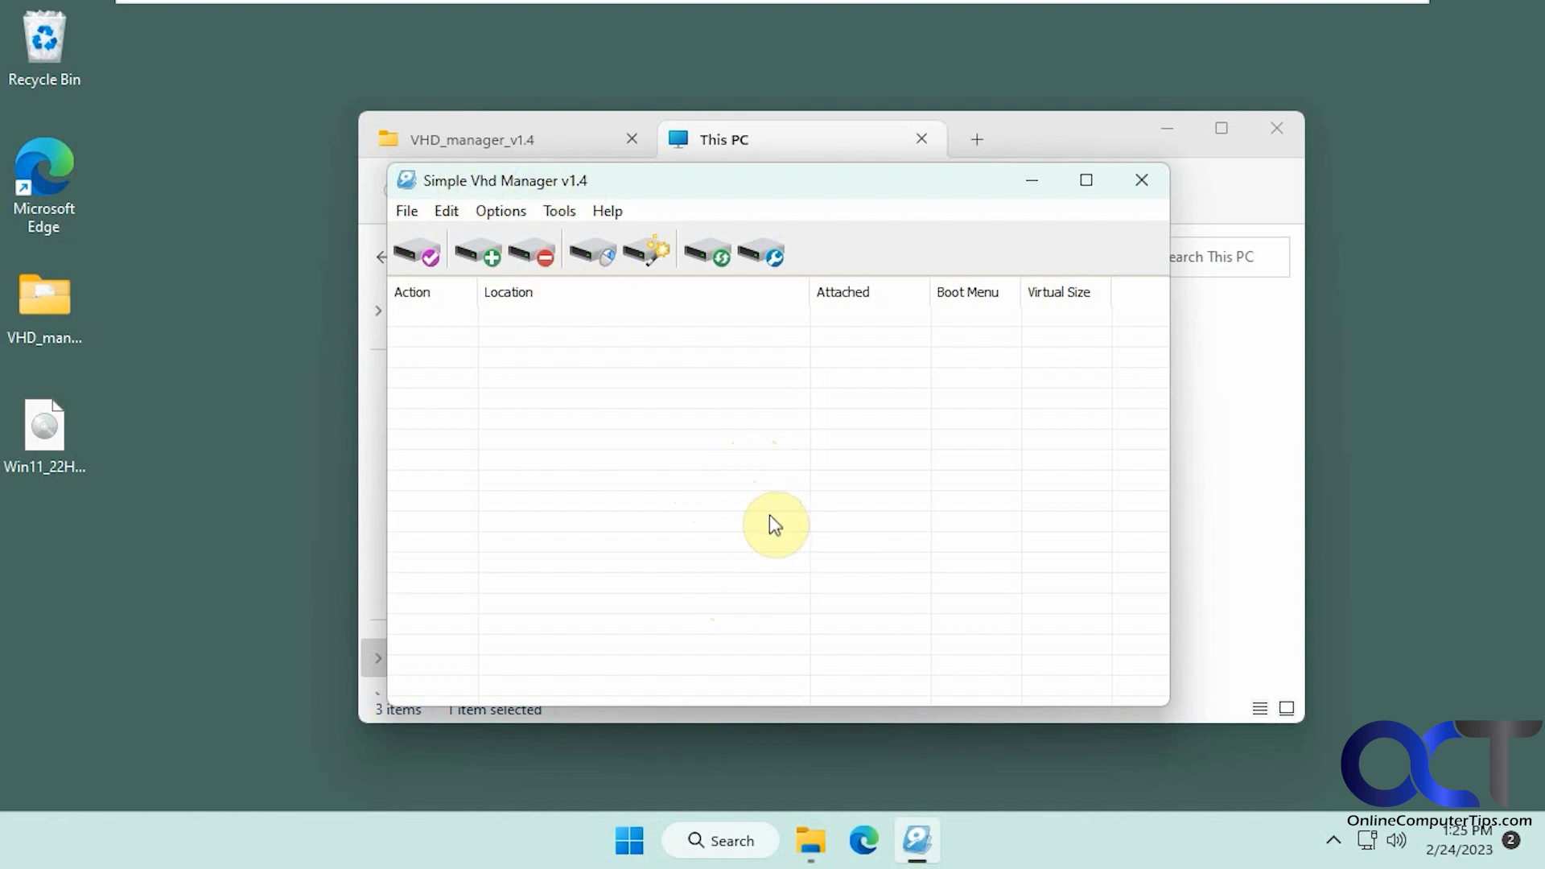